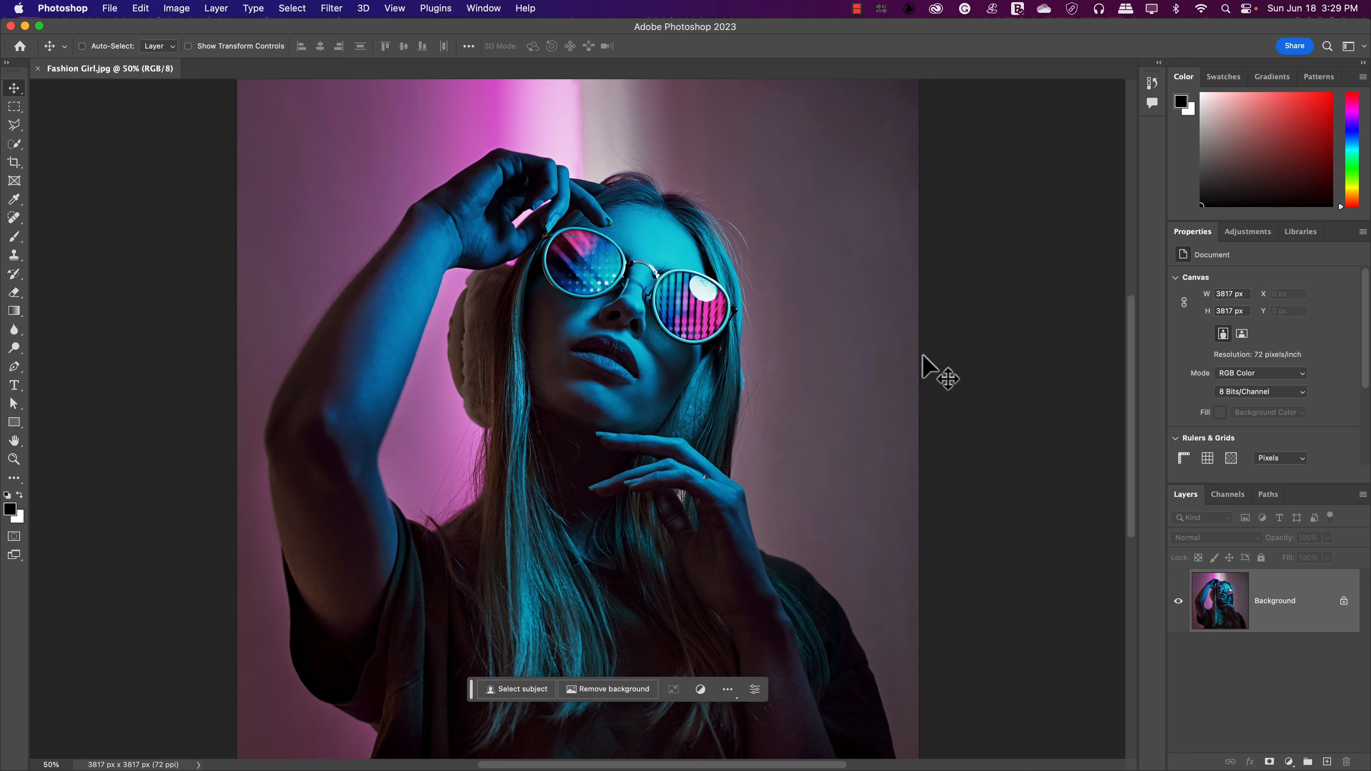
mouse_move(805, 65)
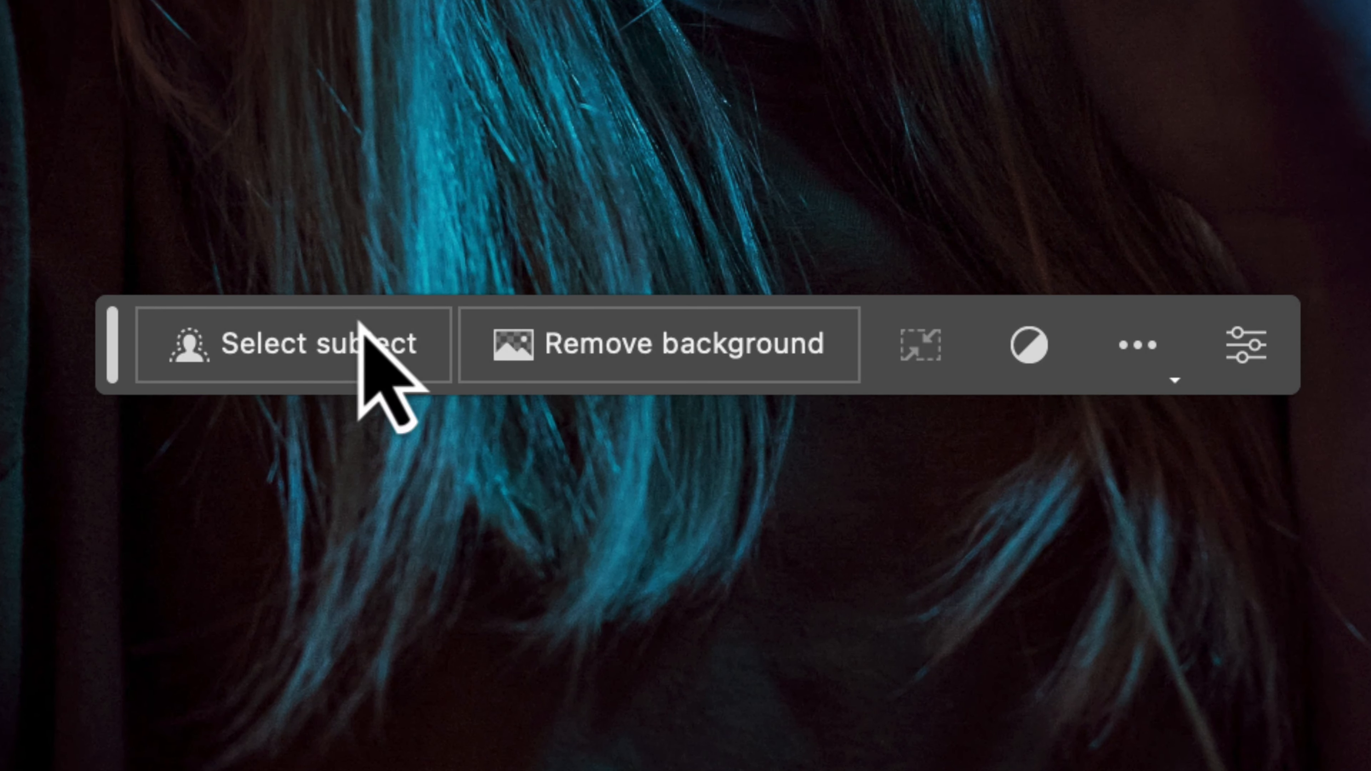
mouse_move(1027, 569)
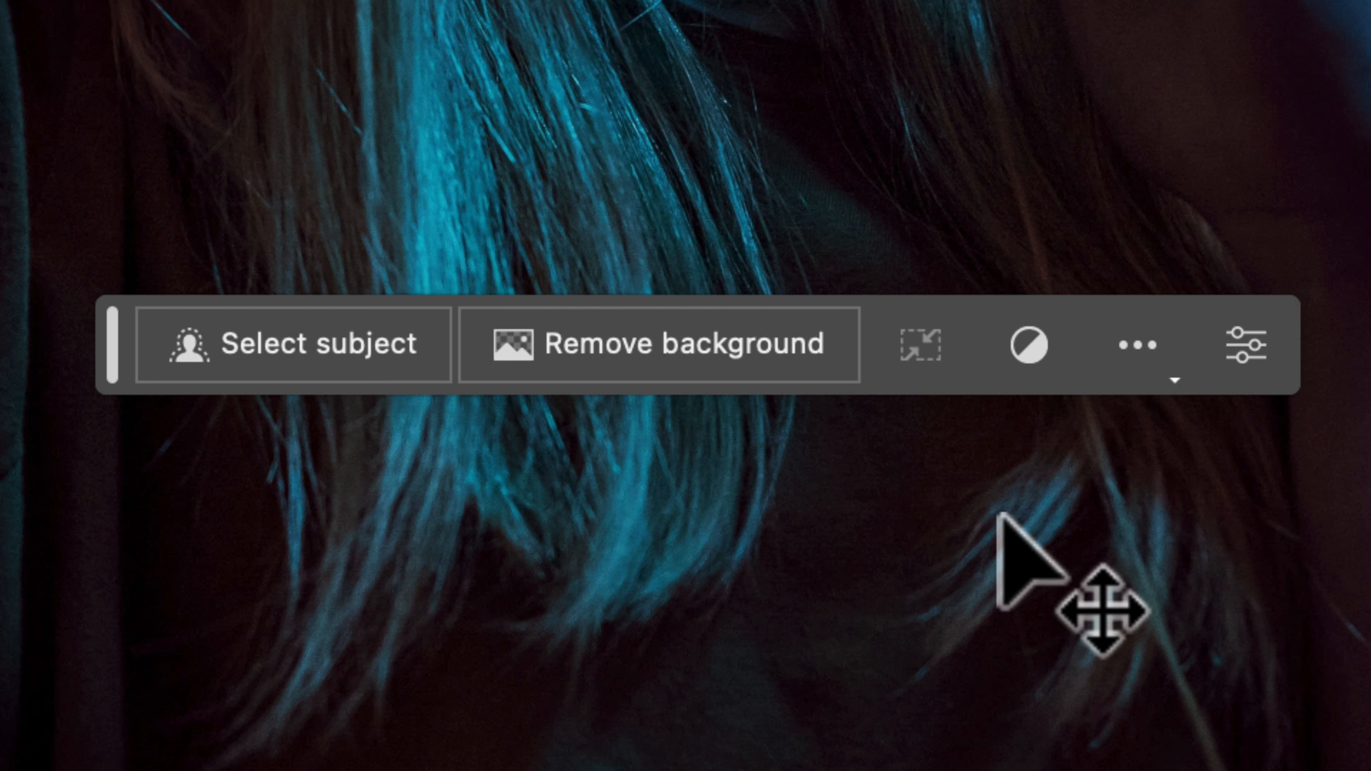
mouse_move(1137, 343)
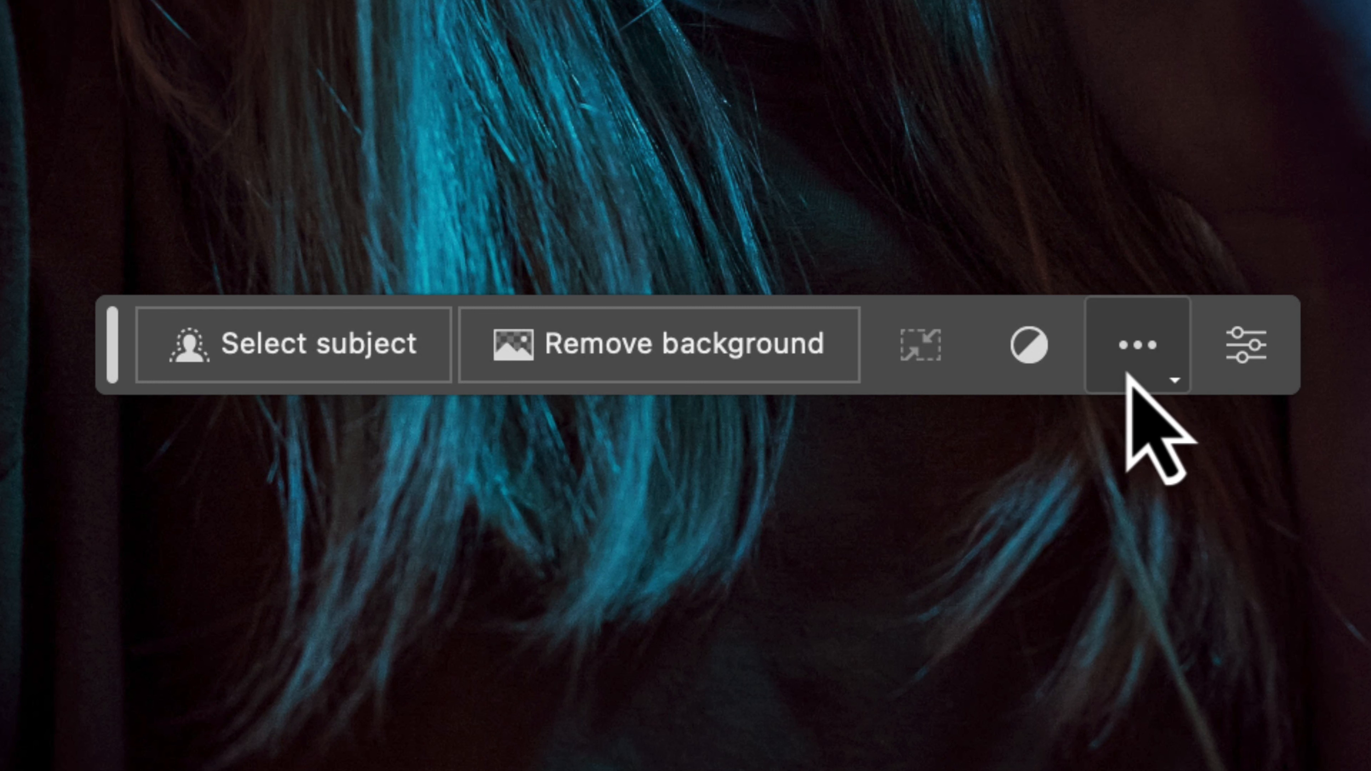
mouse_move(1154, 428)
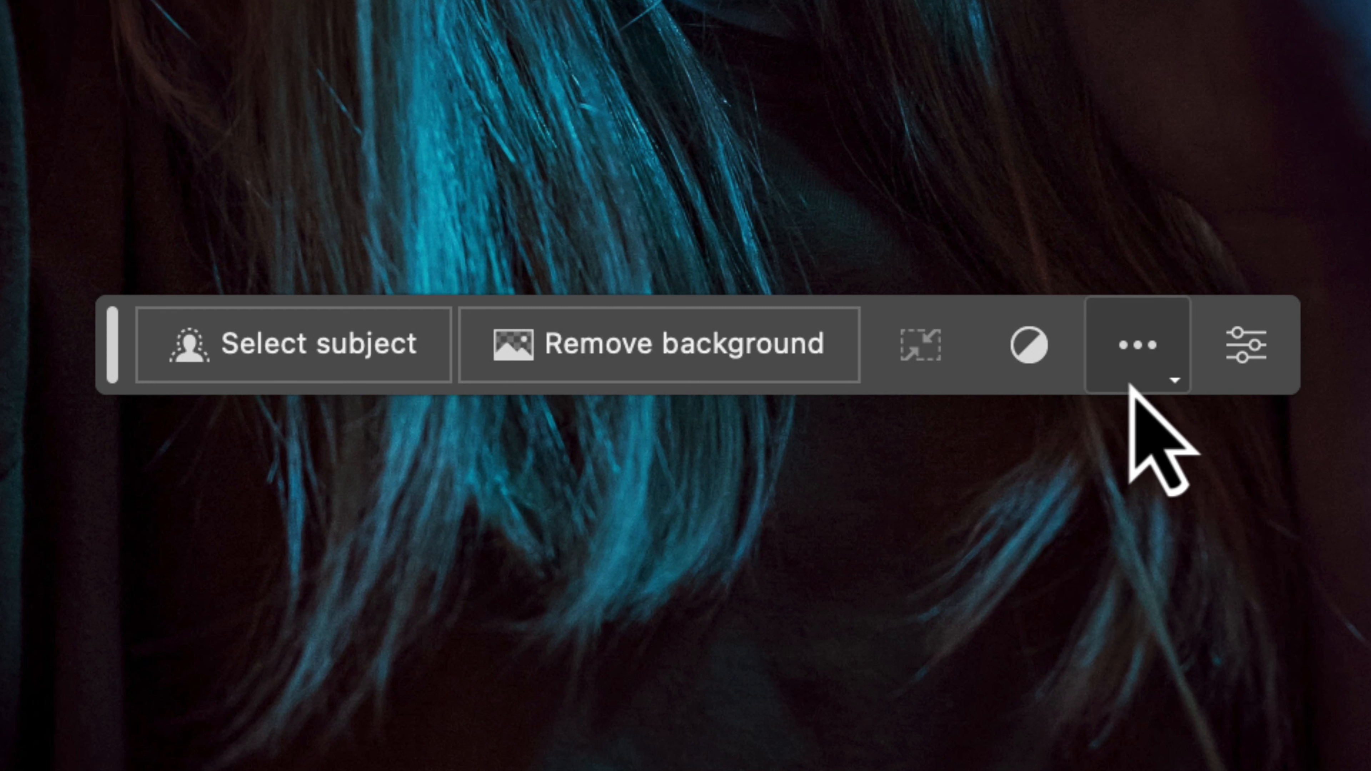
mouse_move(873, 394)
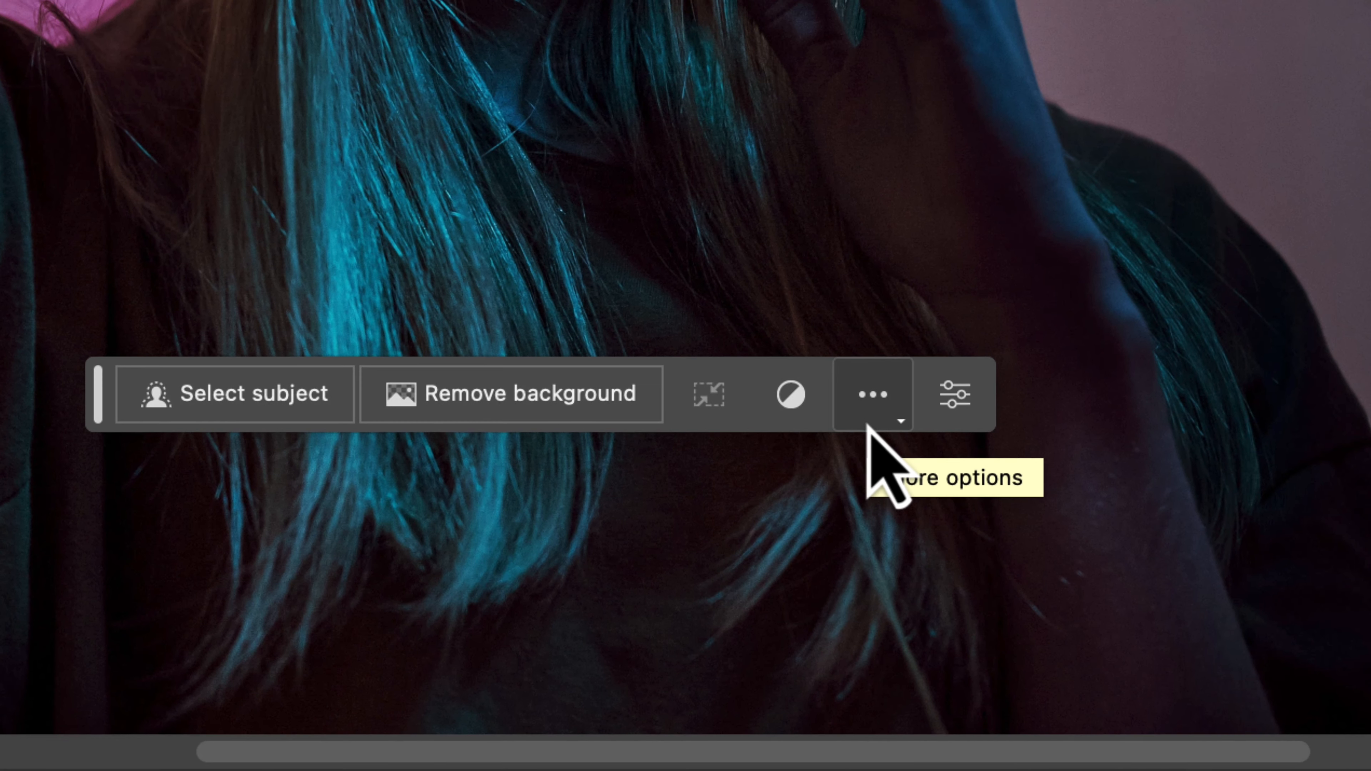
Show the Contextual Task Bar's hide, reset and pin options while removing the pink background.
left_click(872, 394)
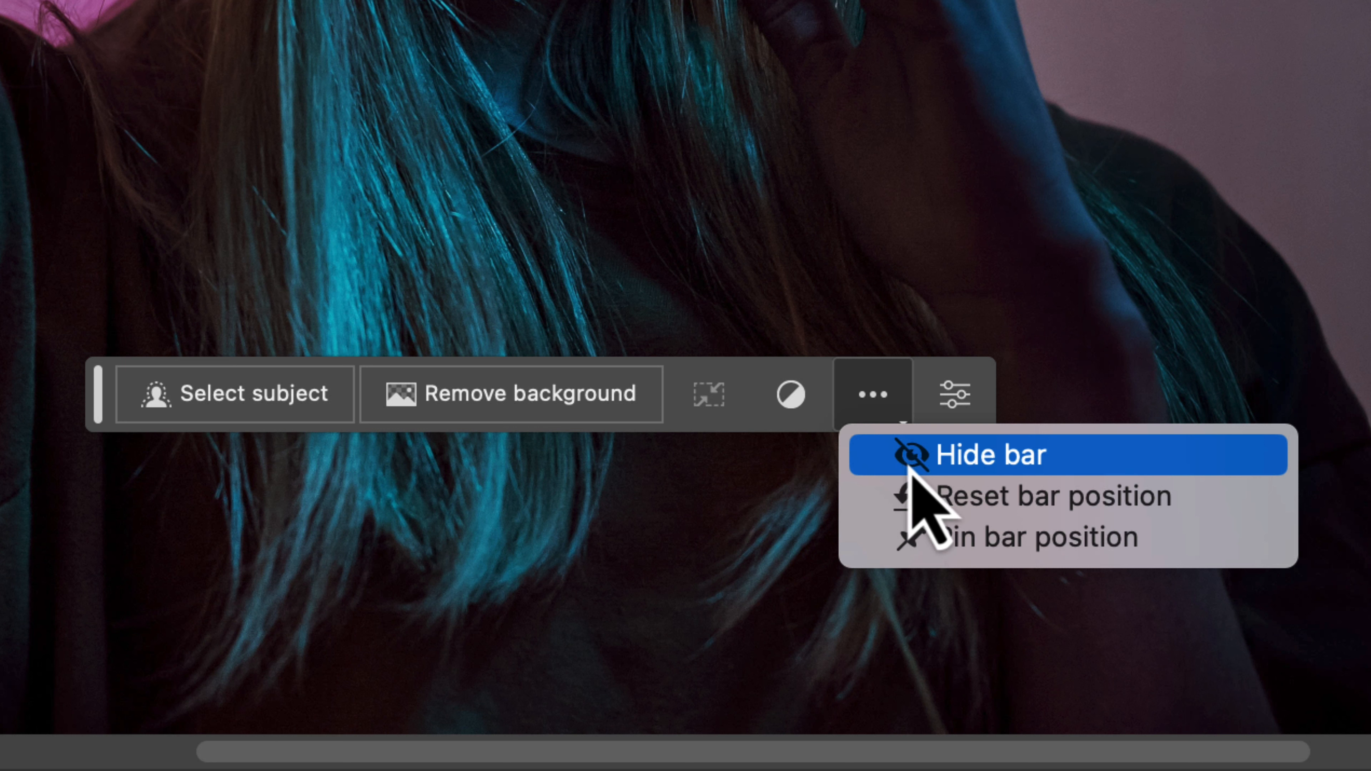
mouse_move(962, 568)
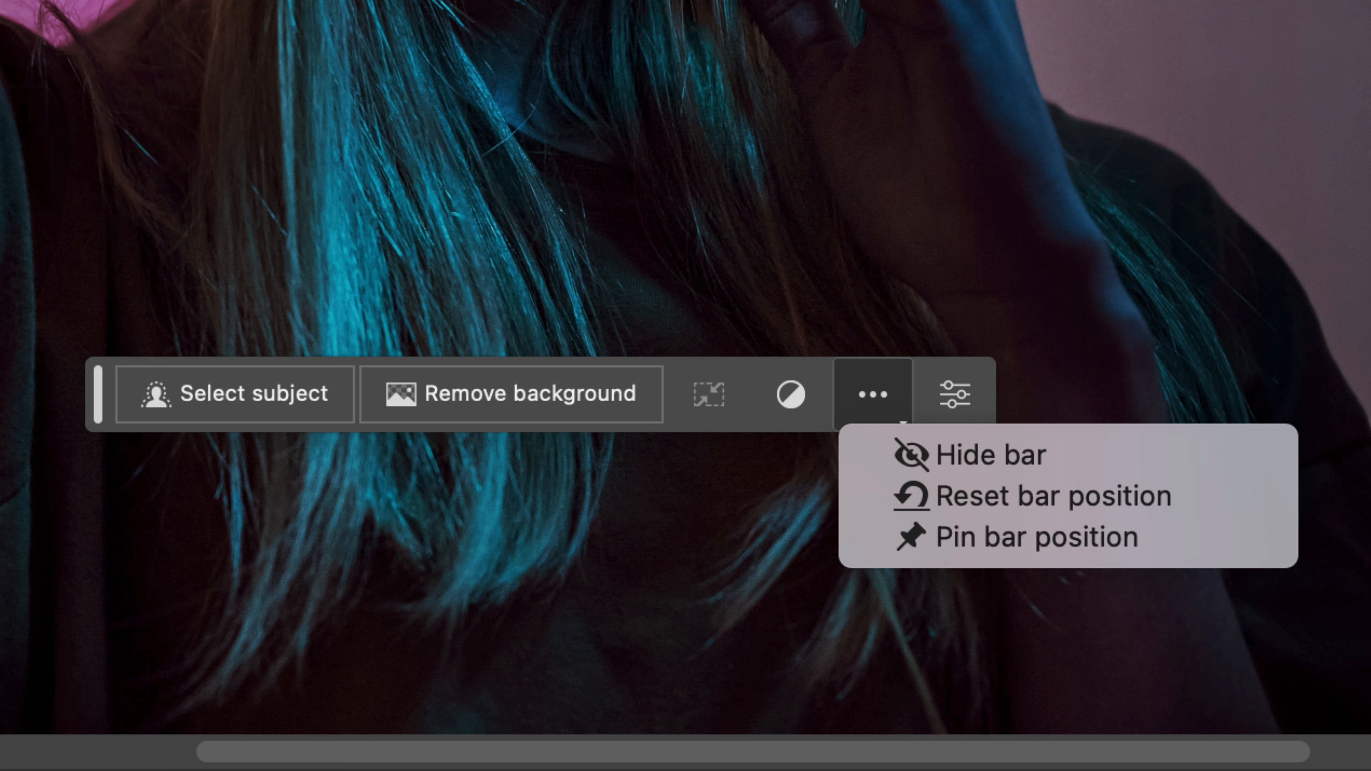
mouse_move(892, 376)
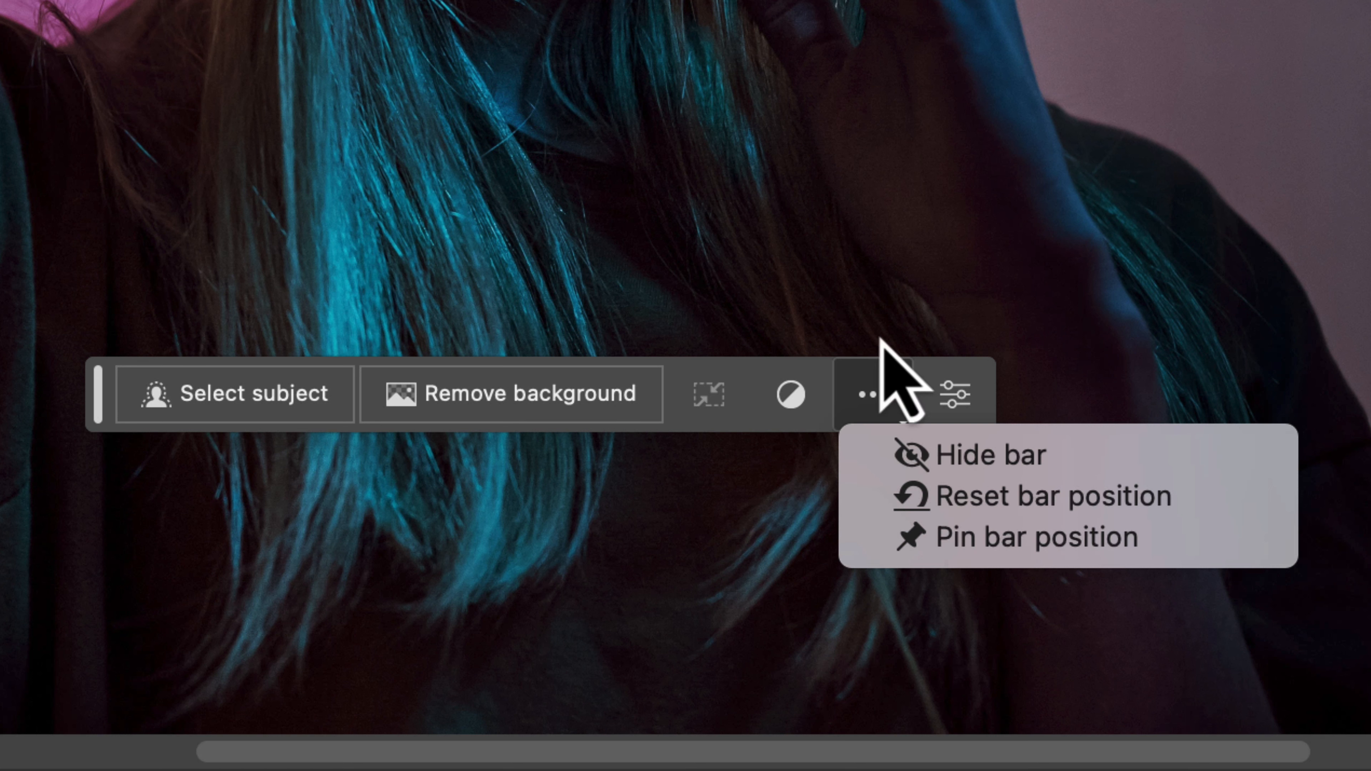
mouse_move(140, 651)
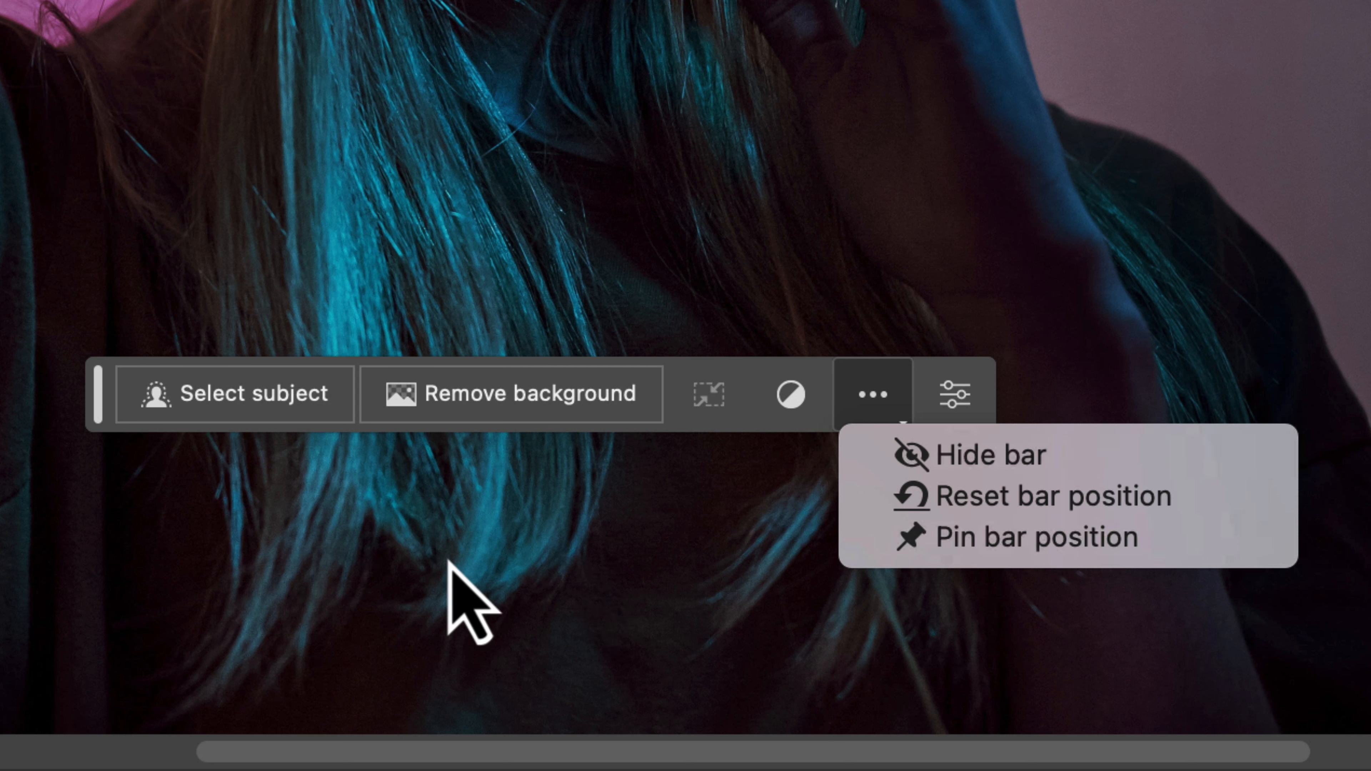
mouse_move(350, 498)
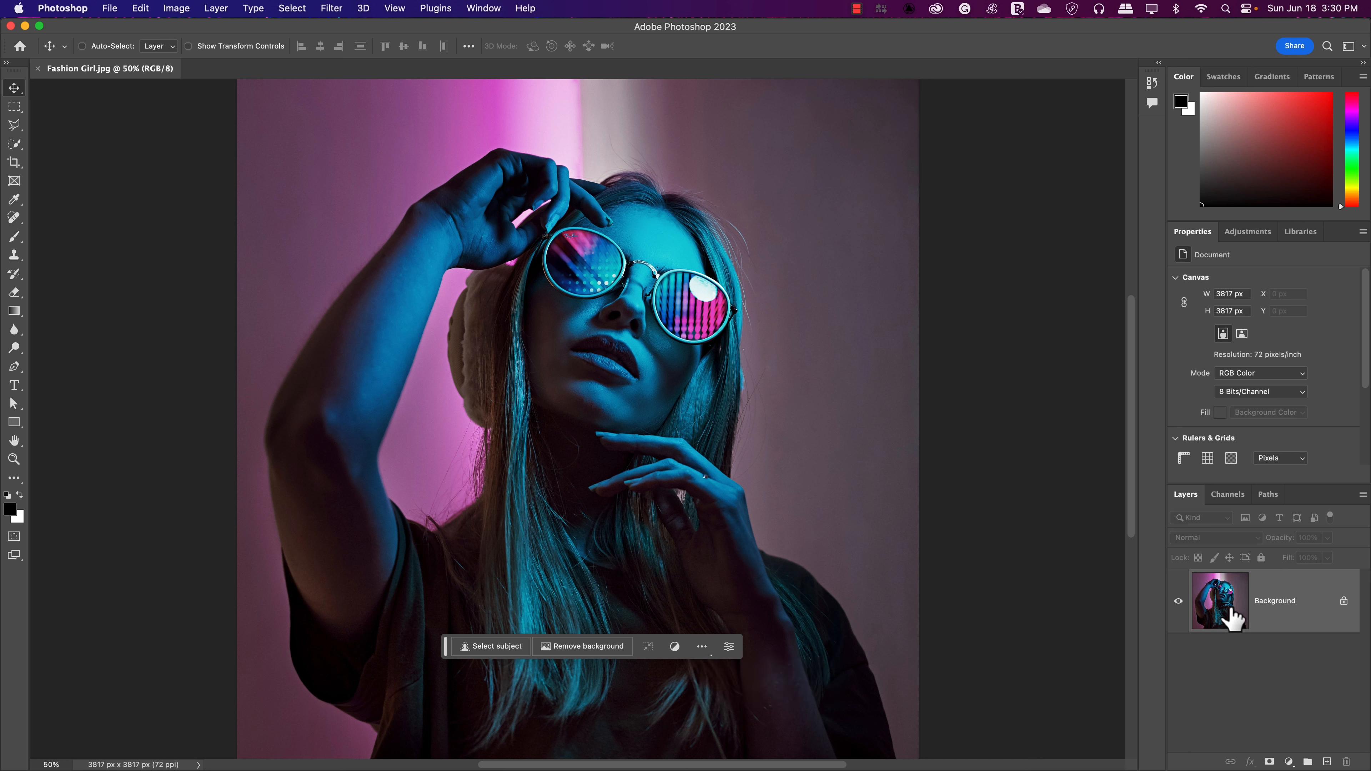
mouse_move(494, 646)
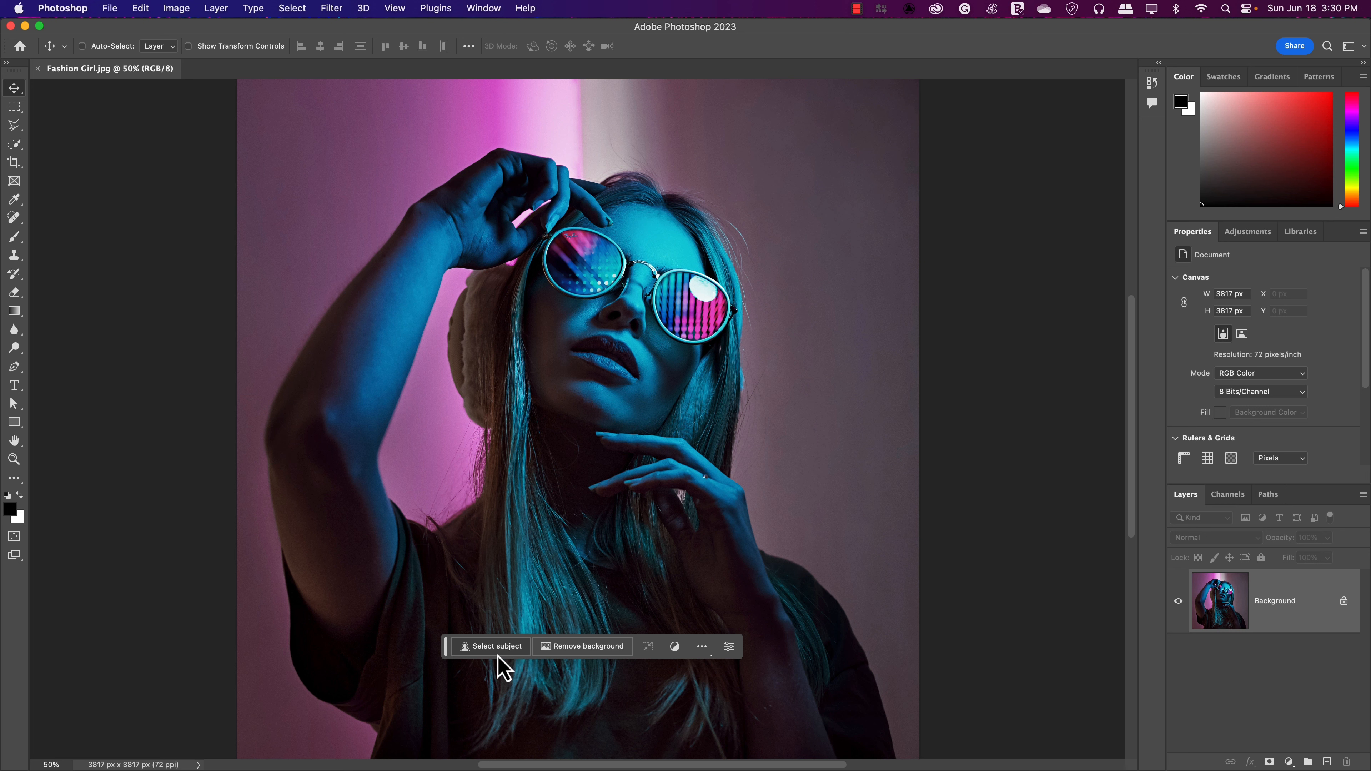
mouse_move(566, 658)
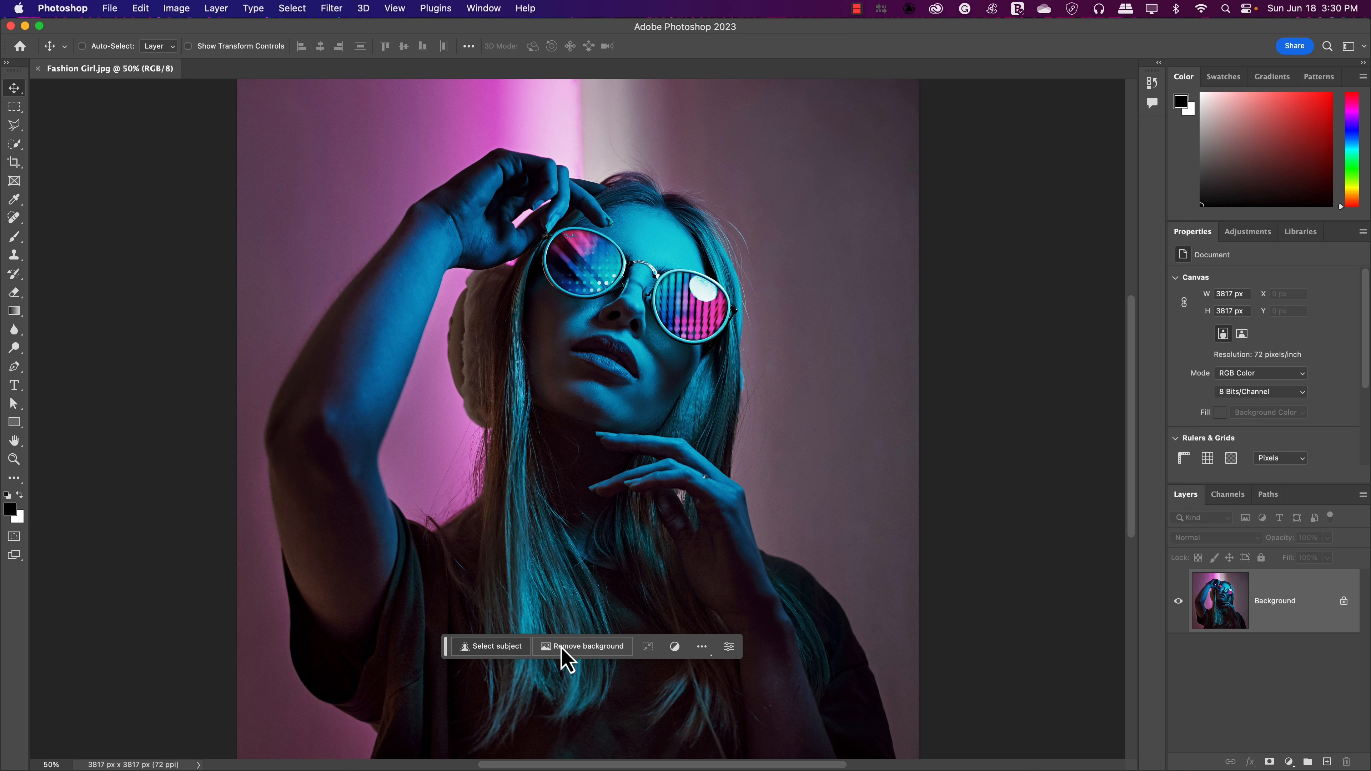
mouse_move(599, 658)
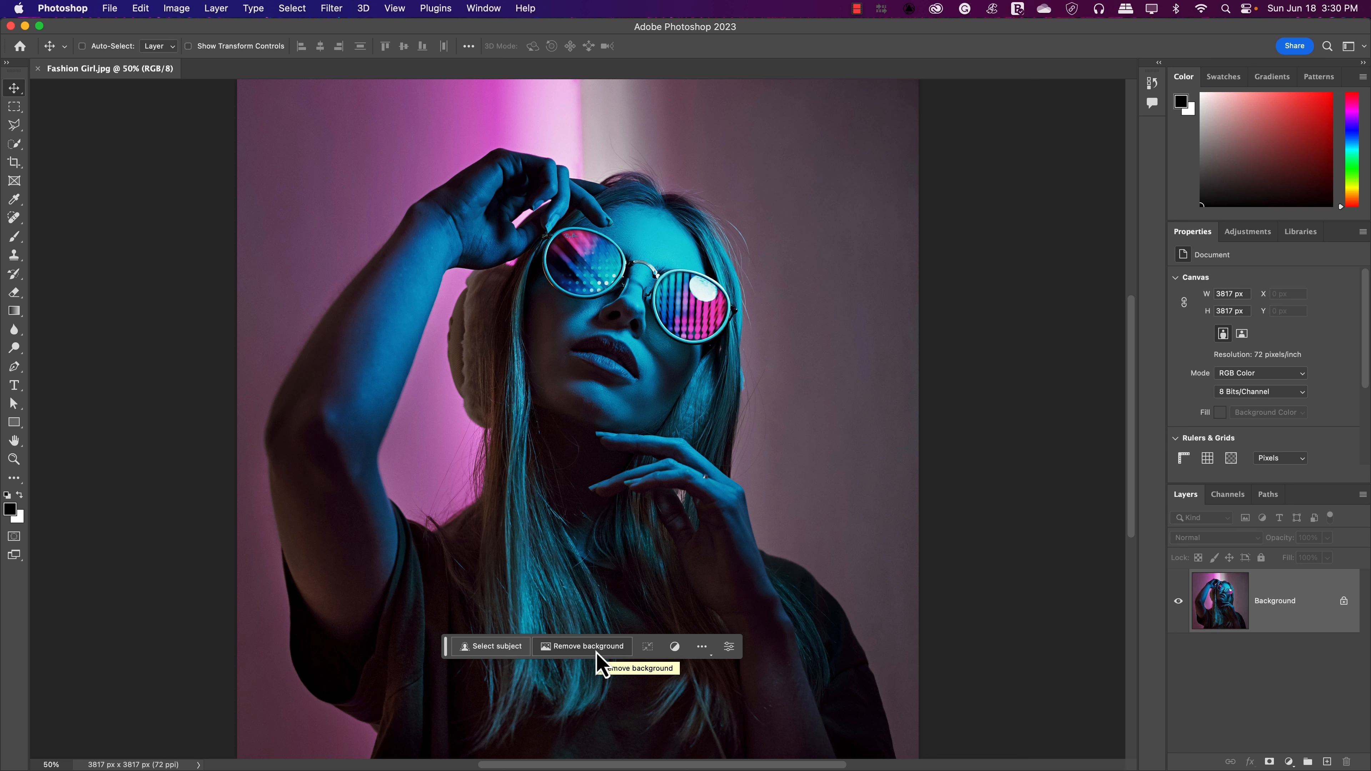
mouse_move(600, 663)
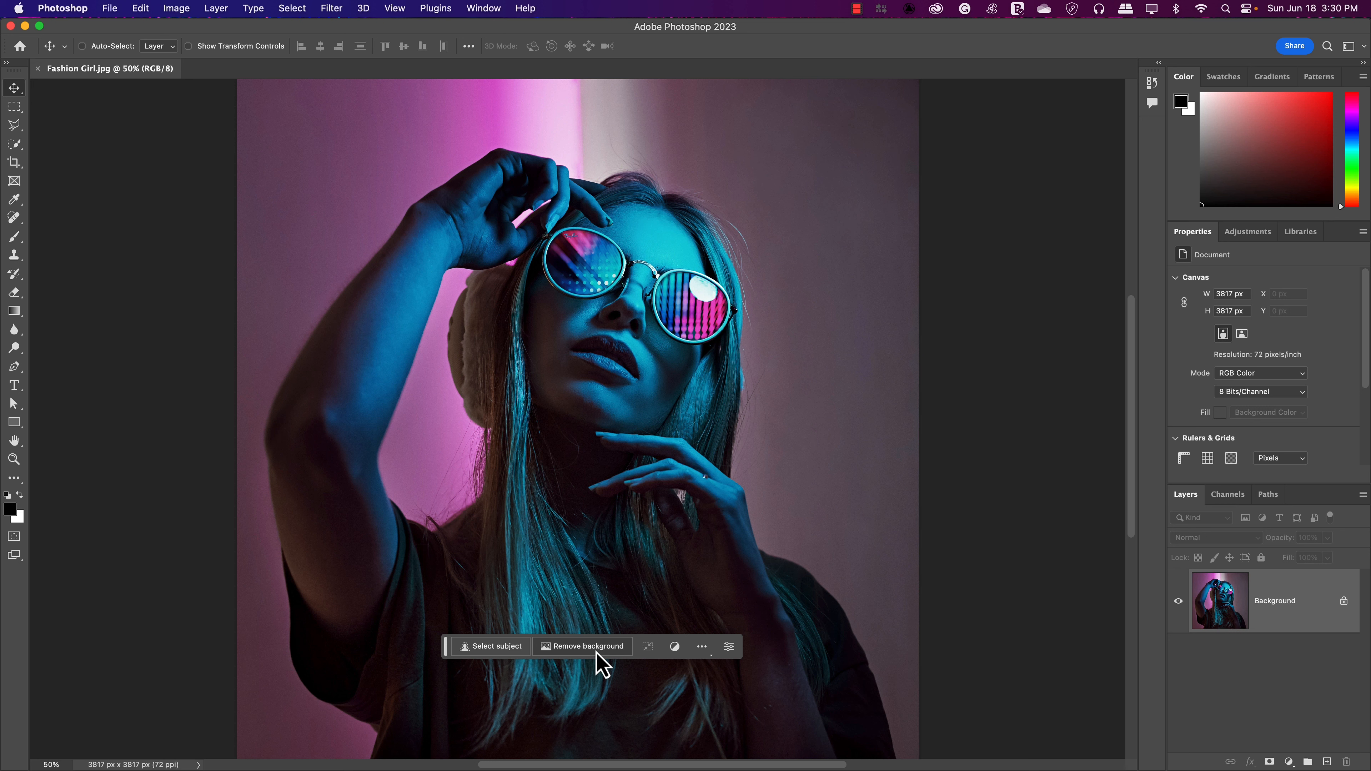
mouse_move(484, 652)
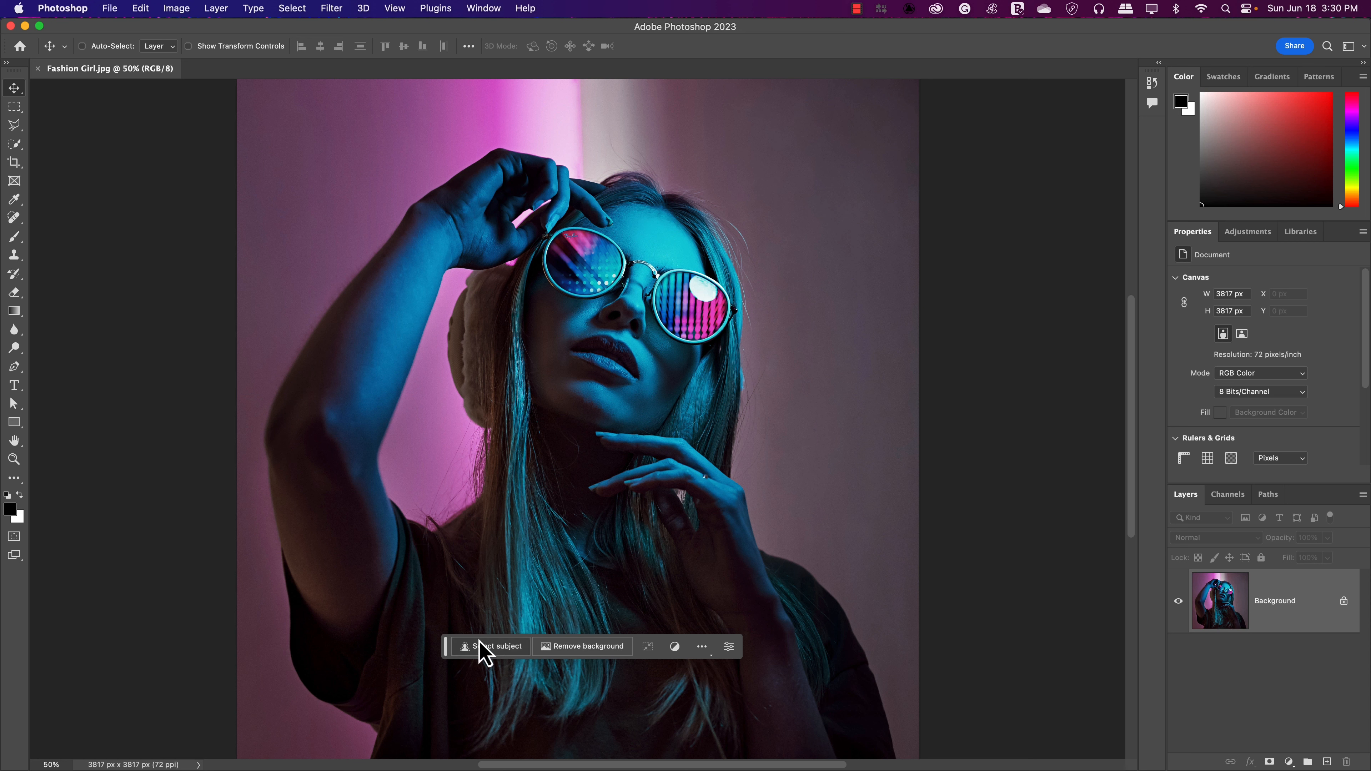
mouse_move(600, 652)
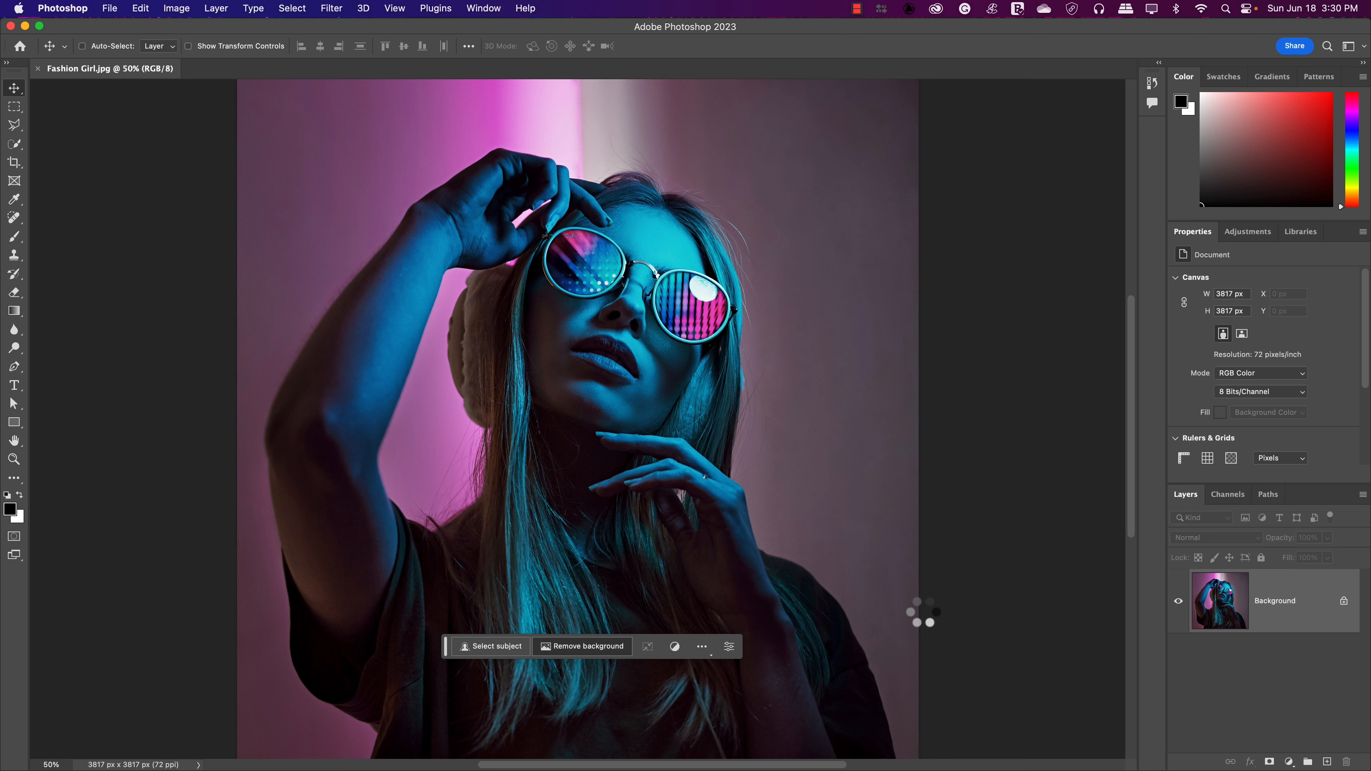
left_click(582, 647)
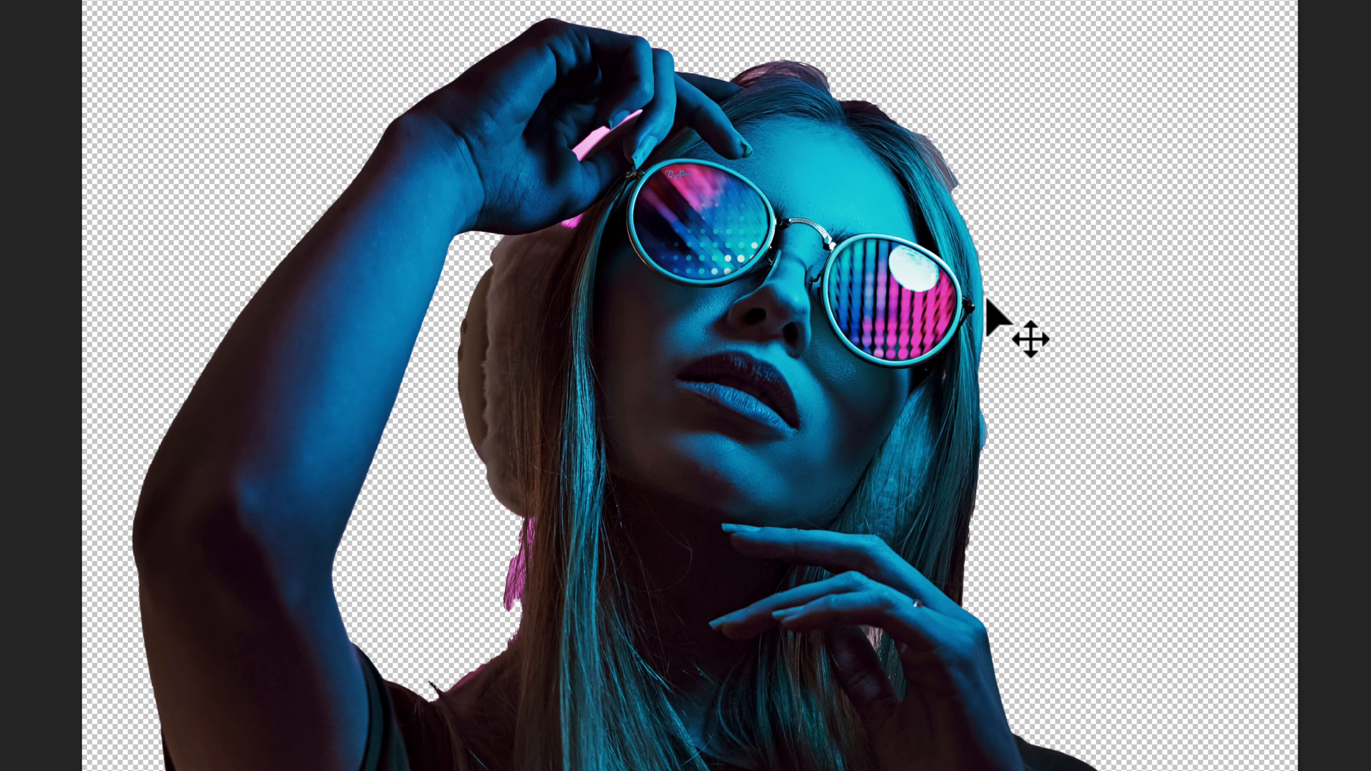
mouse_move(993, 315)
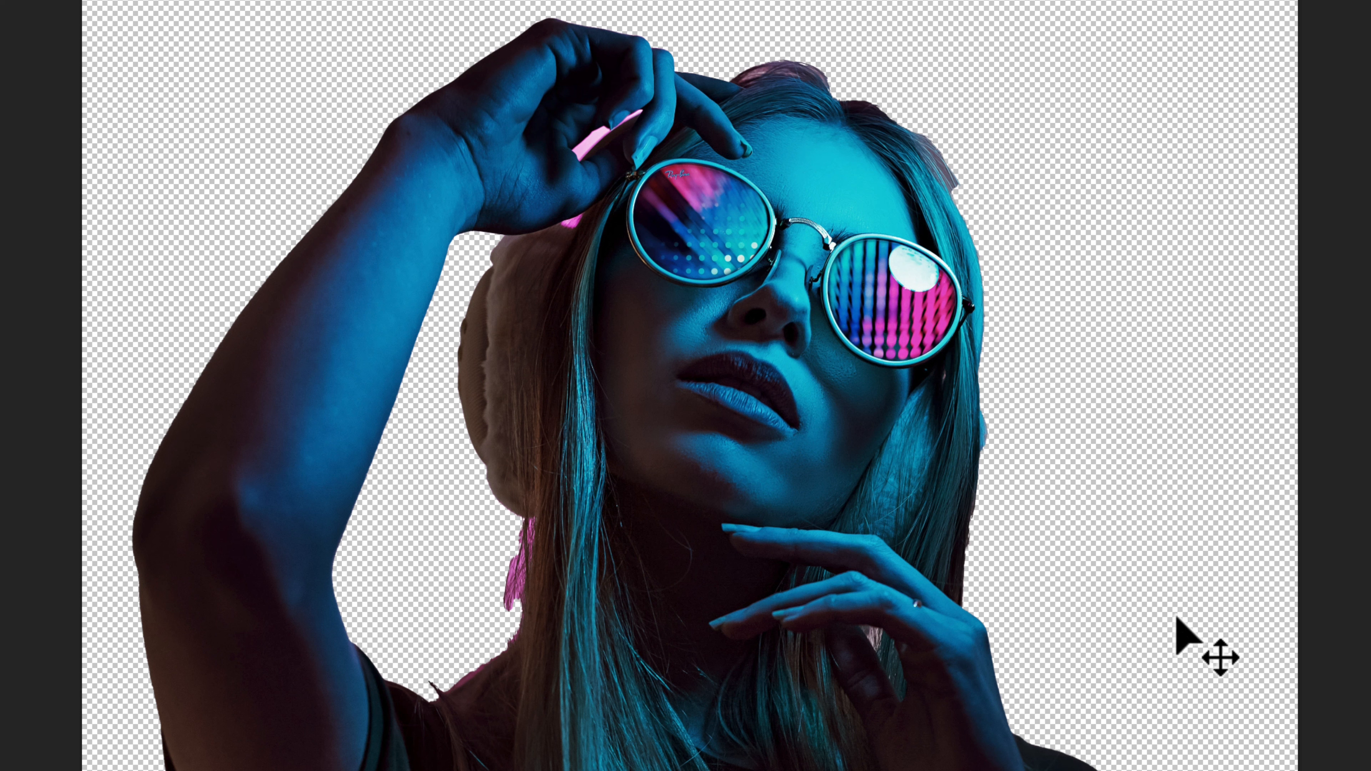
mouse_move(1137, 588)
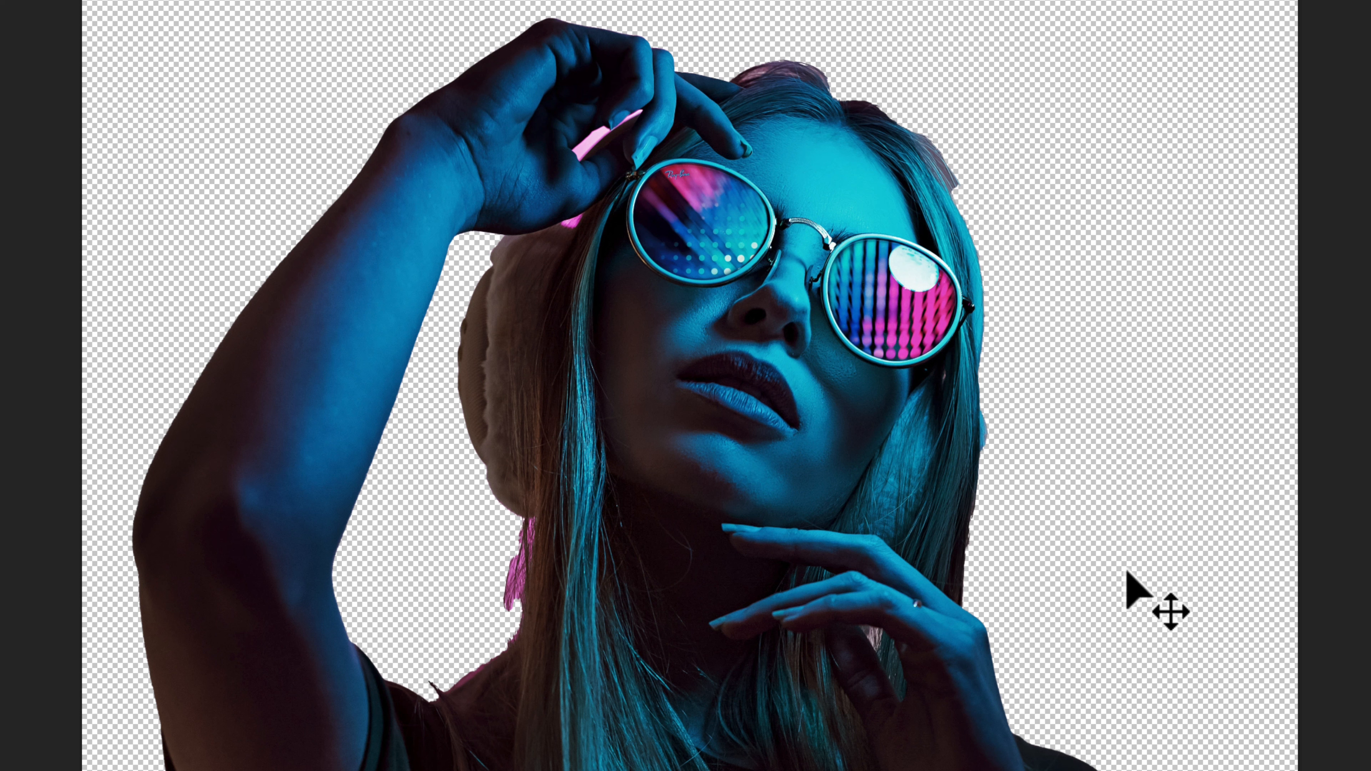
mouse_move(1103, 552)
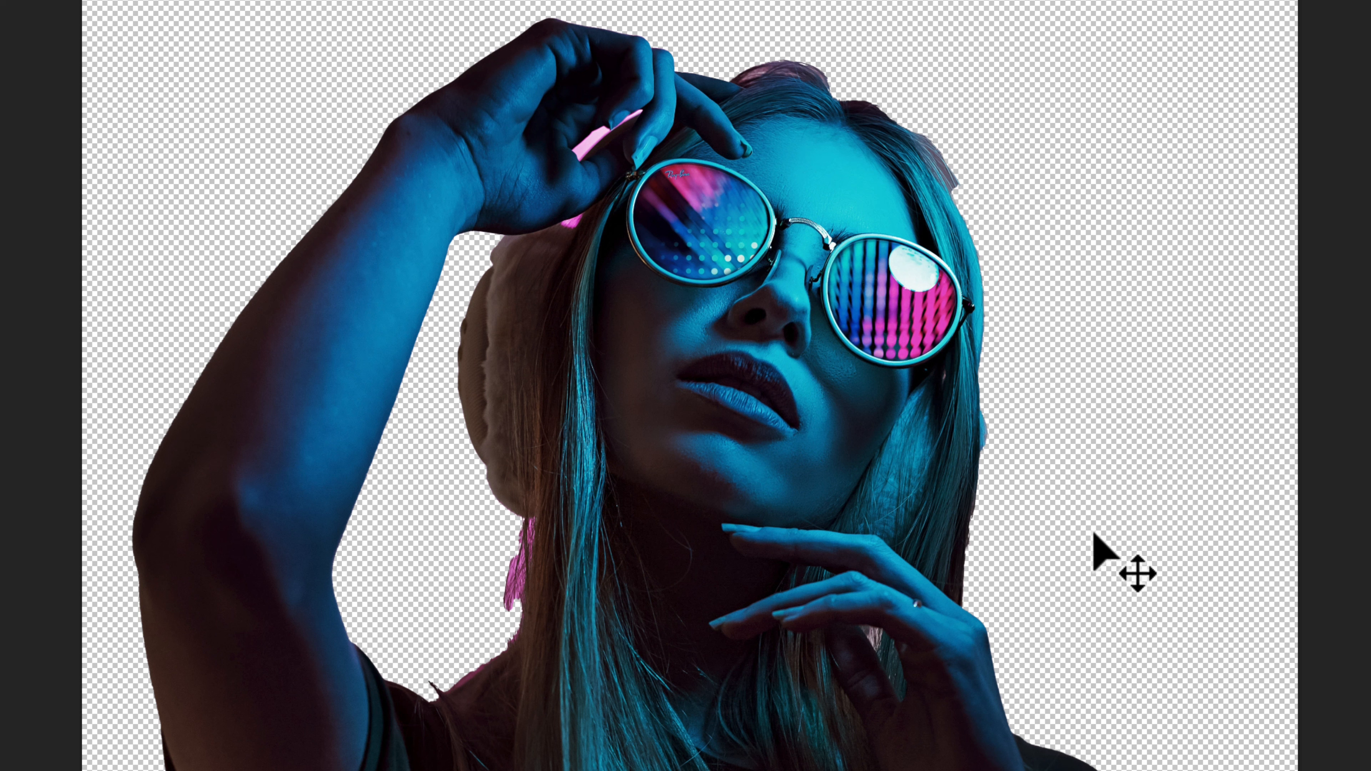
mouse_move(472, 573)
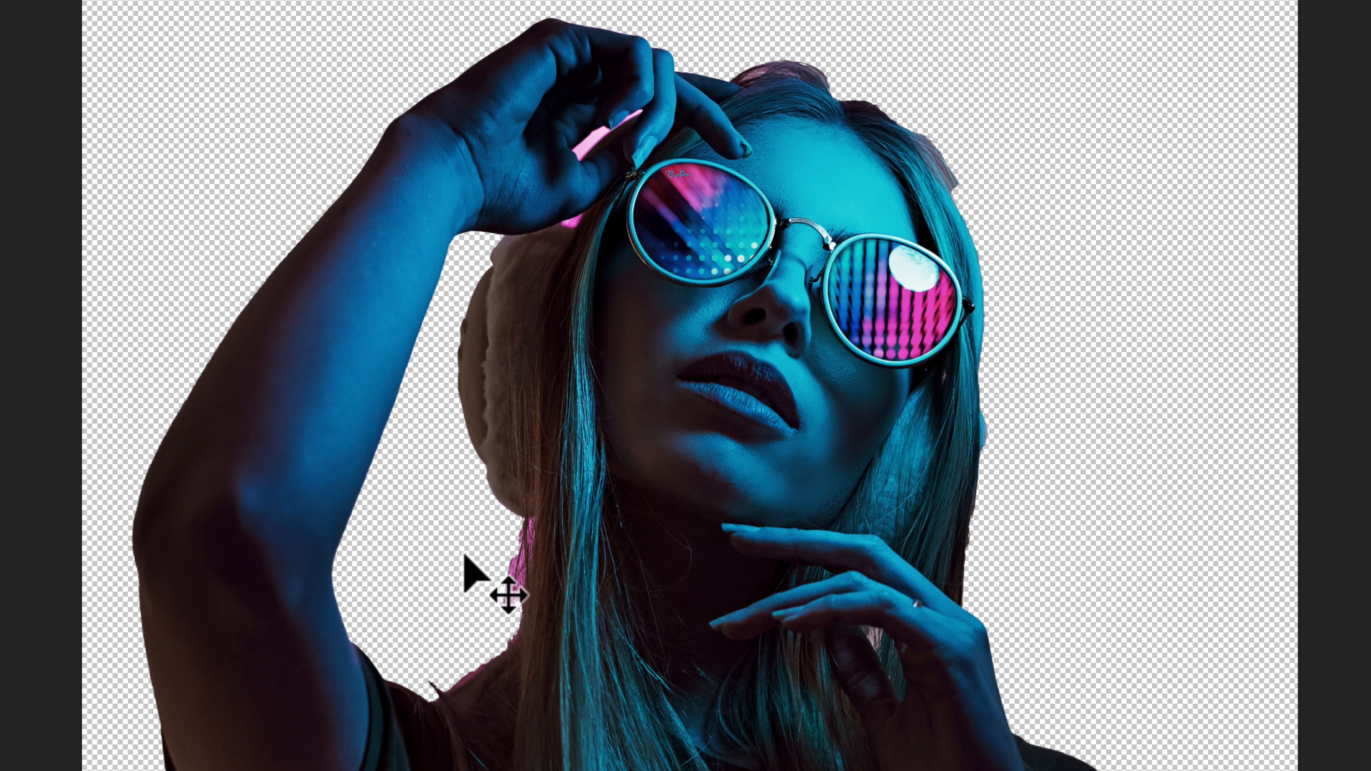
mouse_move(516, 612)
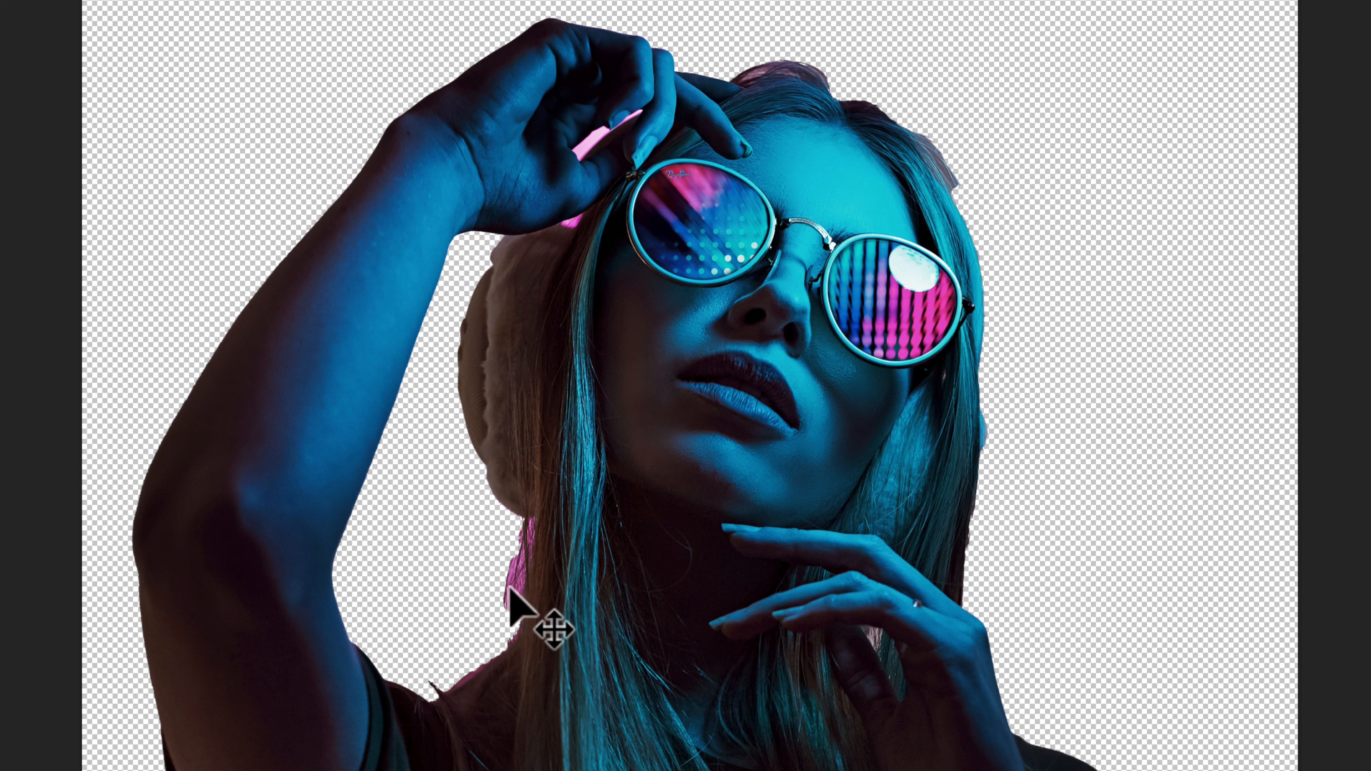
mouse_move(1048, 524)
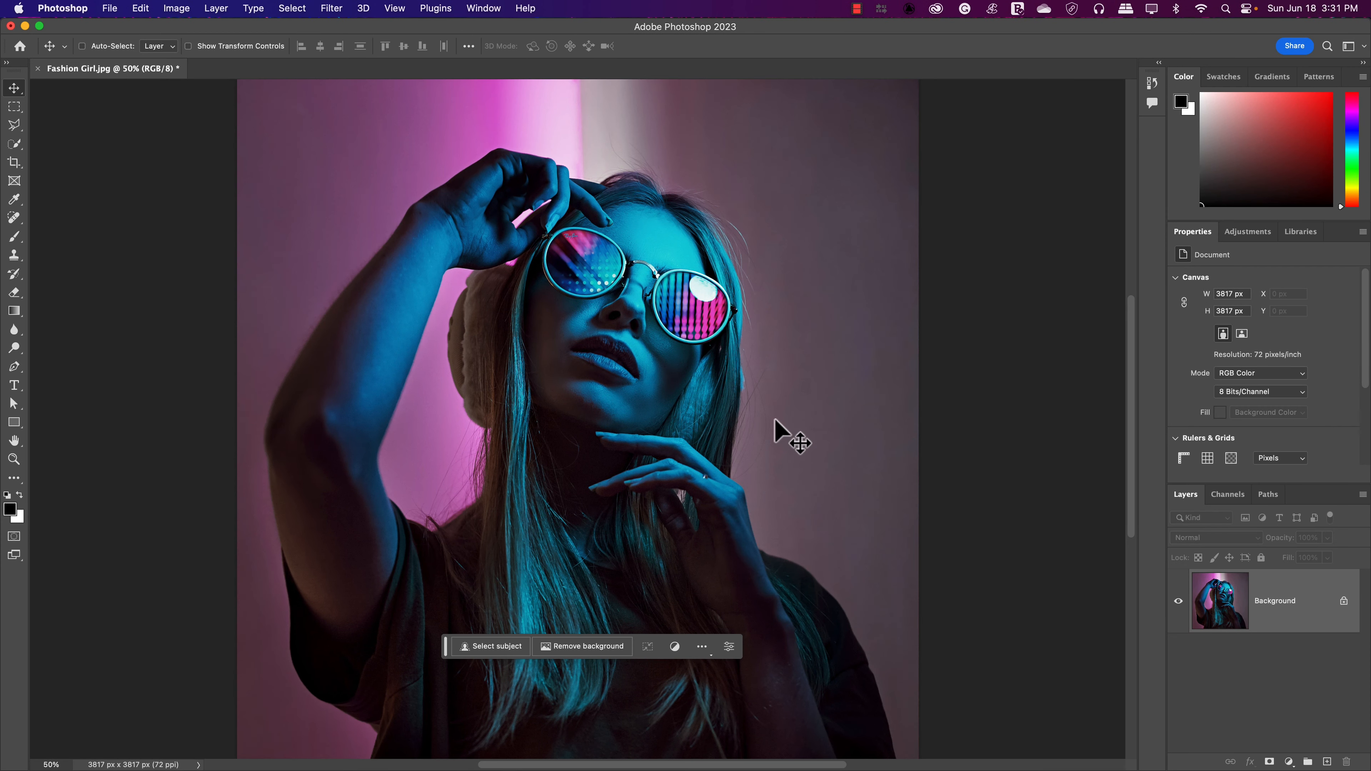
mouse_move(513, 666)
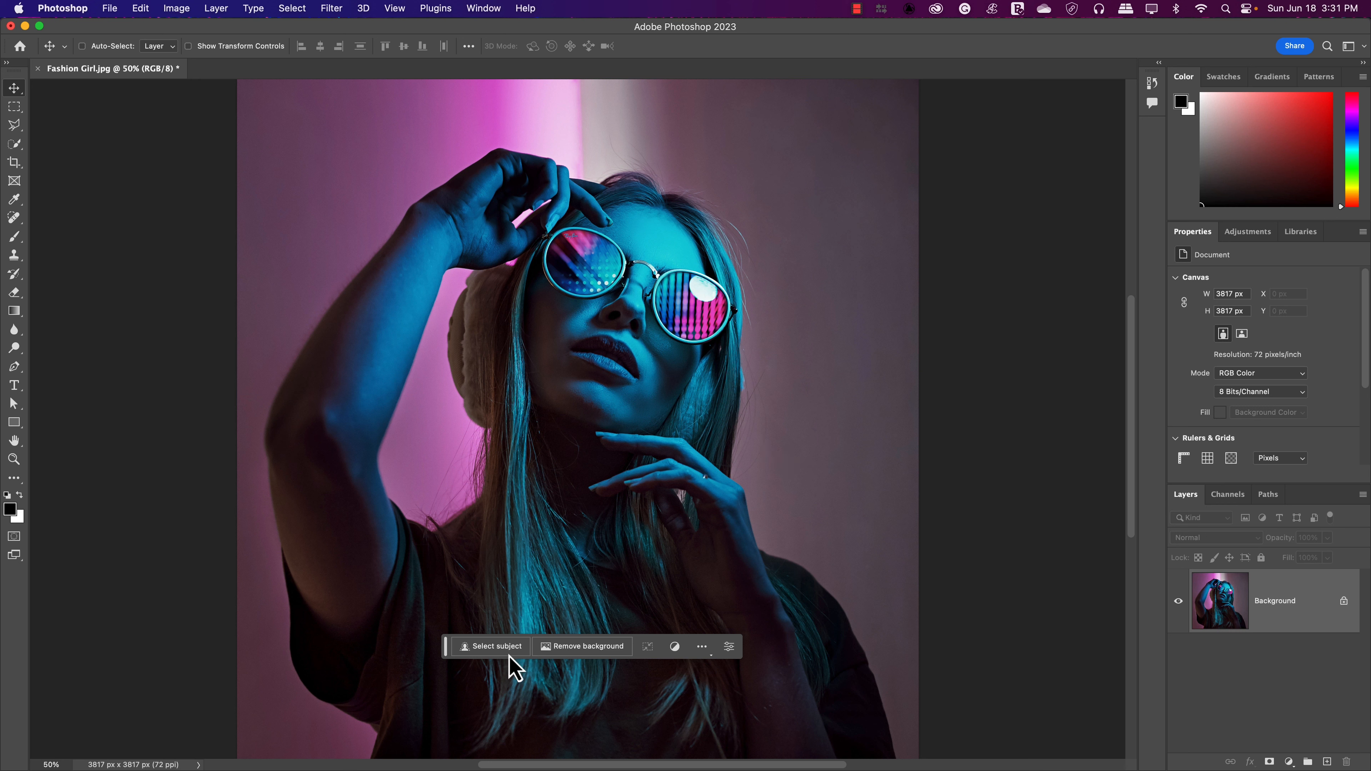
mouse_move(486, 666)
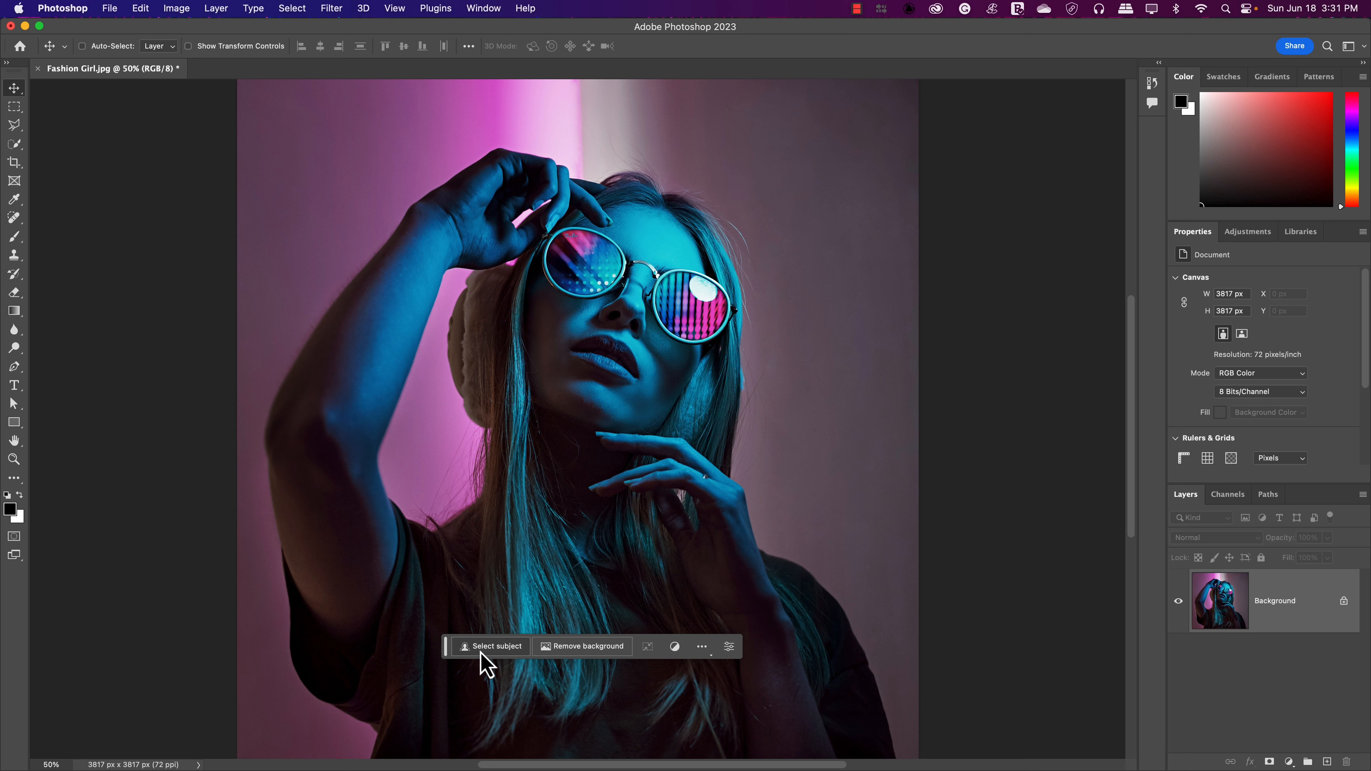
mouse_move(494, 647)
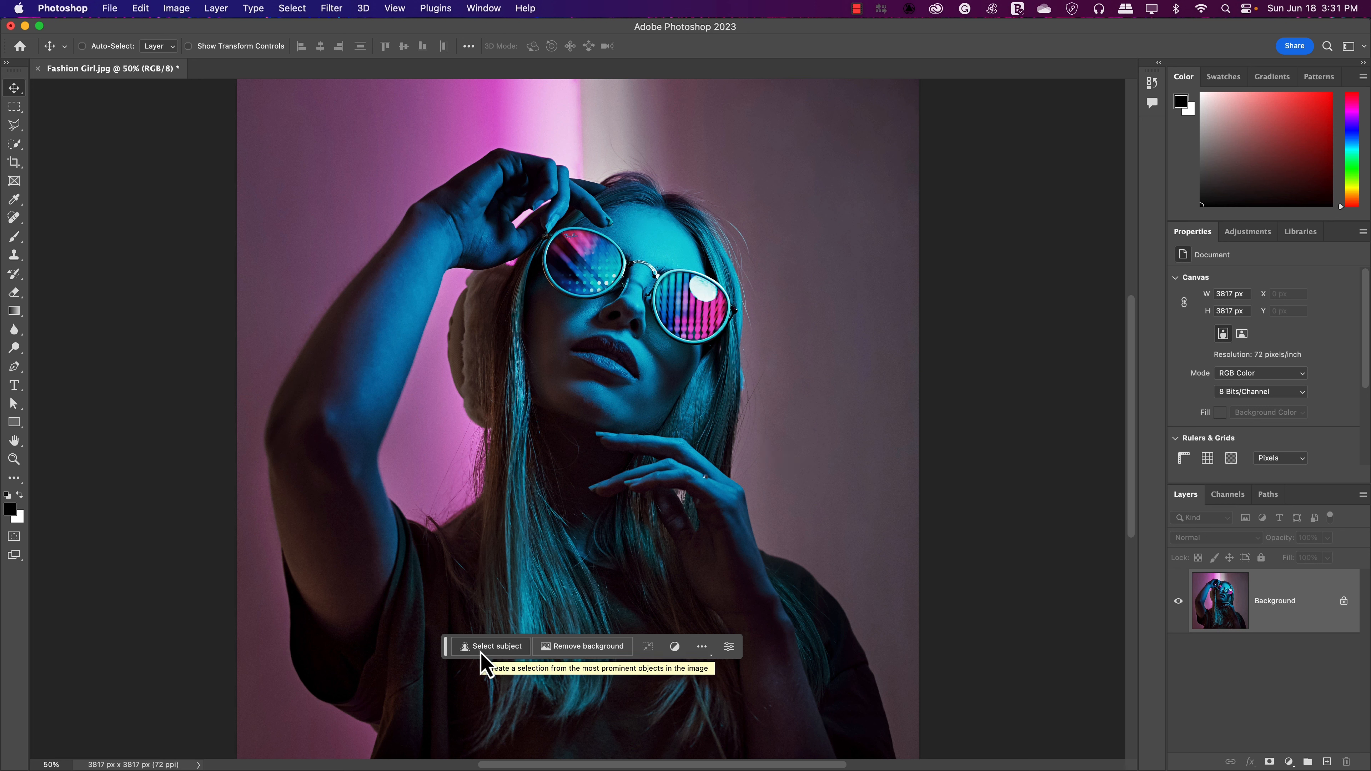
Run Select Subject to select the woman away from the pink wall.
left_click(494, 647)
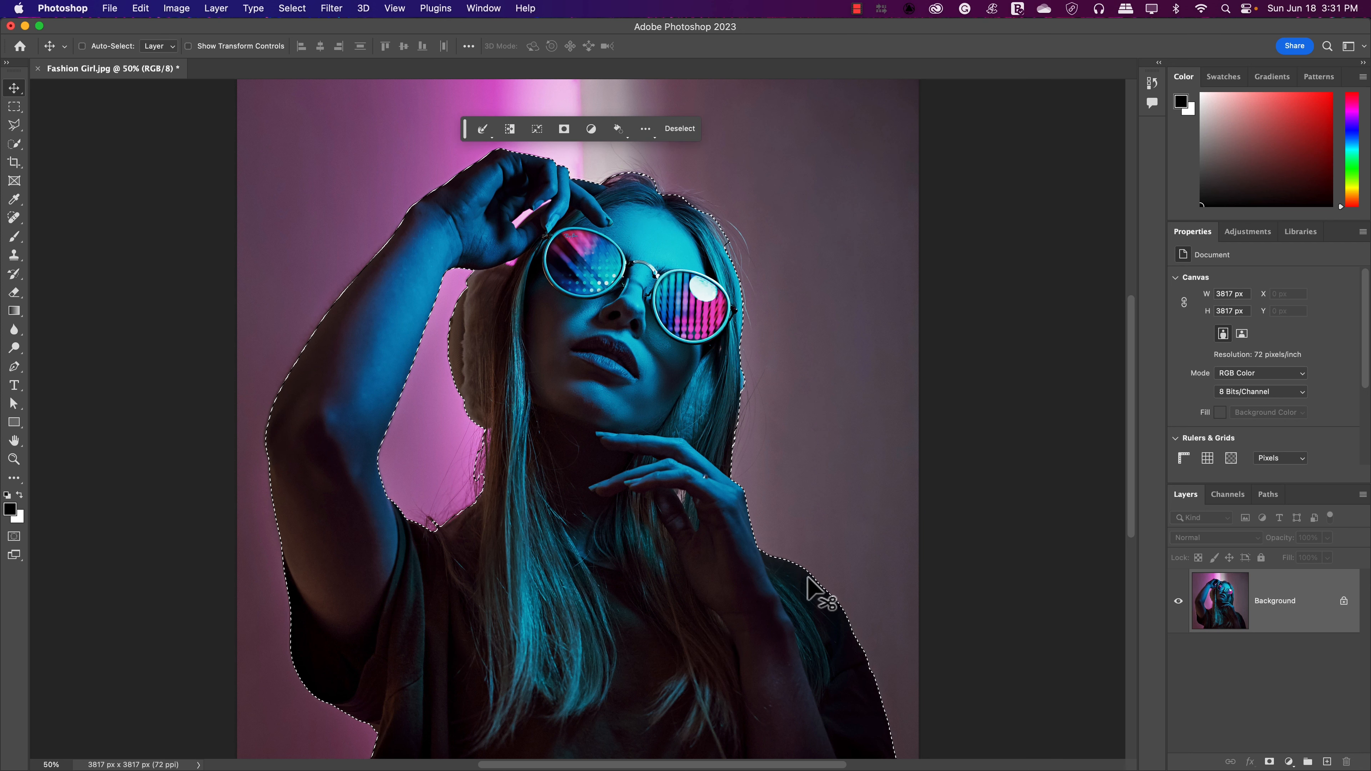
mouse_move(751, 398)
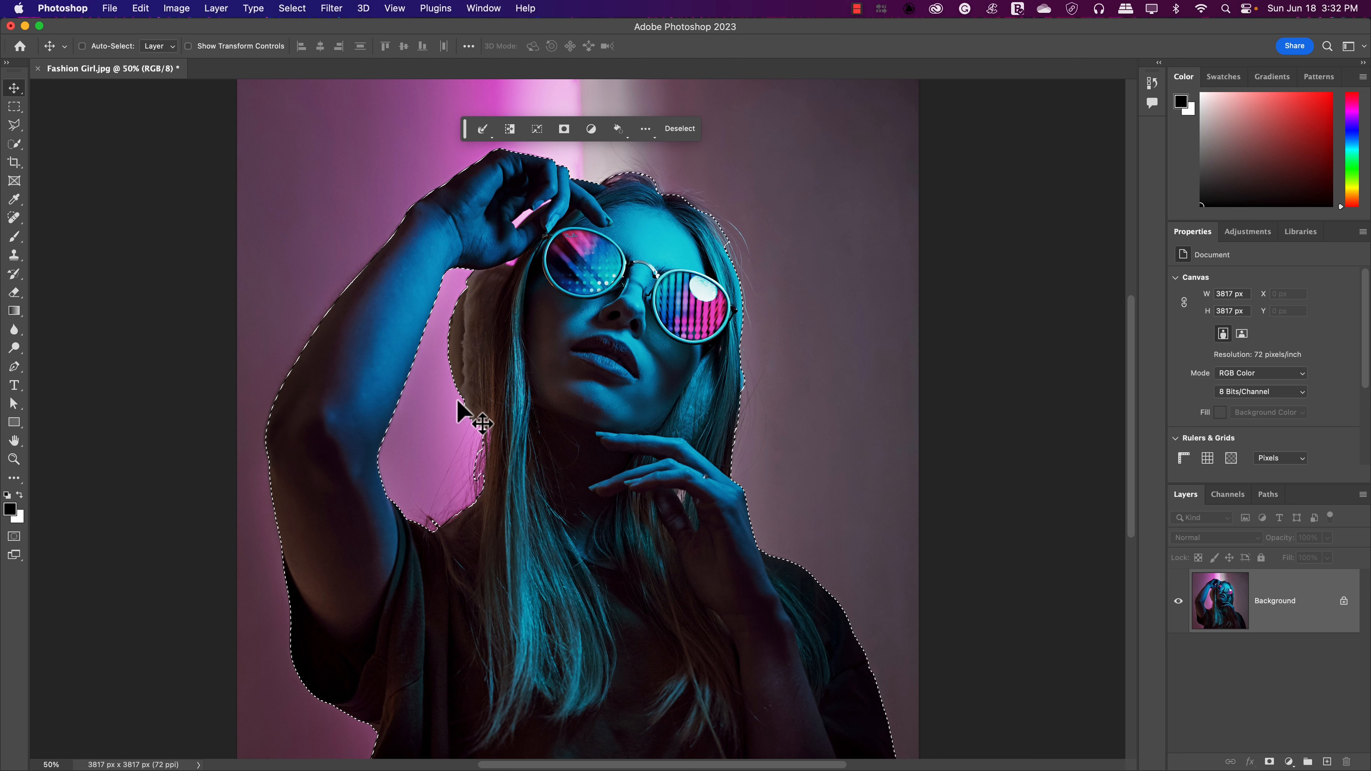
mouse_move(818, 440)
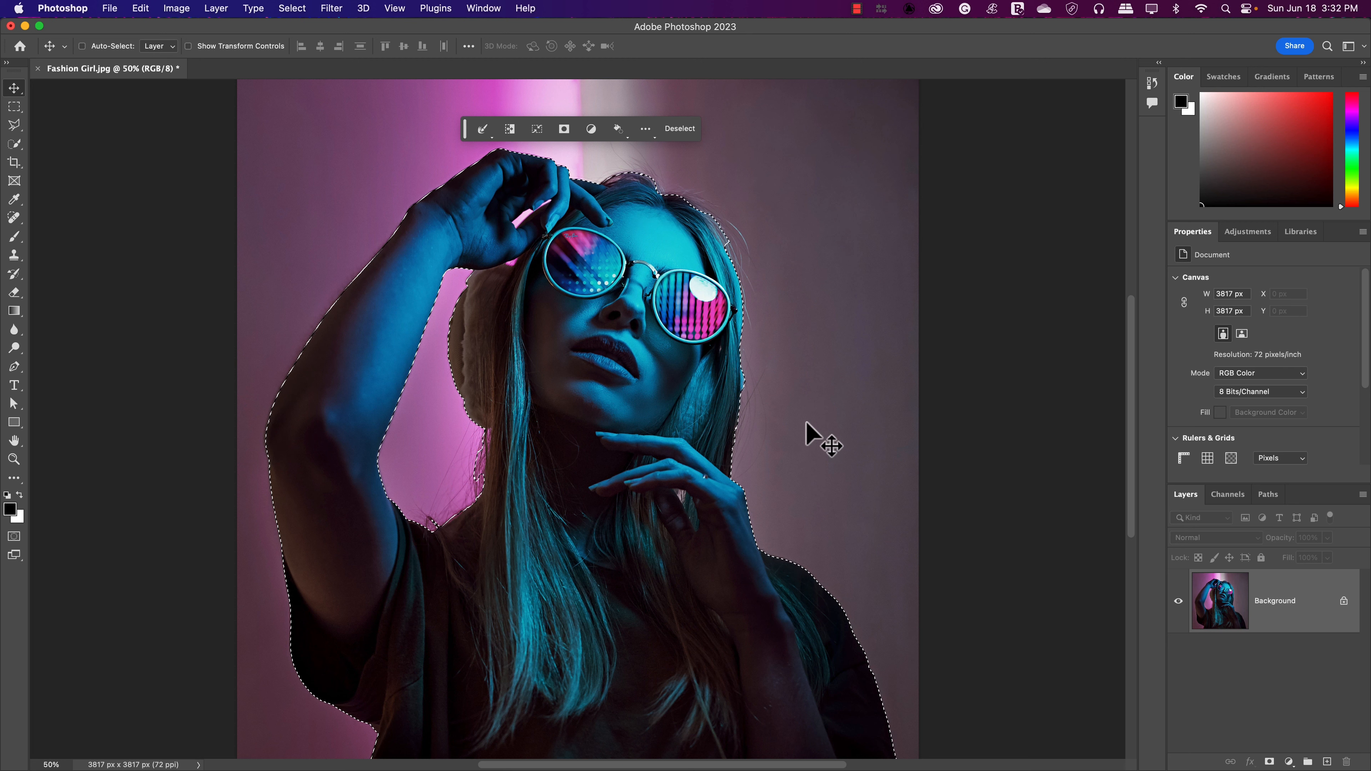
mouse_move(728, 248)
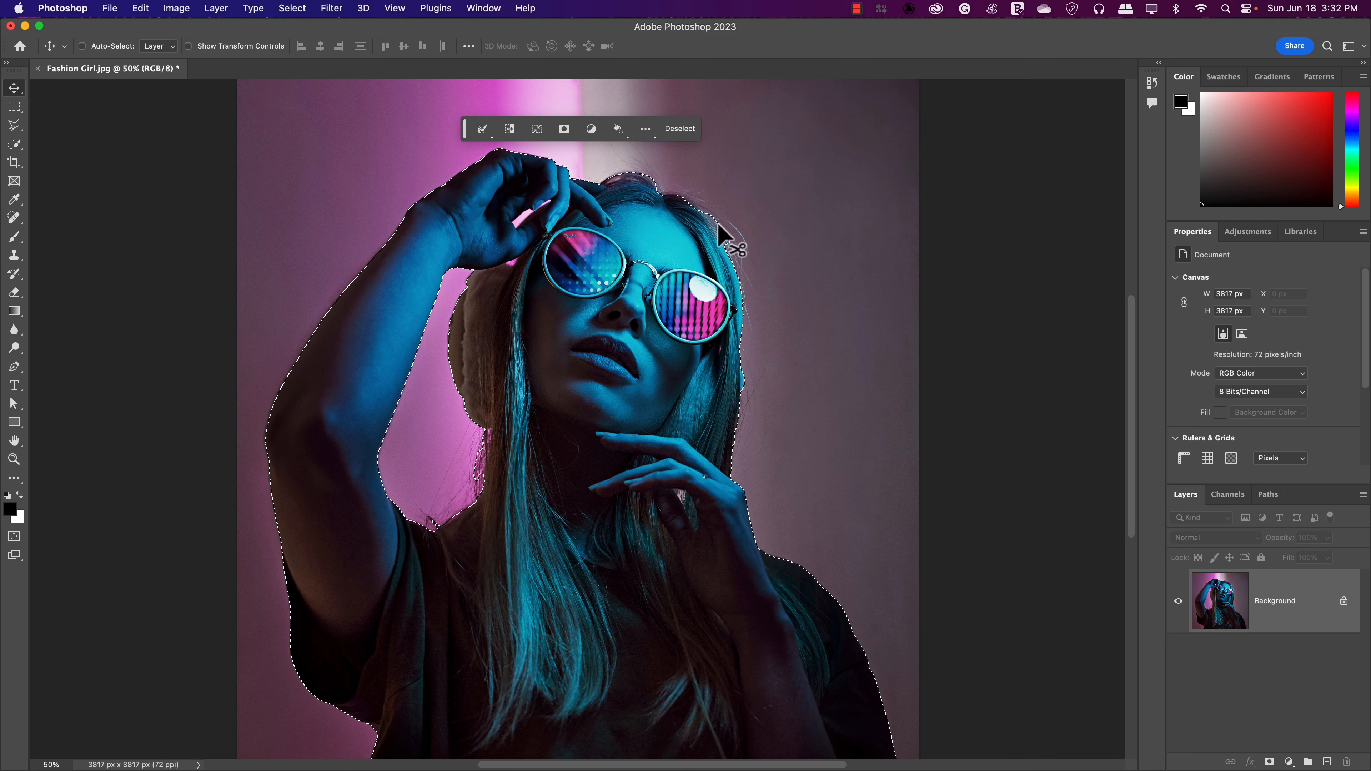
mouse_move(475, 129)
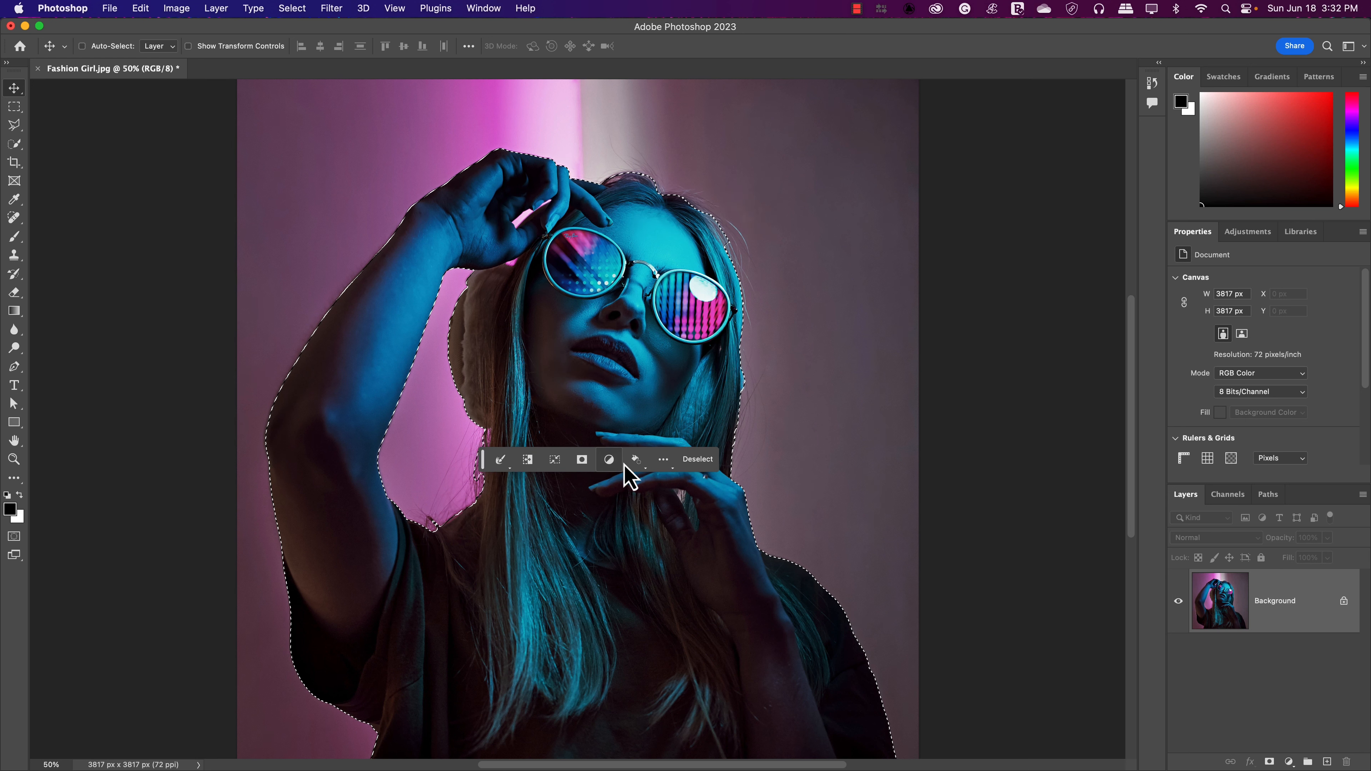
mouse_move(566, 518)
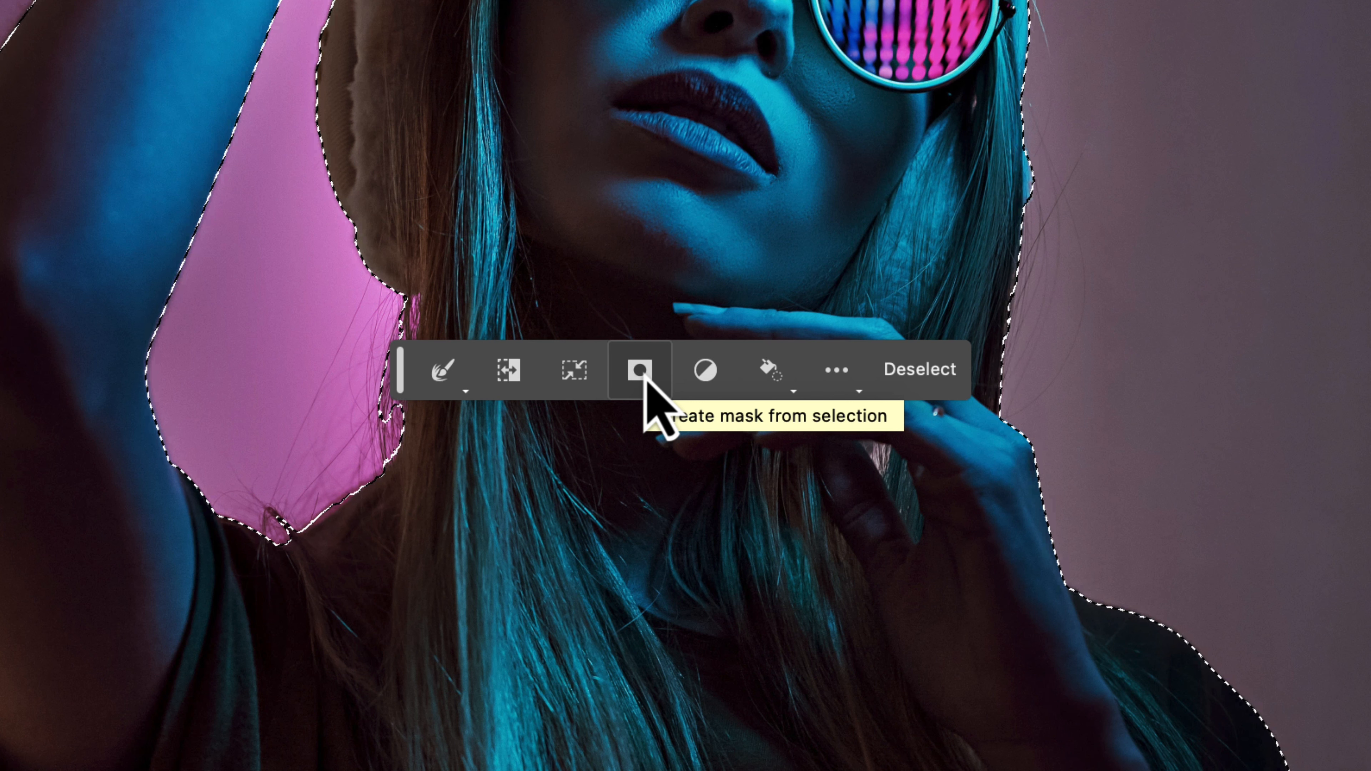
mouse_move(652, 412)
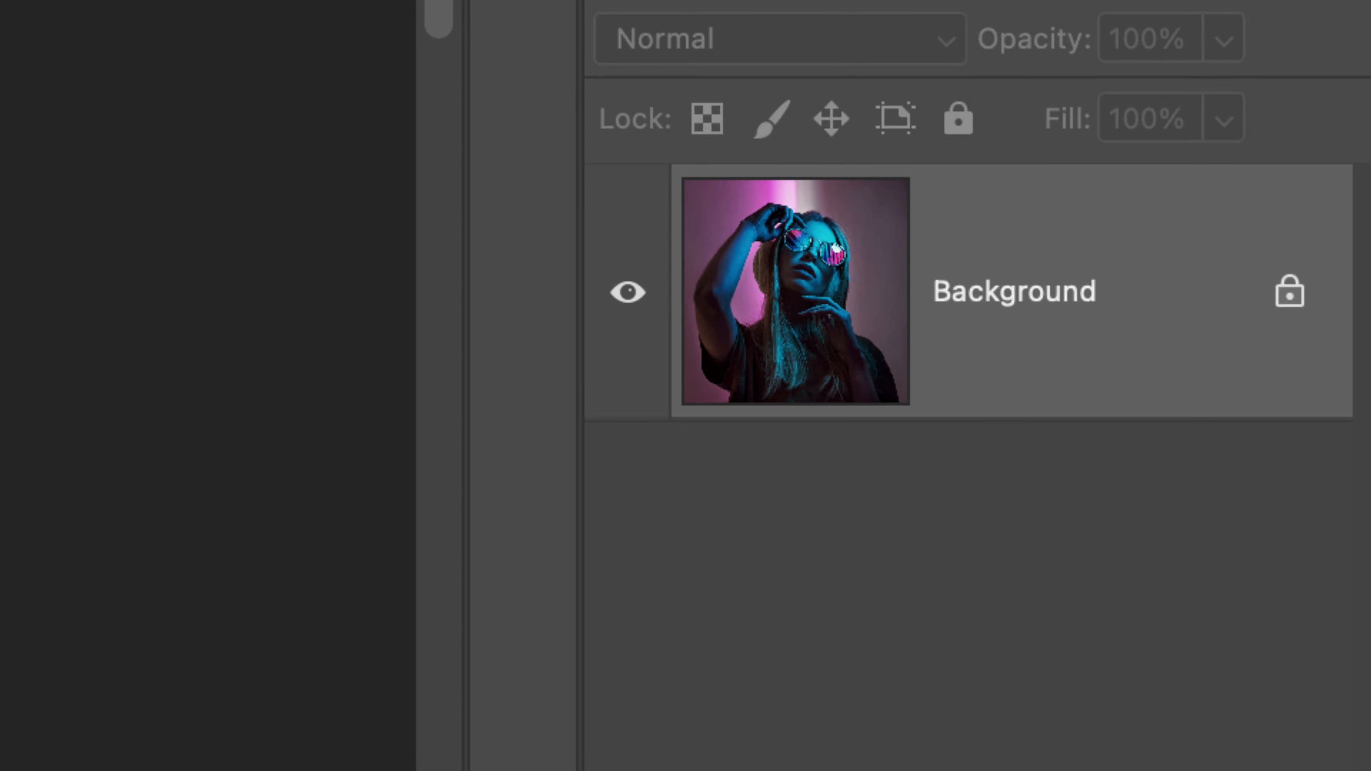
mouse_move(1146, 385)
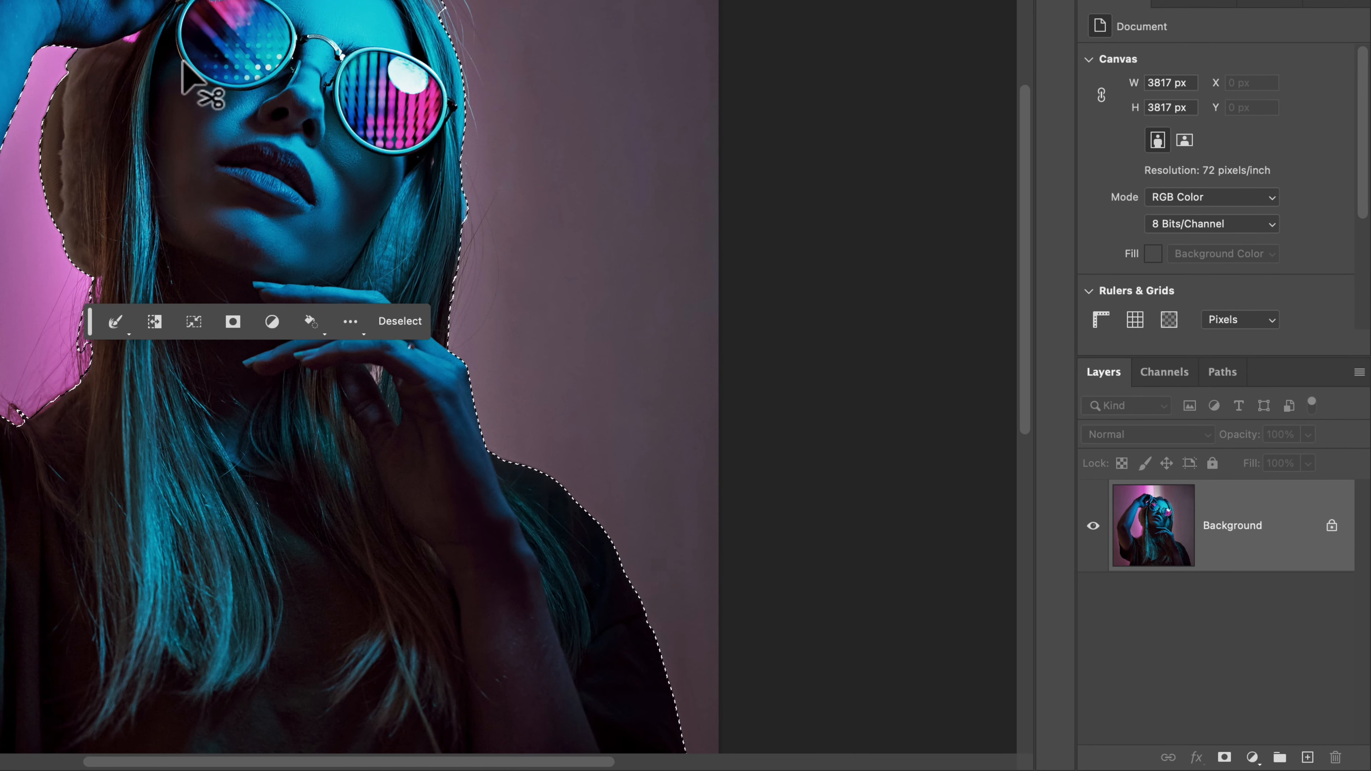
mouse_move(927, 359)
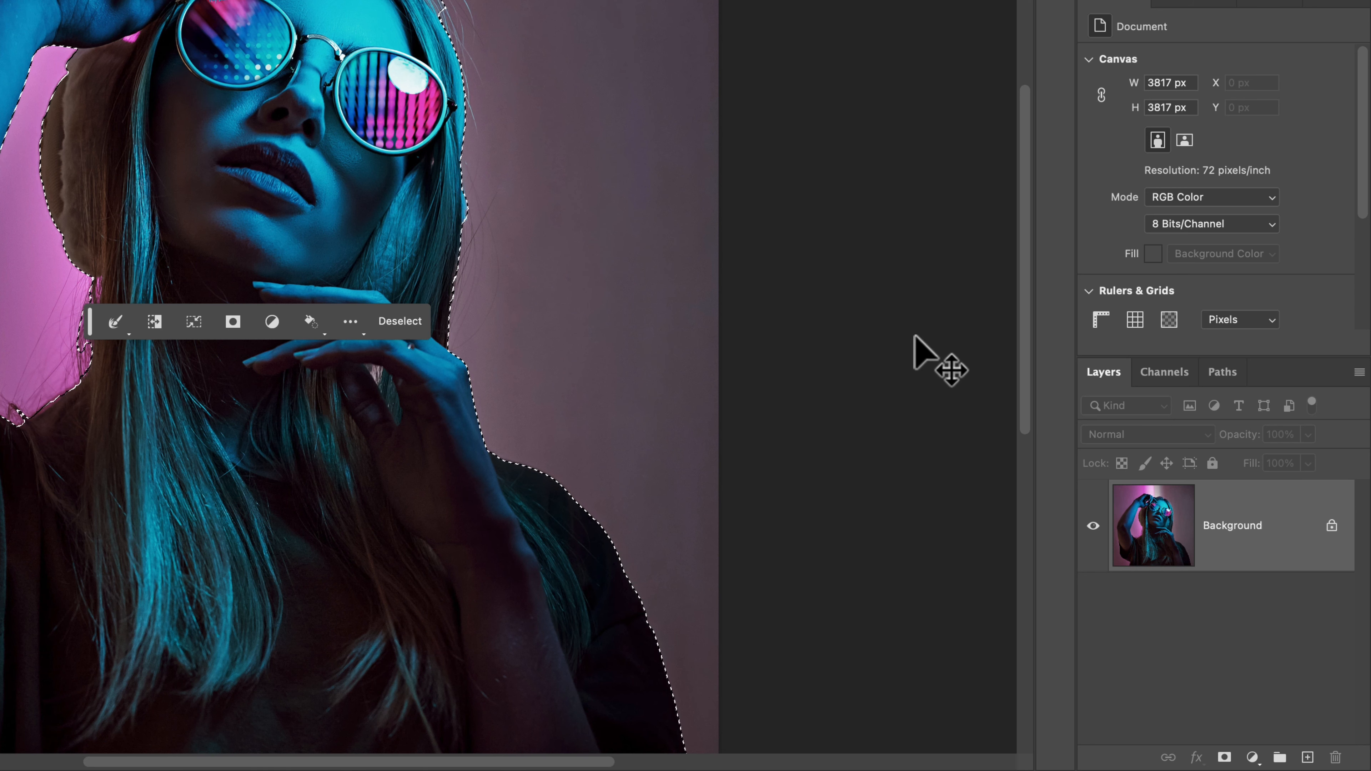
mouse_move(573, 47)
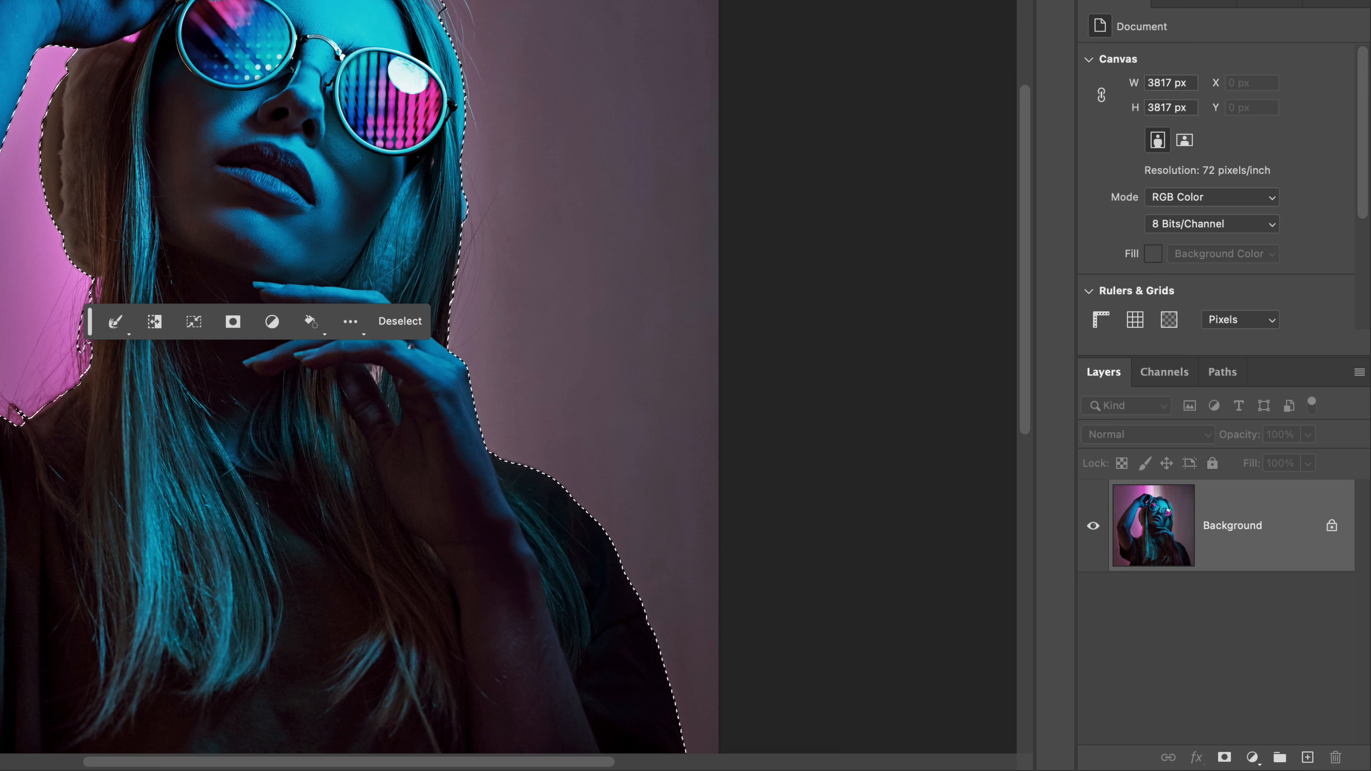
mouse_move(1307, 534)
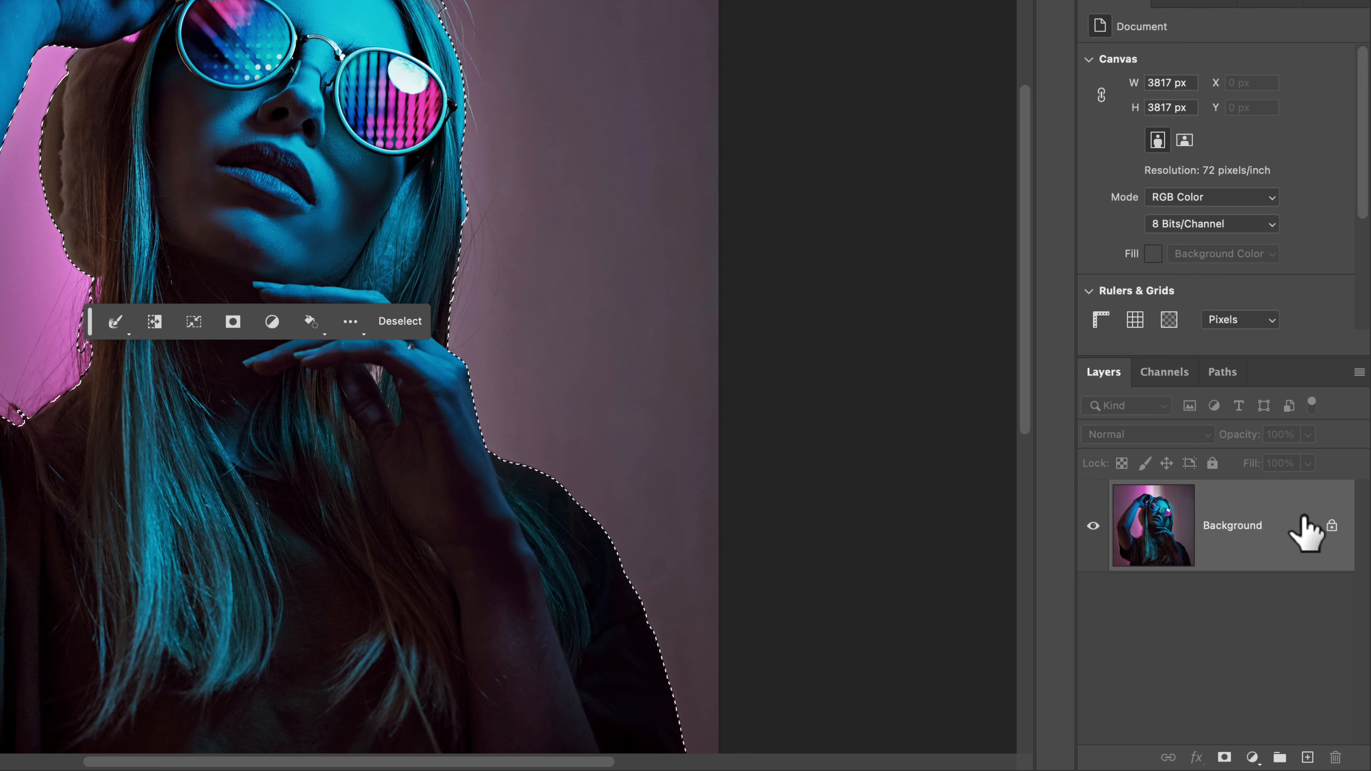
Convert the locked Background photo layer into an embedded smart object named Layer 0.
right_click(1233, 525)
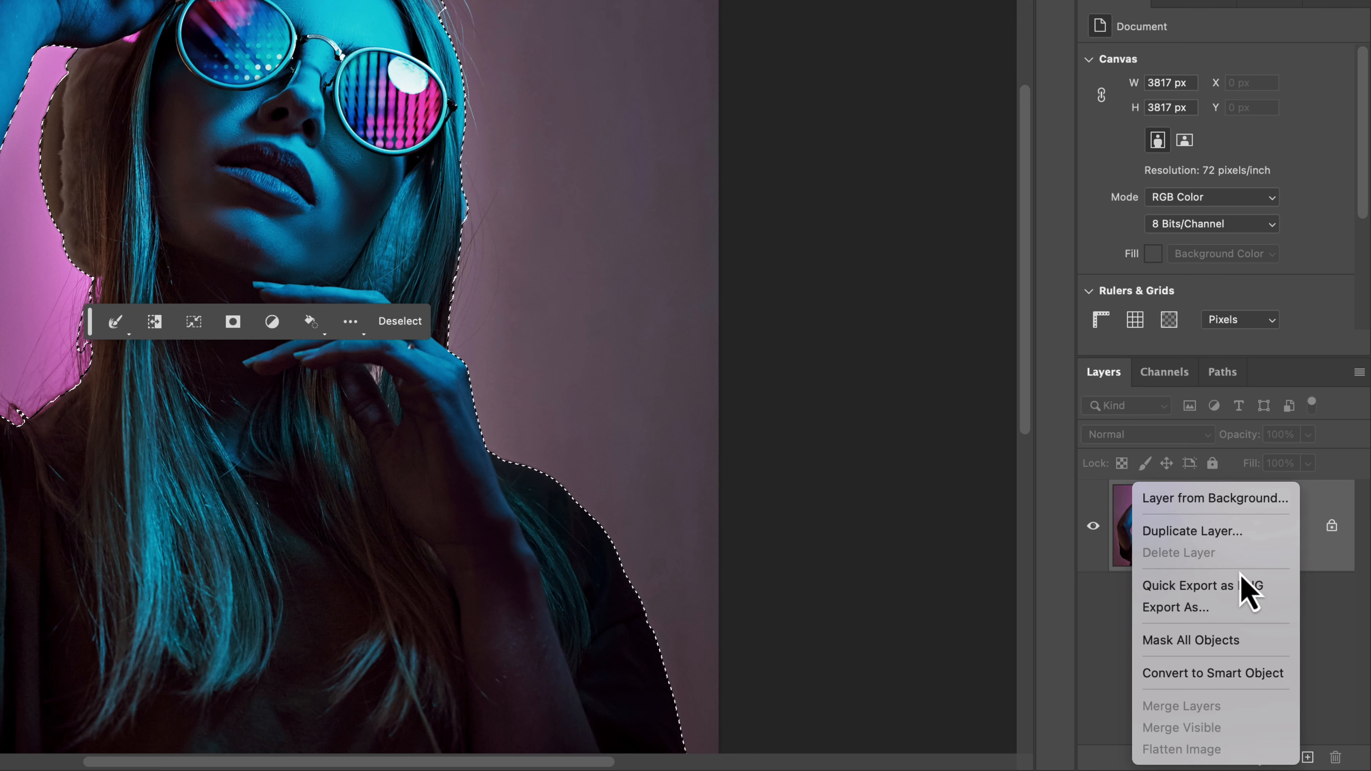
mouse_move(1213, 673)
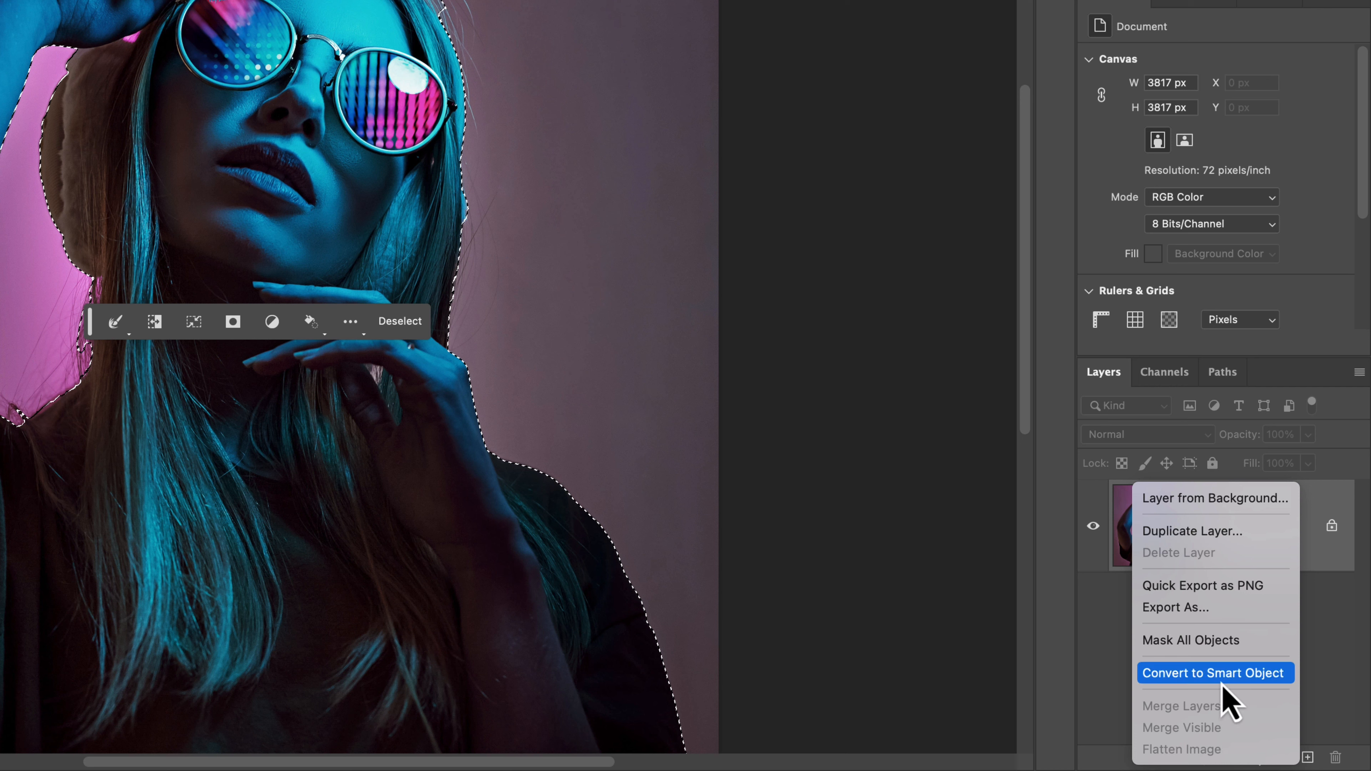
left_click(1215, 673)
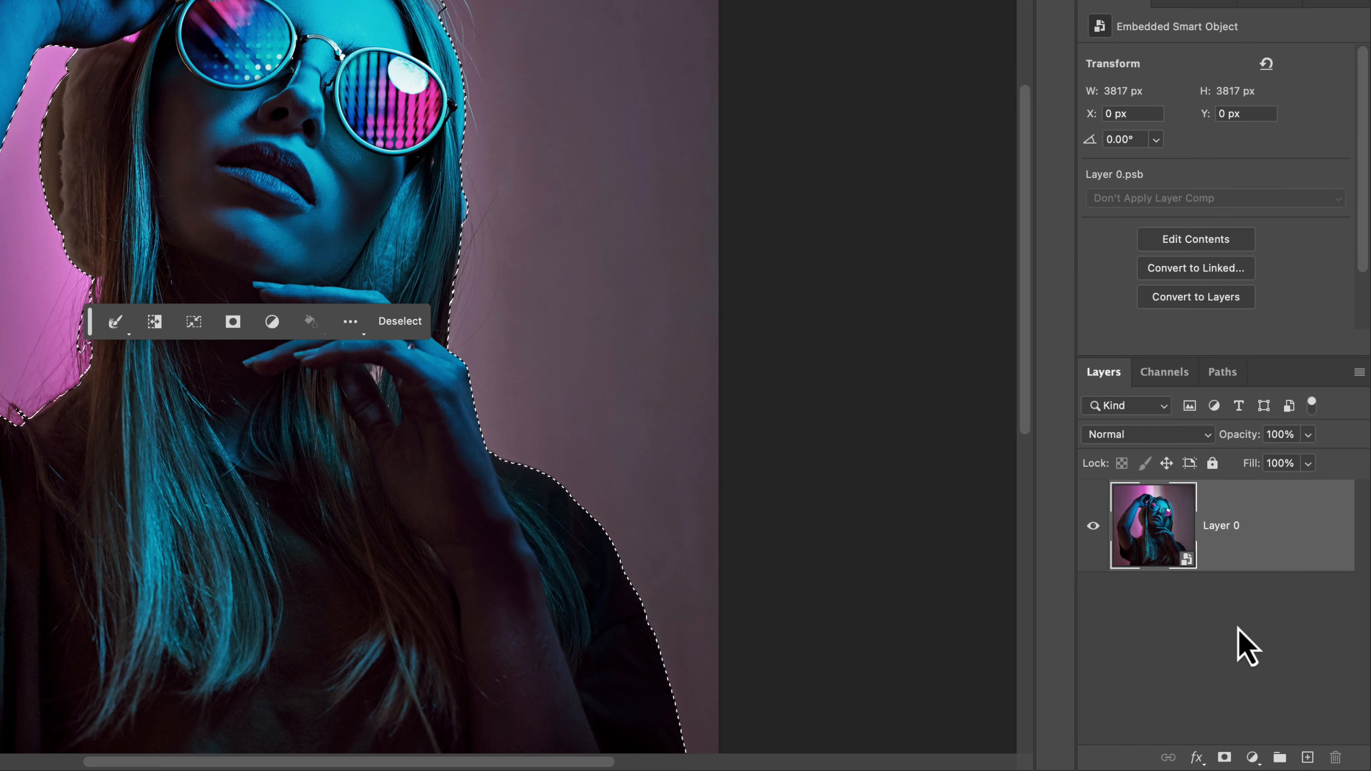
mouse_move(1065, 560)
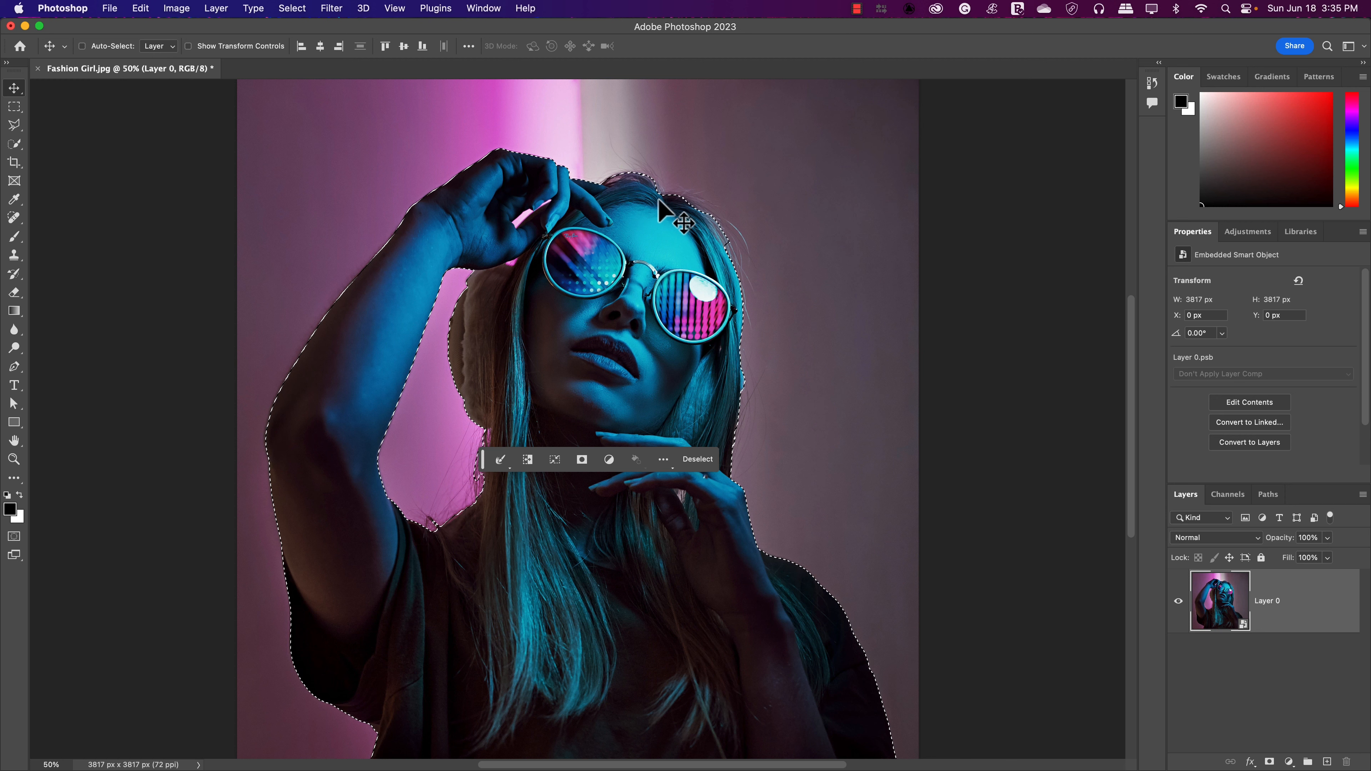
mouse_move(1170, 585)
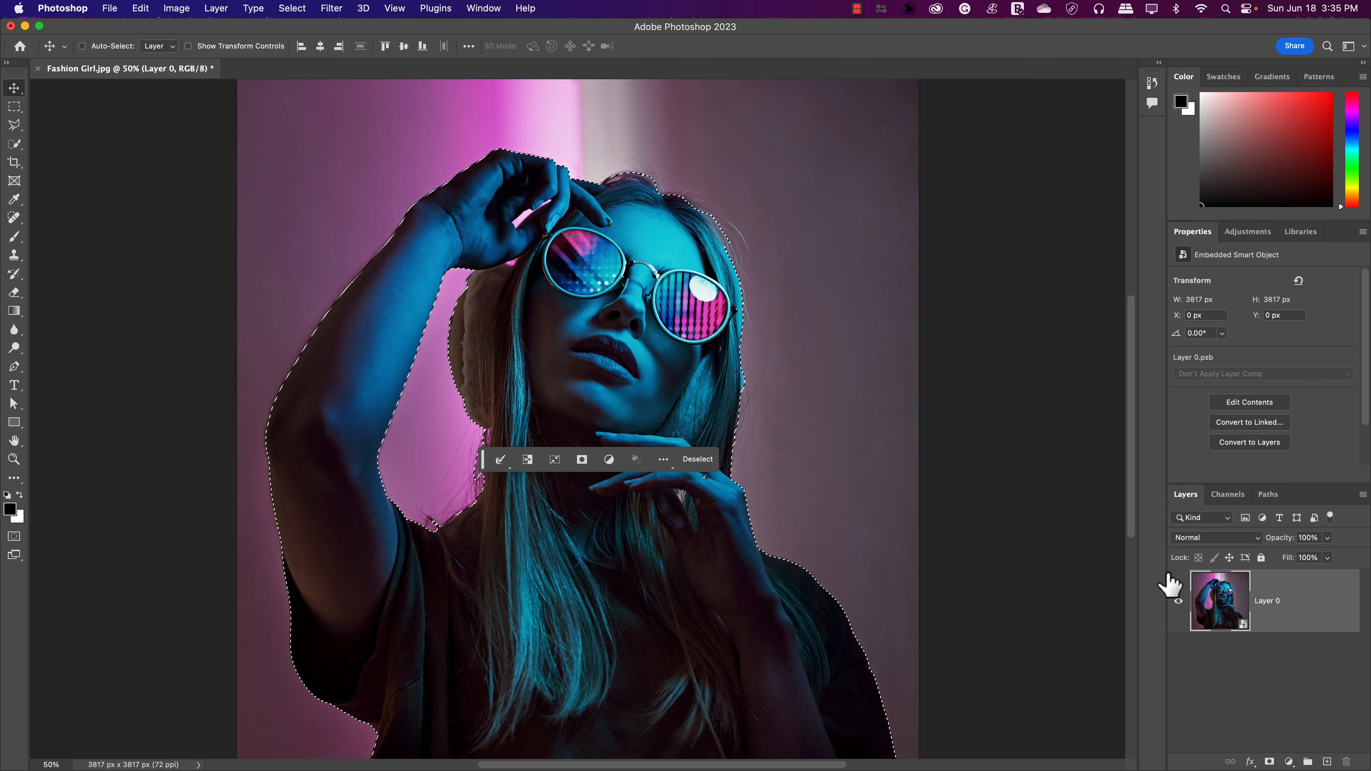
mouse_move(678, 223)
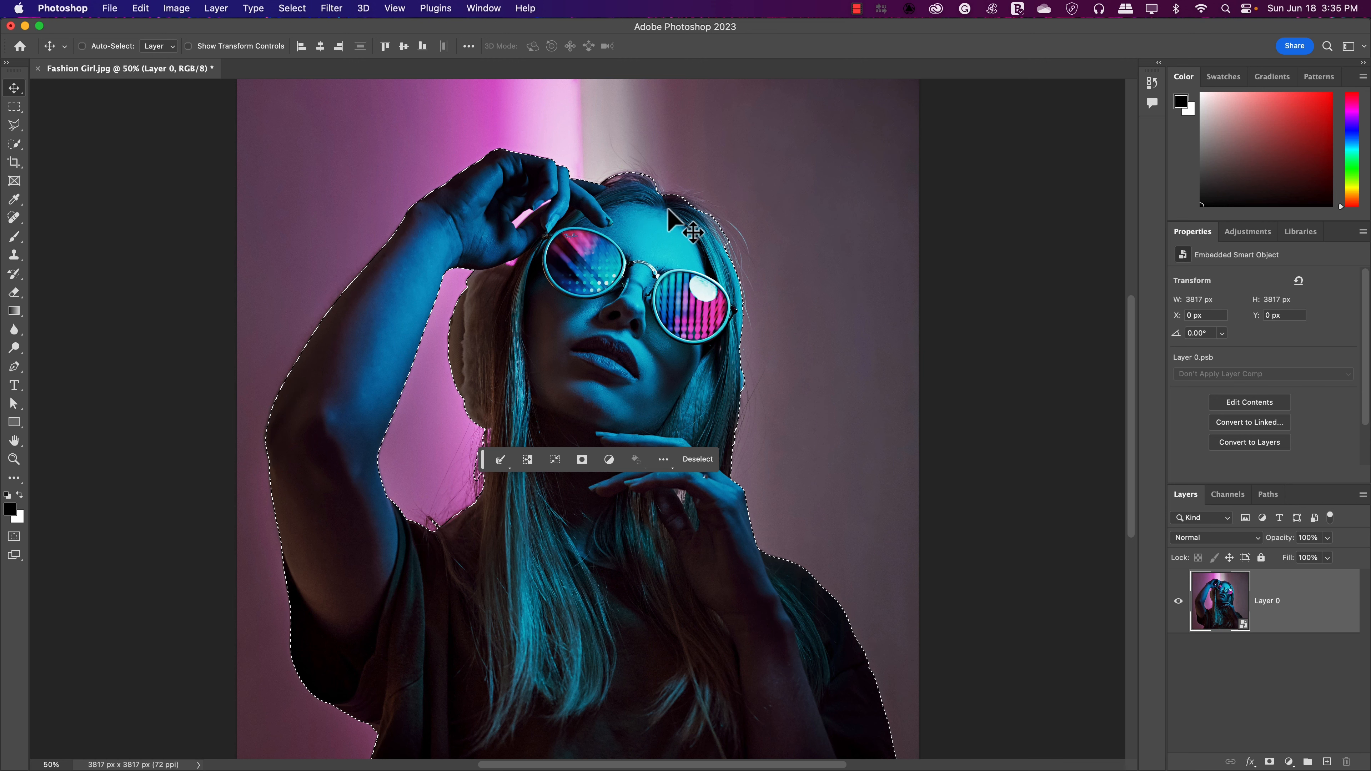
mouse_move(643, 472)
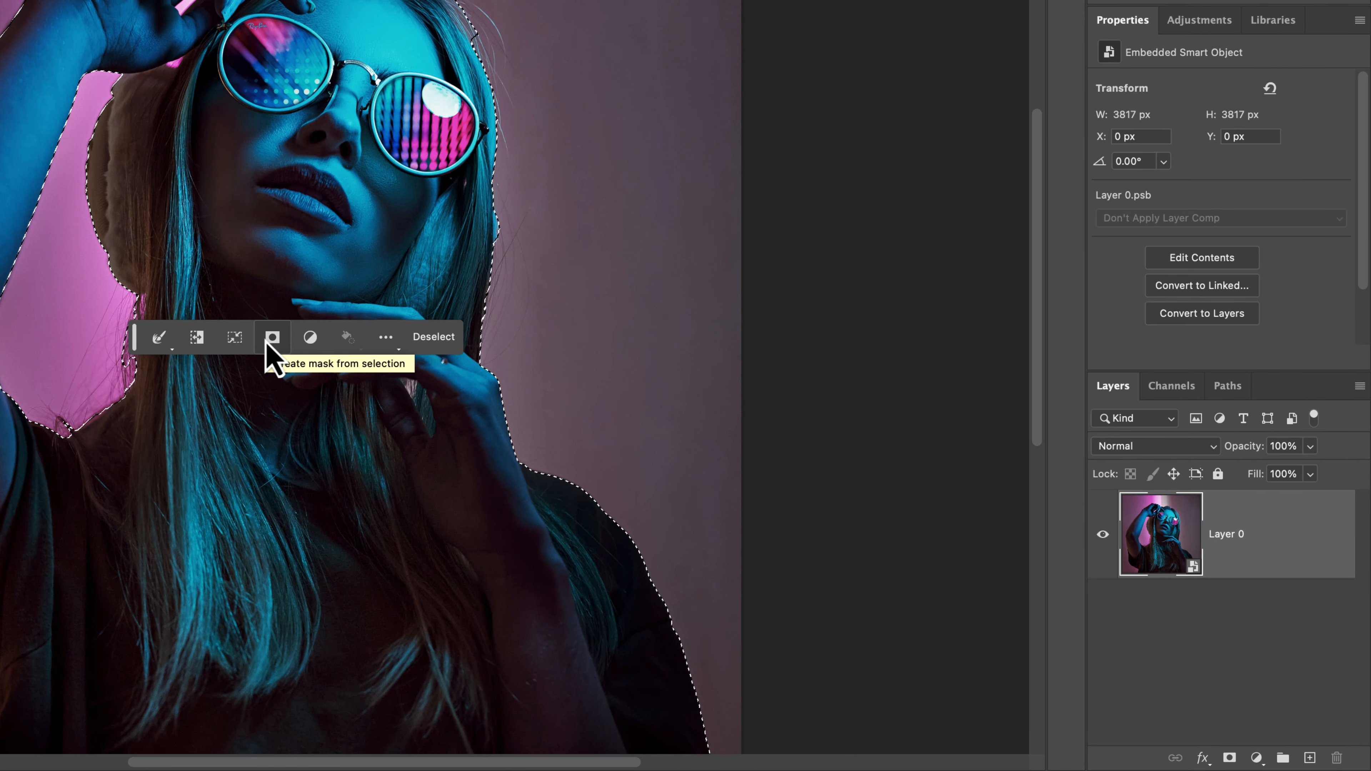
Add a layer mask from the selection so only the woman remains over transparency.
left_click(272, 336)
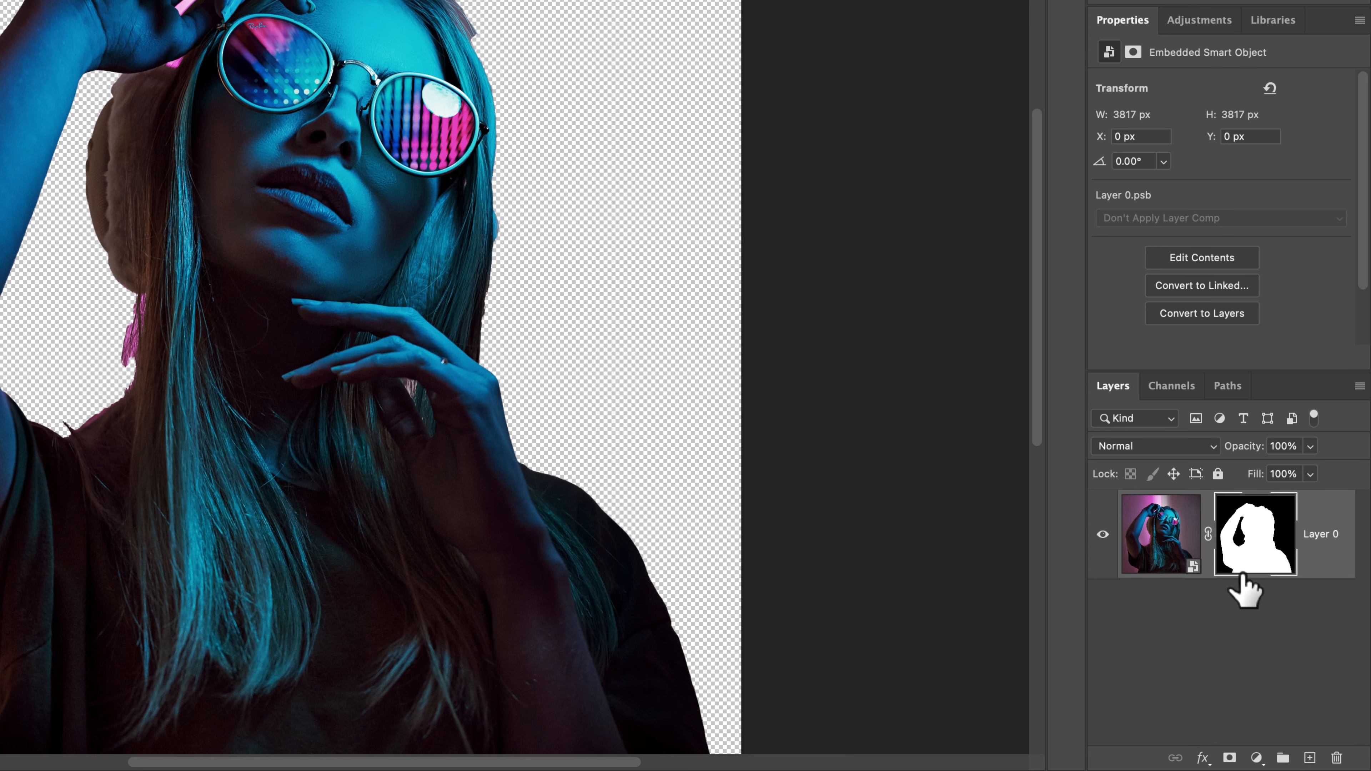
mouse_move(1088, 328)
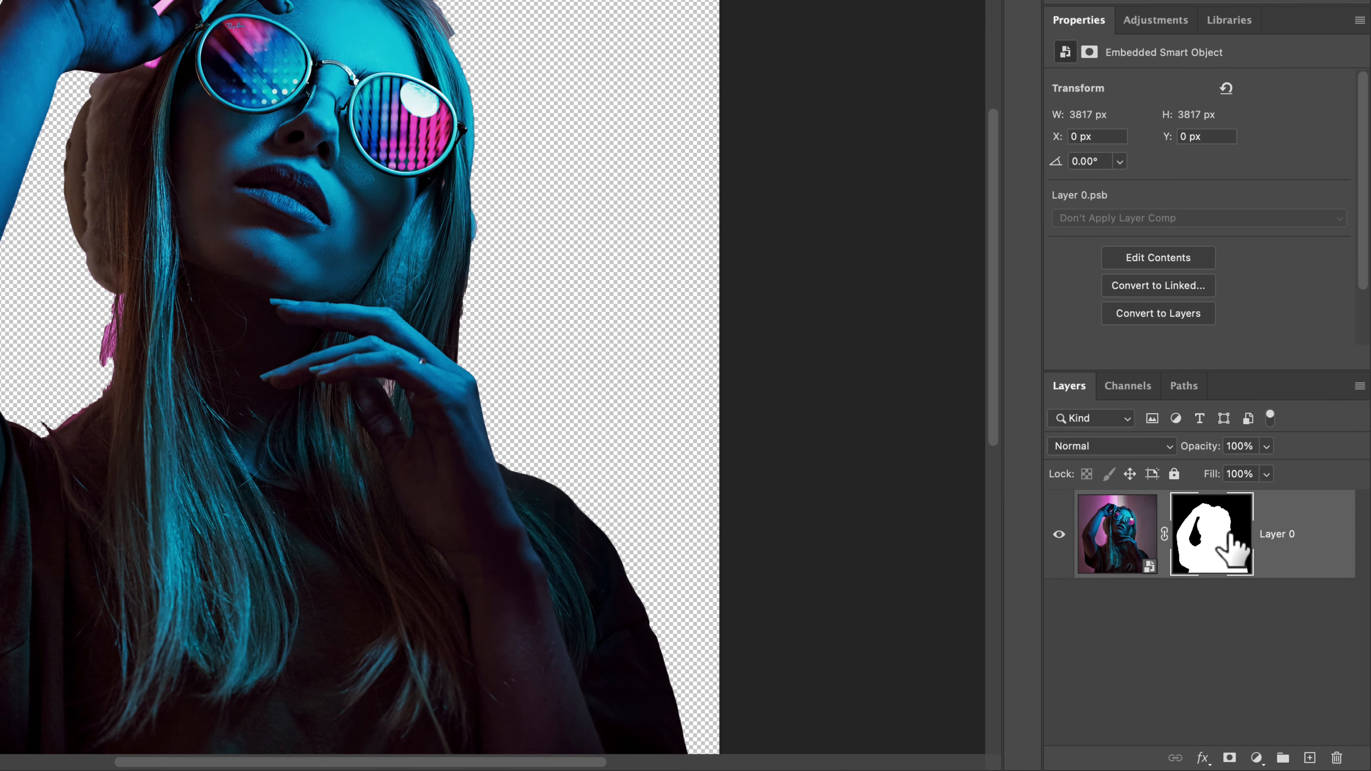
mouse_move(1224, 542)
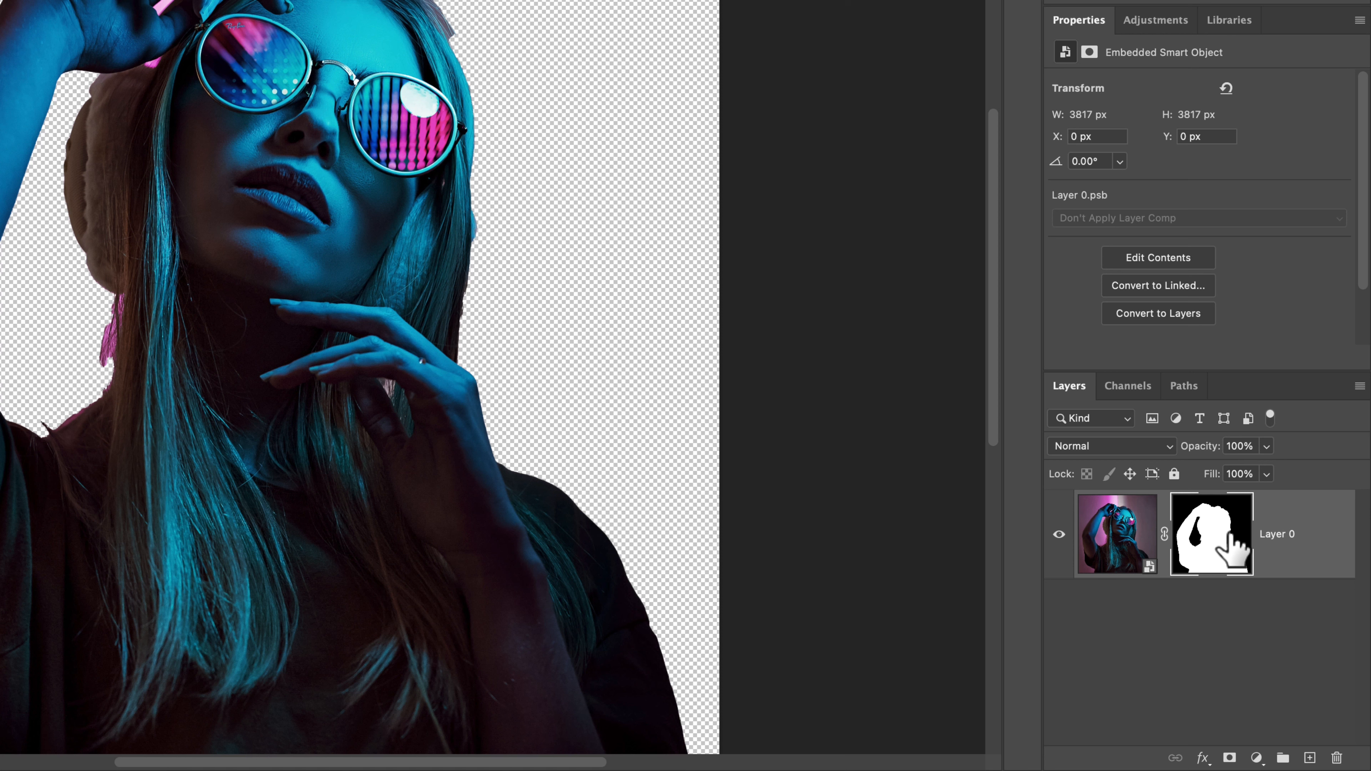
mouse_move(1232, 553)
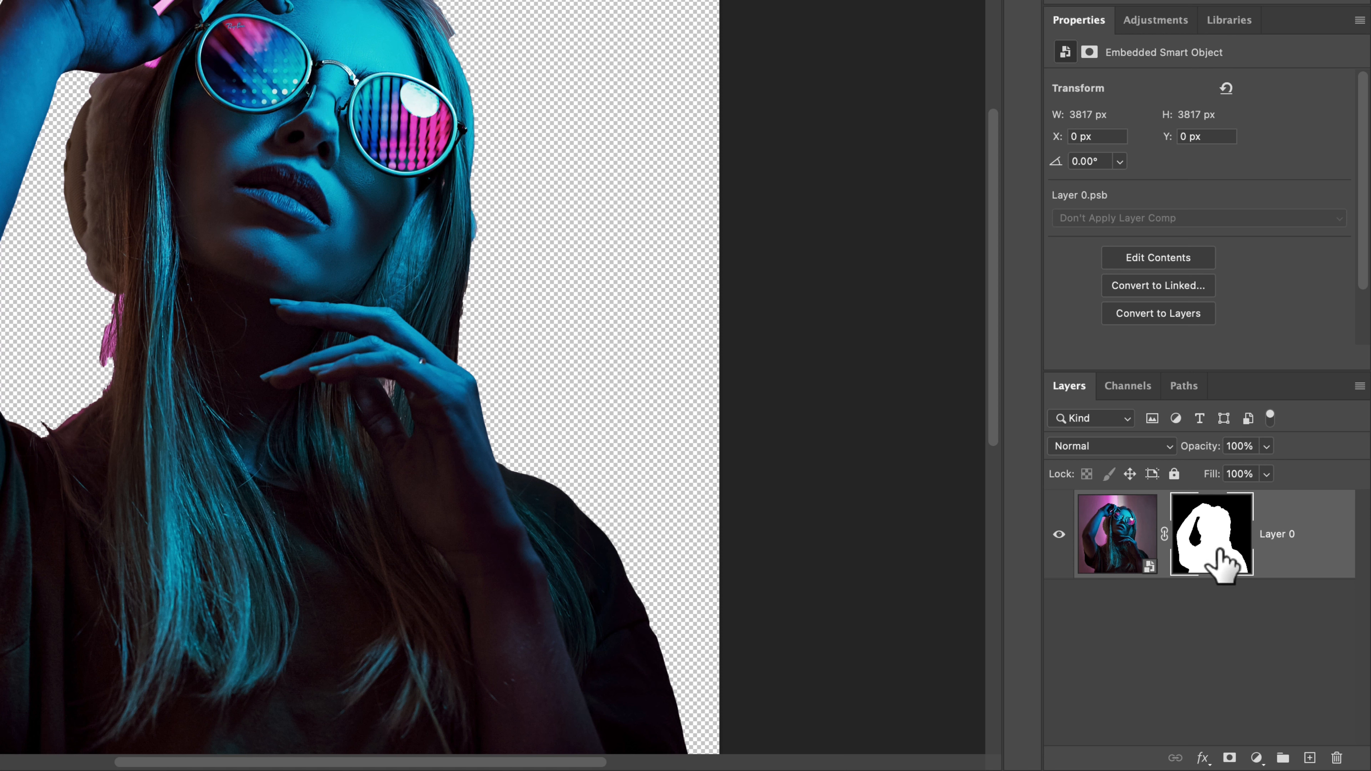
mouse_move(1214, 542)
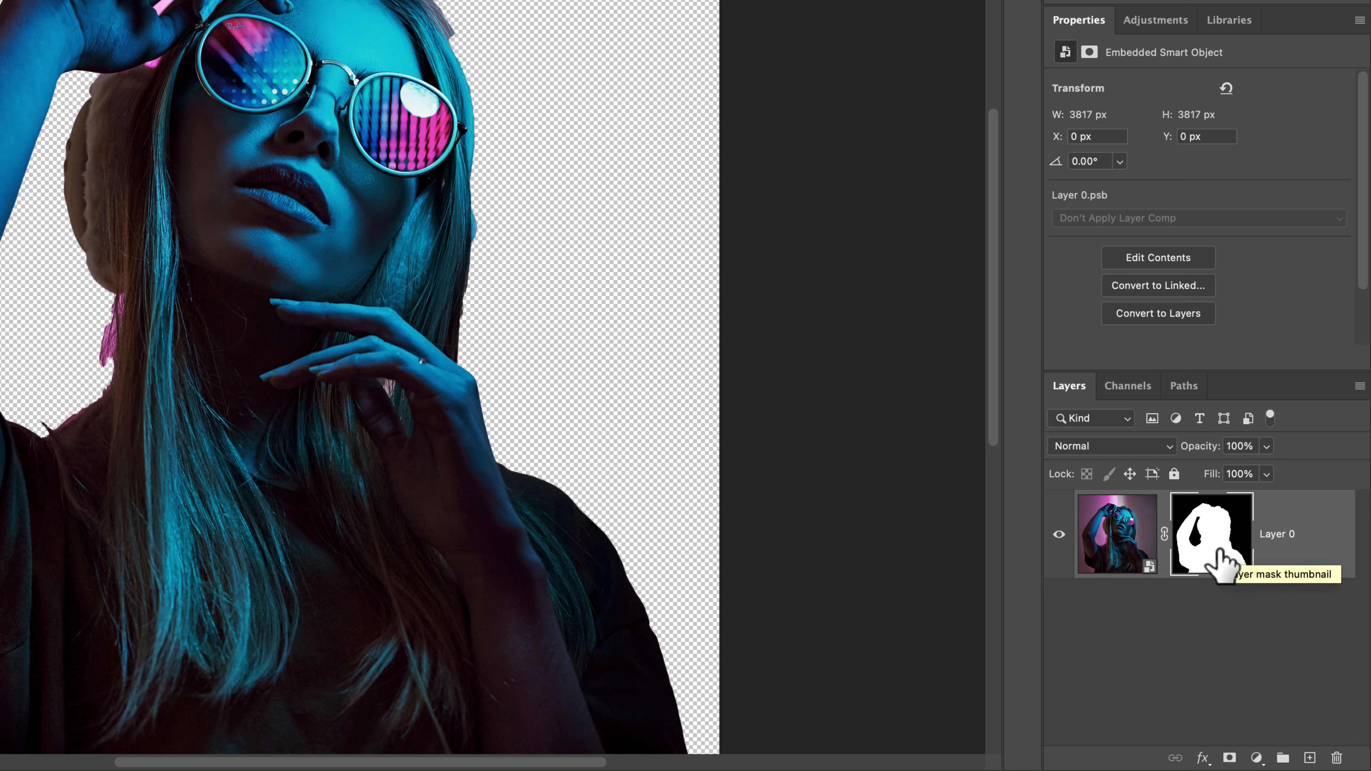
mouse_move(1117, 534)
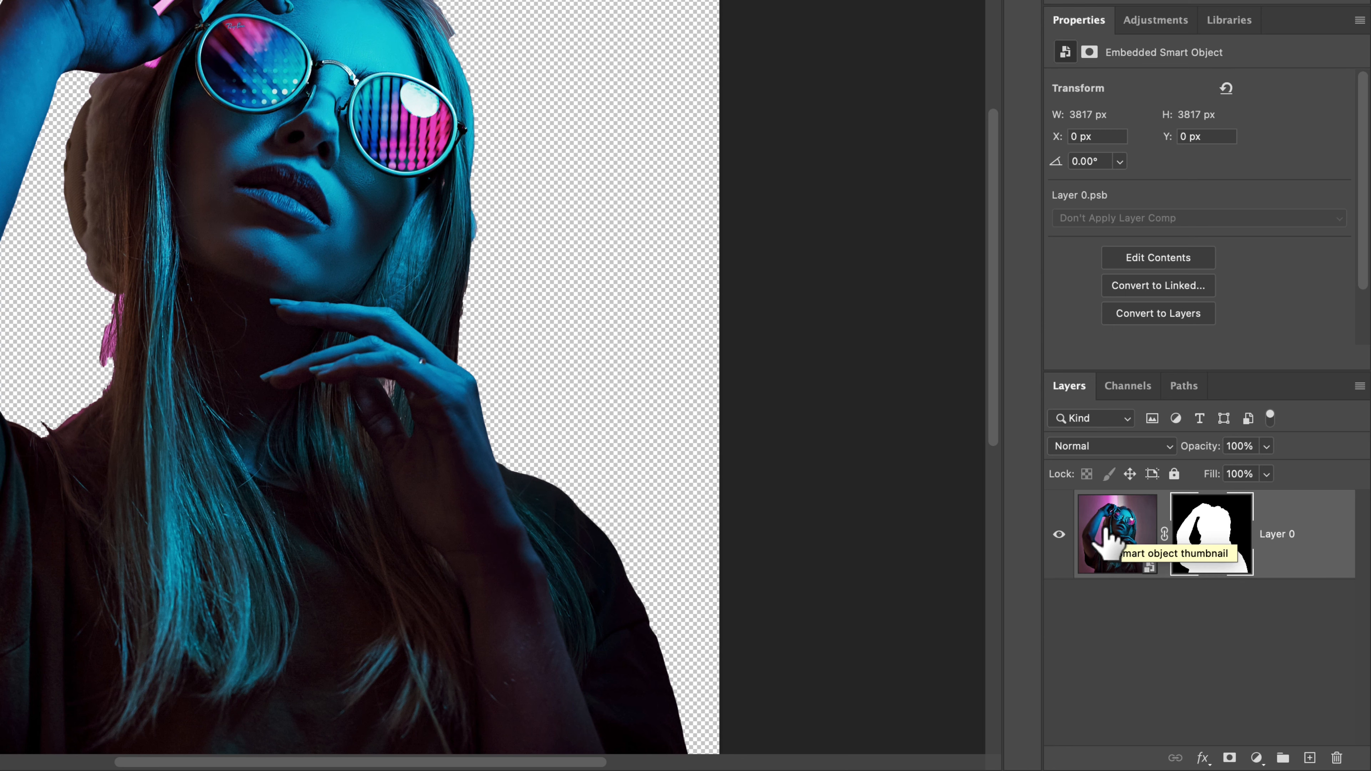
mouse_move(1212, 534)
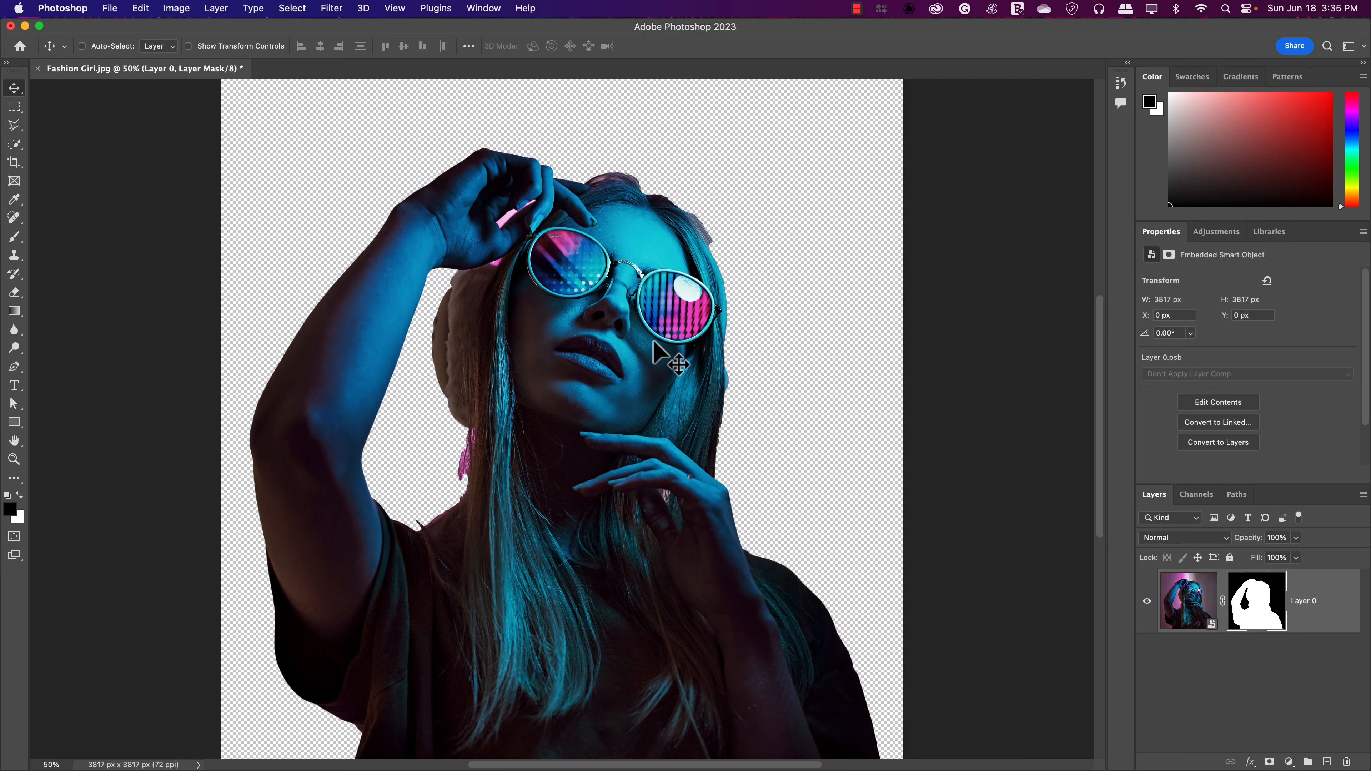
mouse_move(1280, 609)
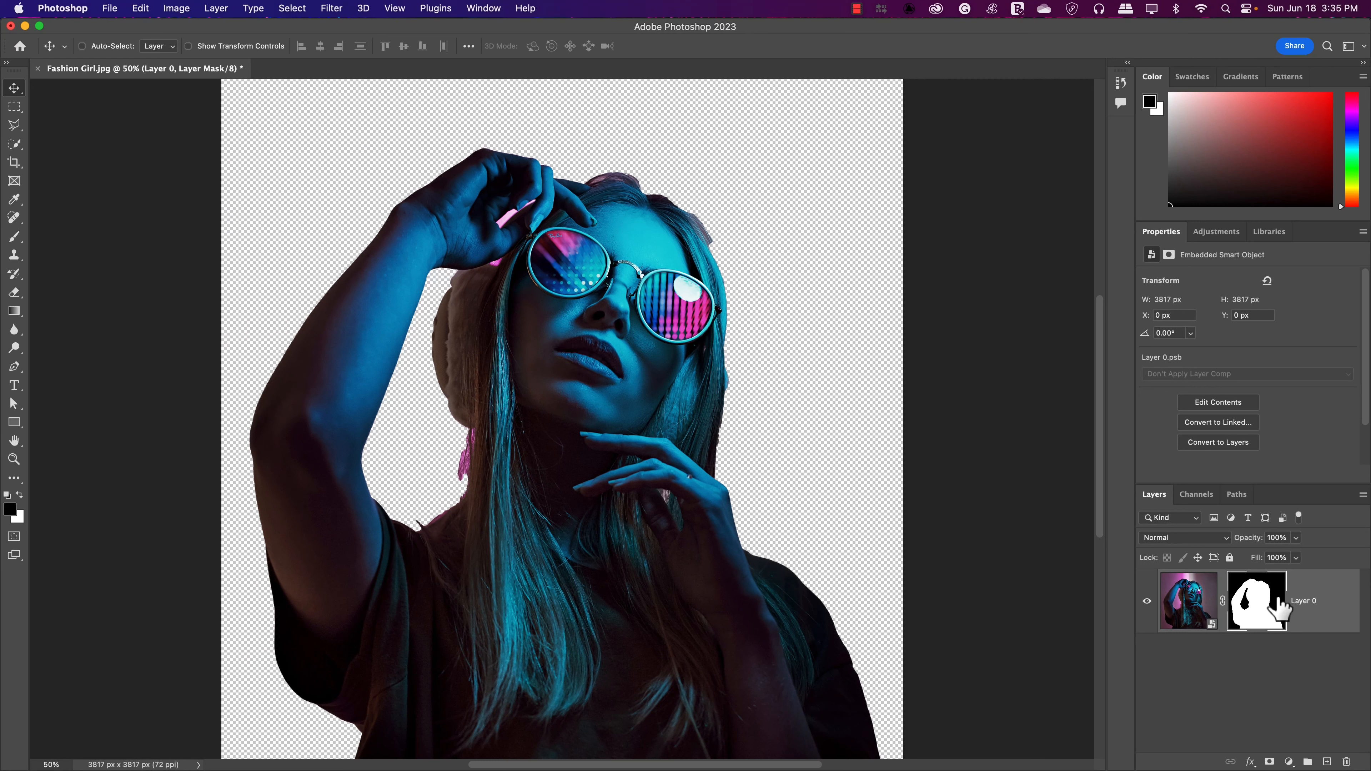
Target Layer 0's layer mask to show its density and feather settings.
left_click(1256, 601)
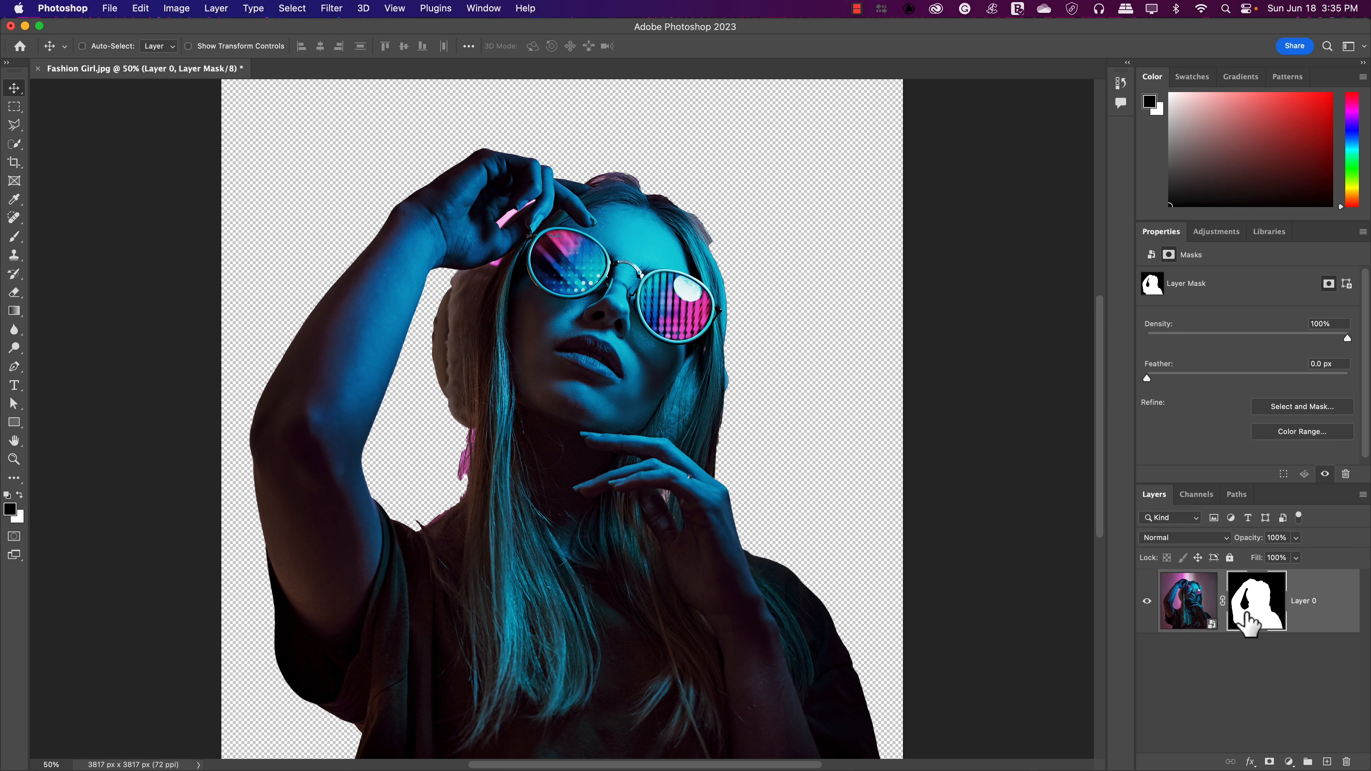
mouse_move(1254, 619)
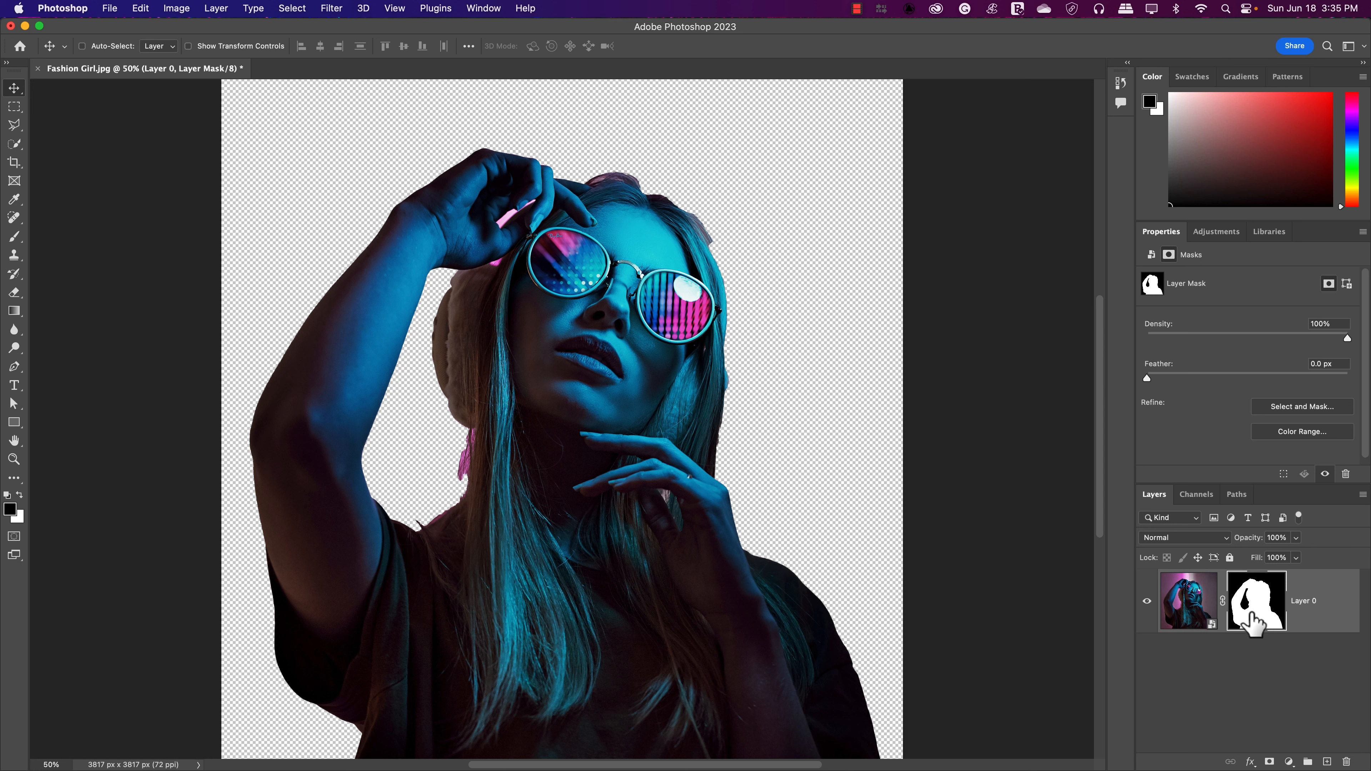
mouse_move(1255, 608)
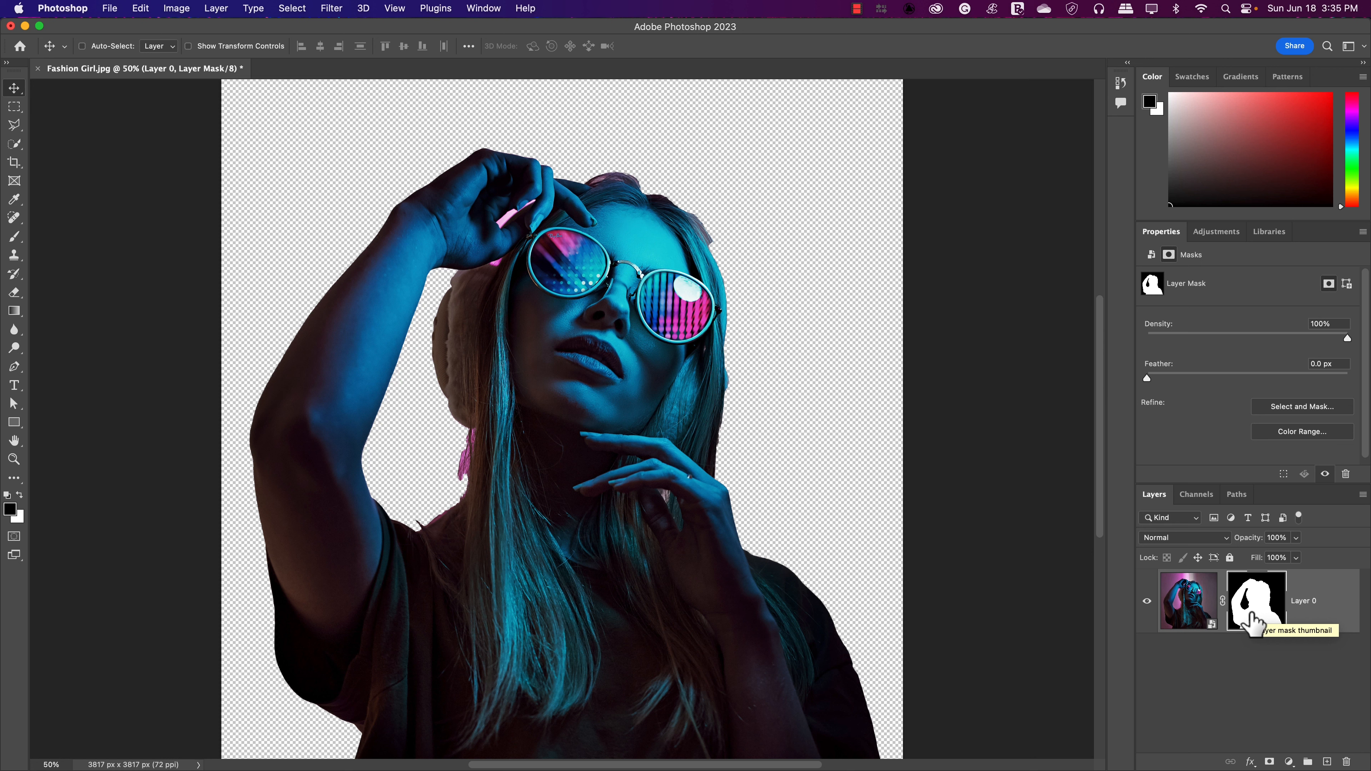
mouse_move(1250, 623)
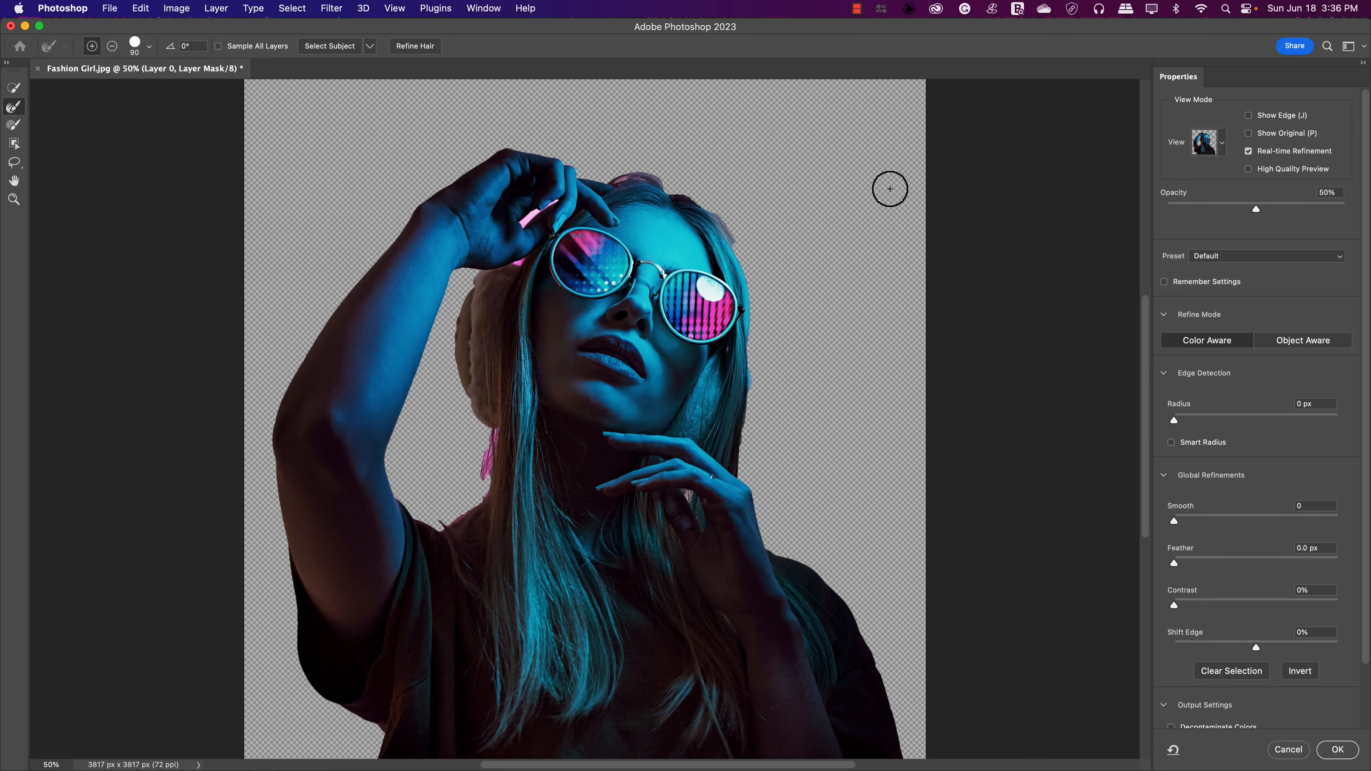
mouse_move(957, 130)
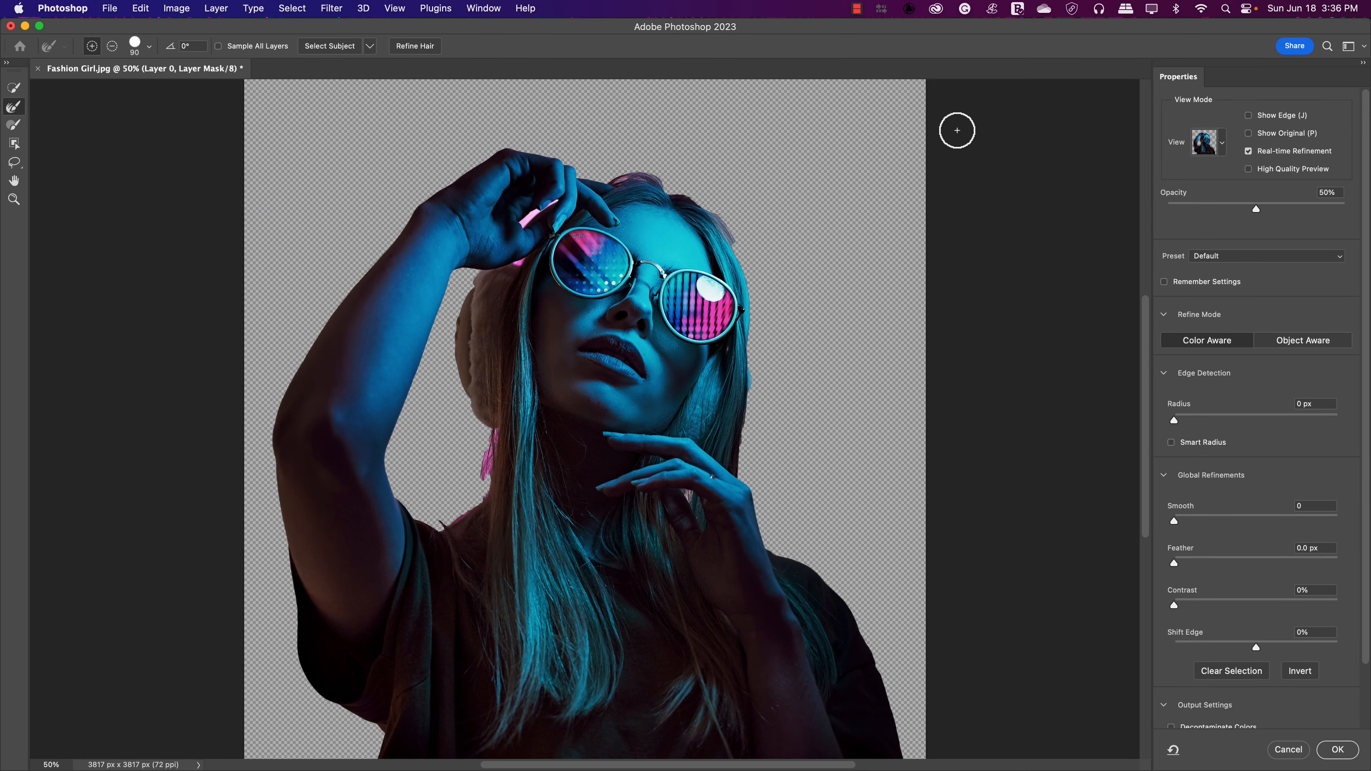
mouse_move(1021, 156)
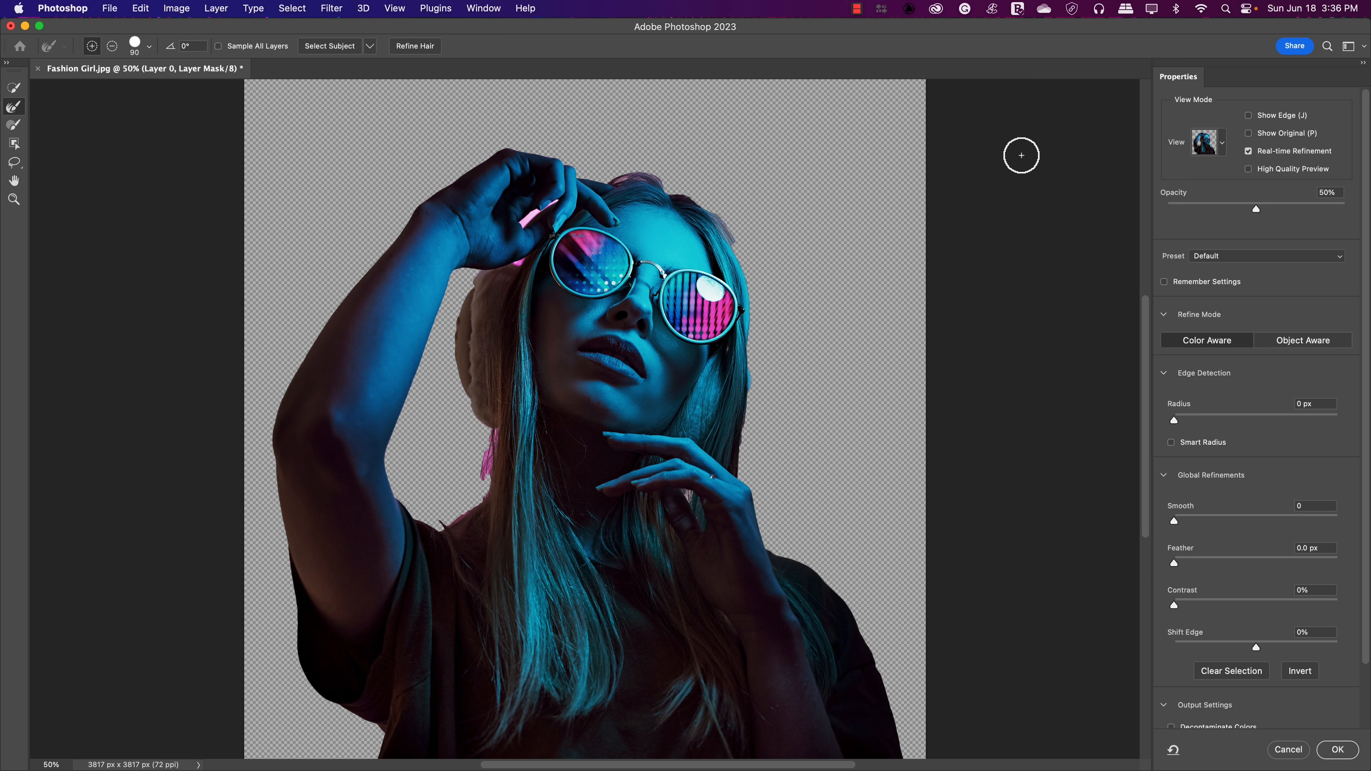
mouse_move(1244, 217)
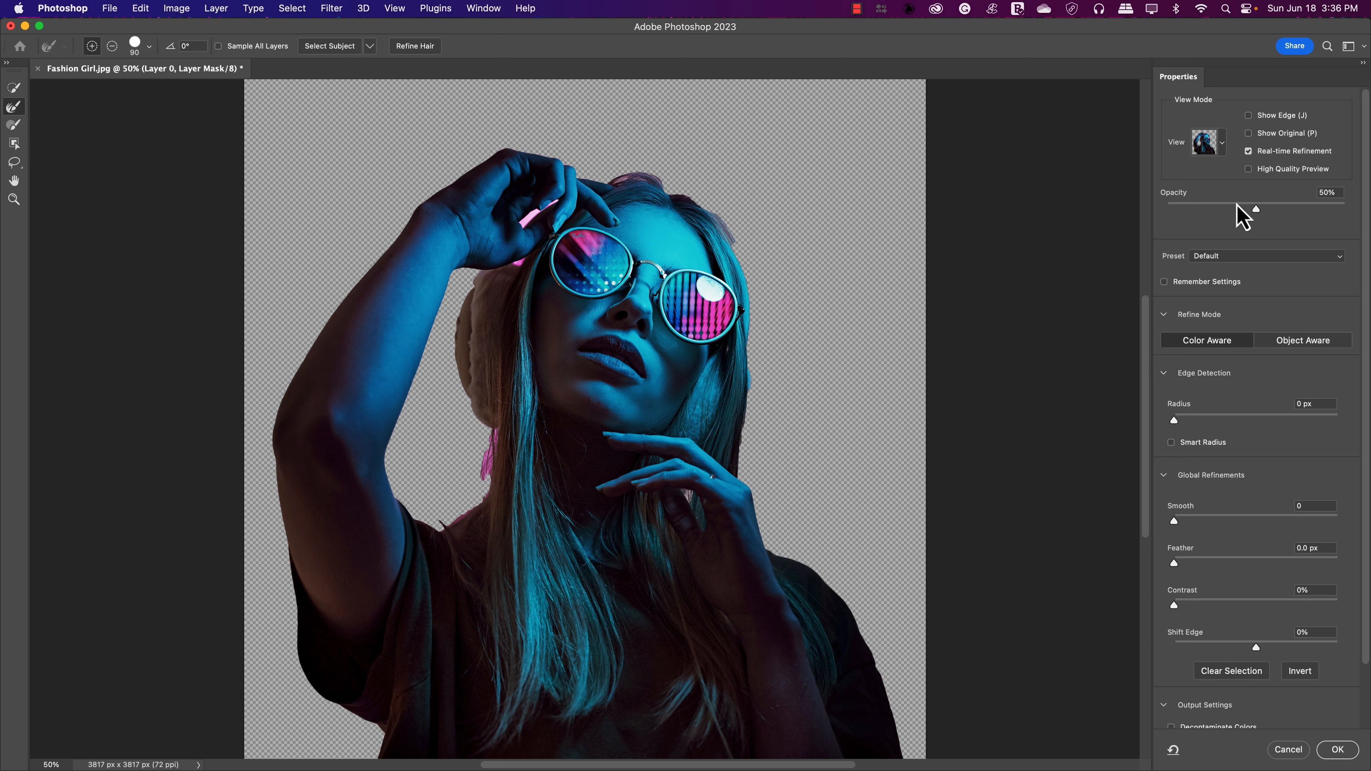
mouse_move(1230, 157)
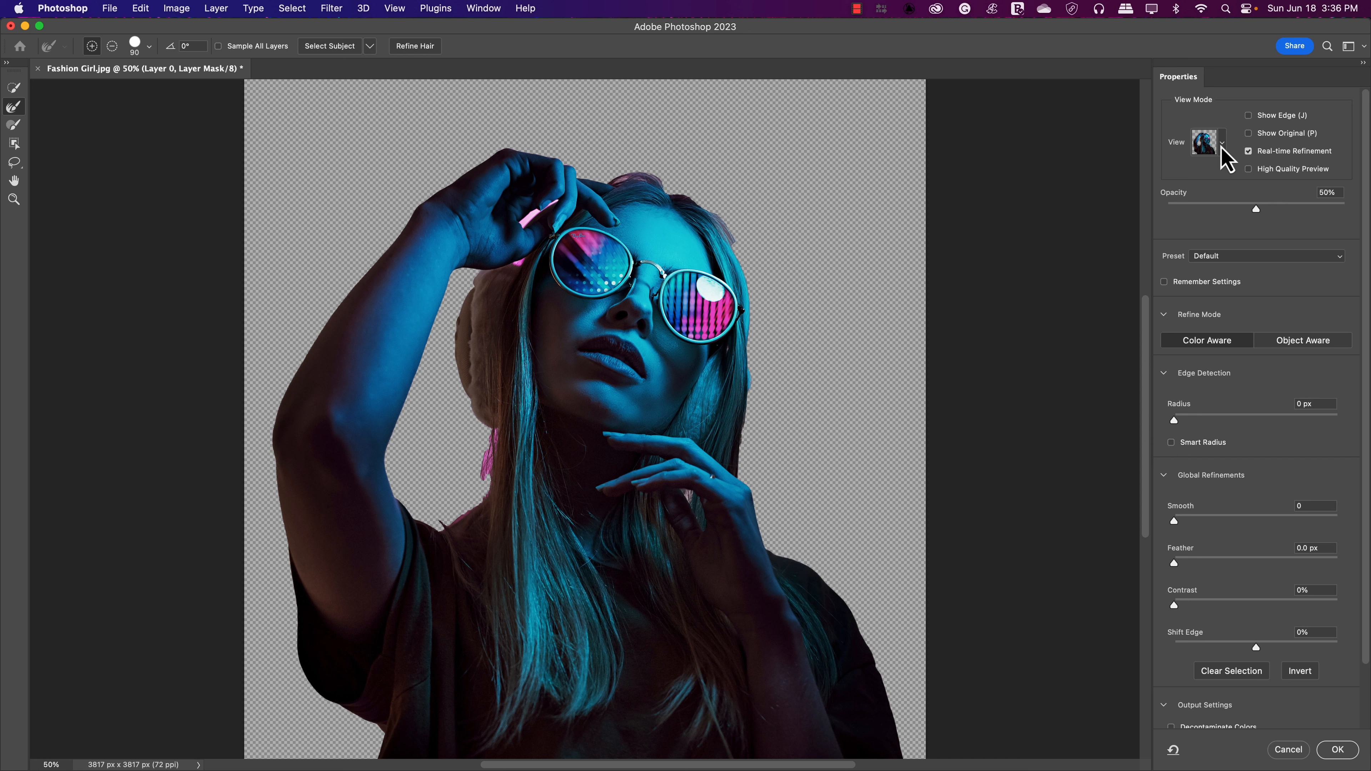
List the View Mode preview options in the Select and Mask workspace.
left_click(1209, 142)
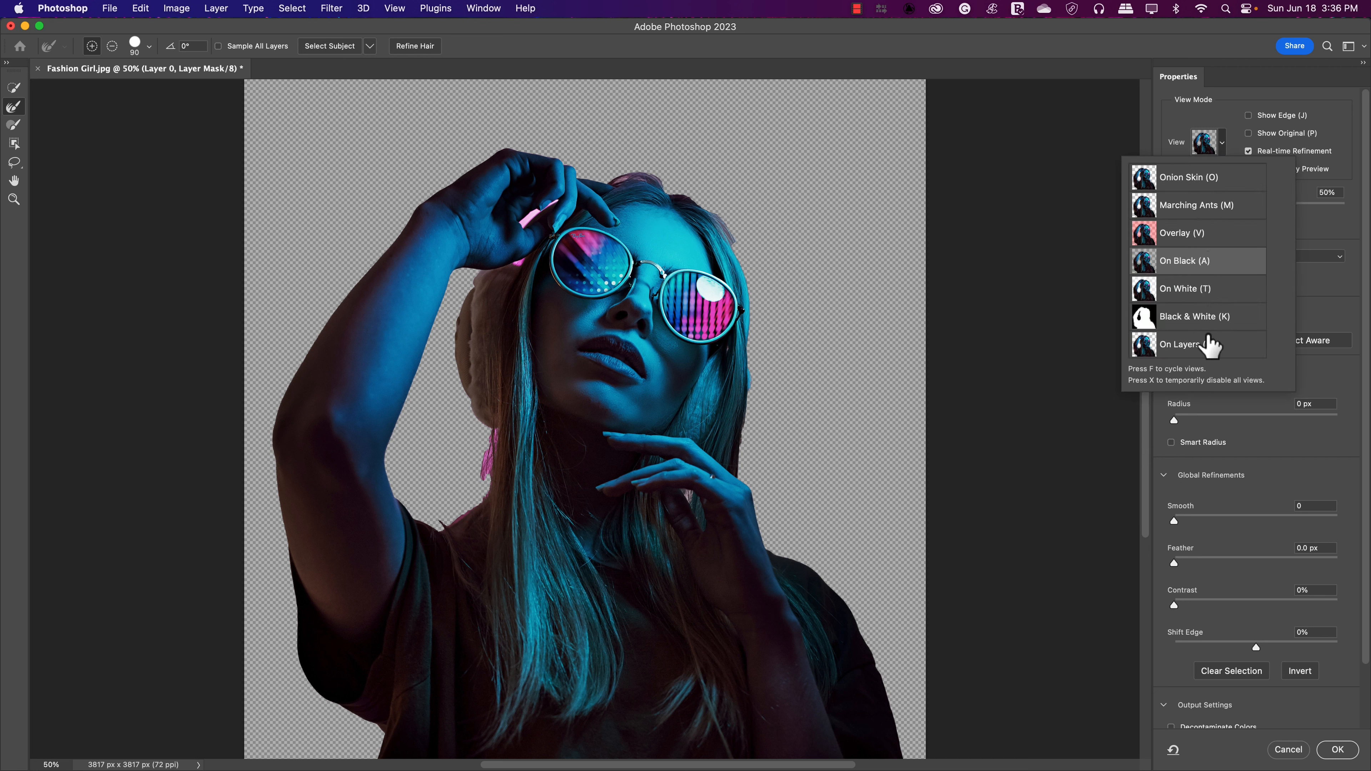
mouse_move(1191, 267)
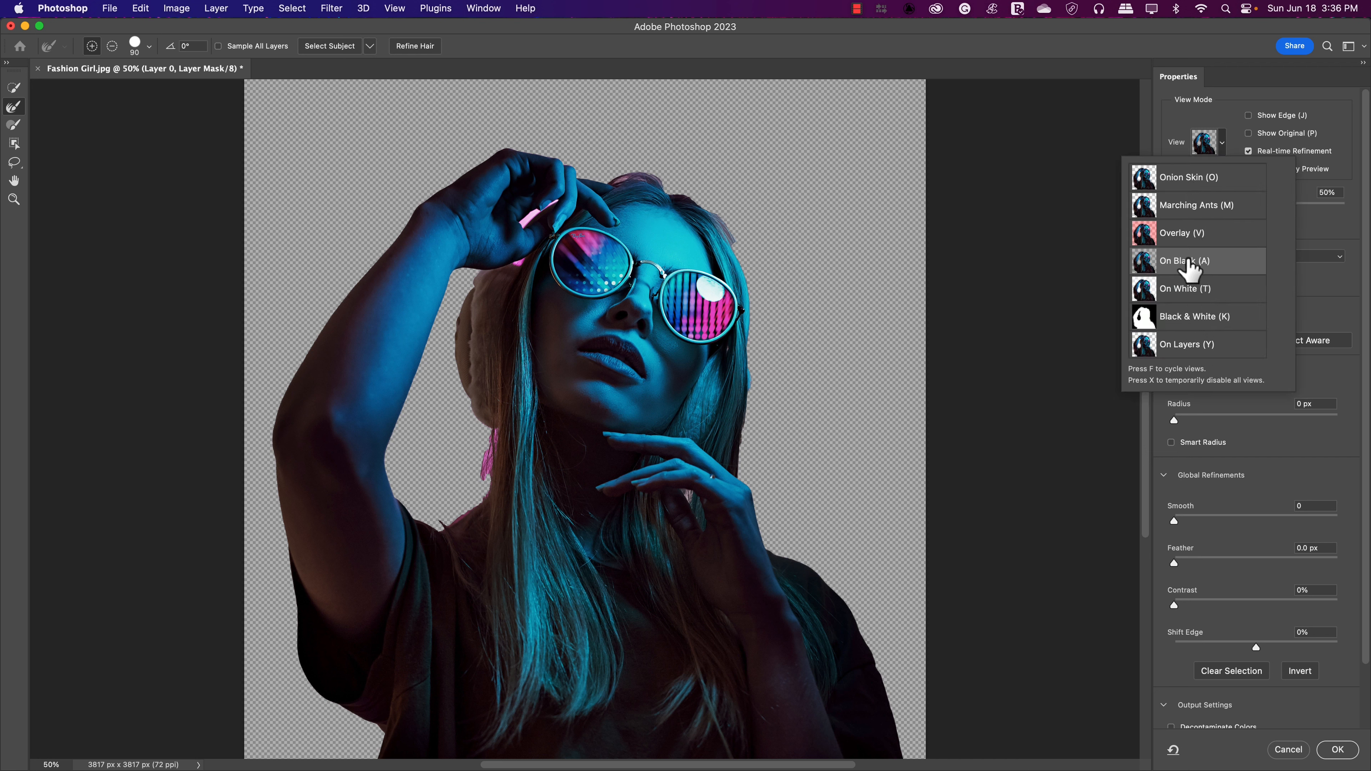
mouse_move(1242, 287)
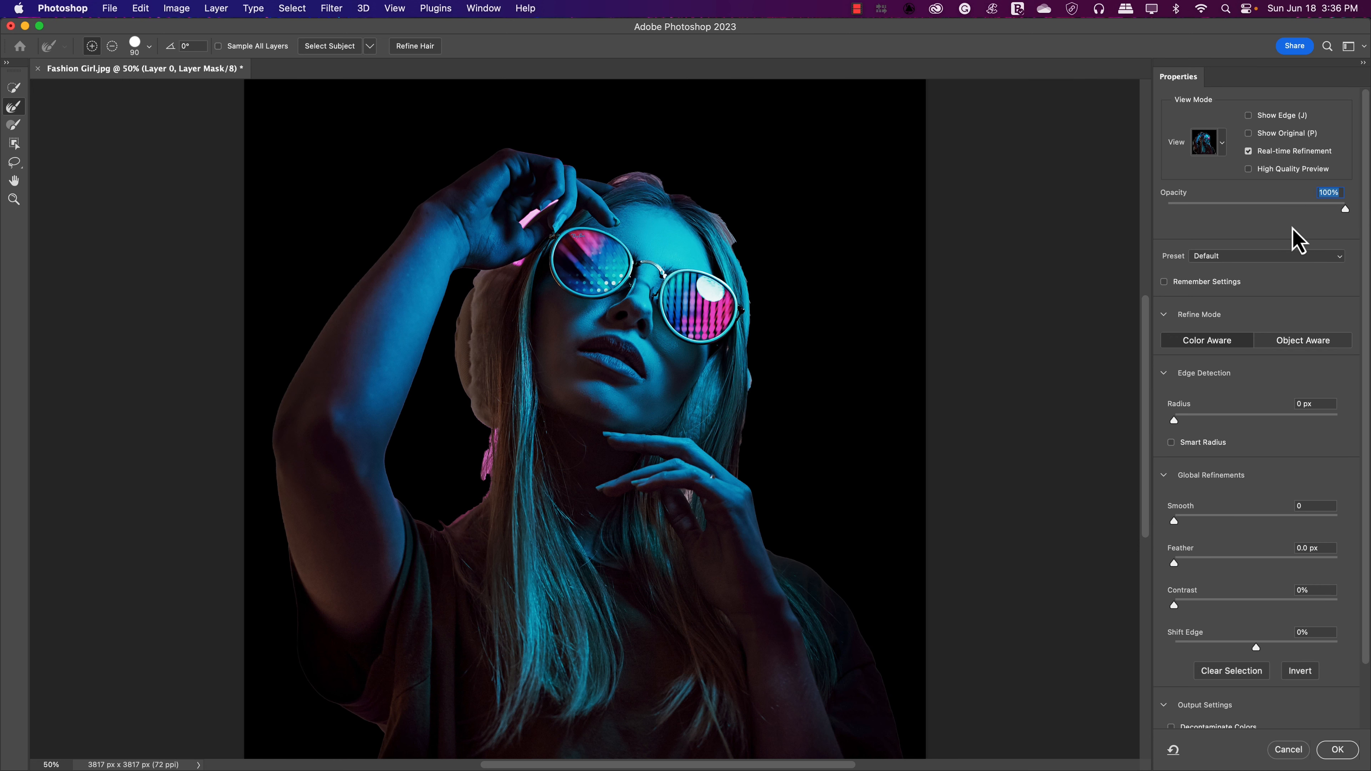
mouse_move(786, 260)
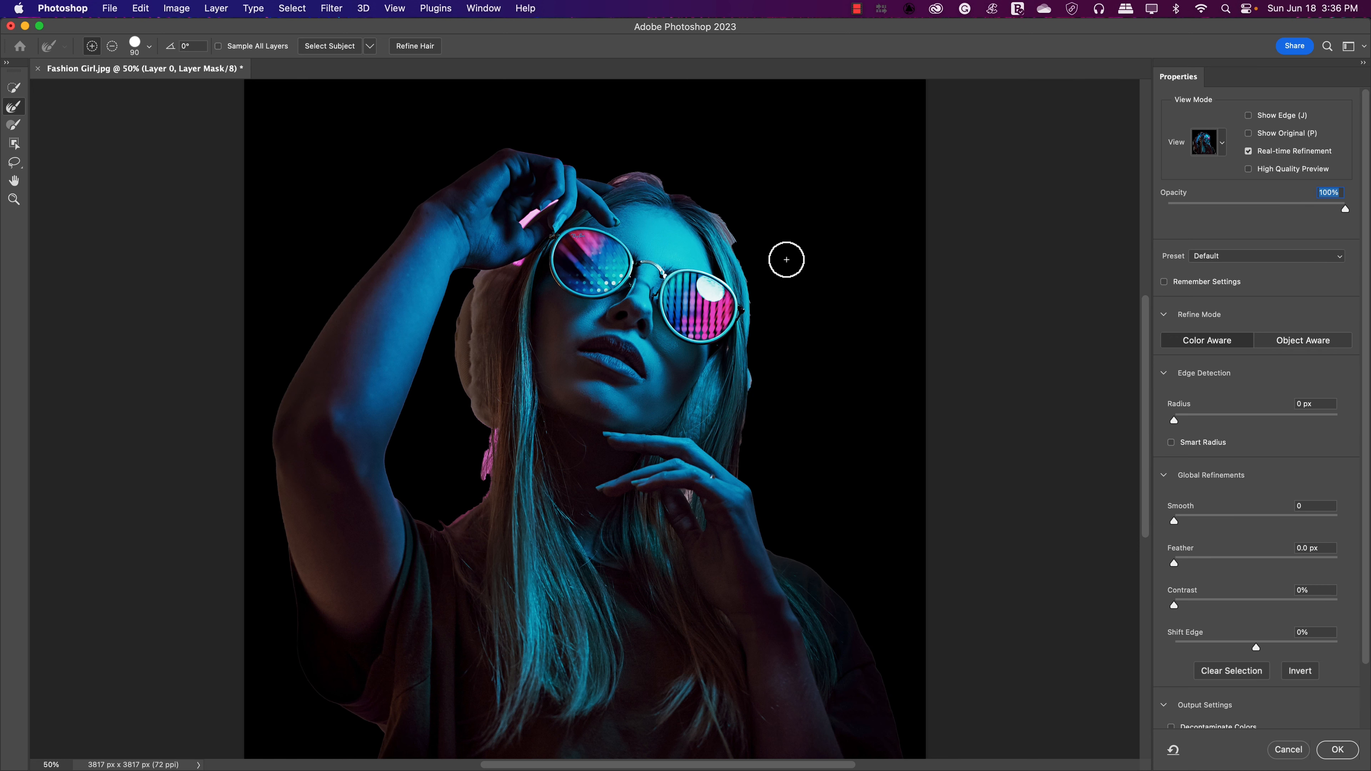
mouse_move(1121, 390)
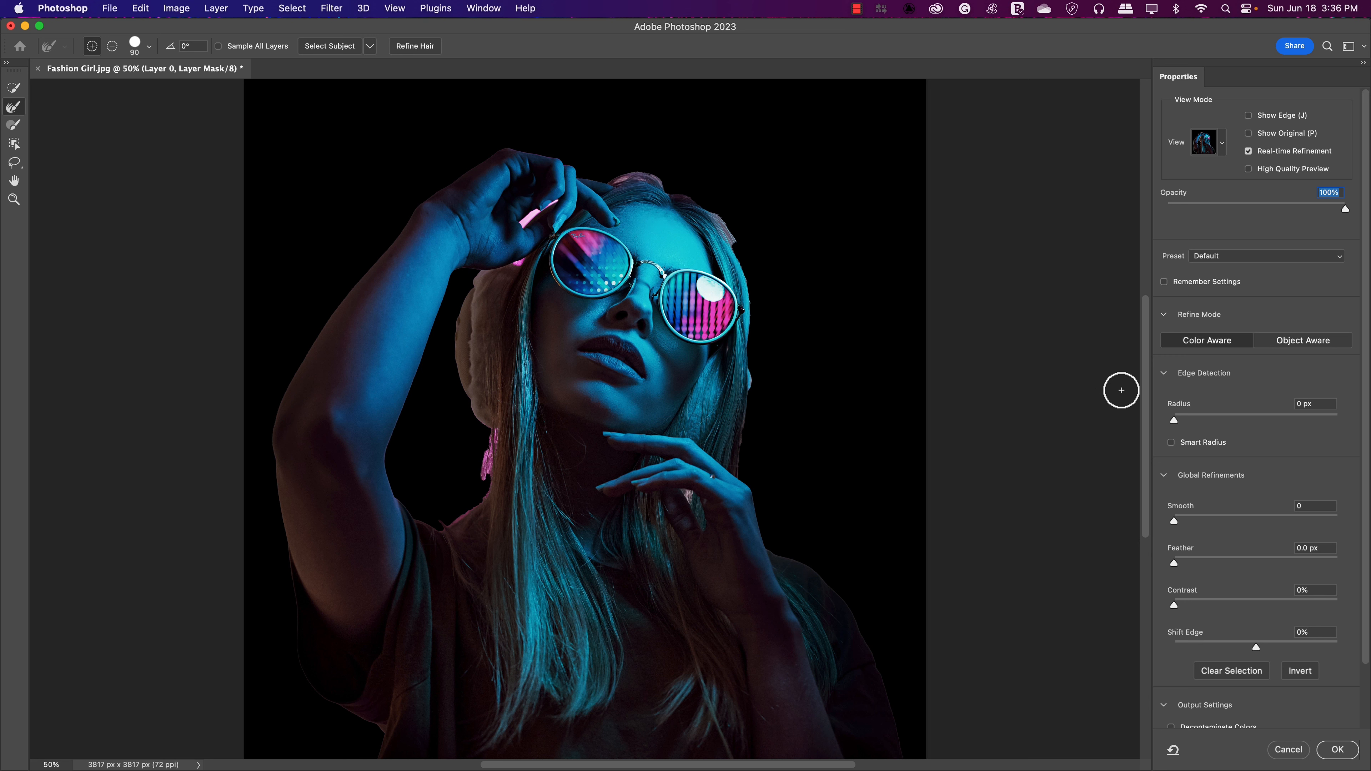
mouse_move(1170, 417)
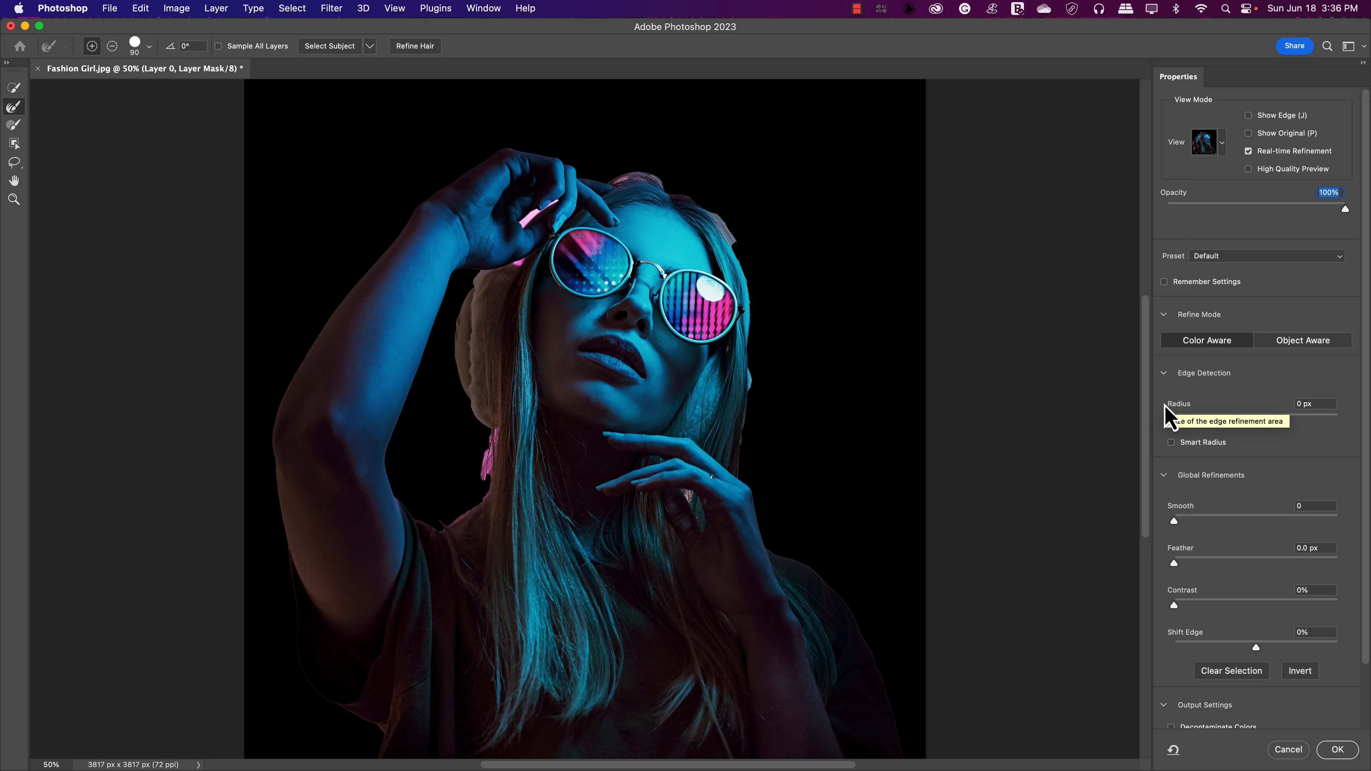
mouse_move(1160, 393)
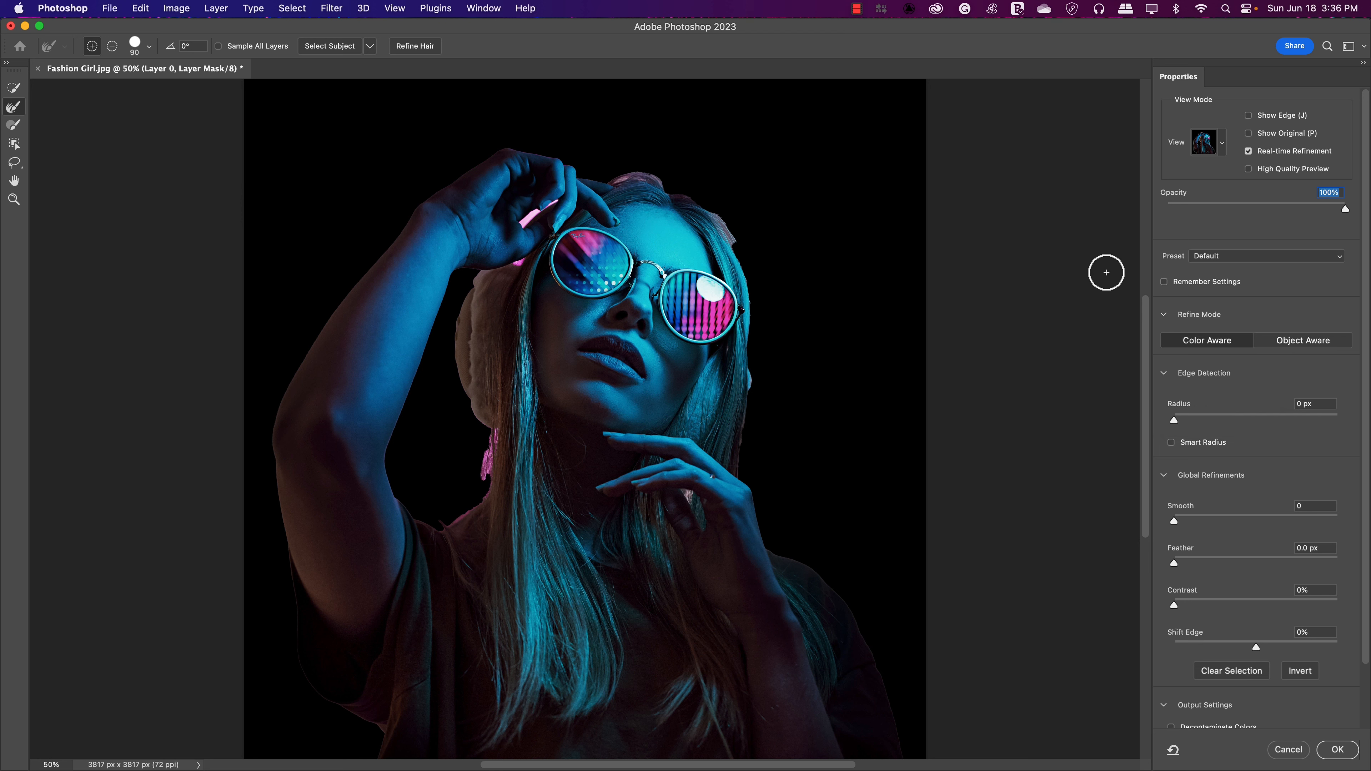
mouse_move(1105, 292)
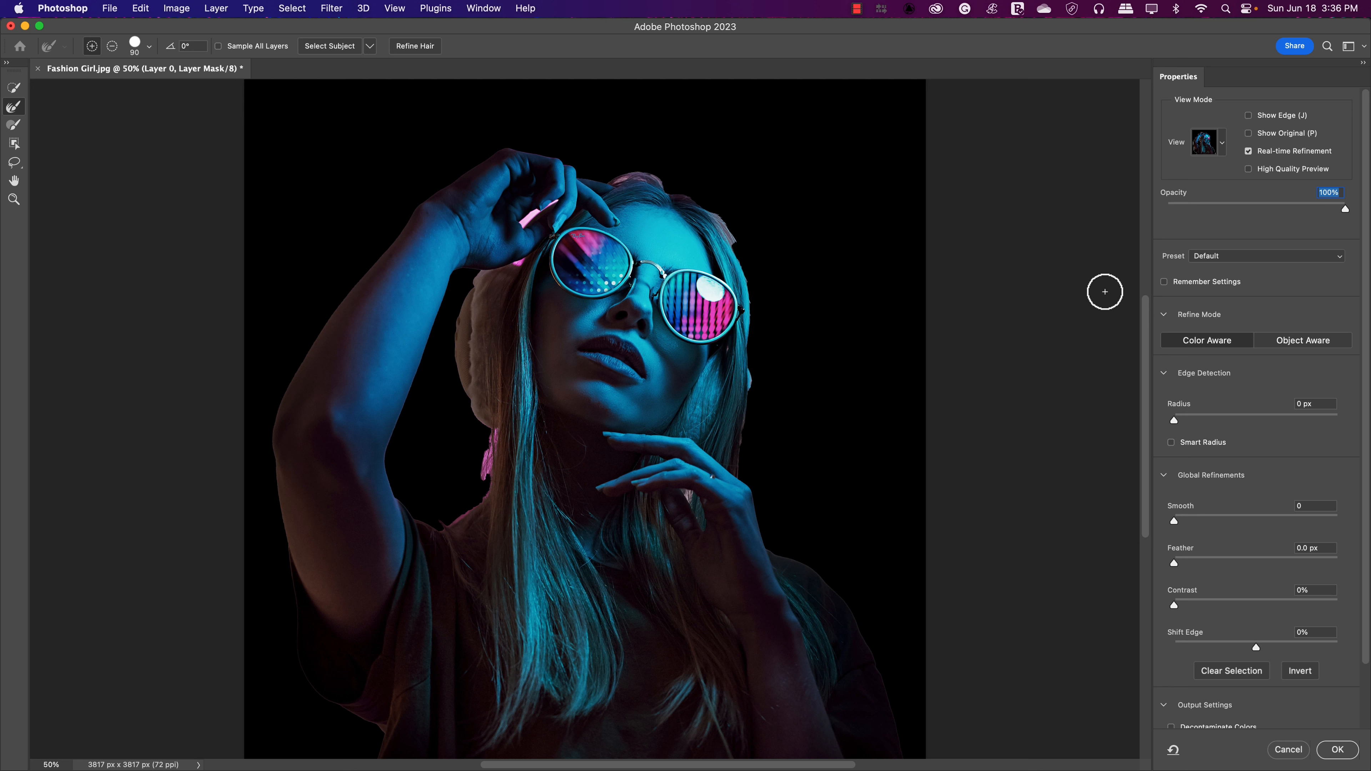
mouse_move(1137, 322)
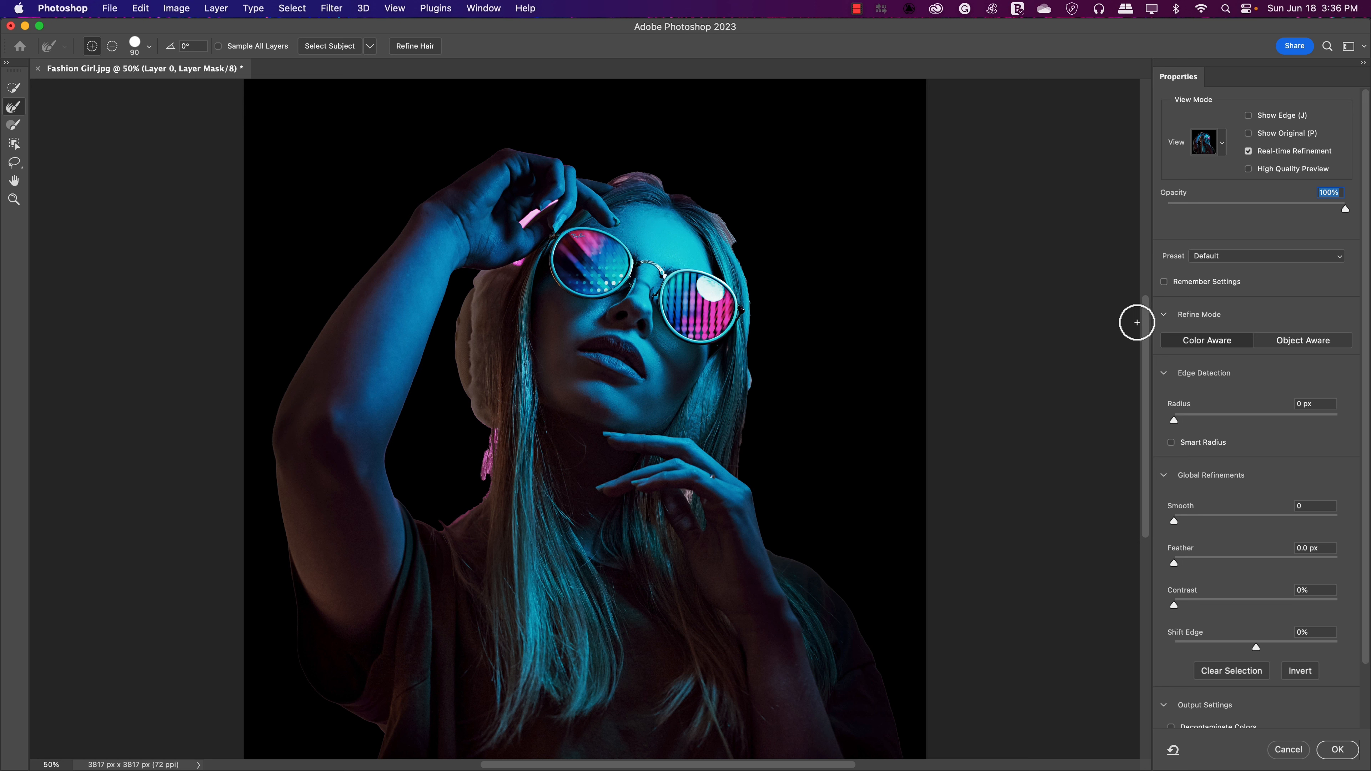
mouse_move(1182, 362)
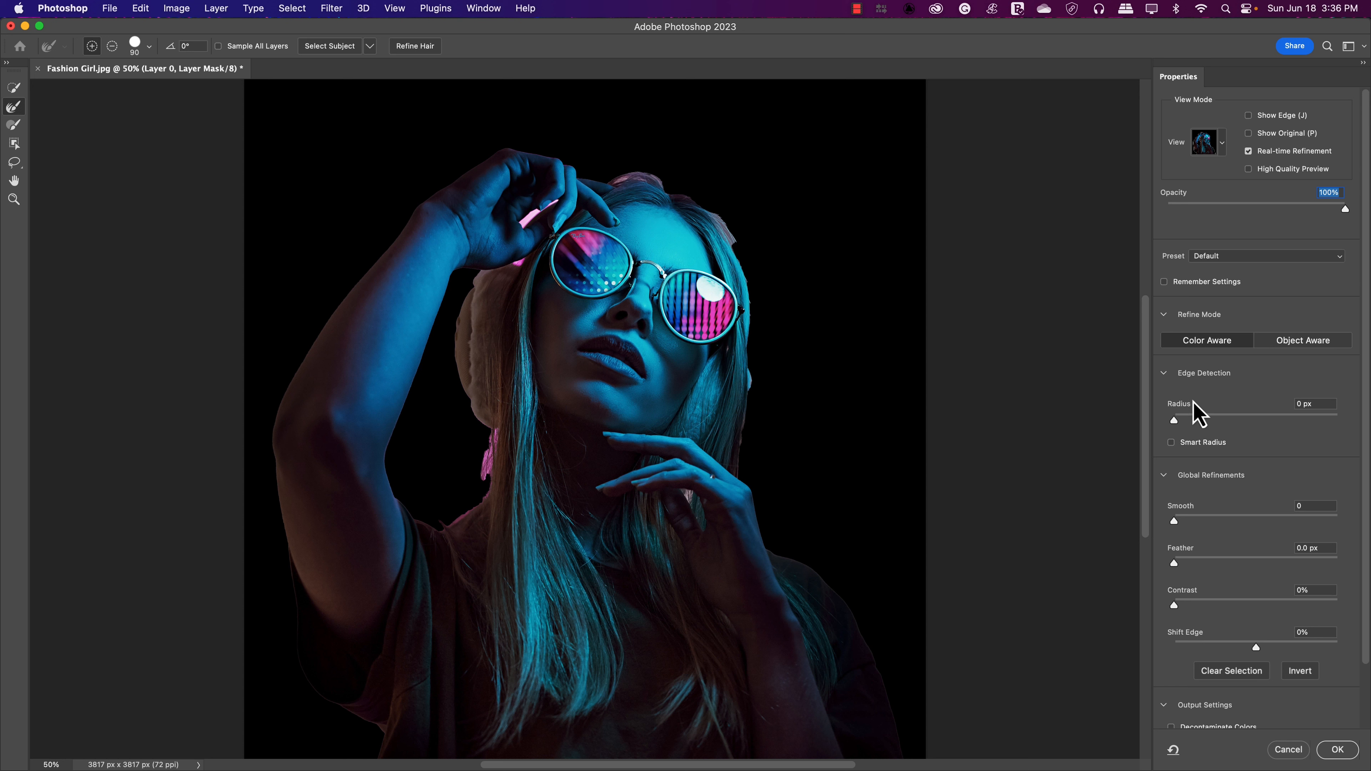
mouse_move(1211, 433)
type("4")
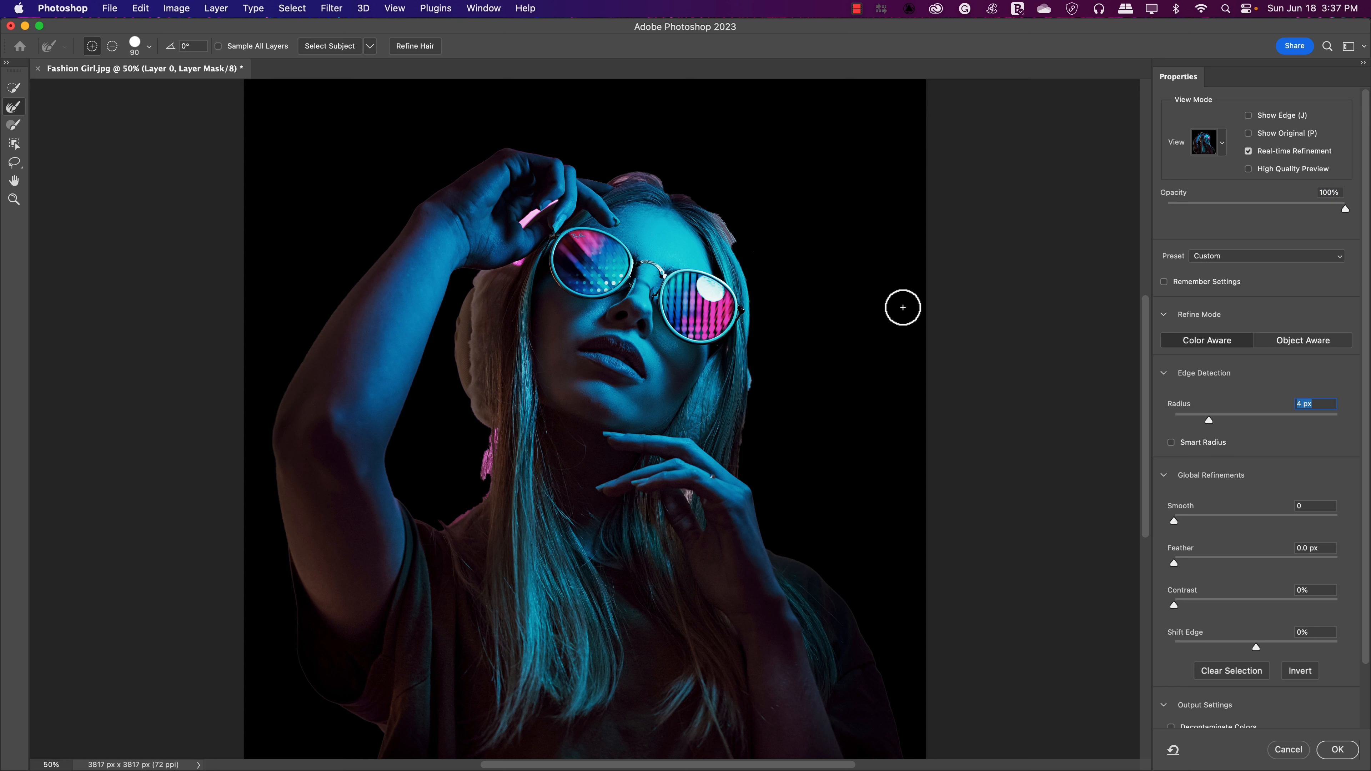
mouse_move(811, 311)
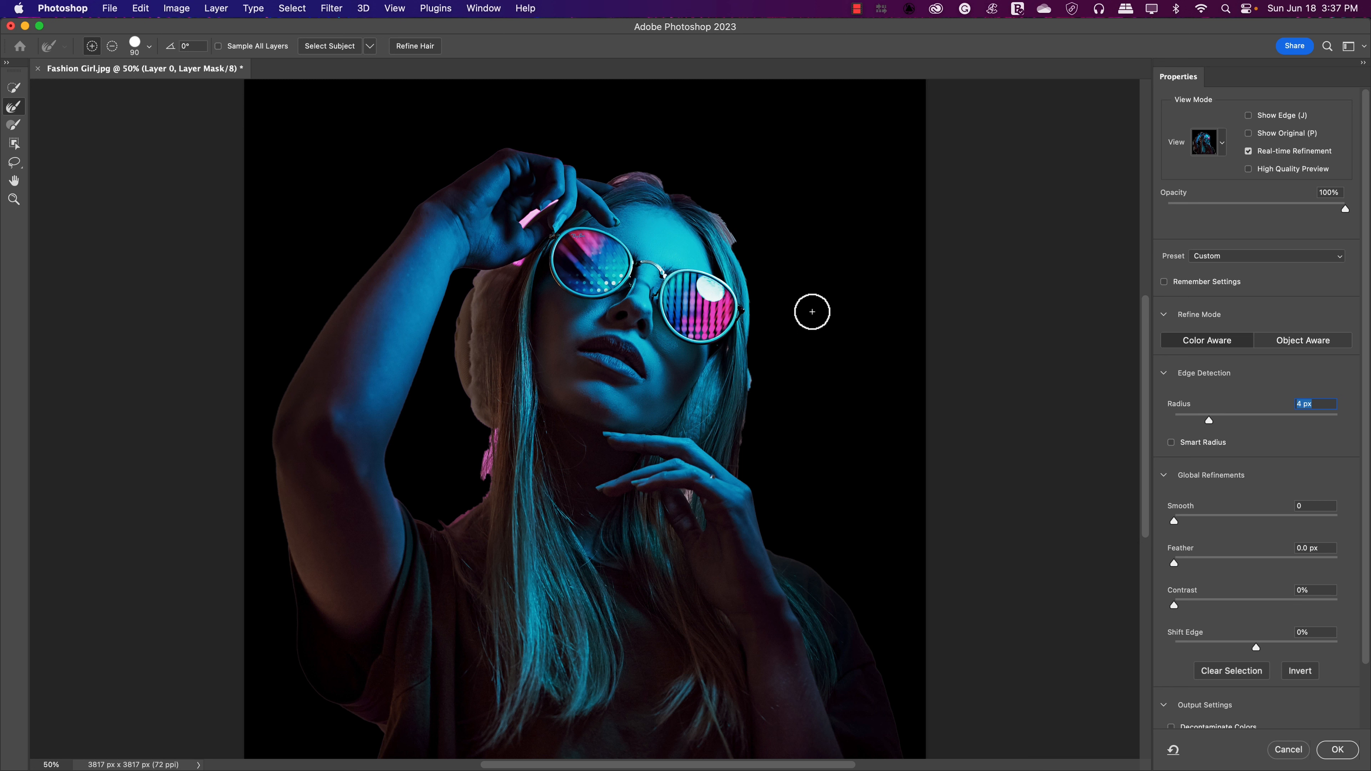
mouse_move(1180, 453)
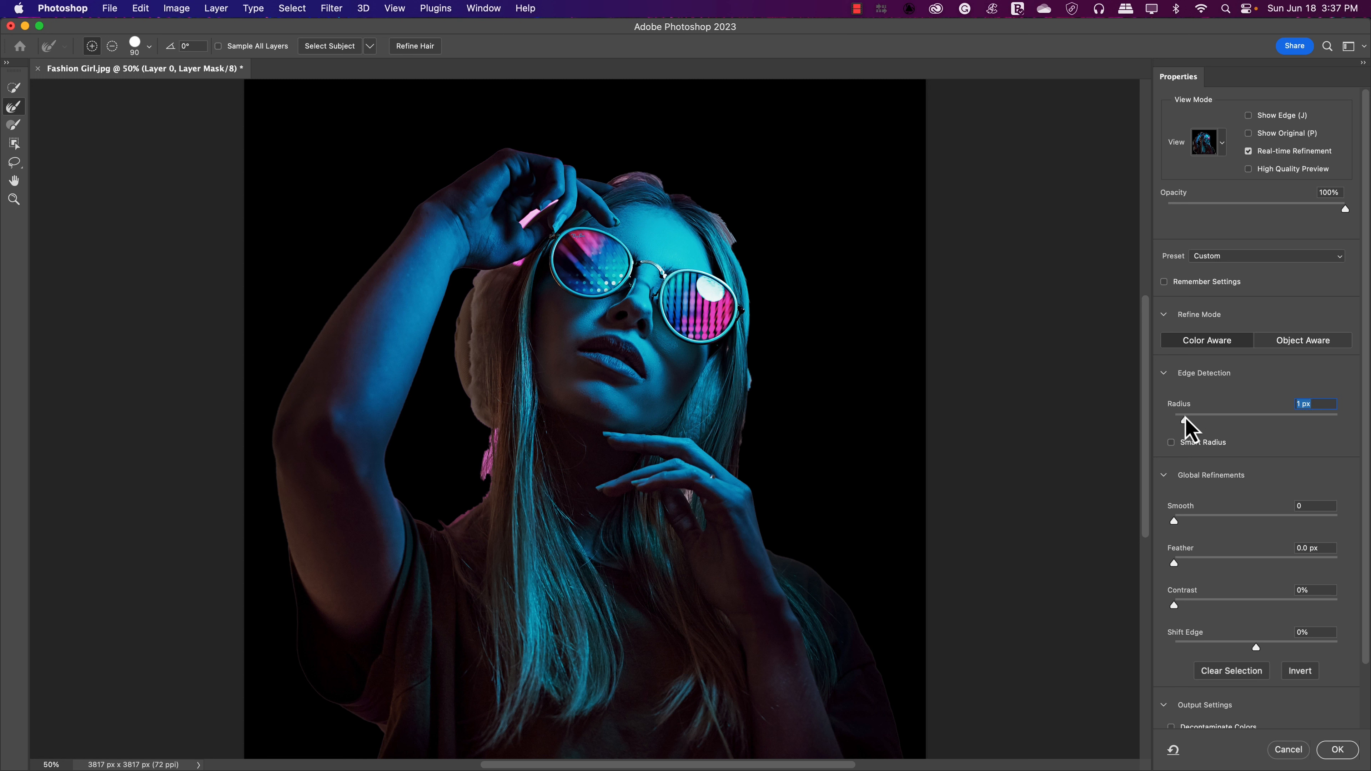
mouse_move(1167, 435)
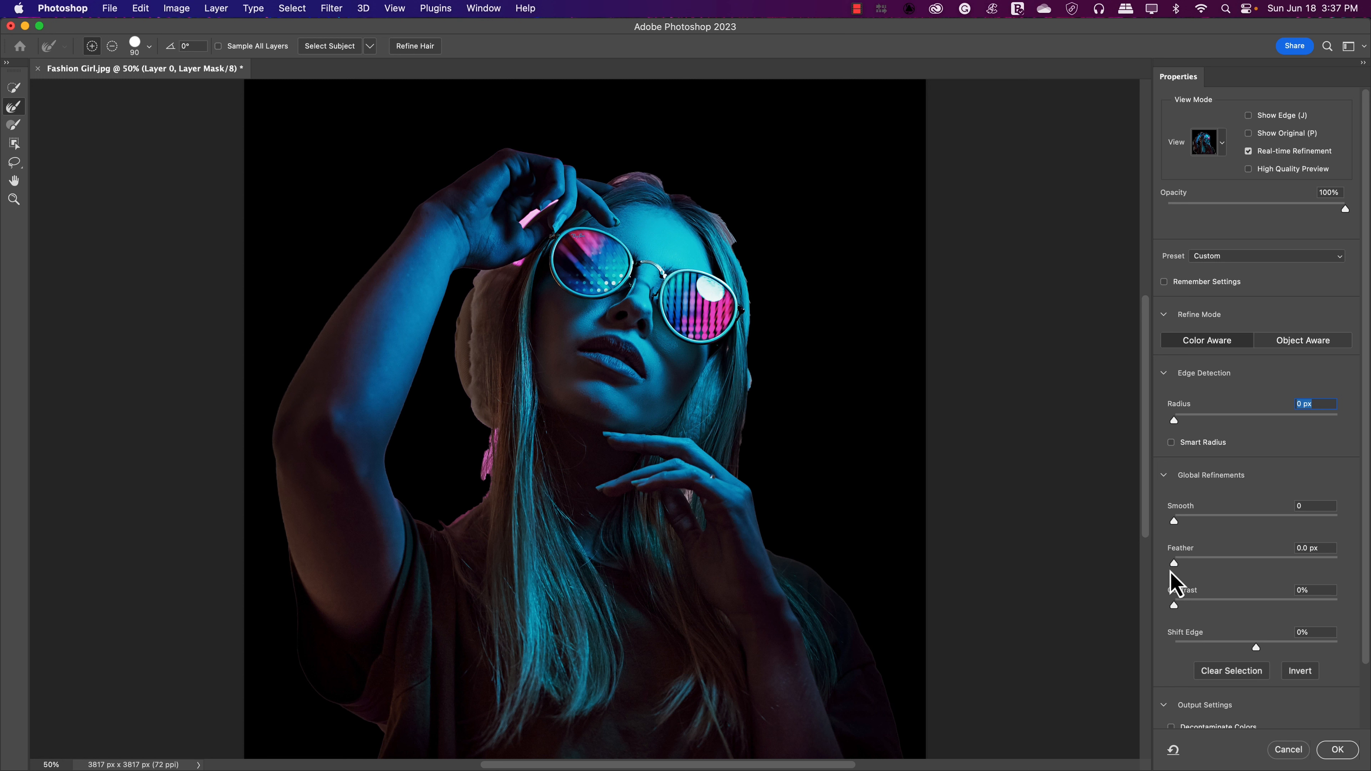
mouse_move(19, 113)
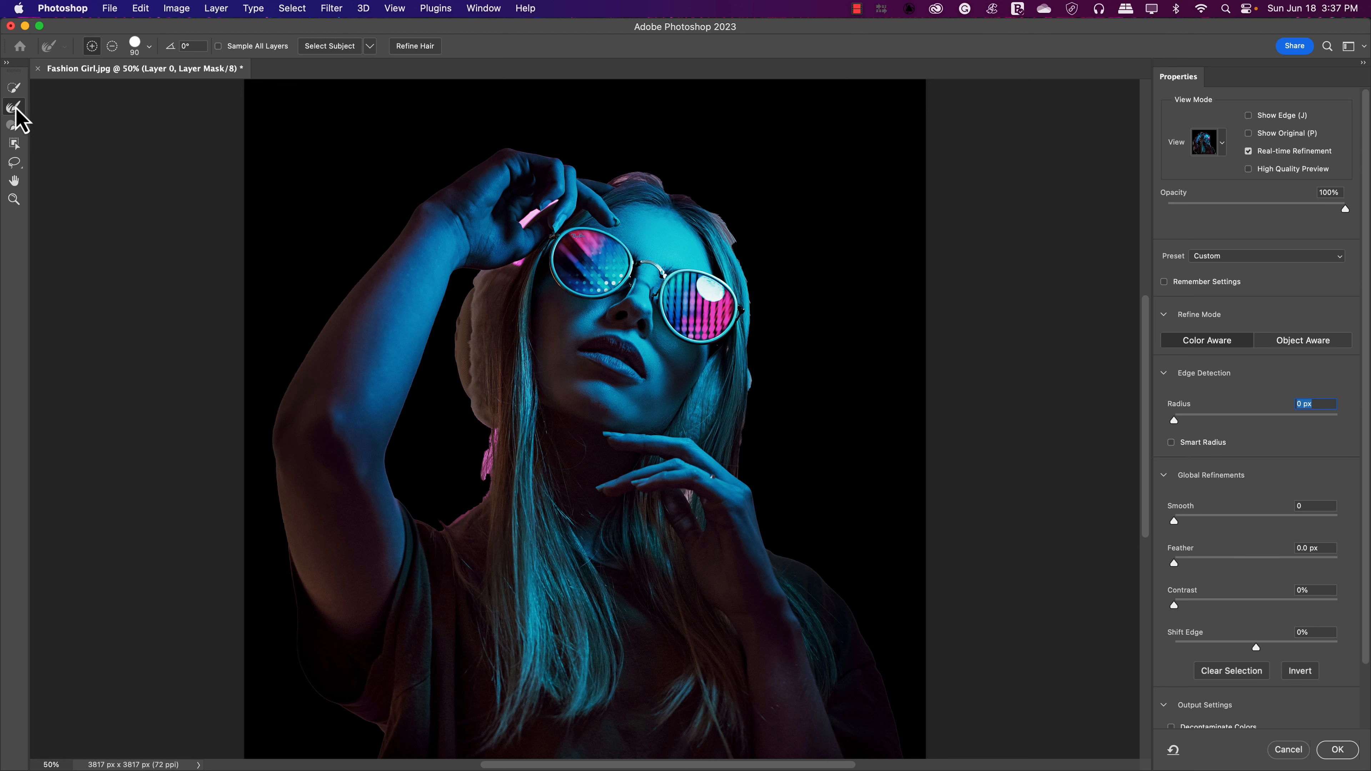
mouse_move(14, 112)
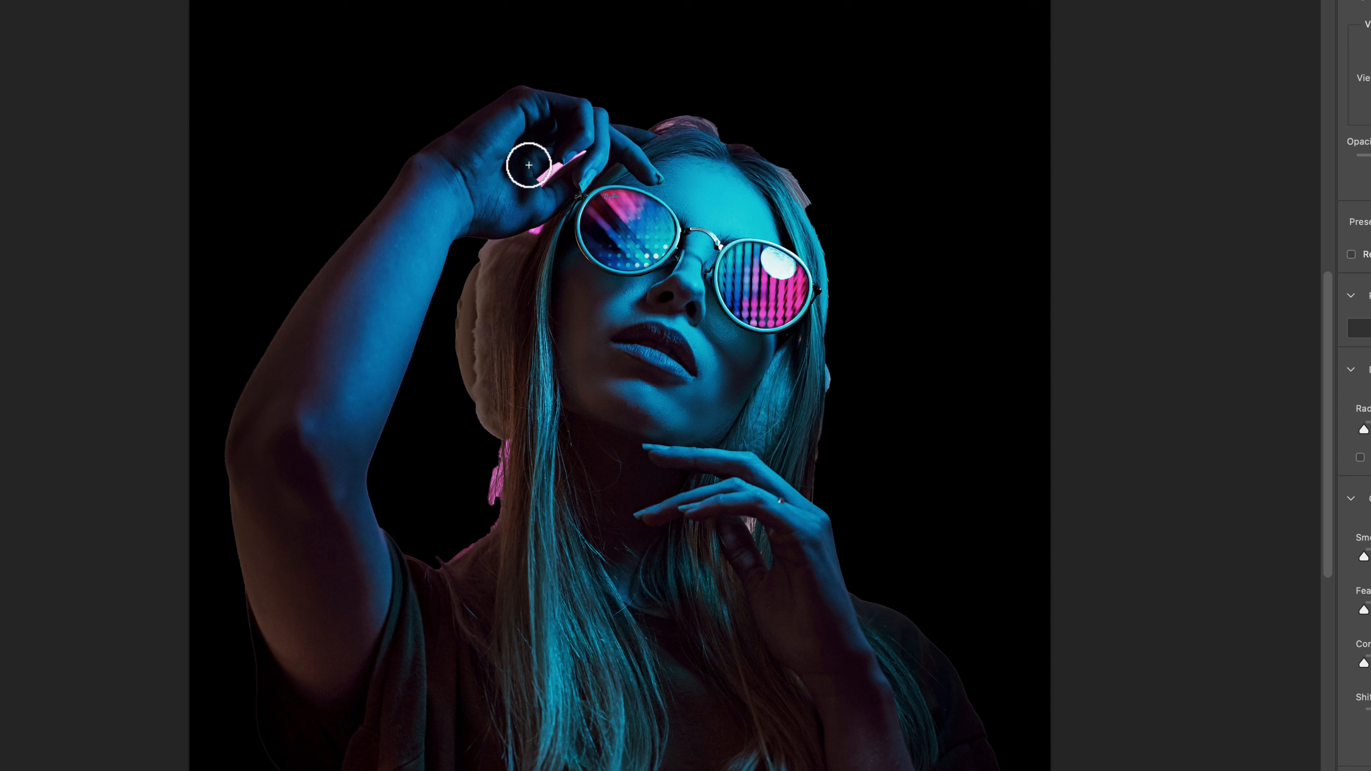
mouse_move(535, 182)
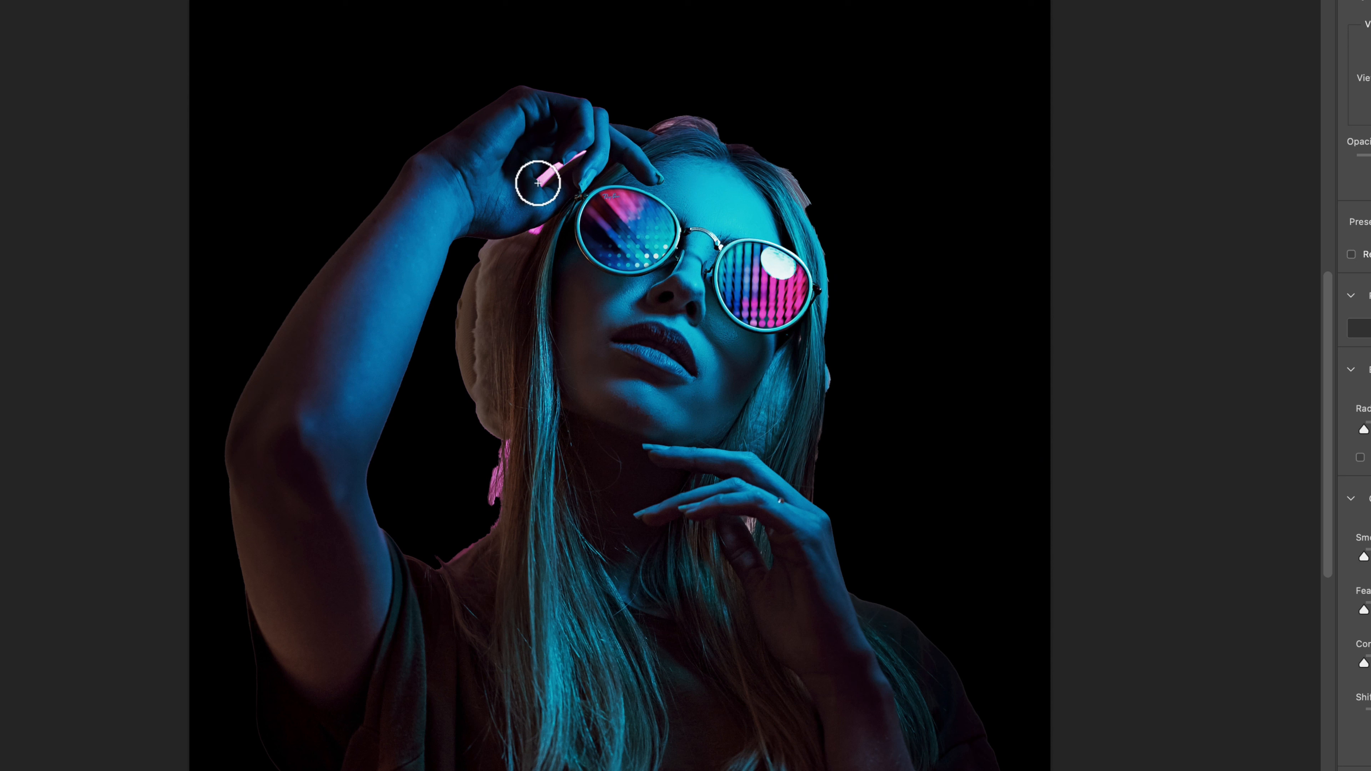
mouse_move(553, 169)
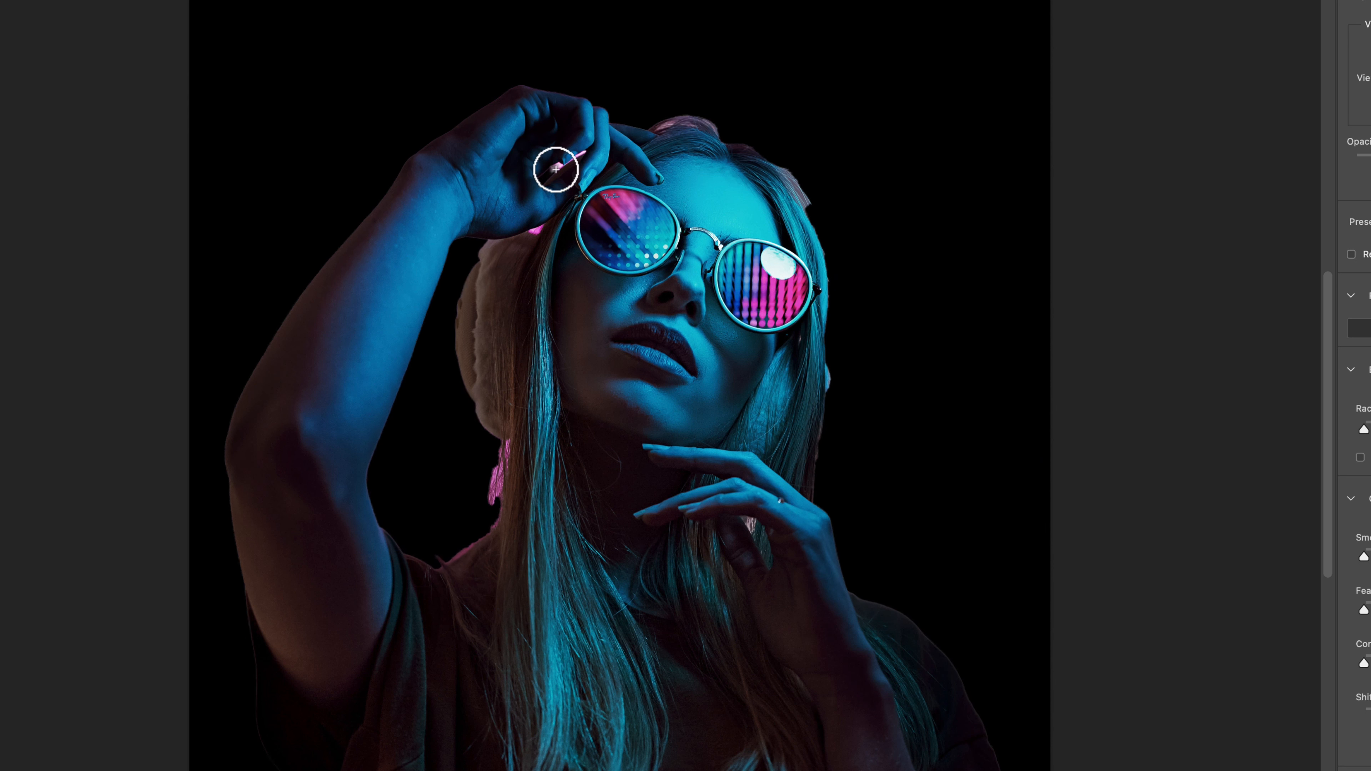
mouse_move(577, 153)
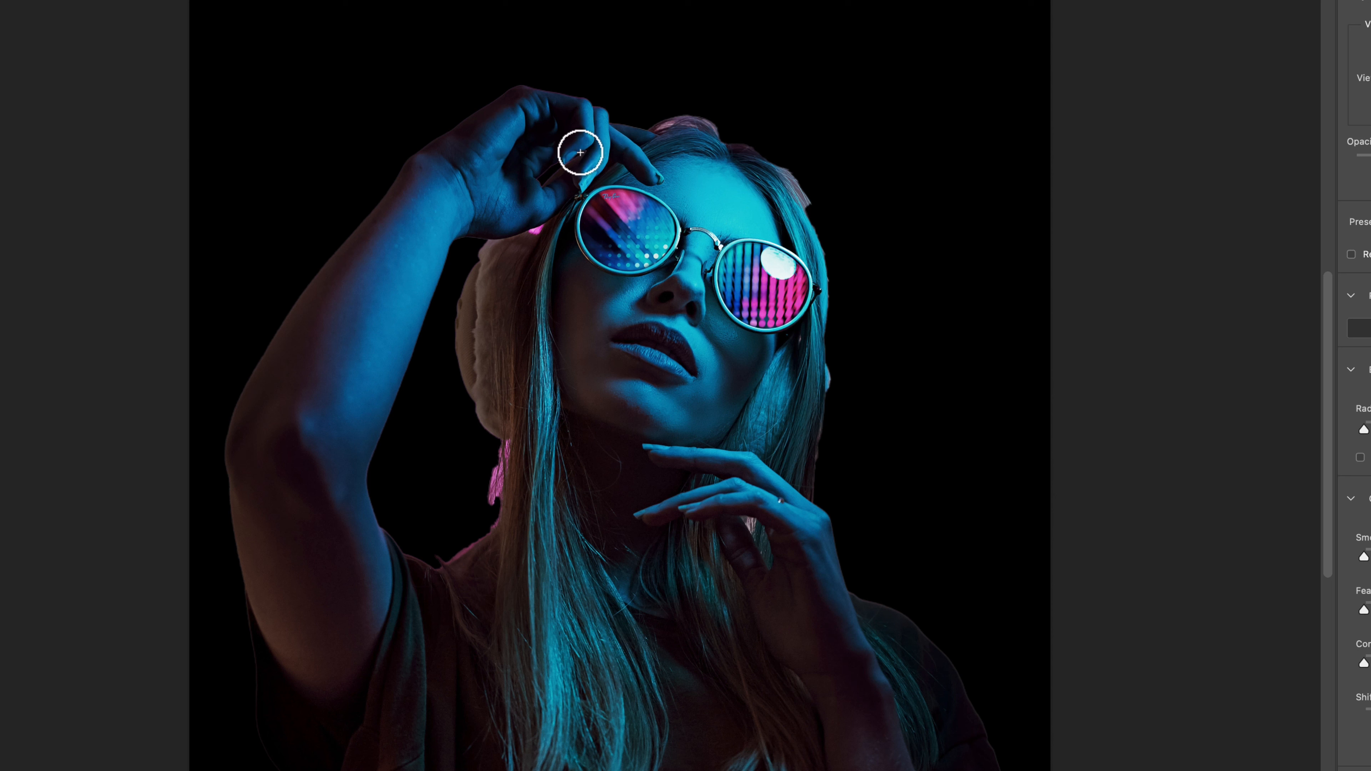
mouse_move(551, 172)
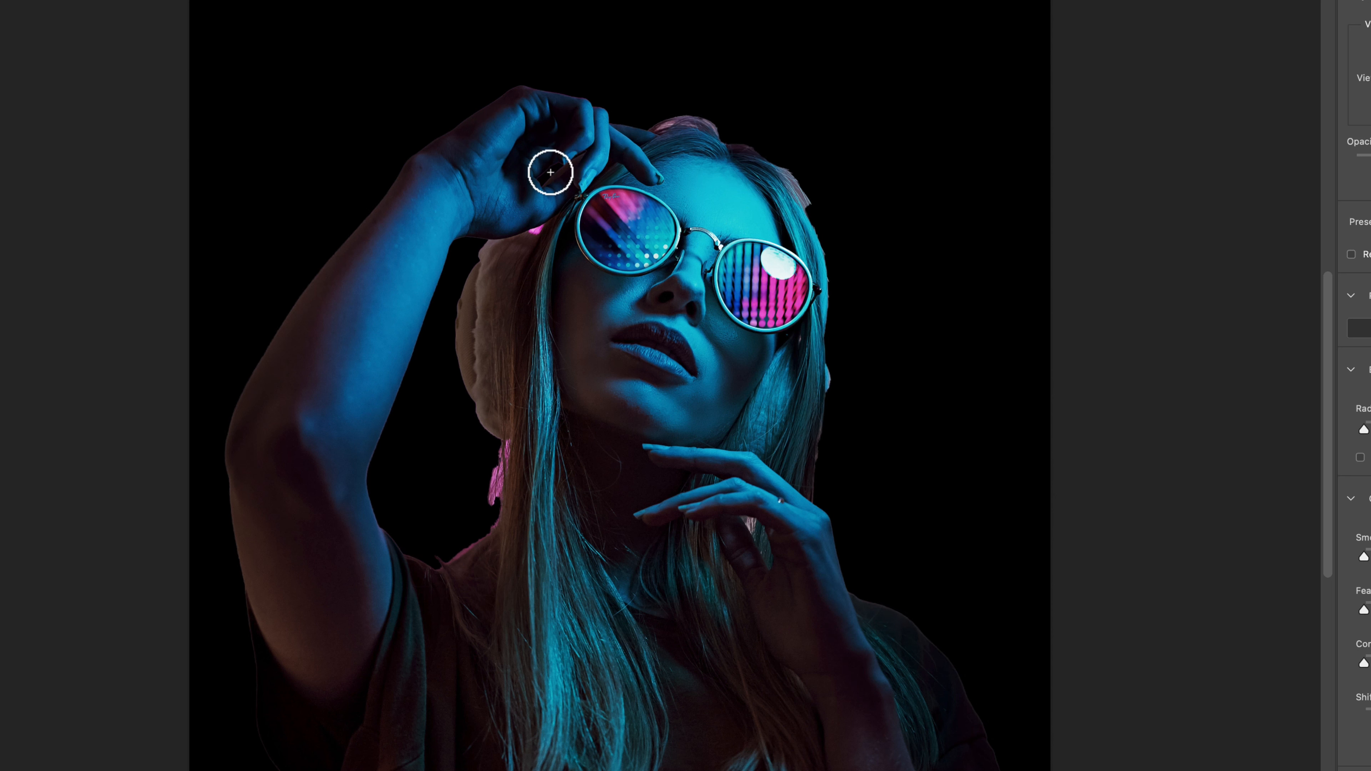
mouse_move(666, 125)
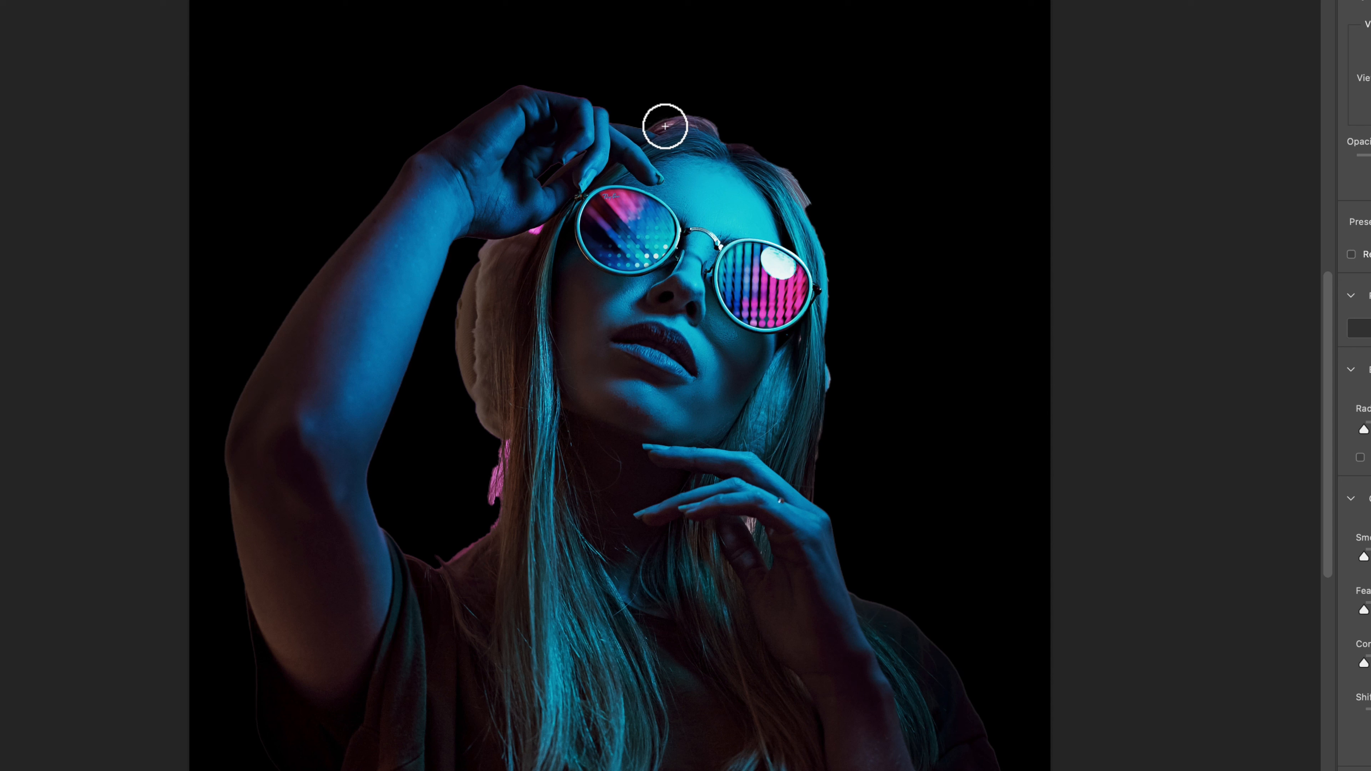
mouse_move(704, 127)
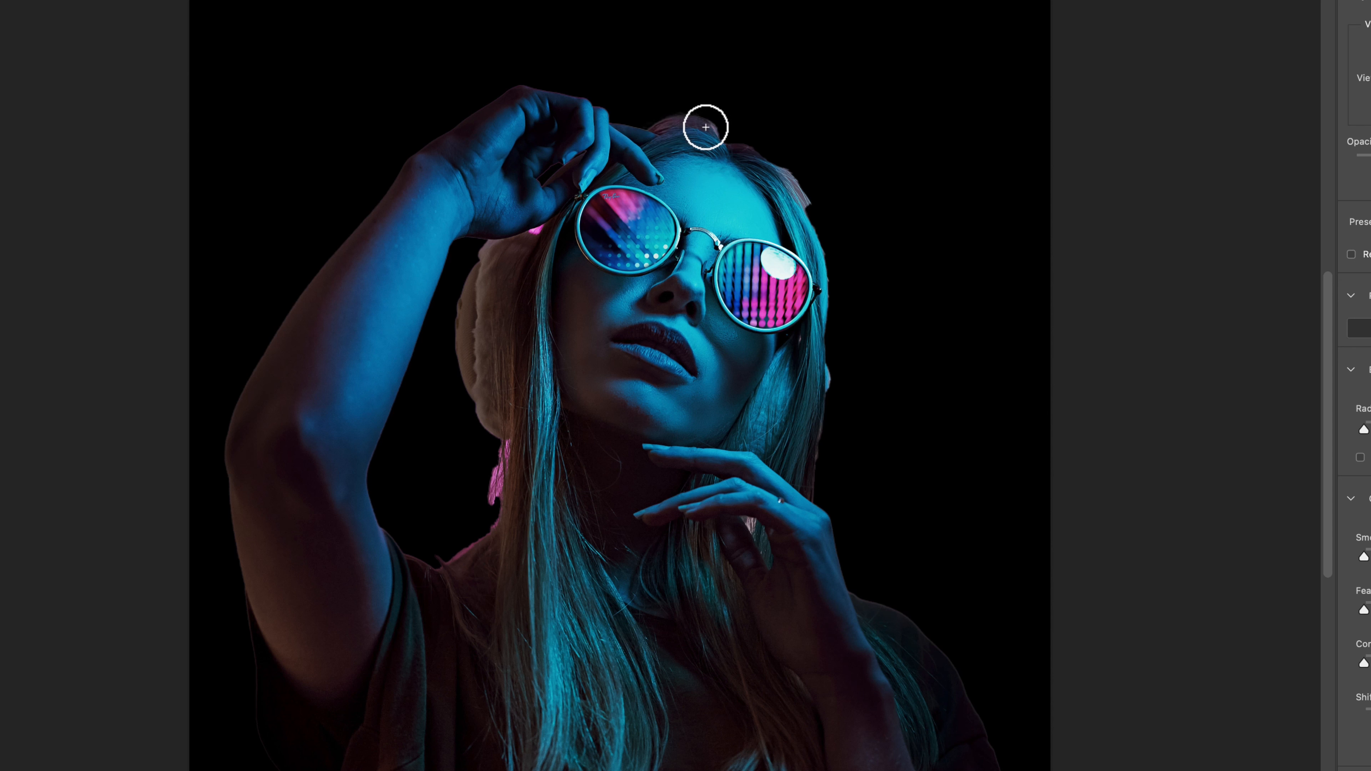
mouse_move(763, 160)
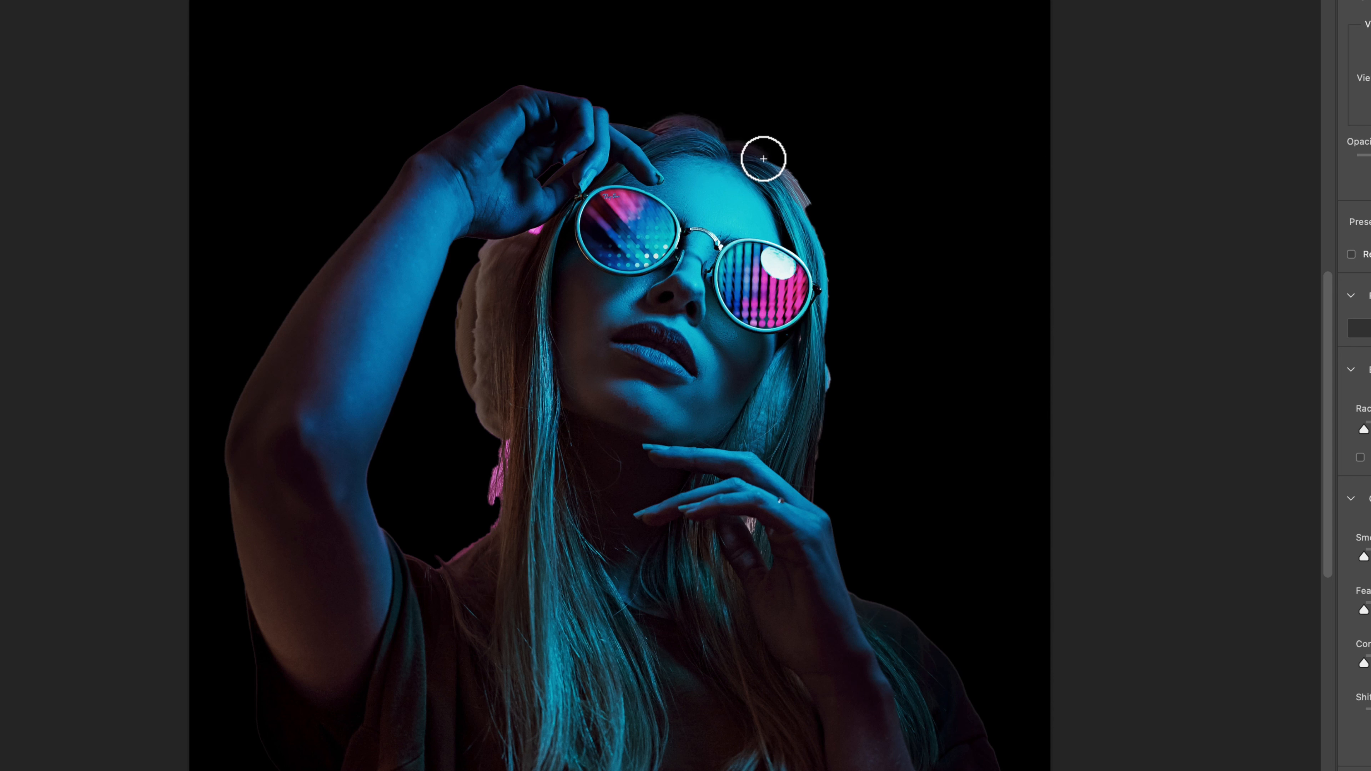
mouse_move(815, 221)
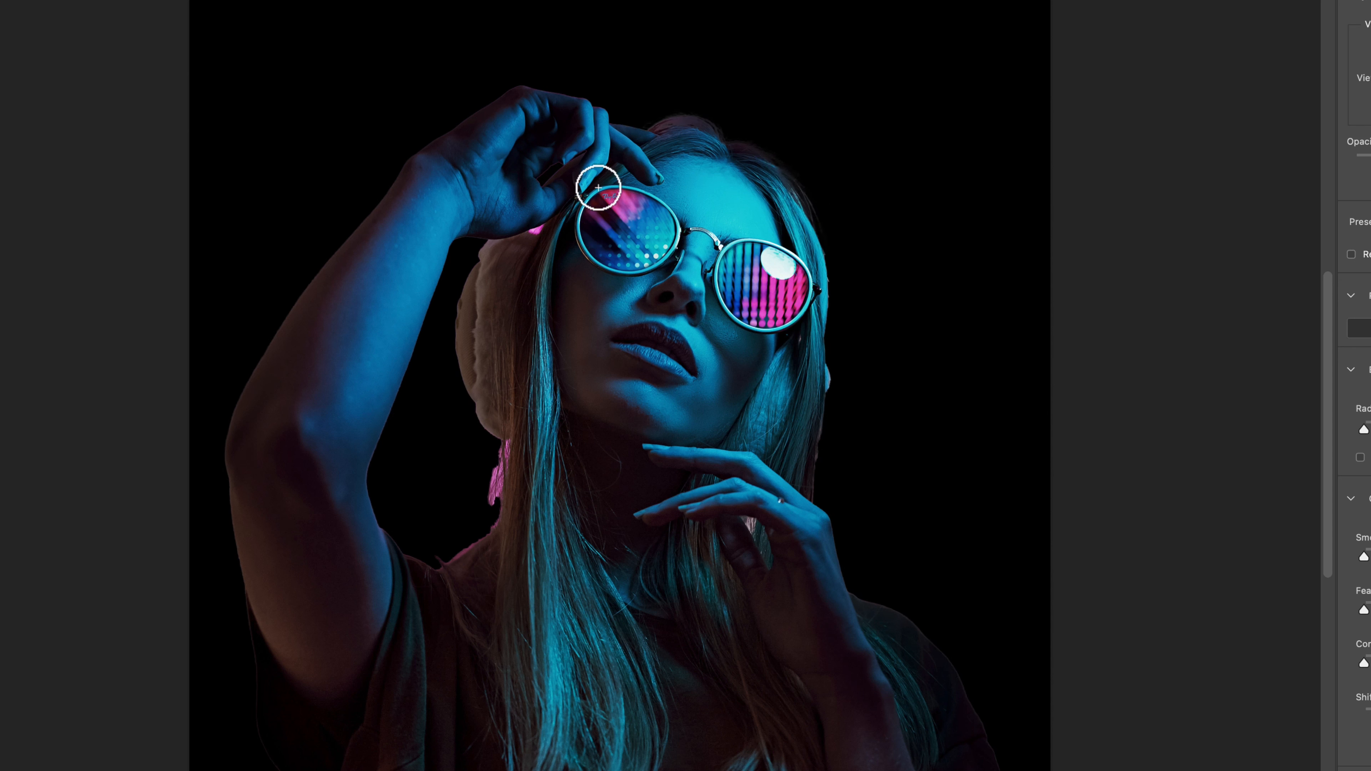
mouse_move(827, 311)
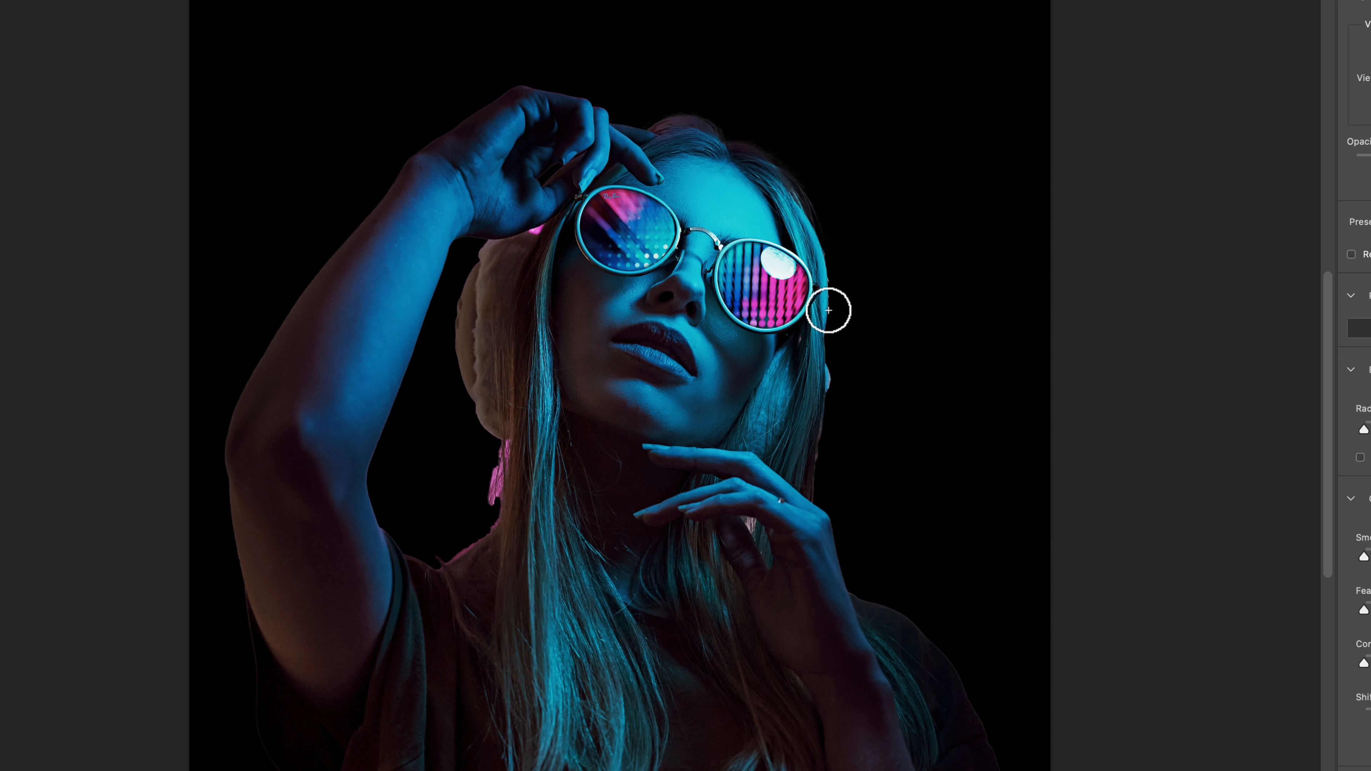
mouse_move(825, 350)
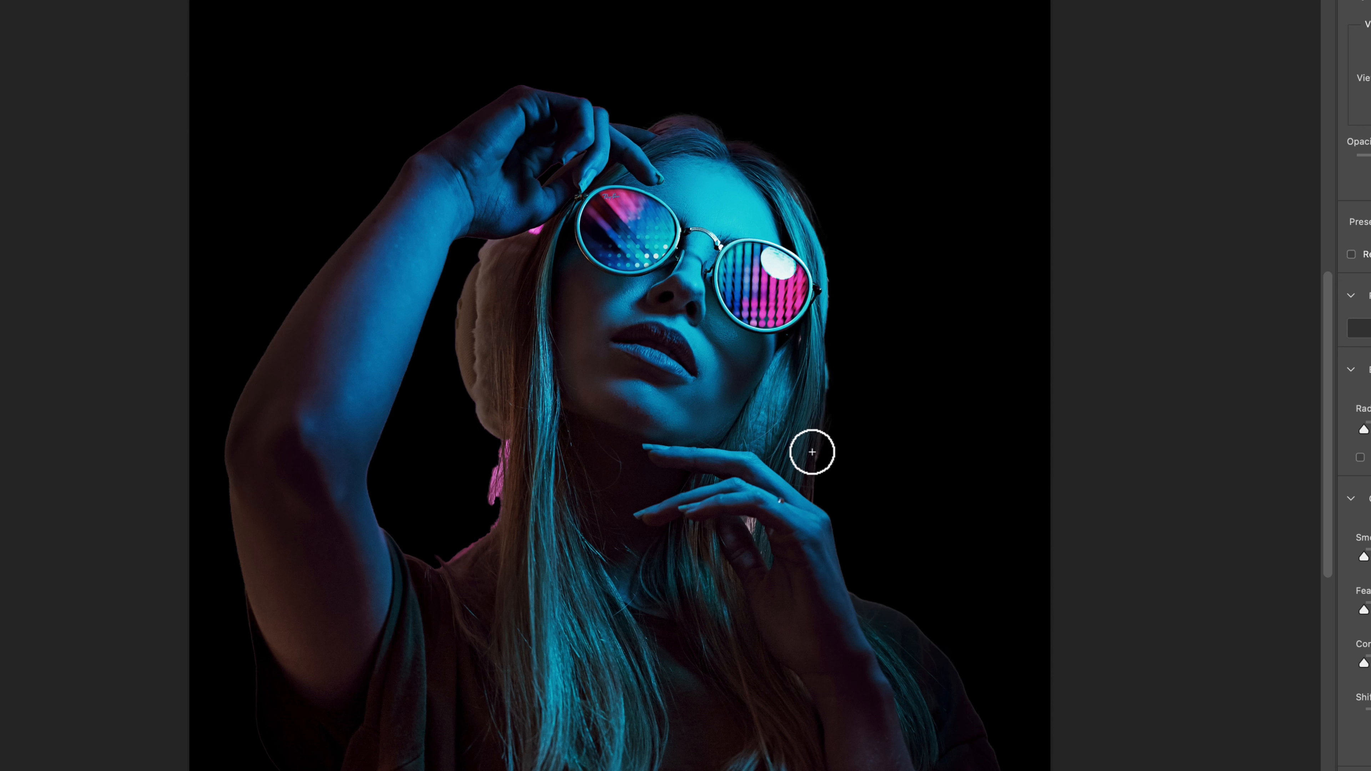
mouse_move(872, 470)
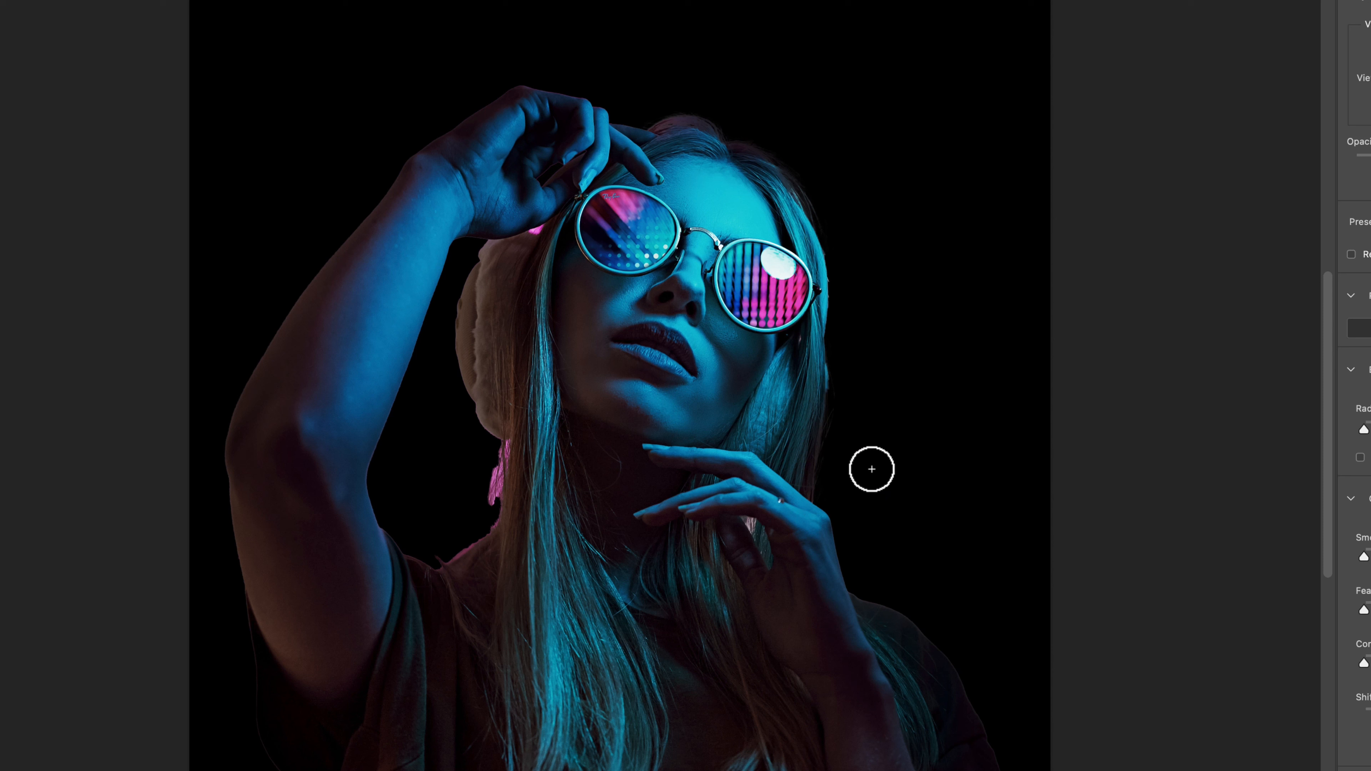
mouse_move(823, 473)
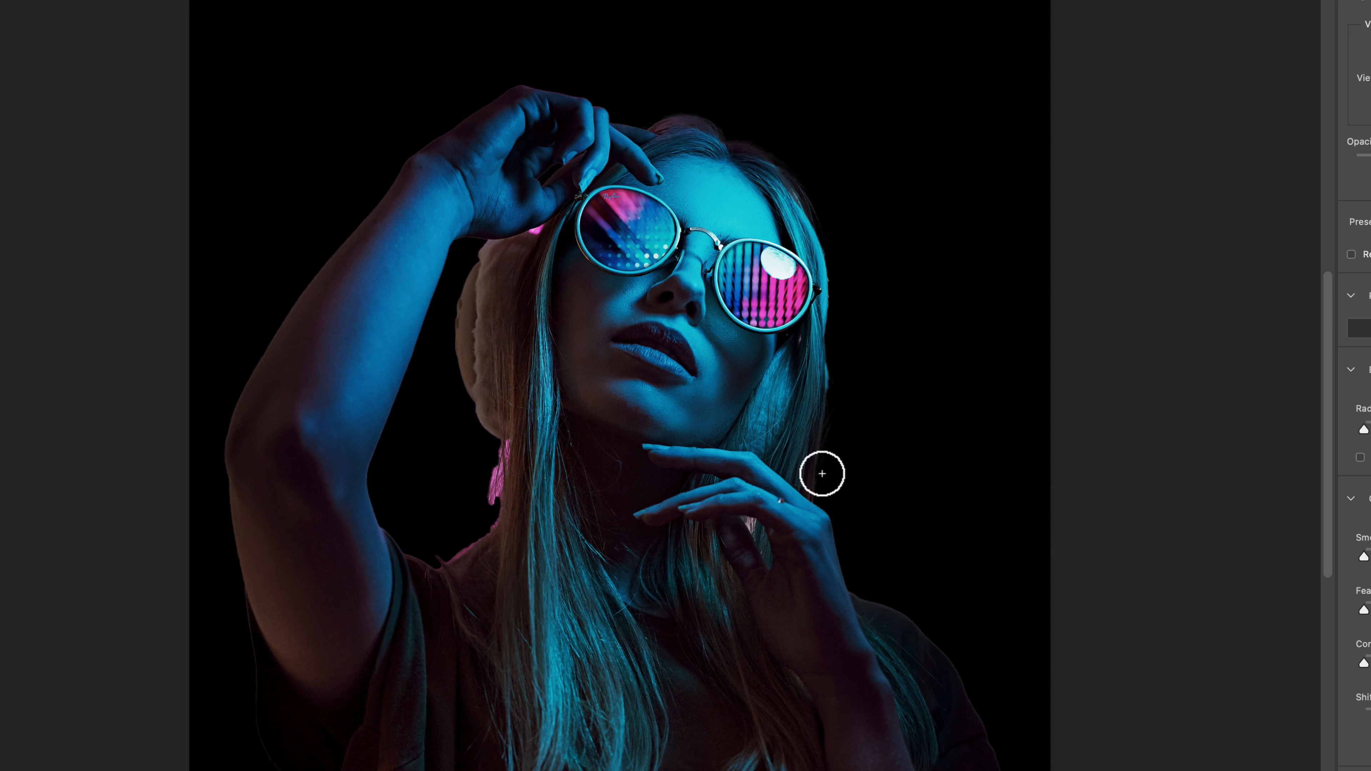
mouse_move(503, 455)
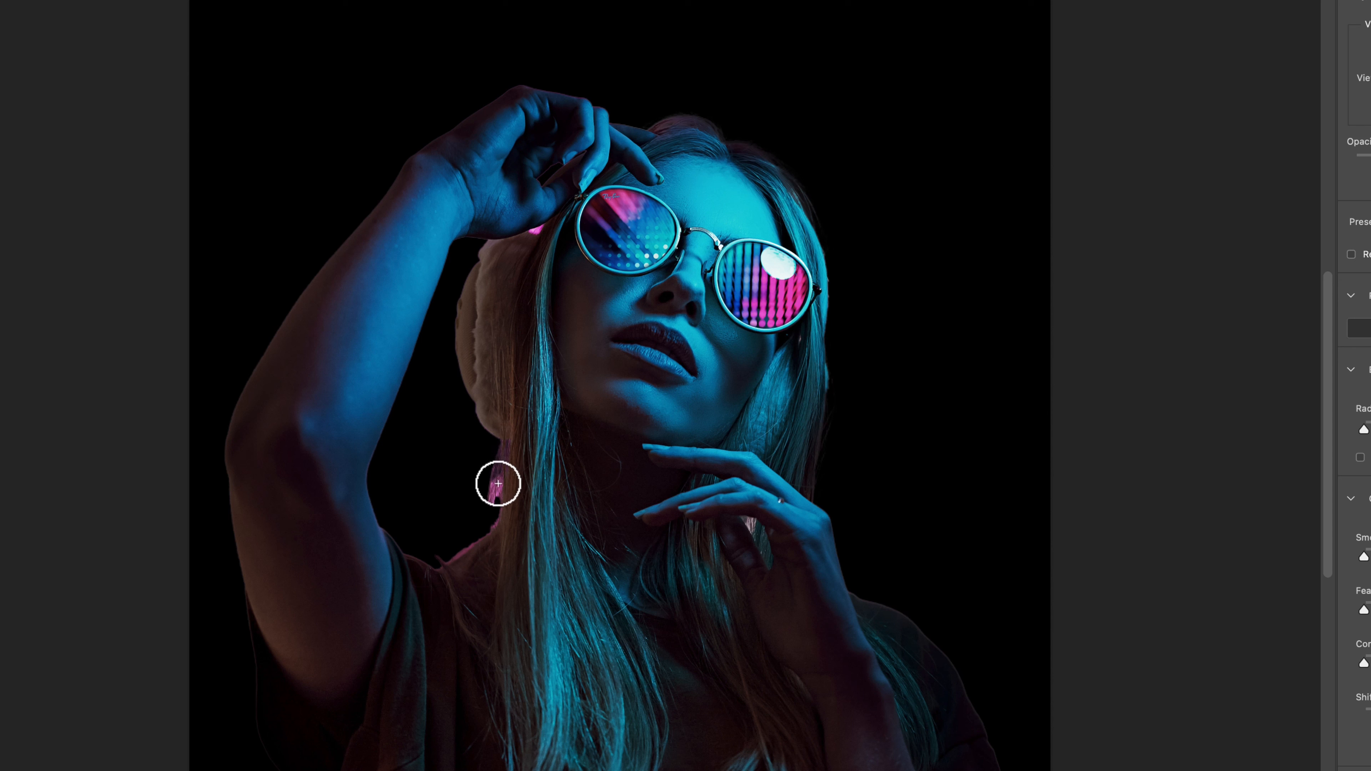
mouse_move(482, 537)
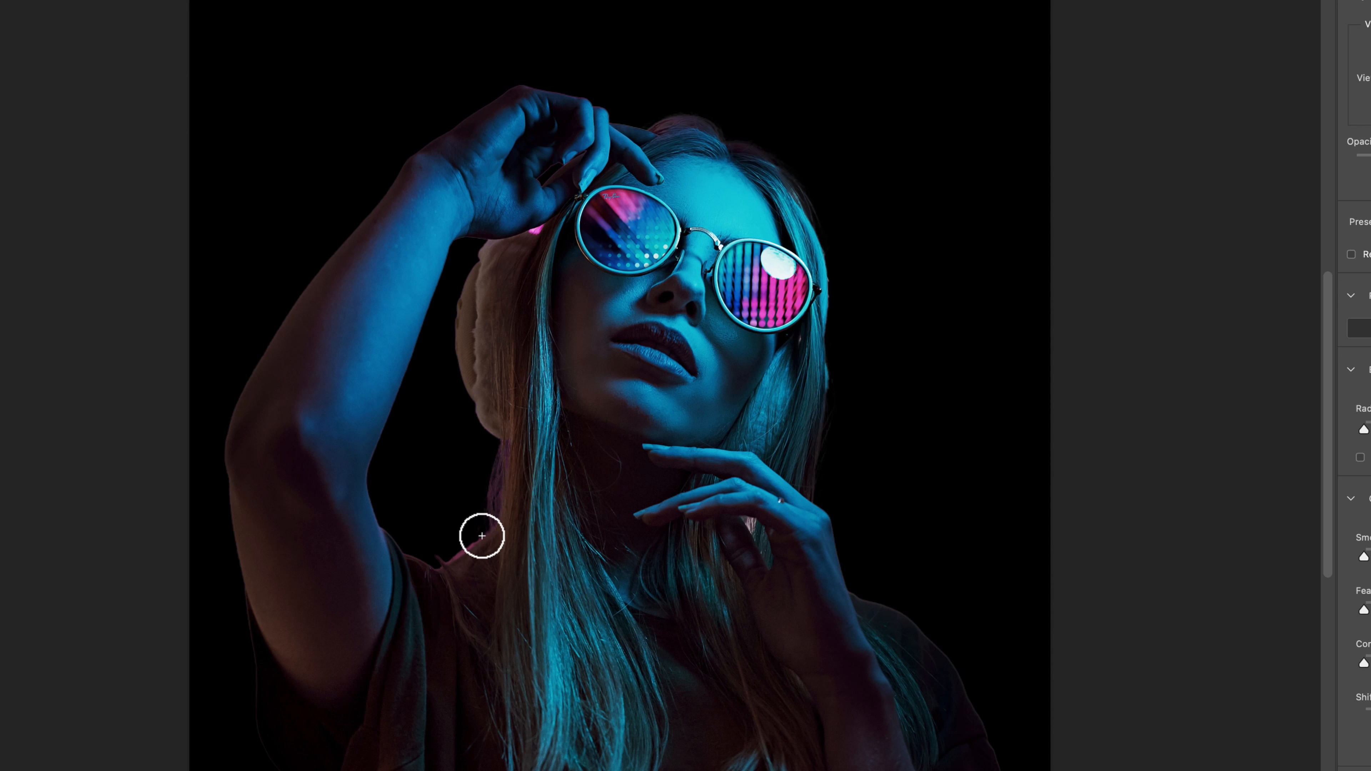
mouse_move(437, 561)
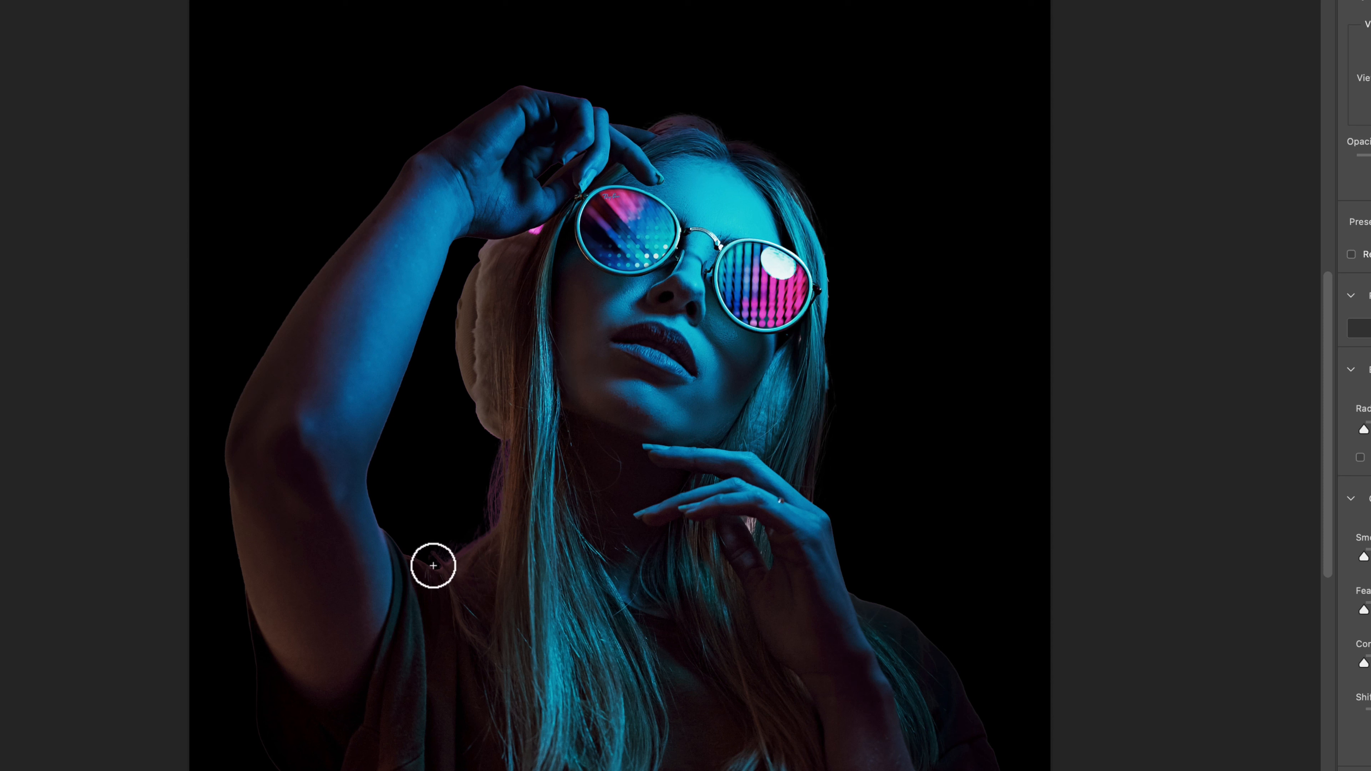
mouse_move(497, 507)
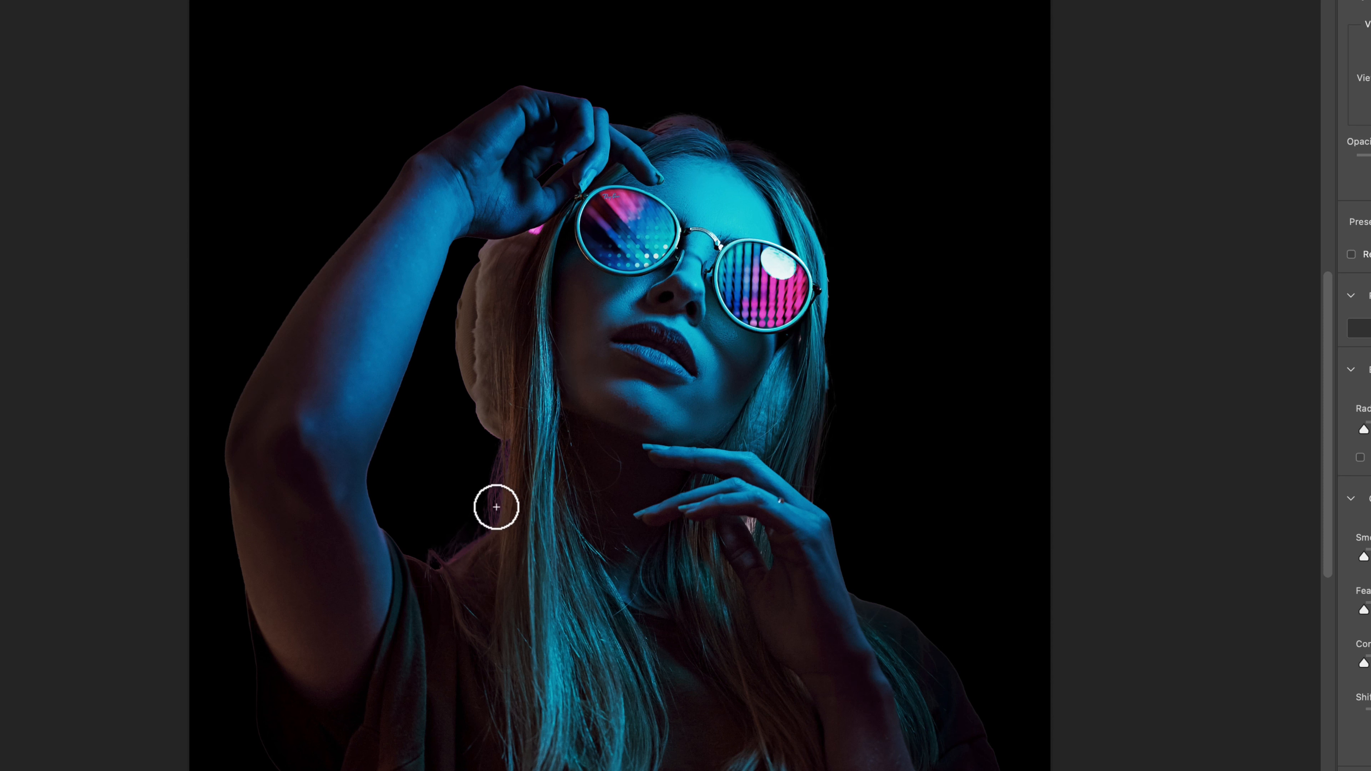
mouse_move(604, 451)
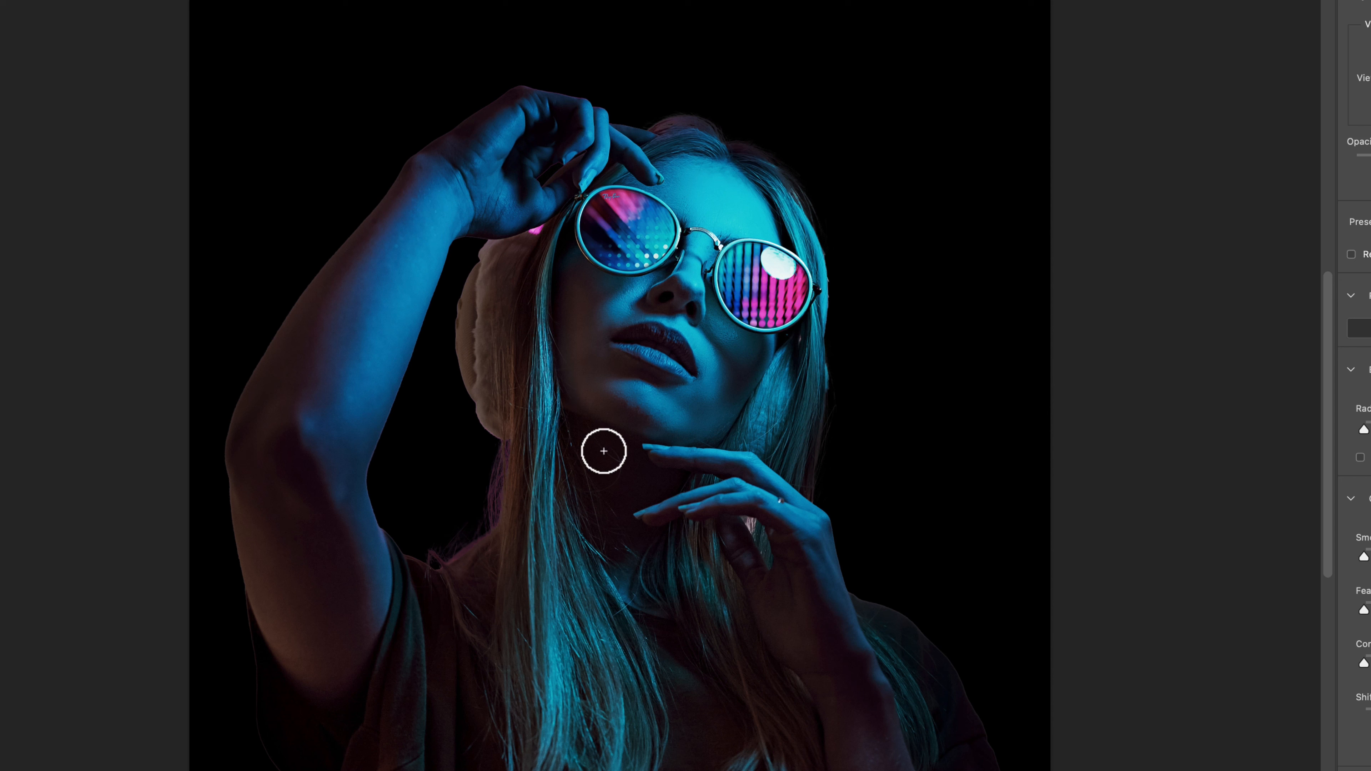
mouse_move(752, 535)
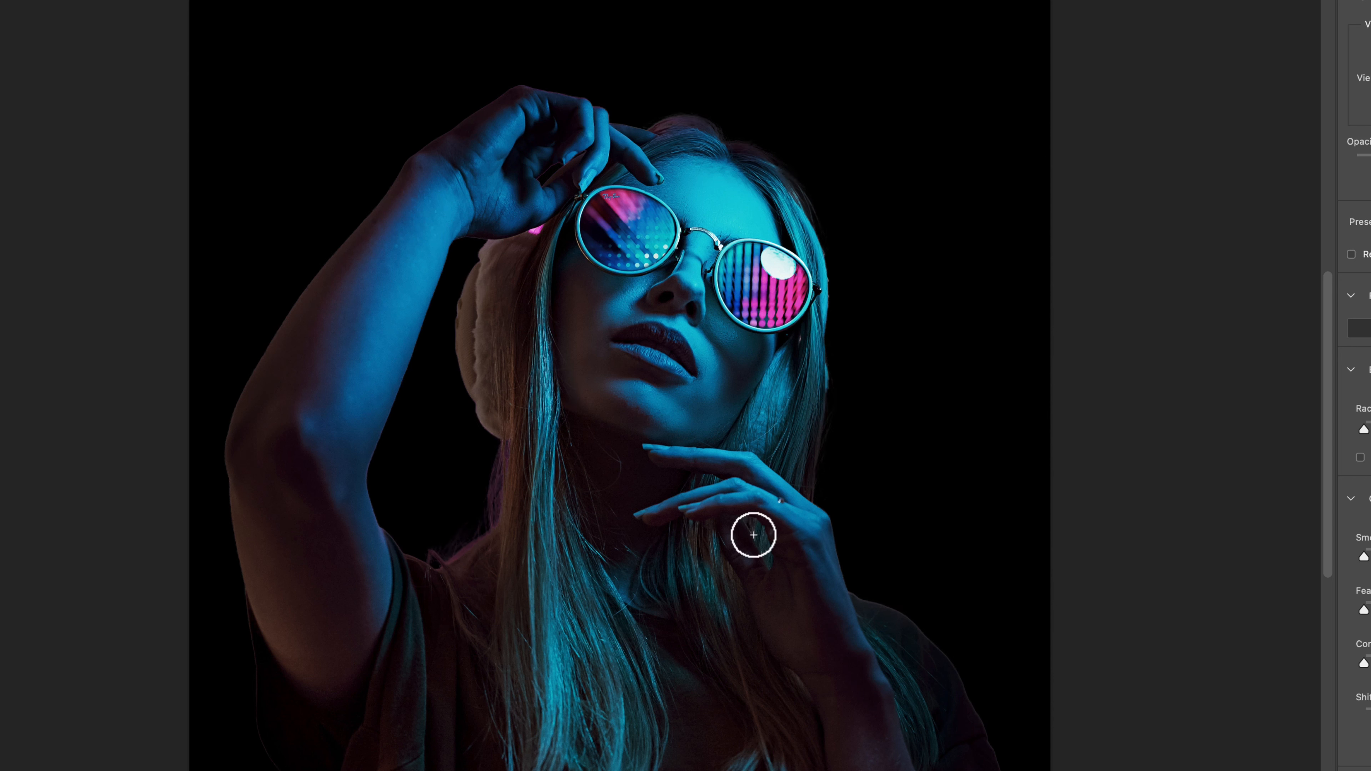
mouse_move(838, 550)
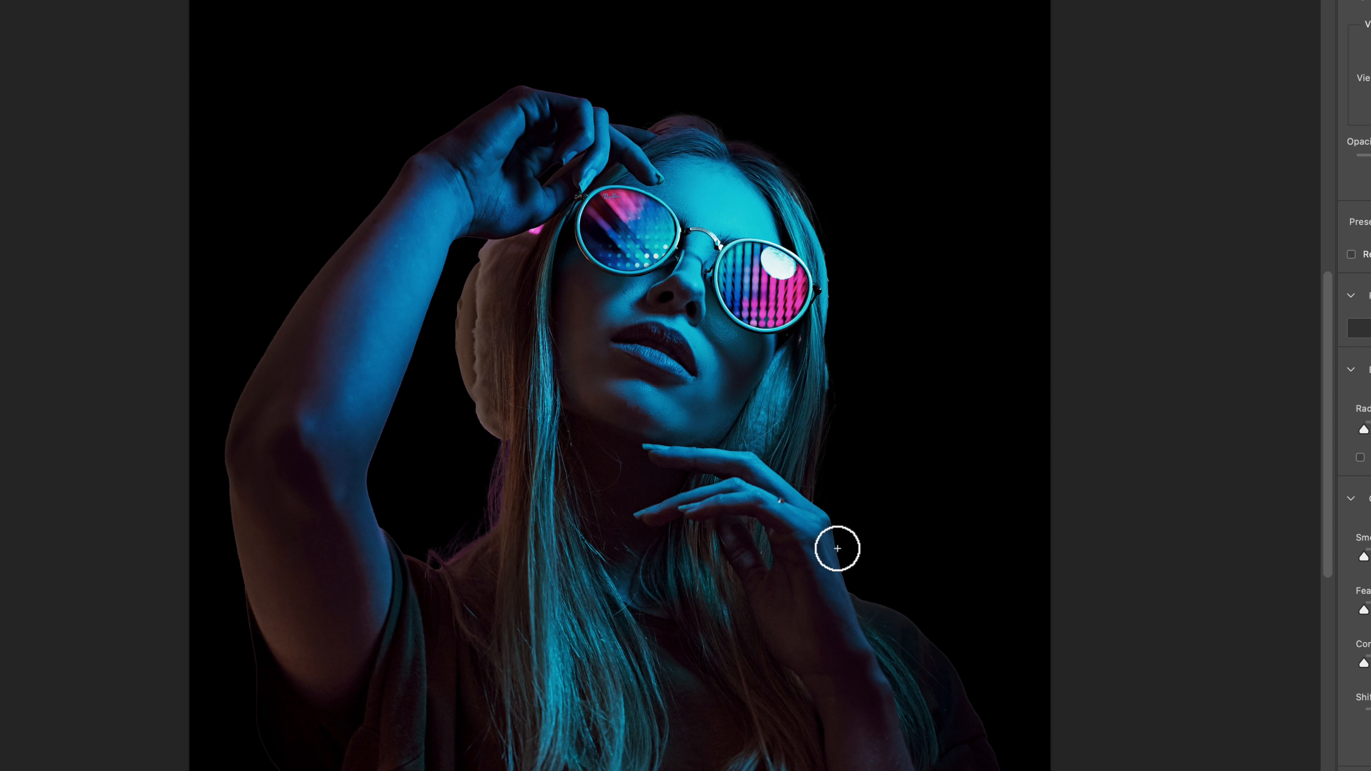
mouse_move(891, 347)
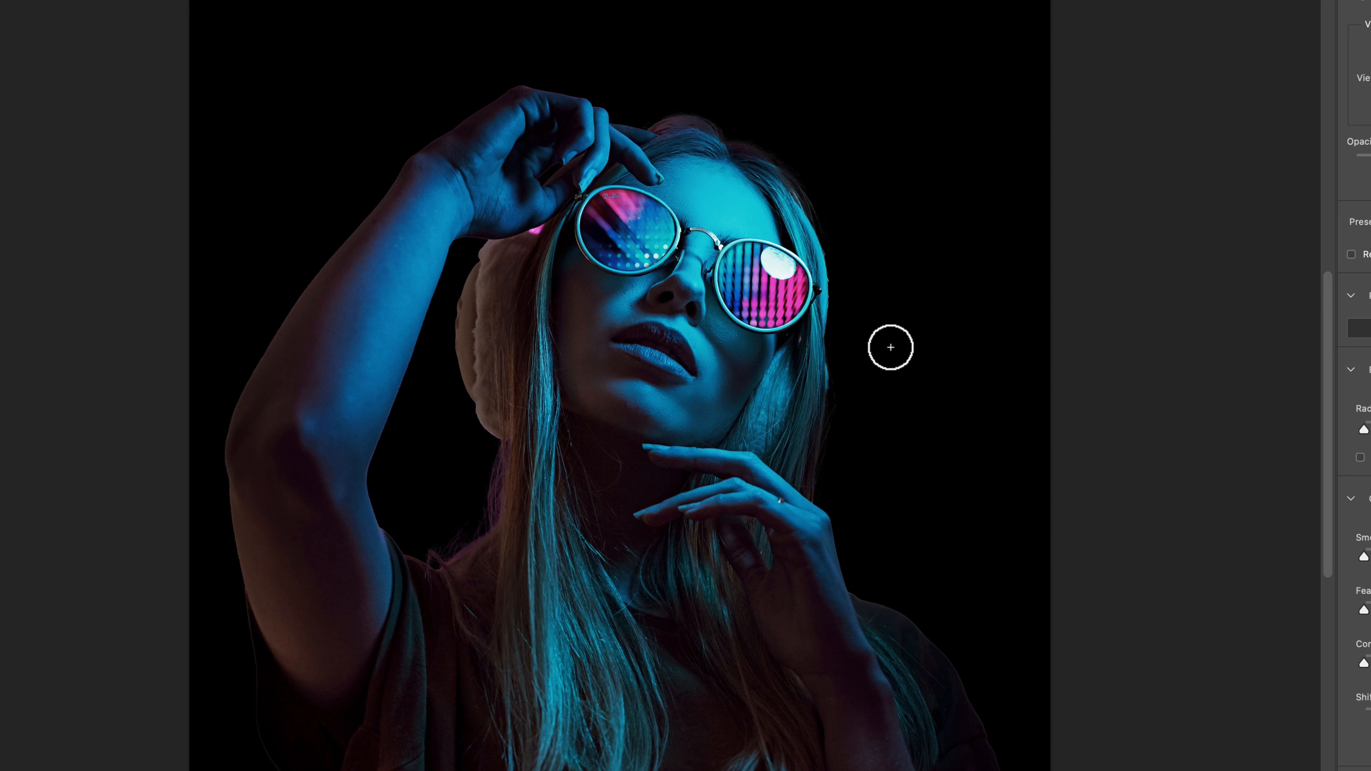
mouse_move(535, 230)
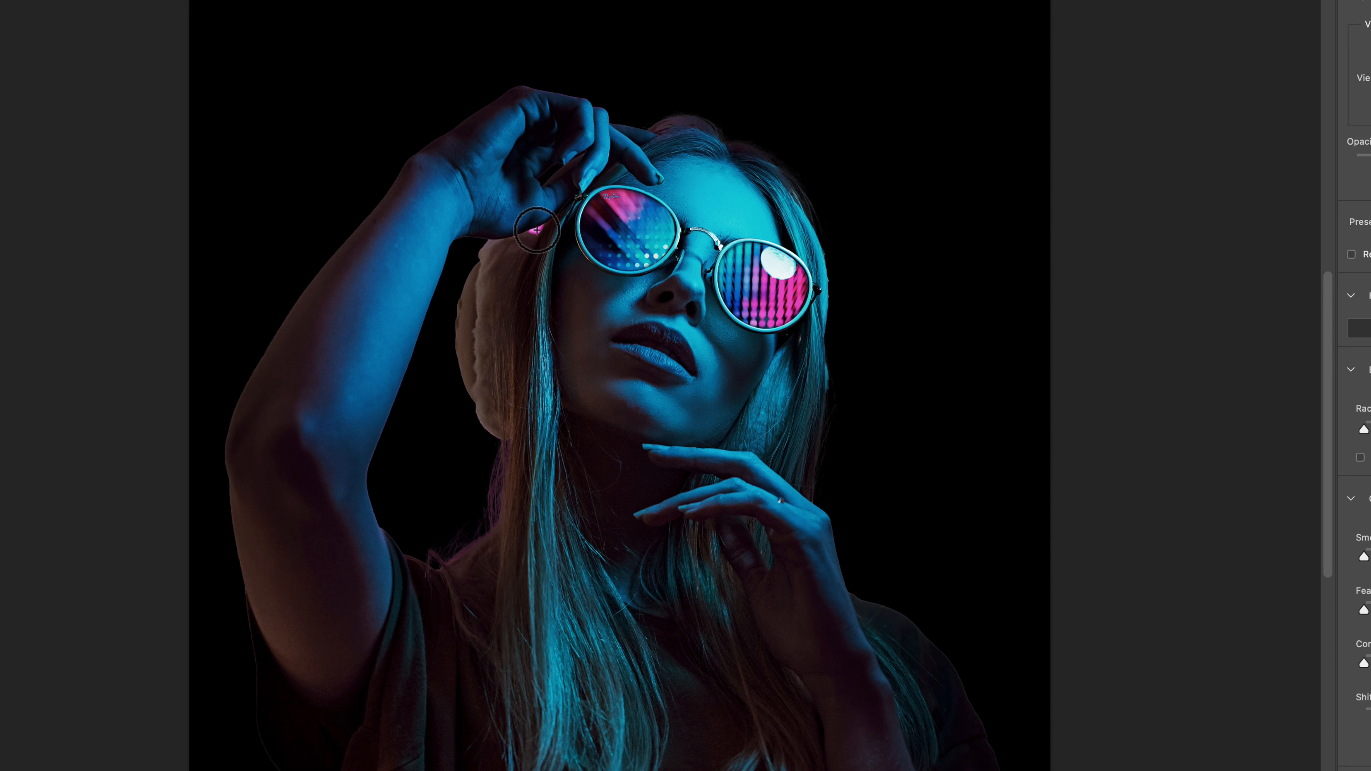
mouse_move(529, 229)
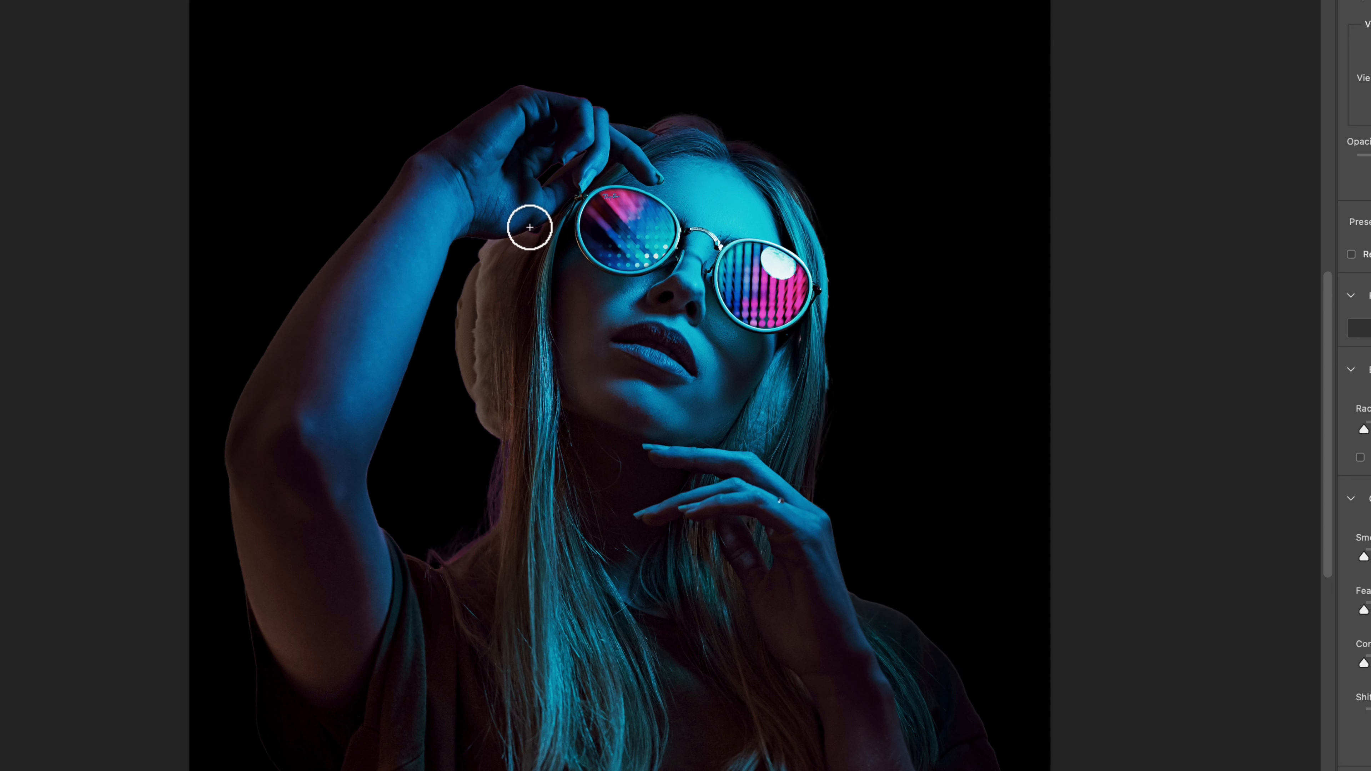
mouse_move(551, 178)
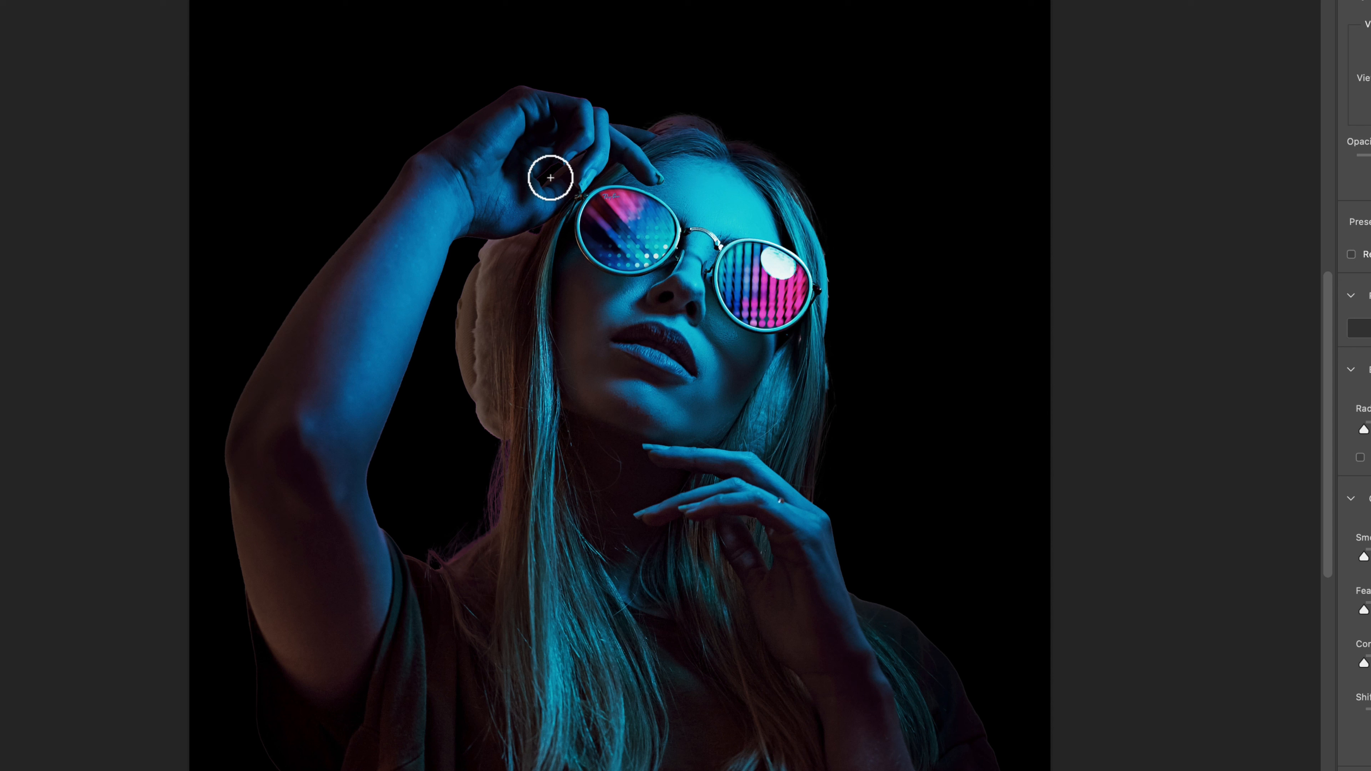
mouse_move(845, 317)
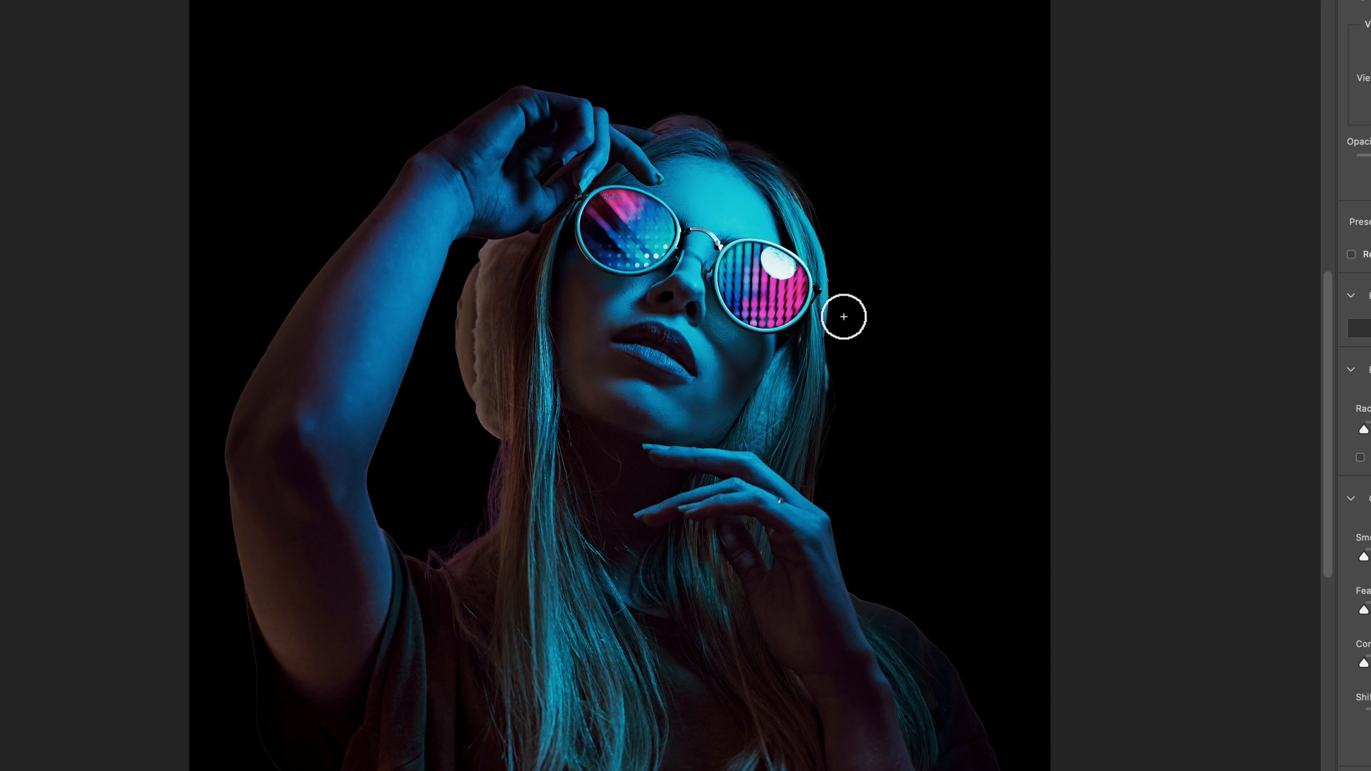
mouse_move(866, 603)
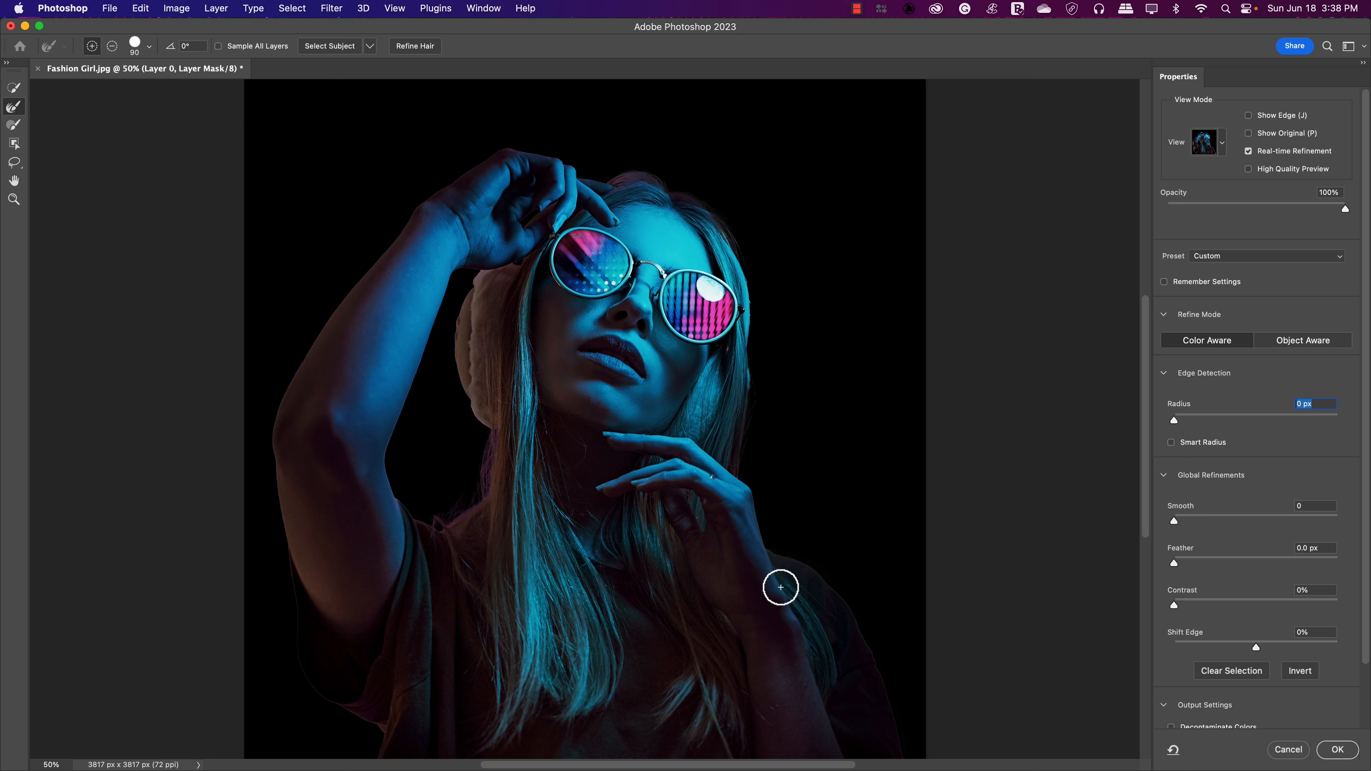
mouse_move(341, 386)
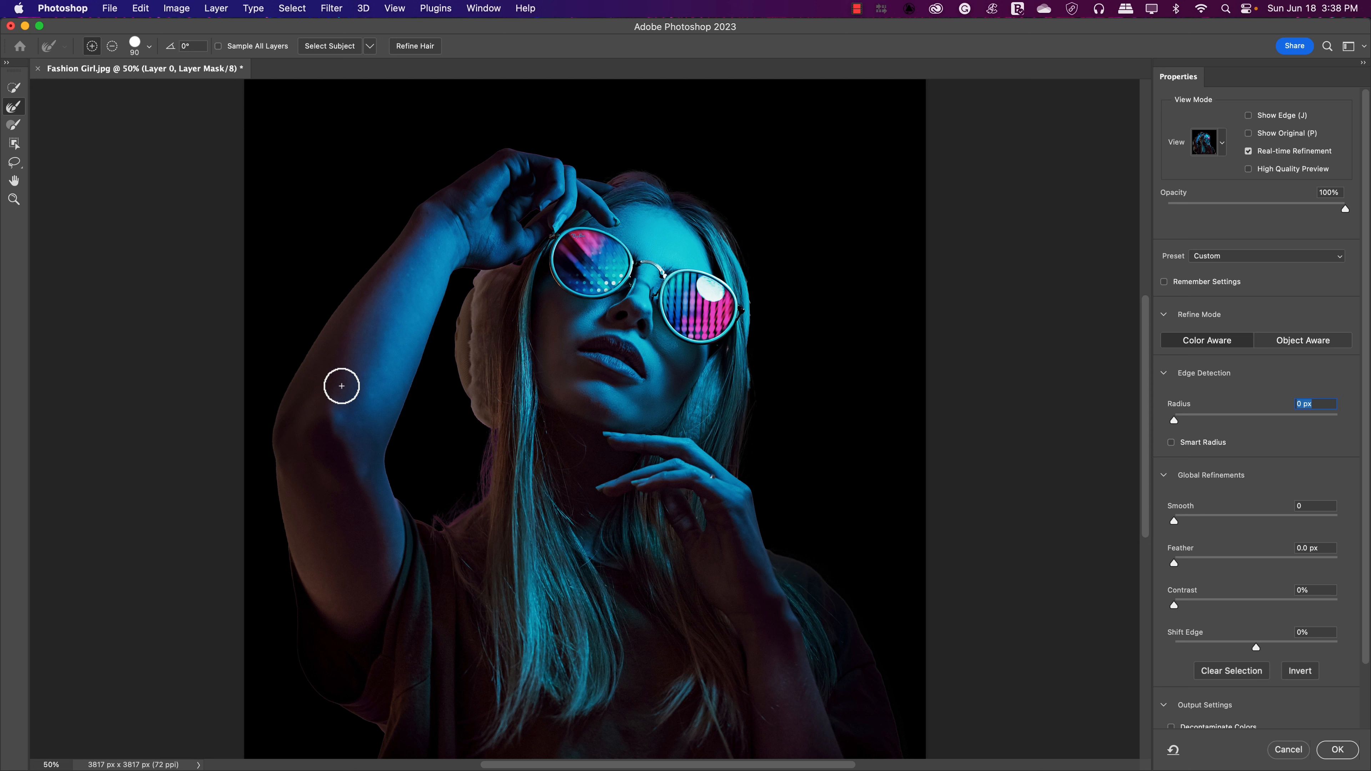
mouse_move(745, 369)
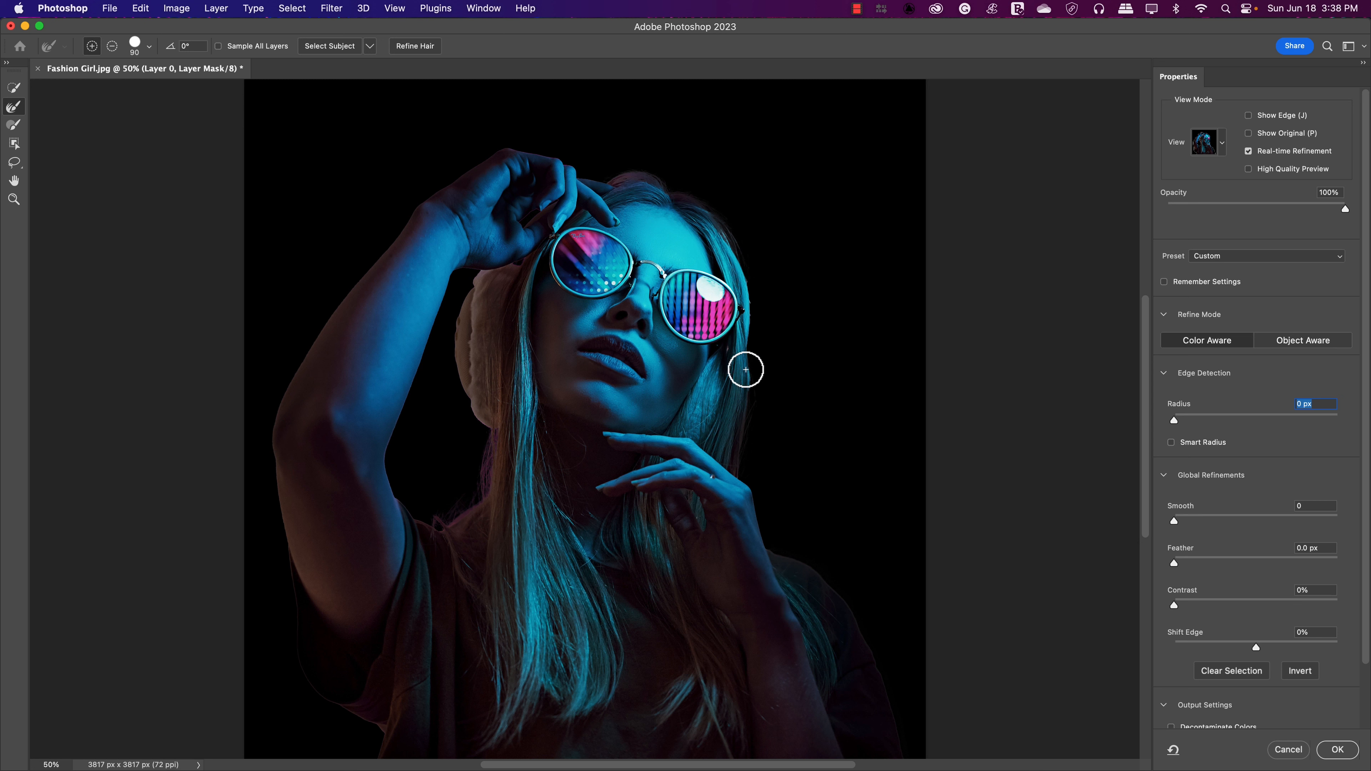
mouse_move(765, 376)
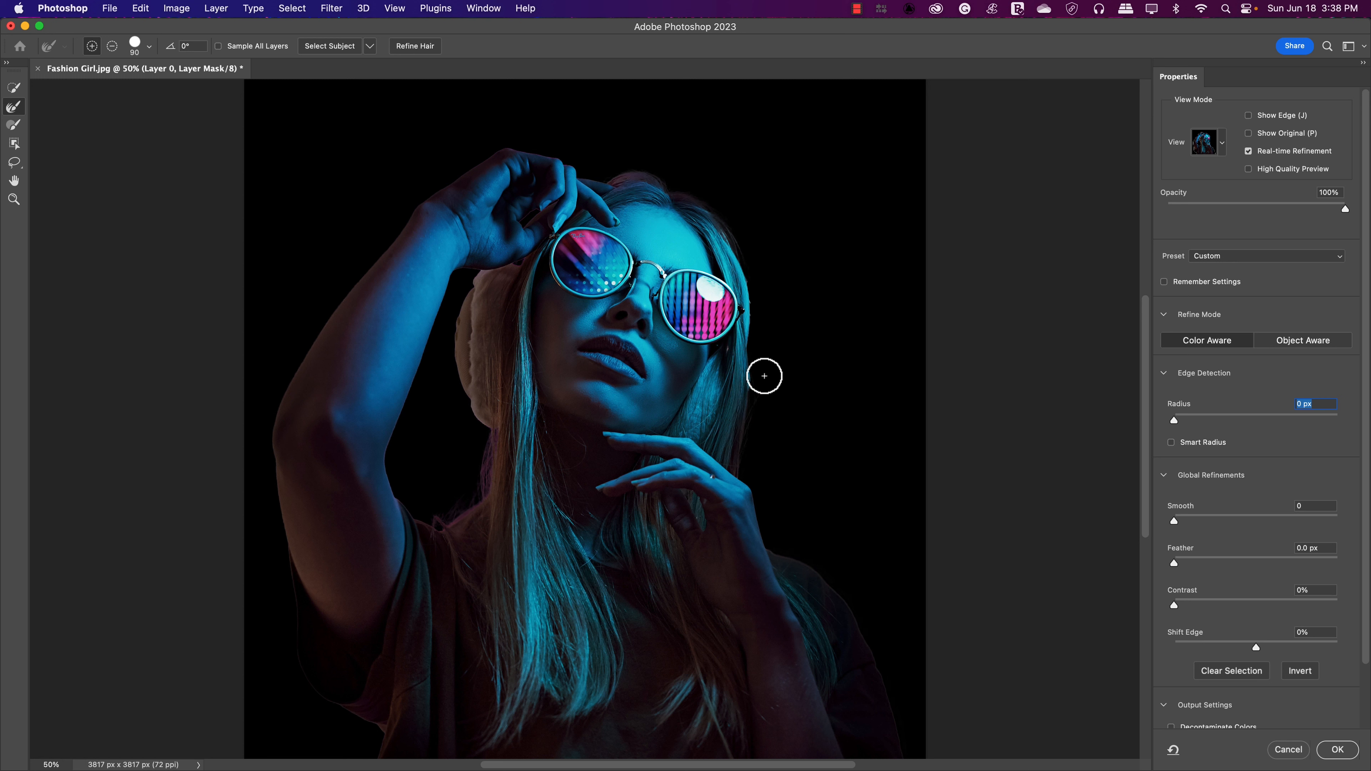
mouse_move(408, 500)
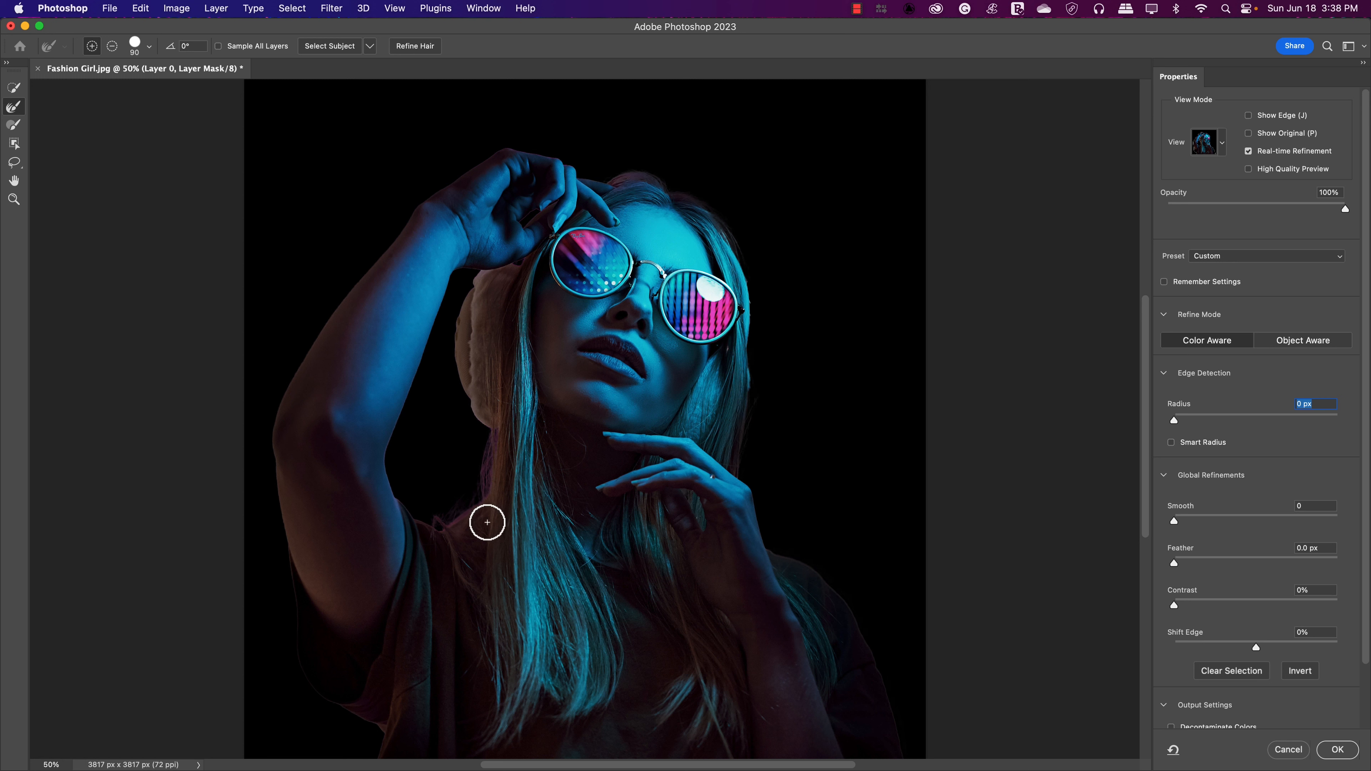
mouse_move(959, 375)
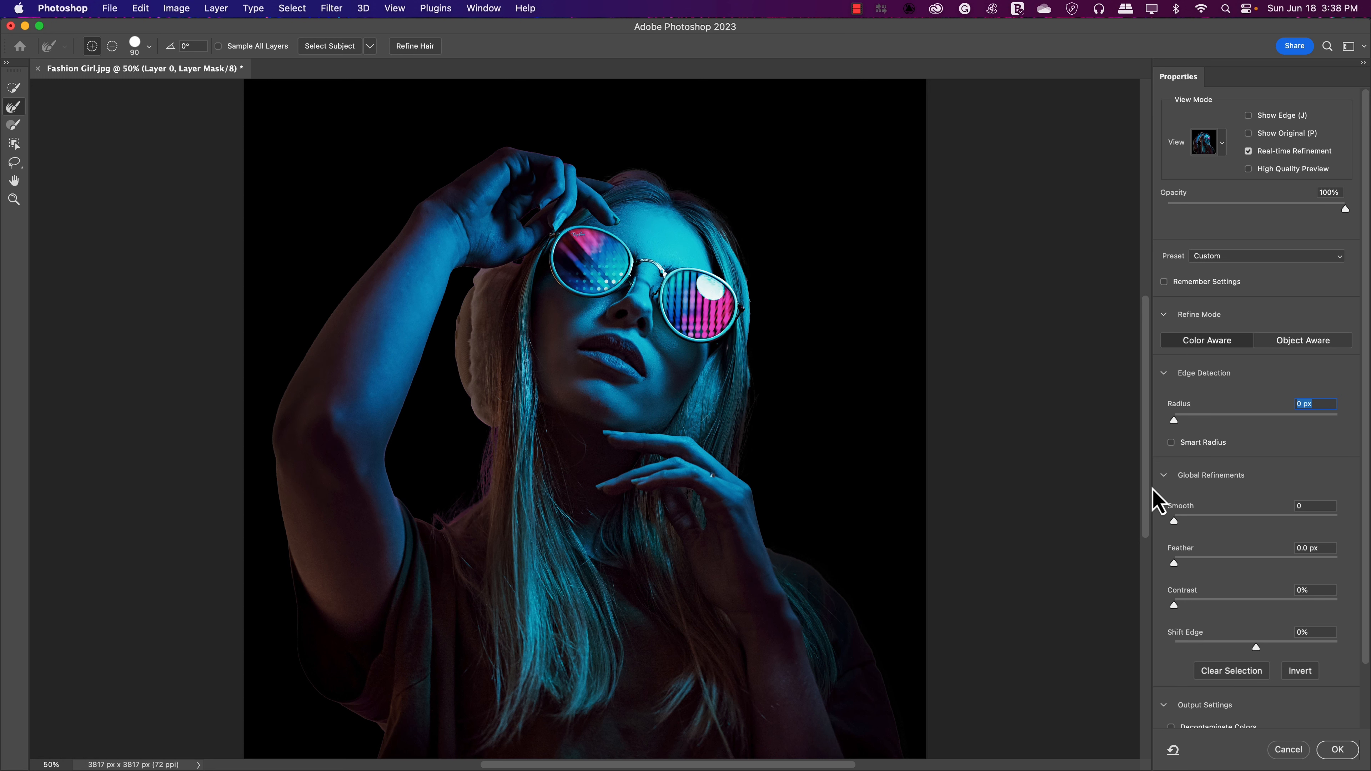
Reveal the output options with Decontaminate Colors at 100% sending to a new masked layer.
scroll("down", 3)
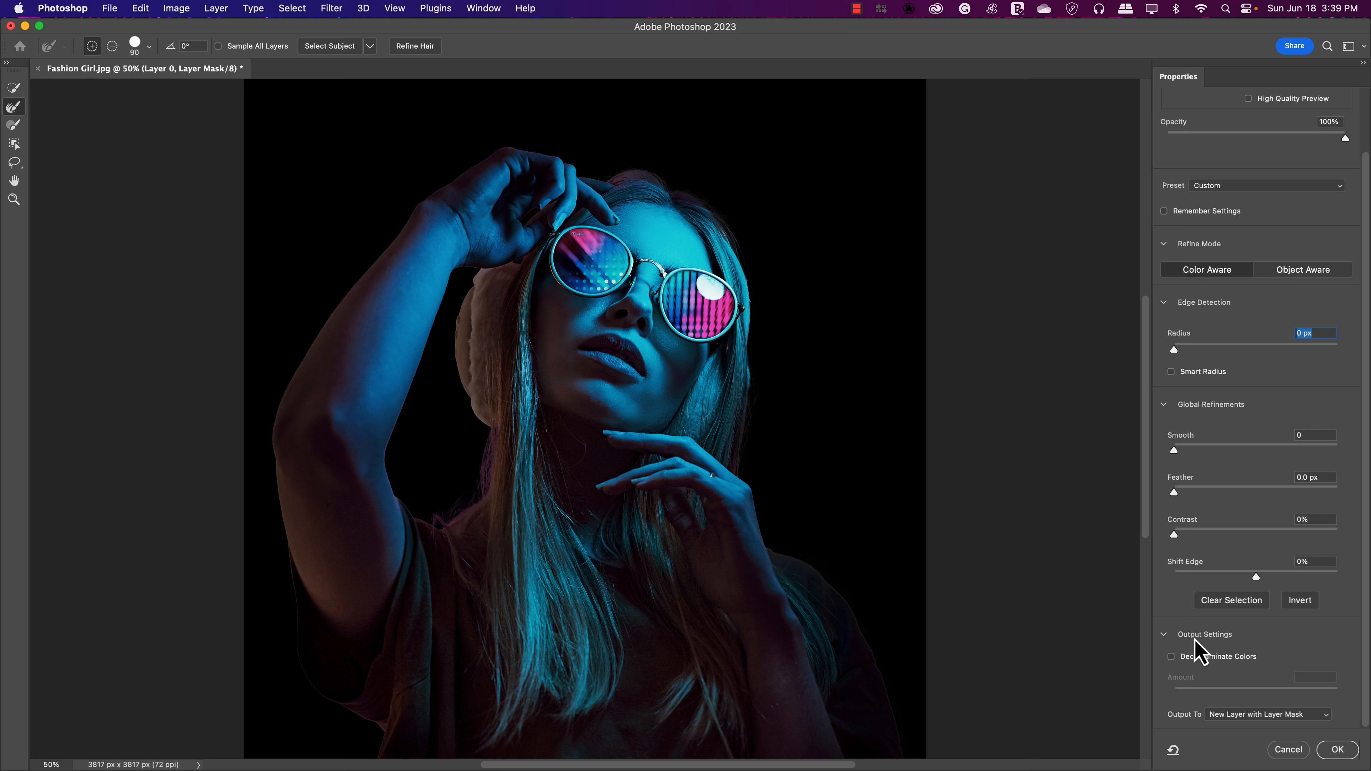
mouse_move(1172, 650)
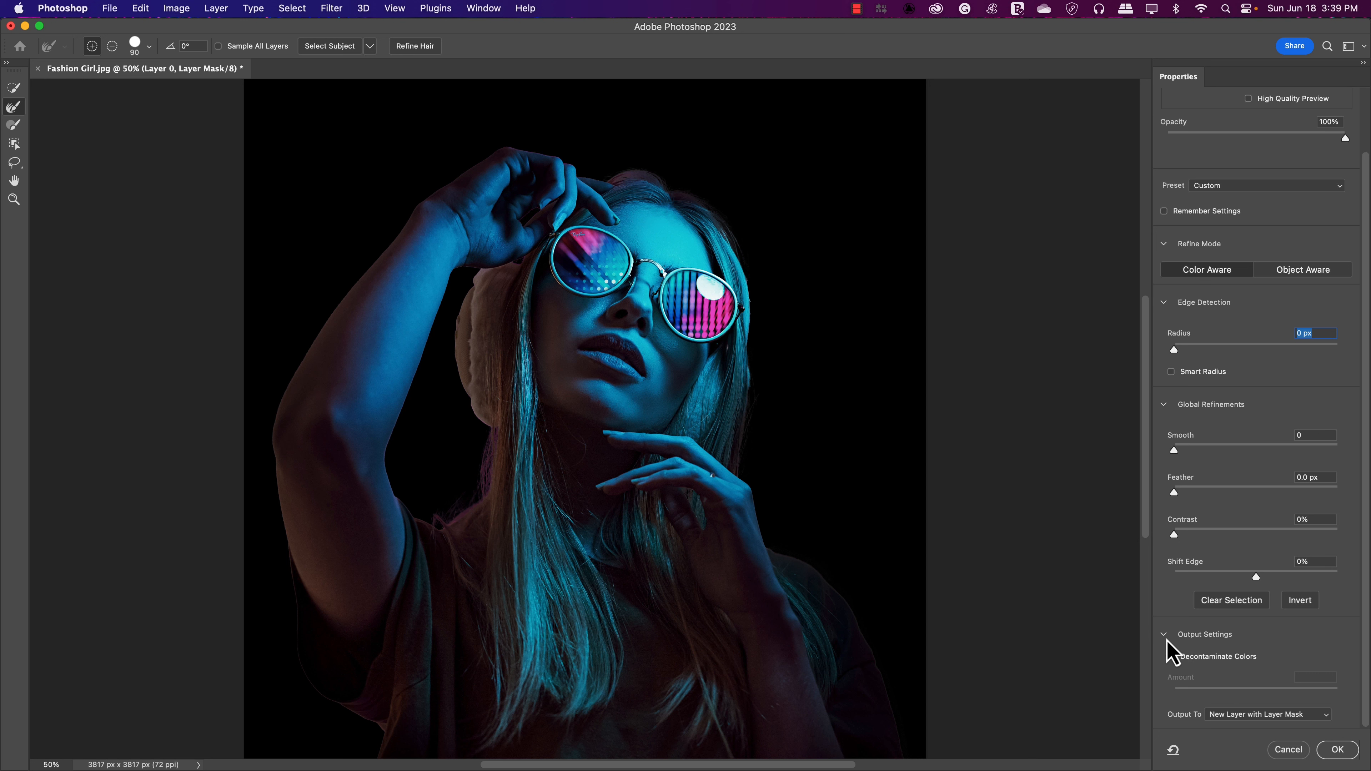
left_click(1164, 634)
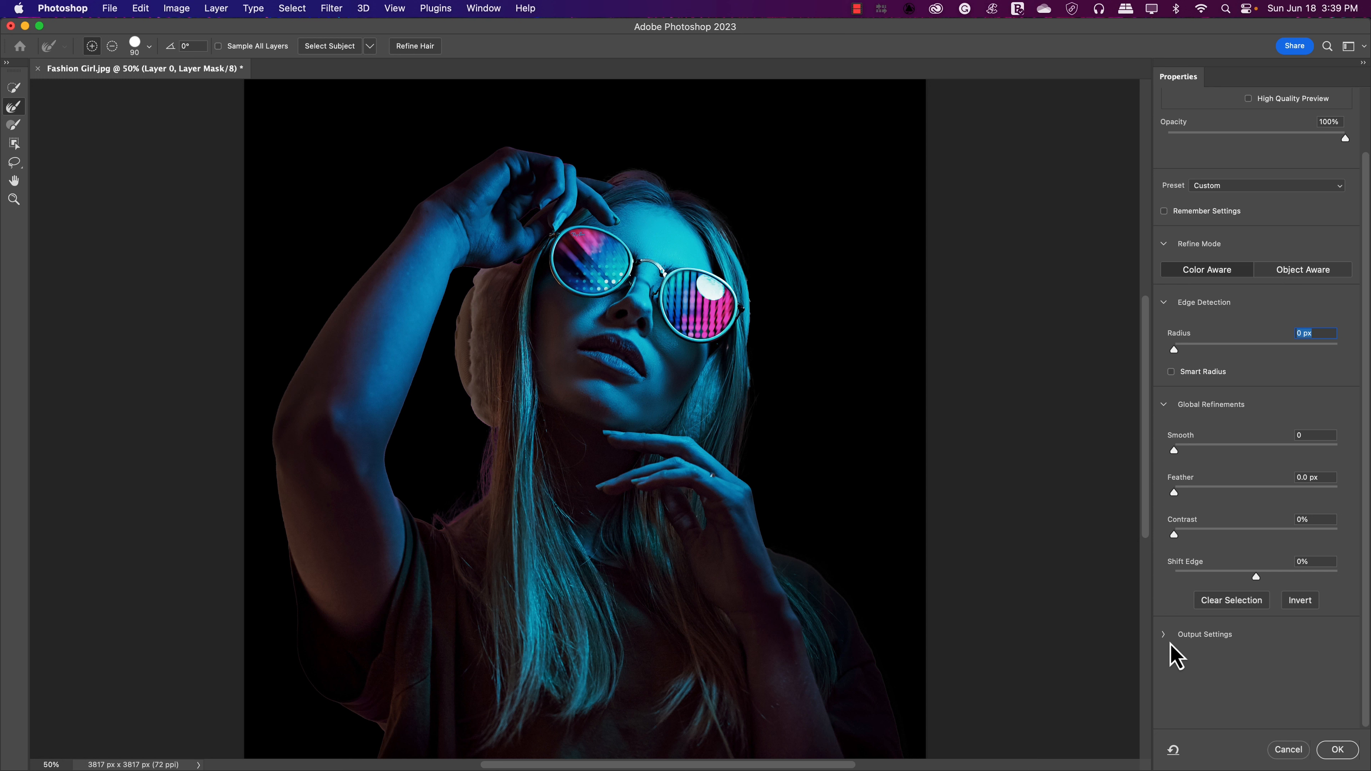
mouse_move(1172, 651)
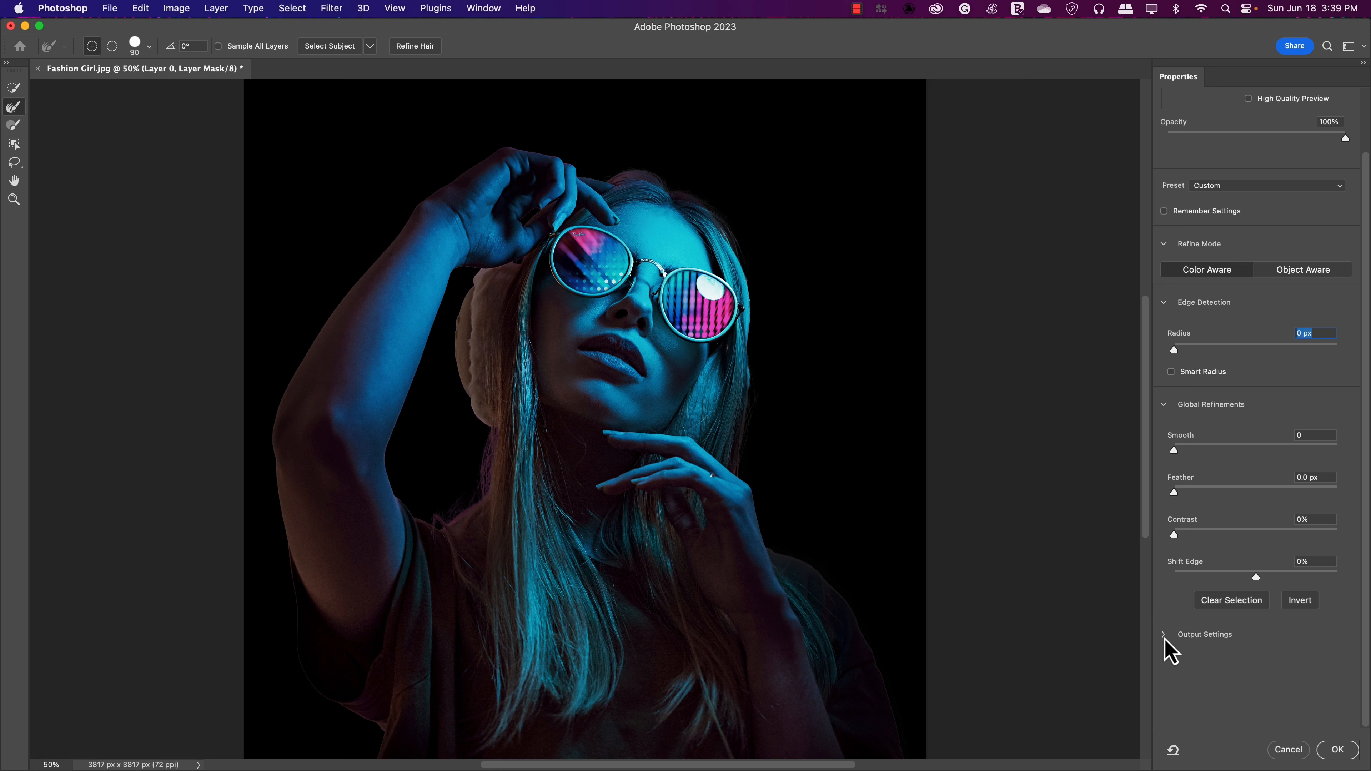
left_click(1164, 634)
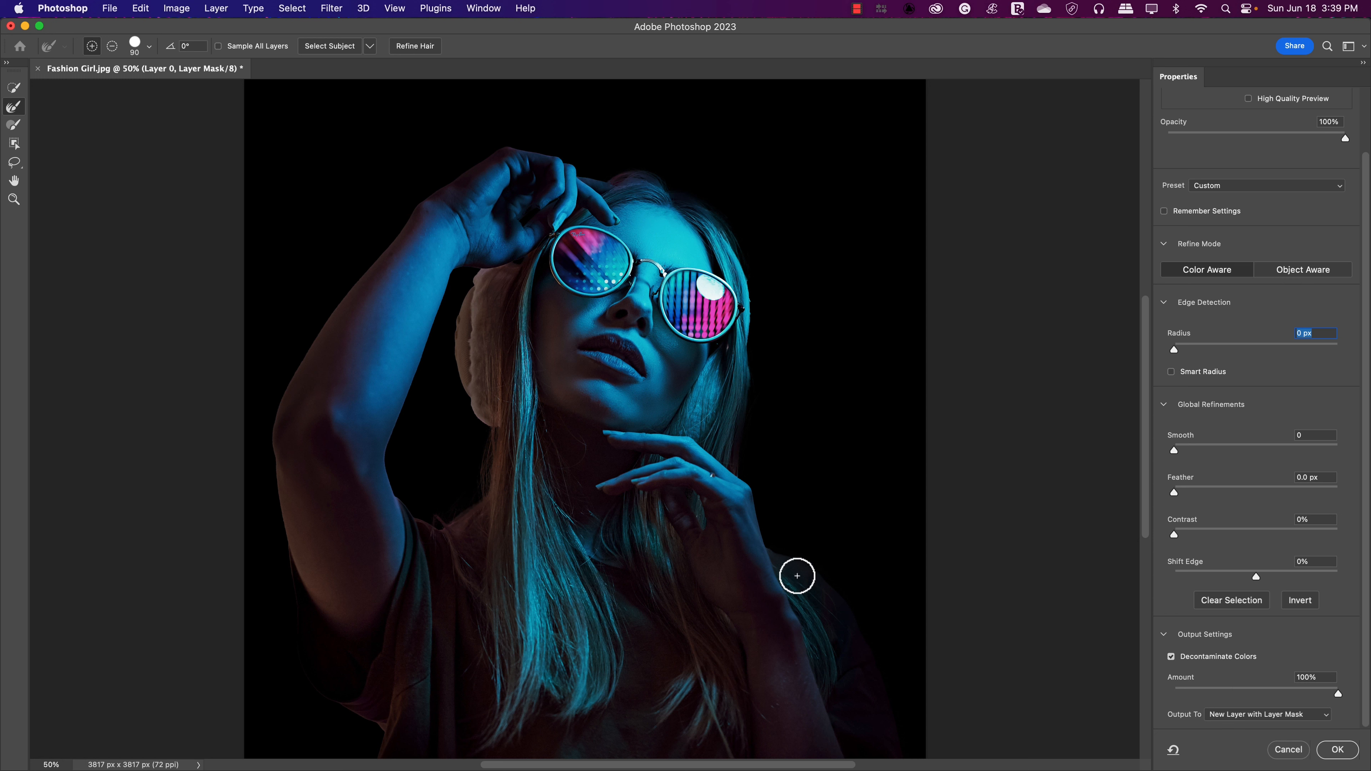
mouse_move(722, 570)
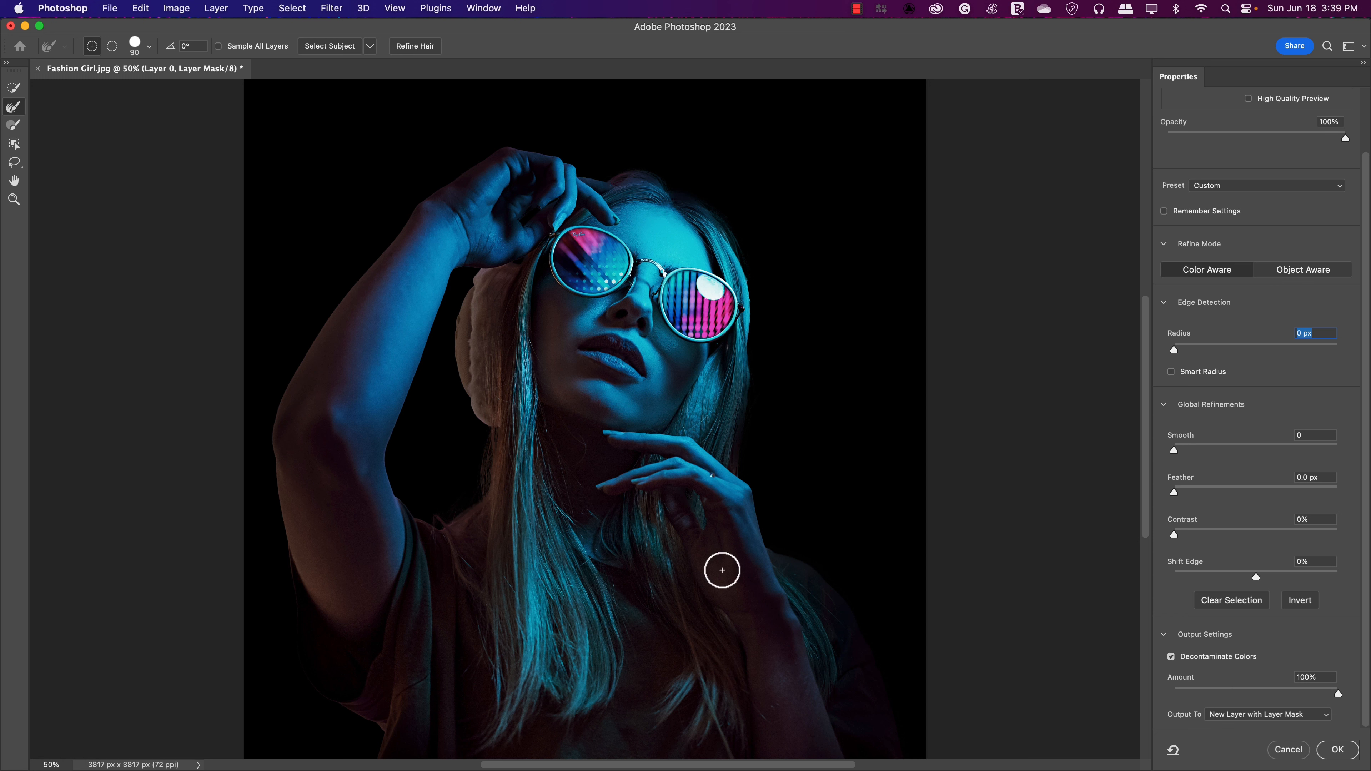
mouse_move(823, 524)
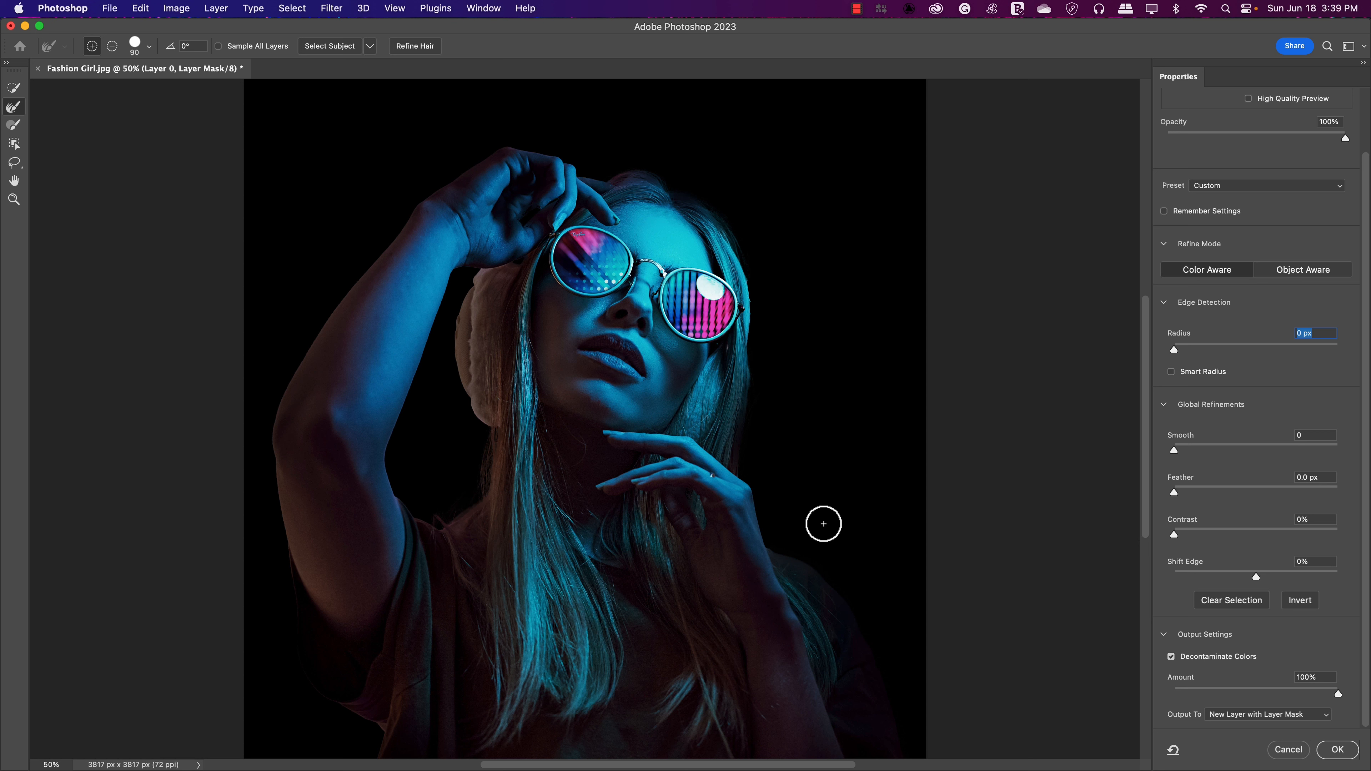
mouse_move(954, 591)
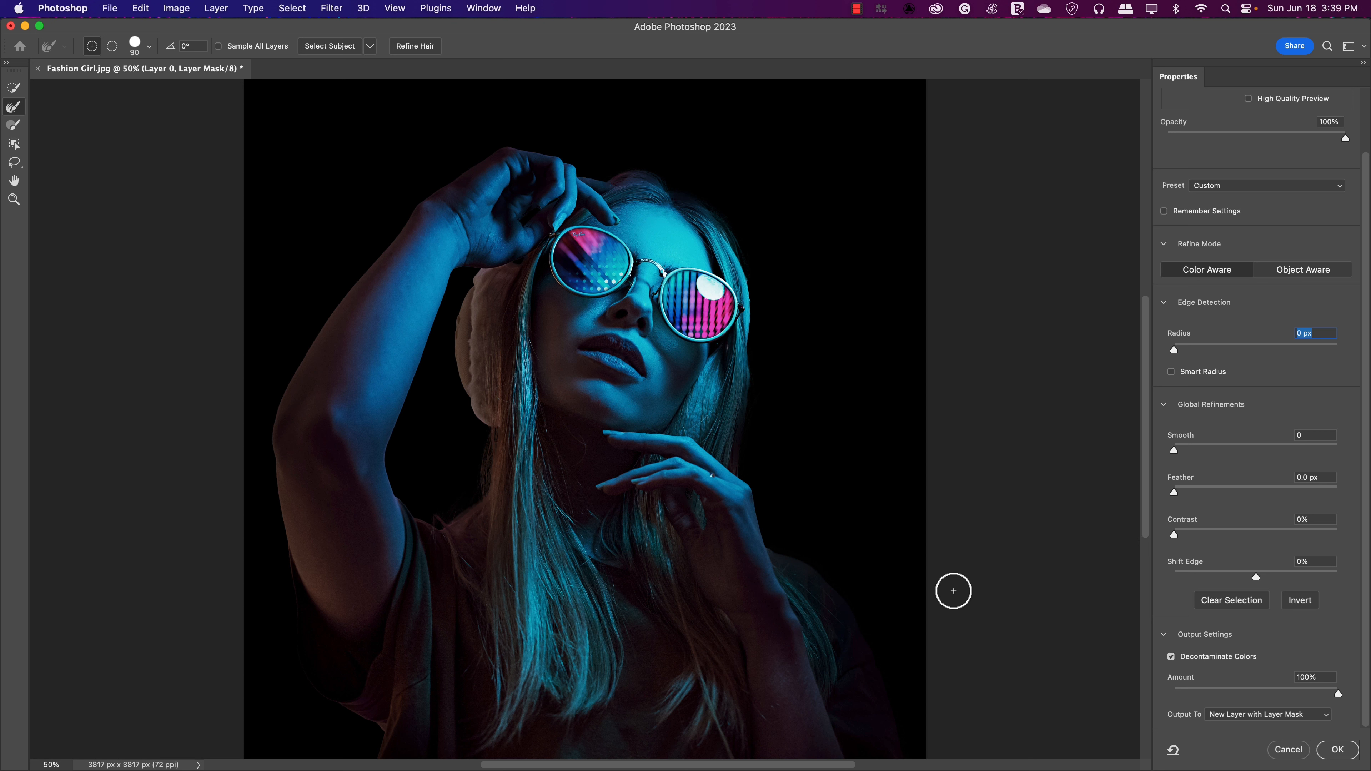
mouse_move(1178, 522)
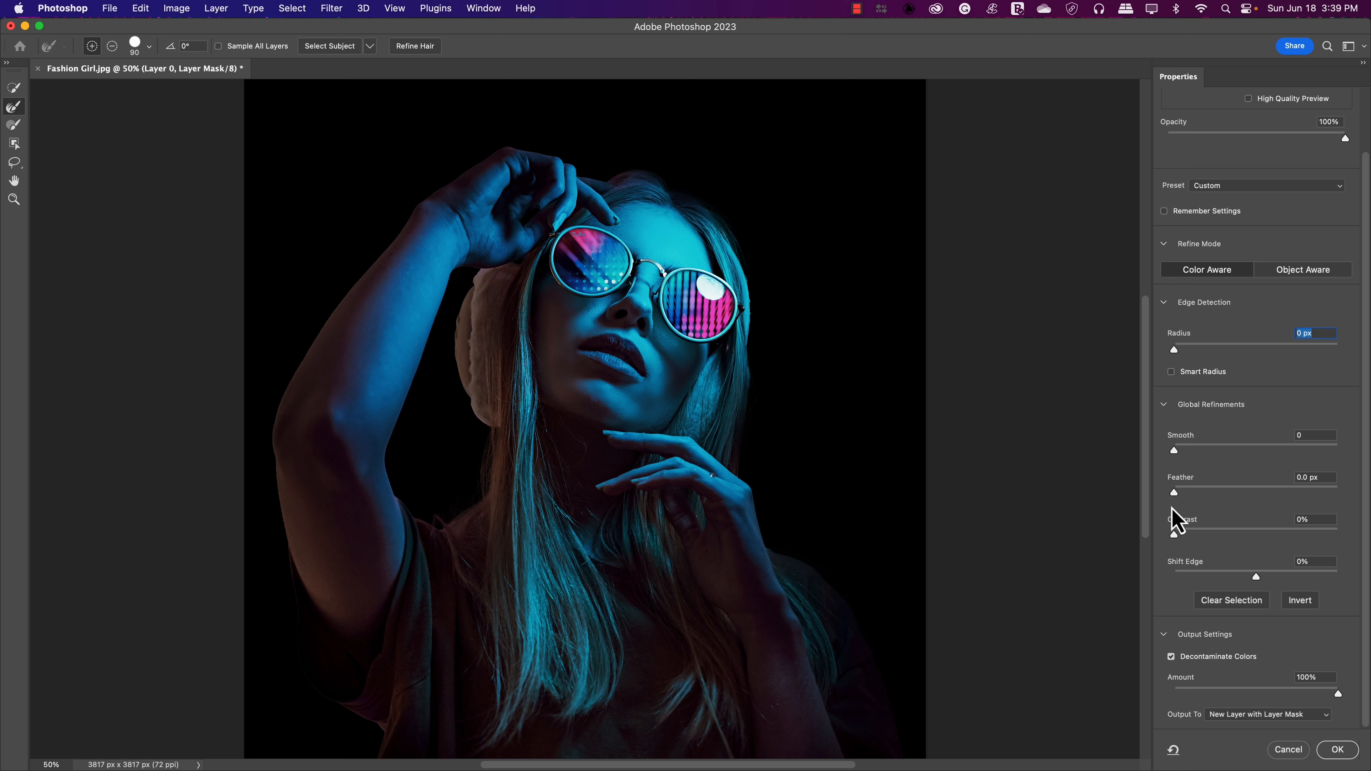
mouse_move(791, 312)
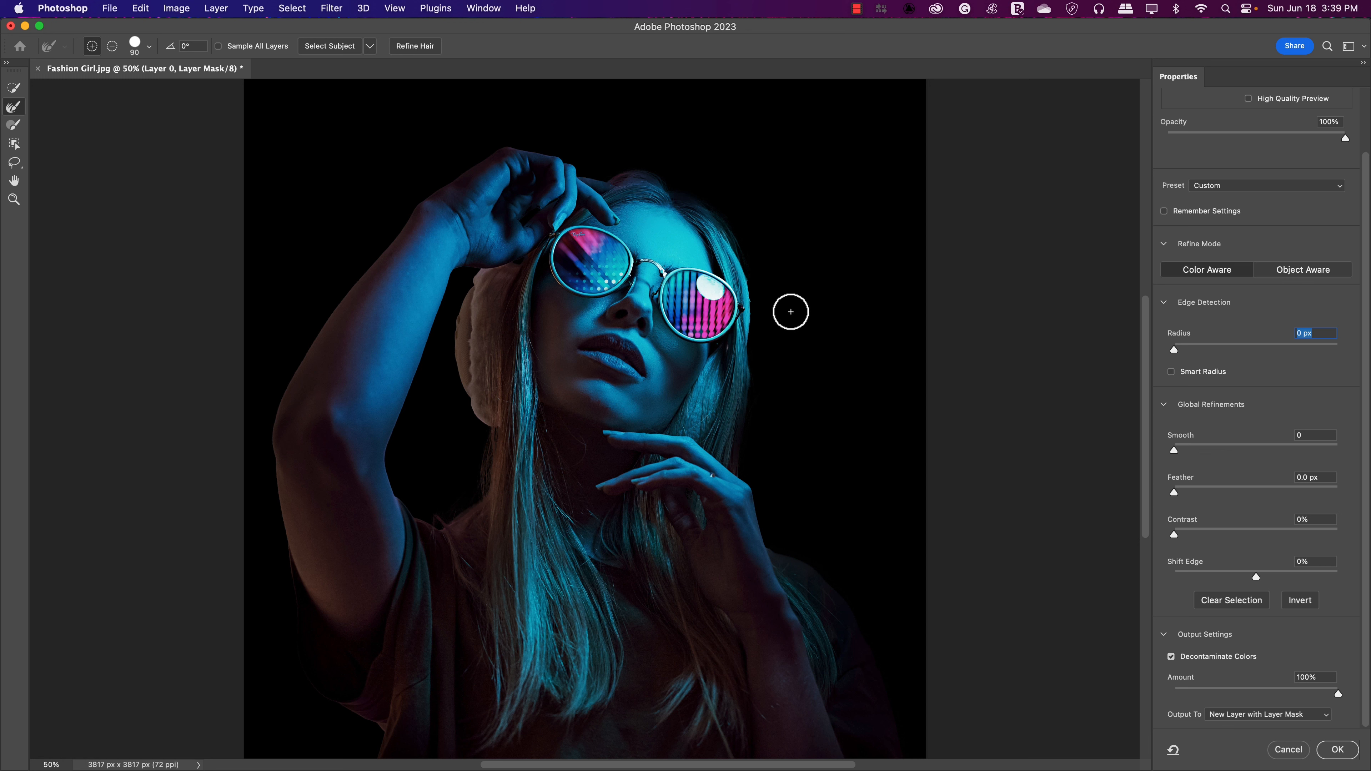
mouse_move(861, 414)
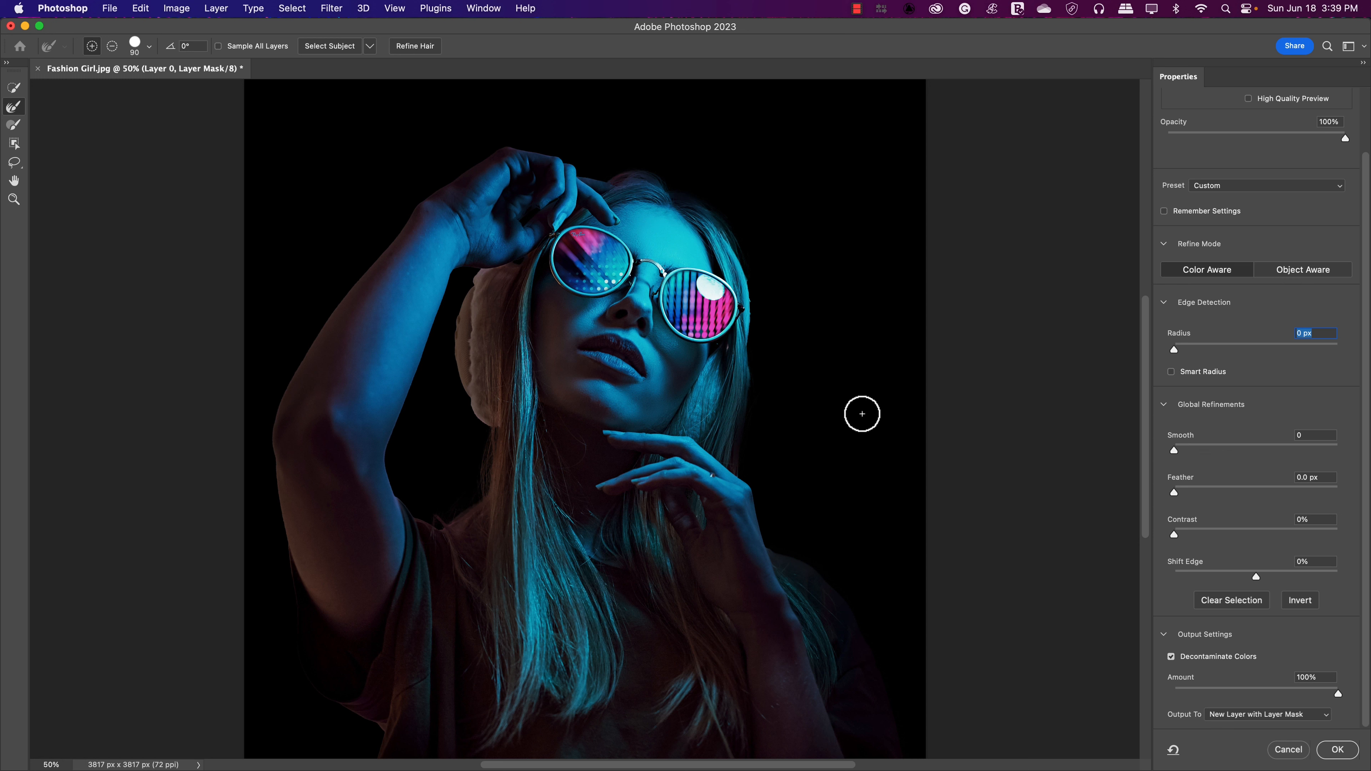
mouse_move(1199, 470)
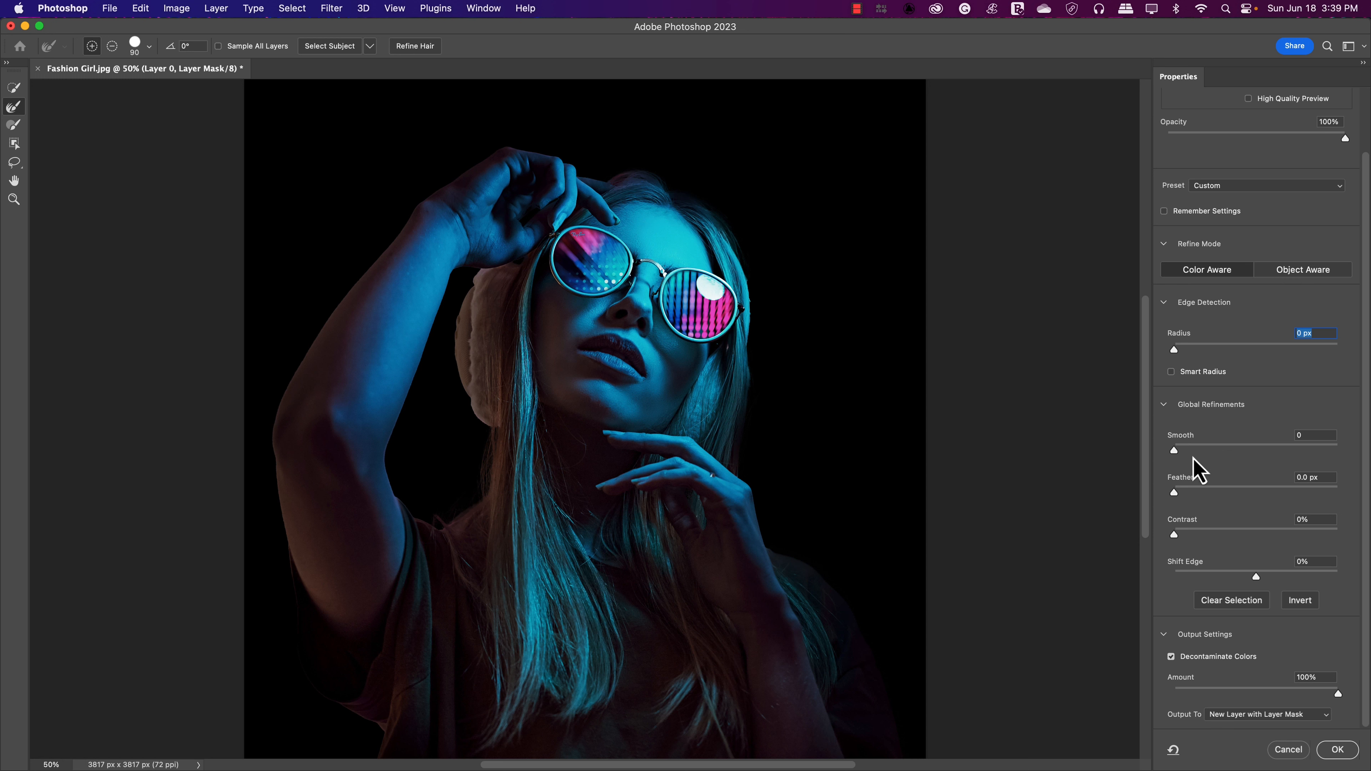
mouse_move(1199, 468)
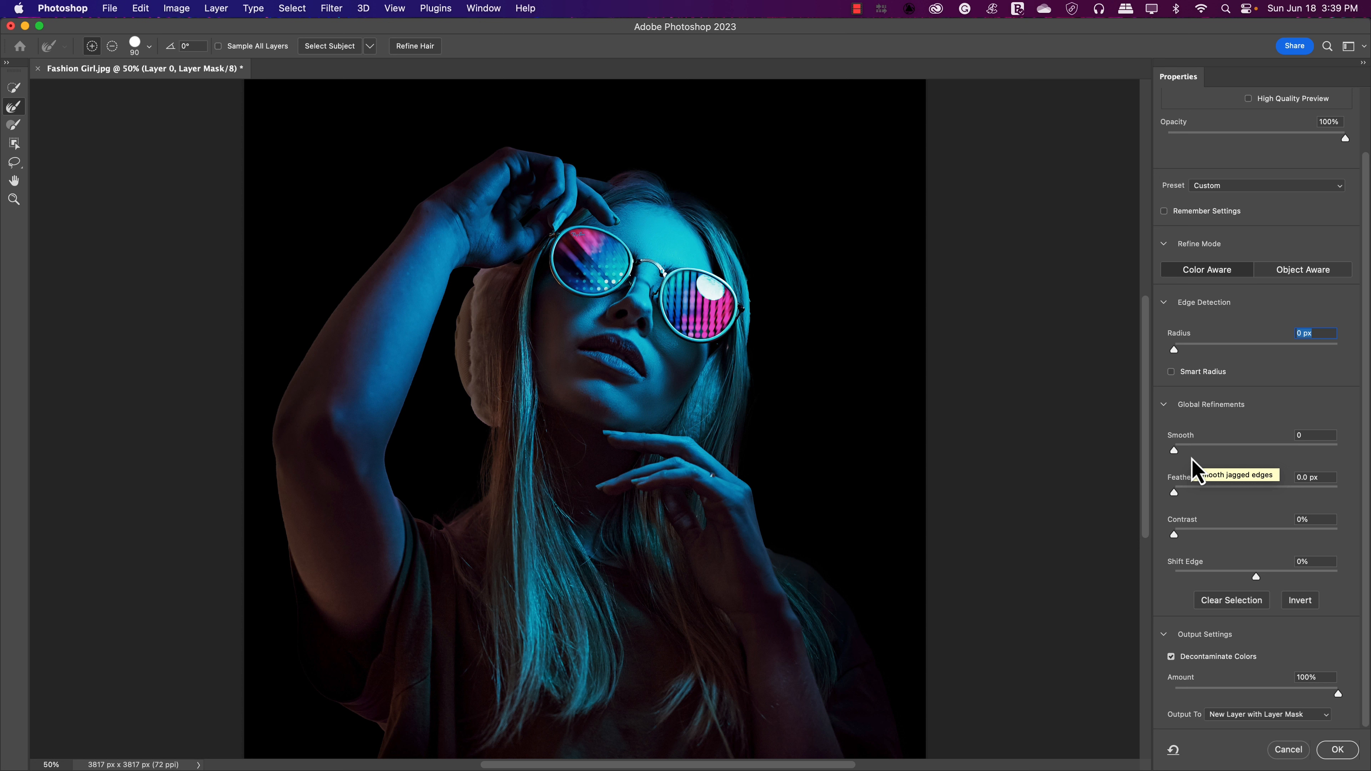
mouse_move(1196, 470)
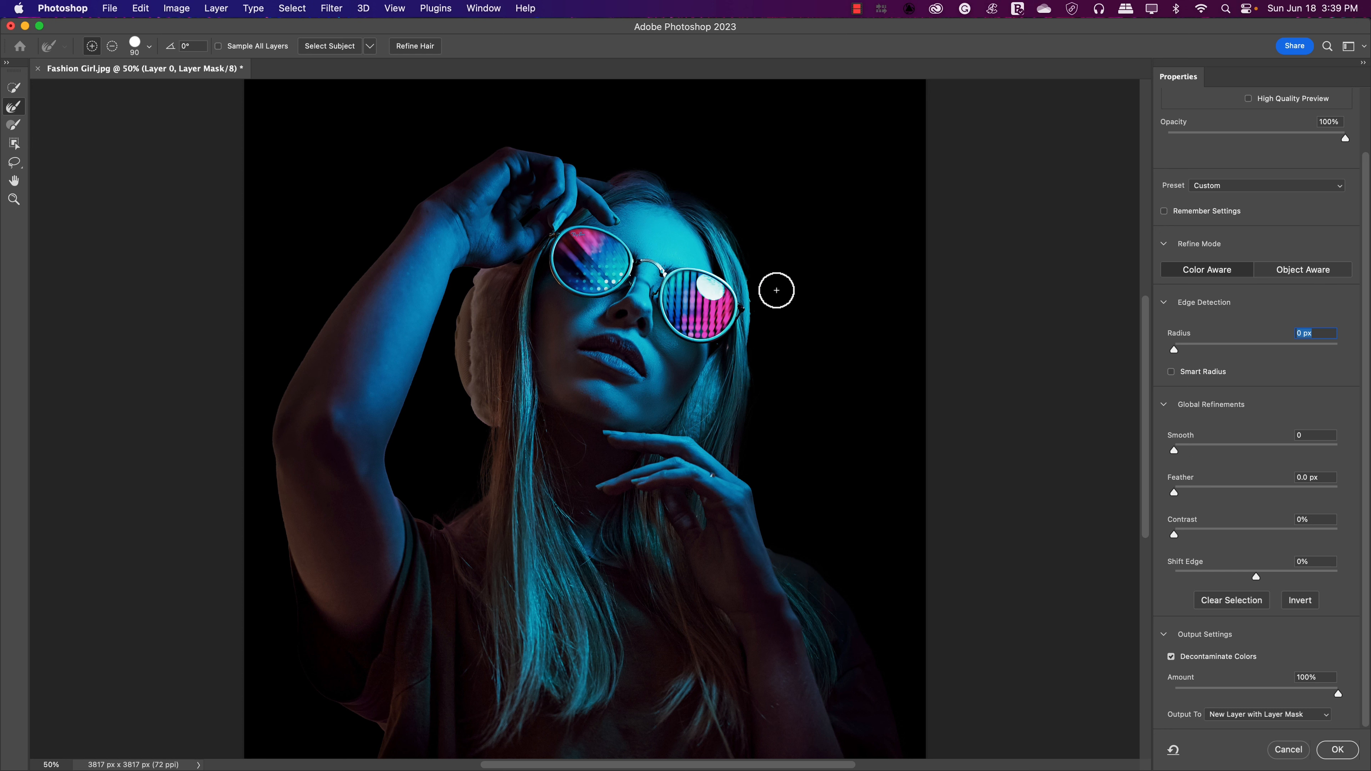
mouse_move(1216, 575)
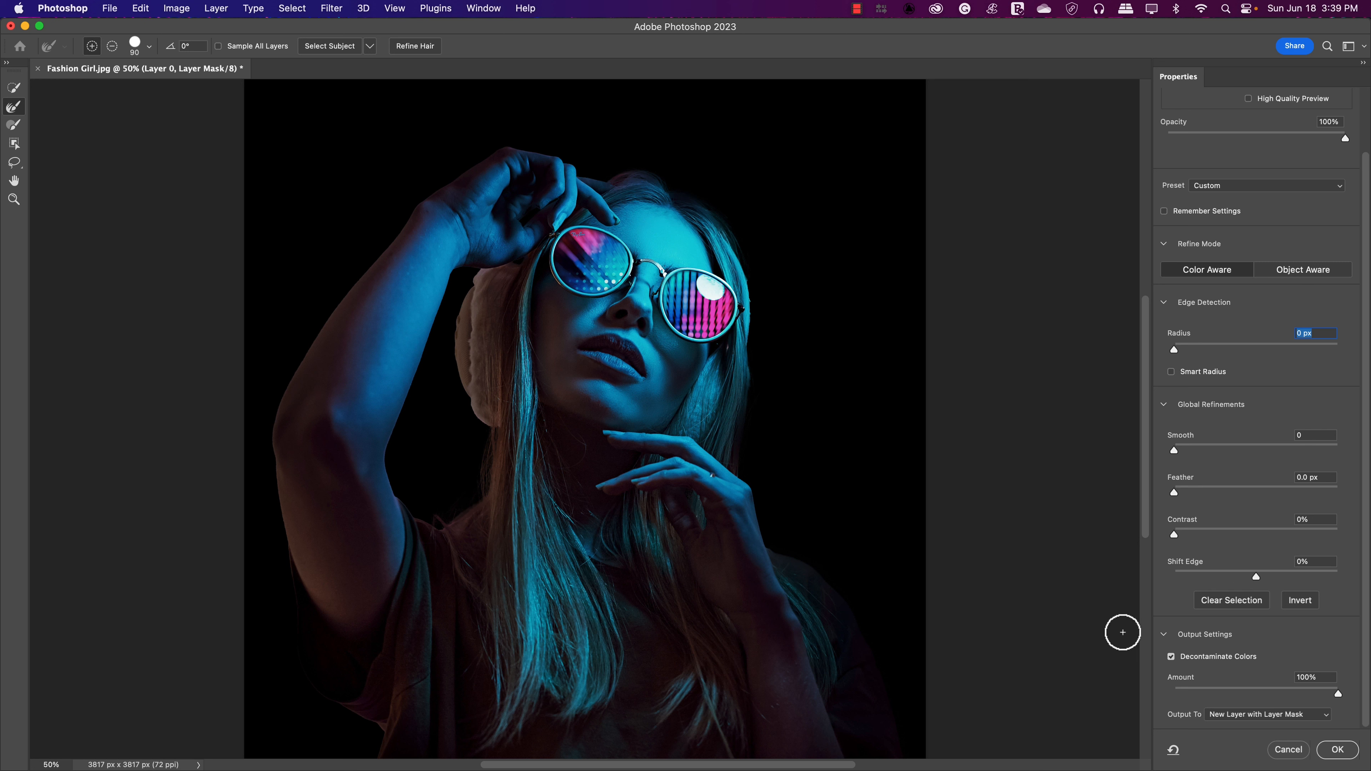
mouse_move(686, 612)
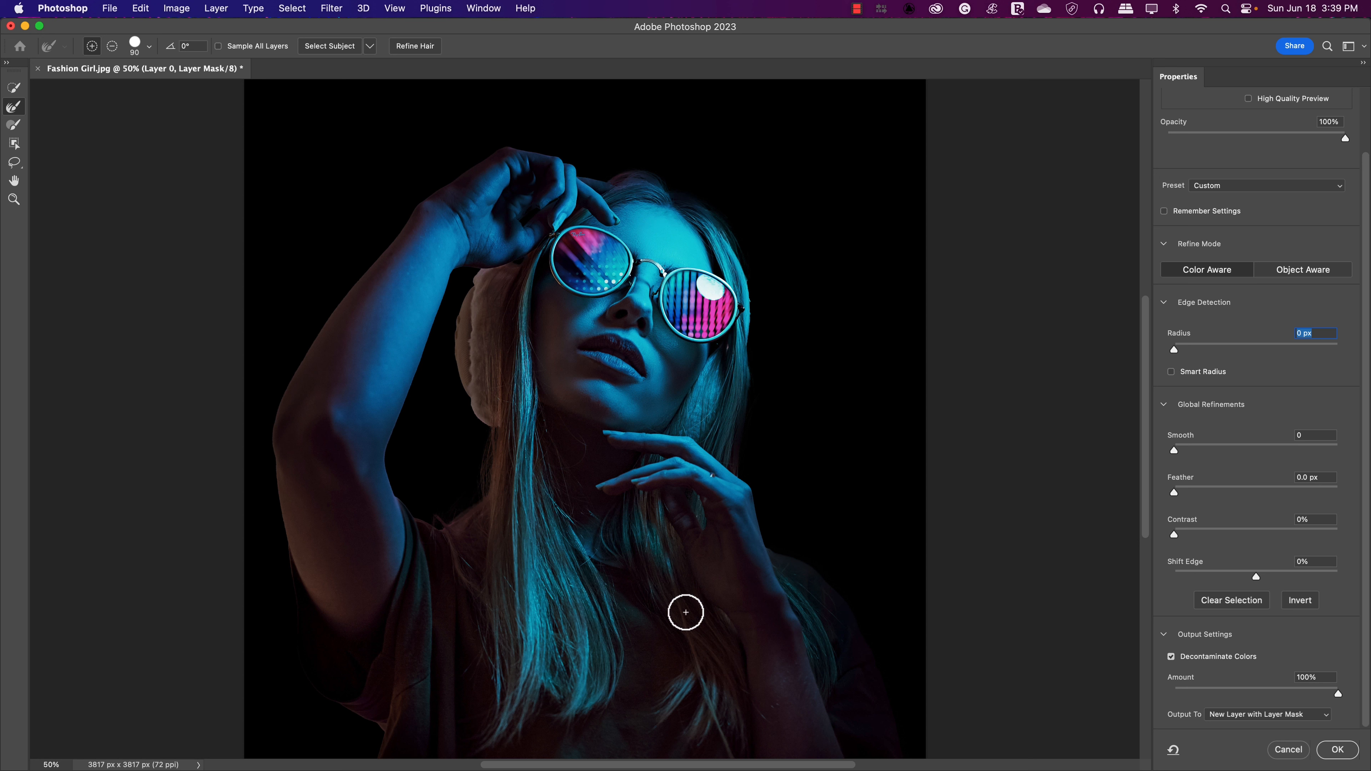
mouse_move(391, 619)
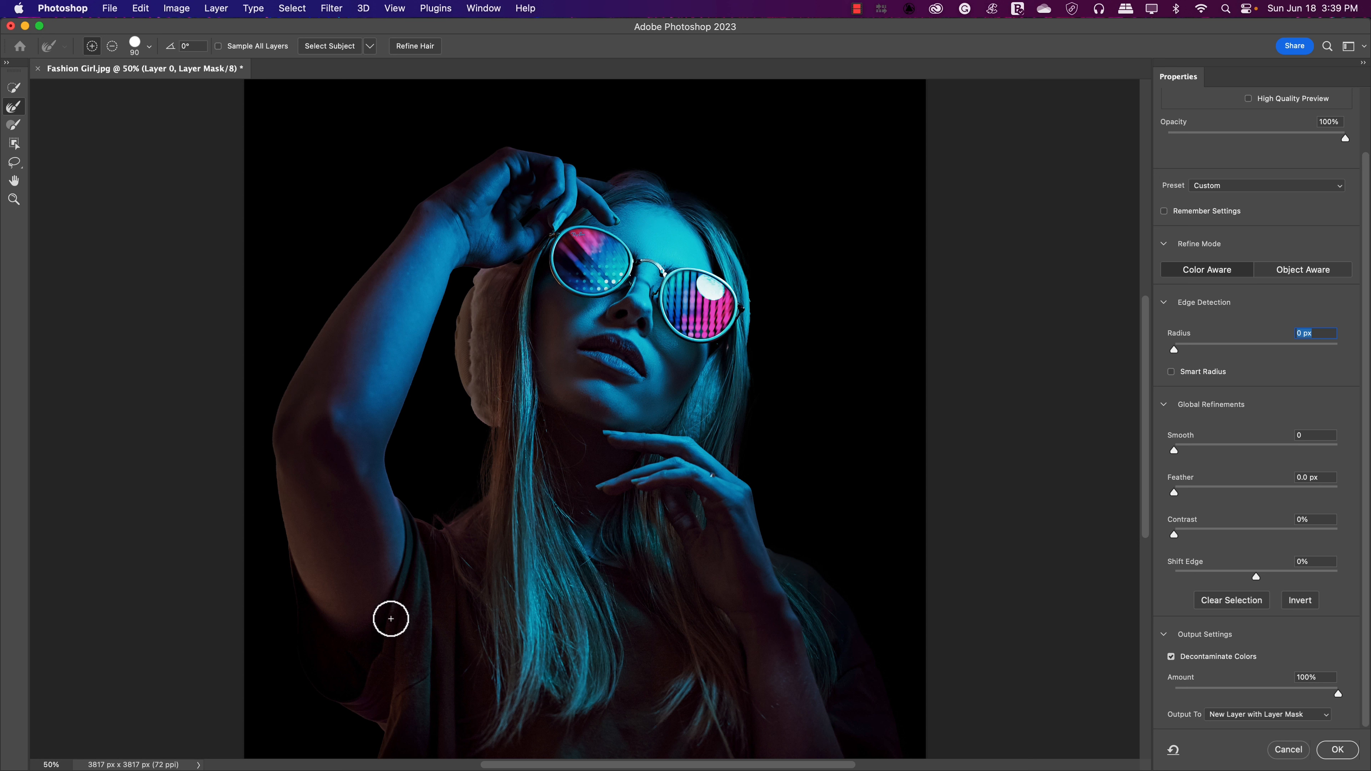
mouse_move(1263, 720)
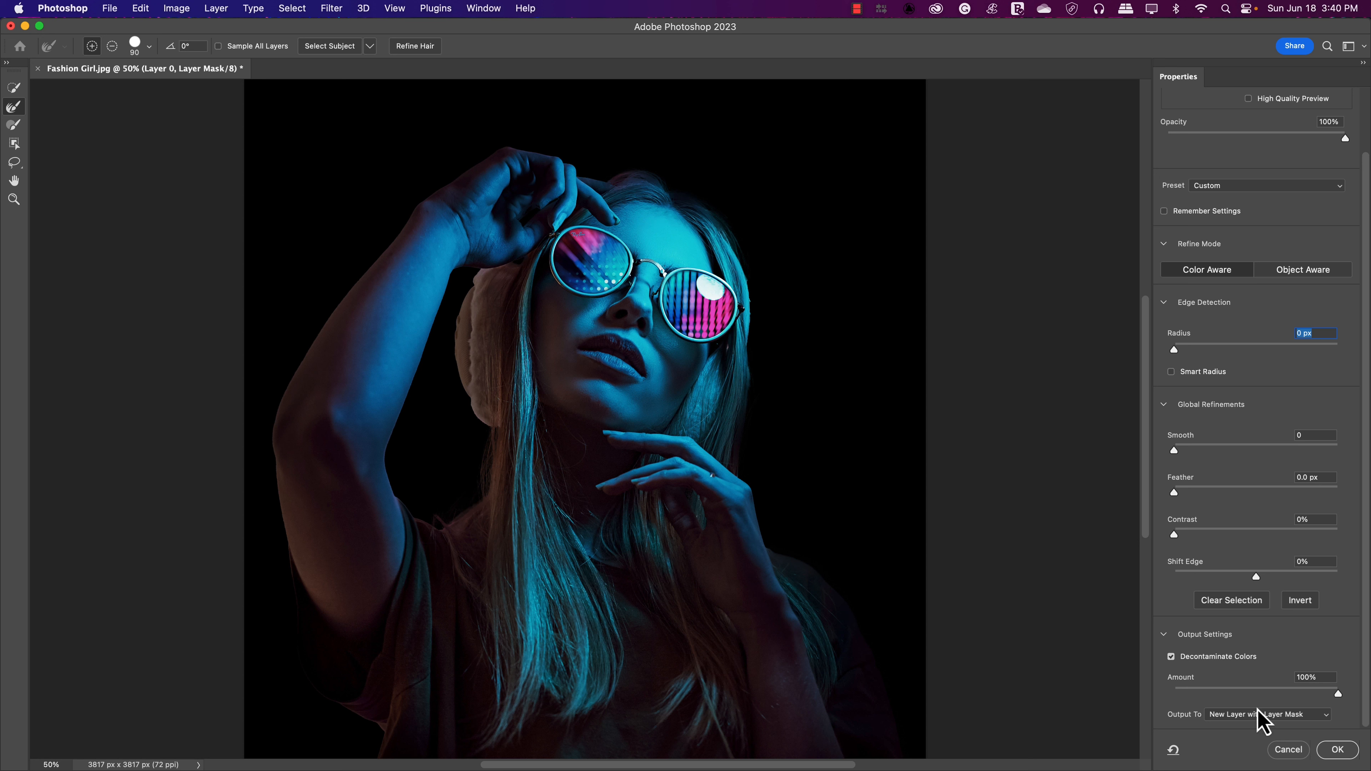
Confirm Select and Mask into the new masked Layer 0 copy and target its pixels.
left_click(1337, 749)
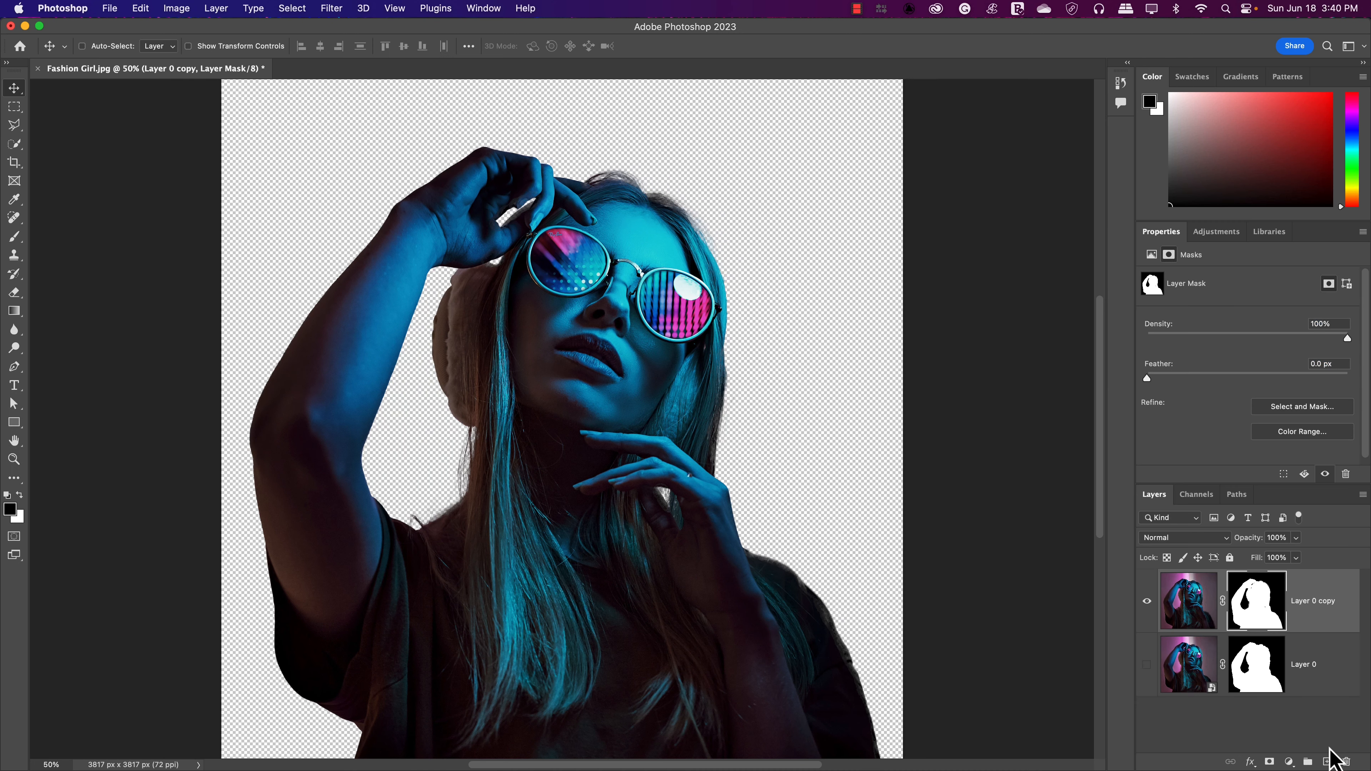
mouse_move(1207, 643)
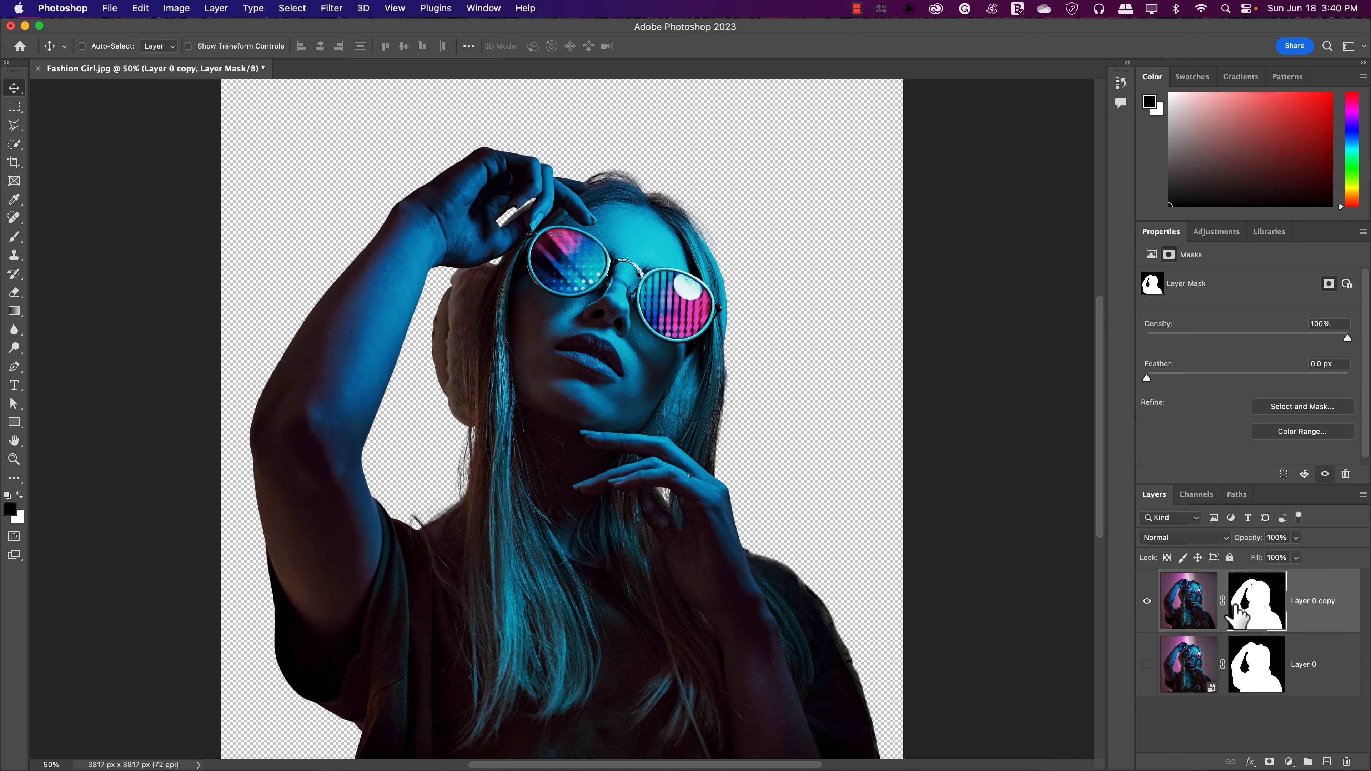
mouse_move(1242, 616)
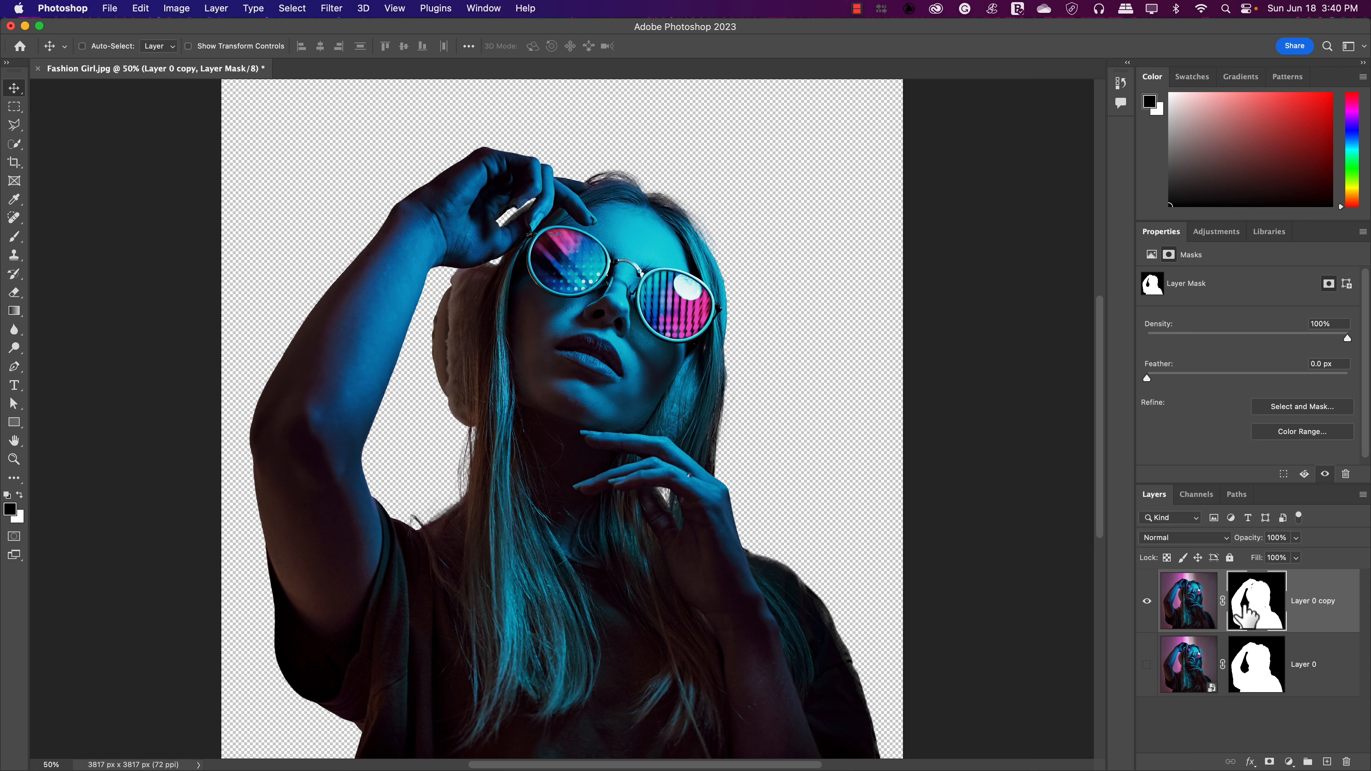
mouse_move(1249, 620)
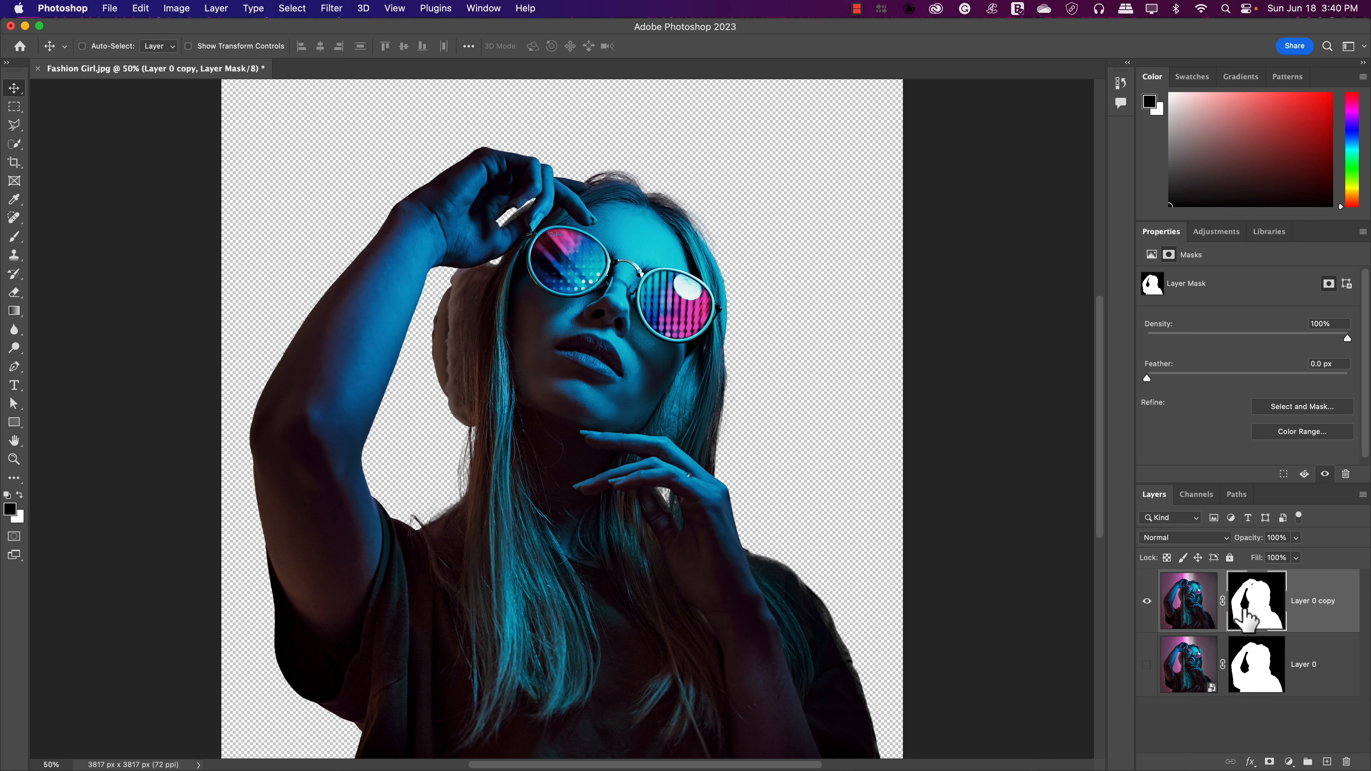
left_click(1189, 601)
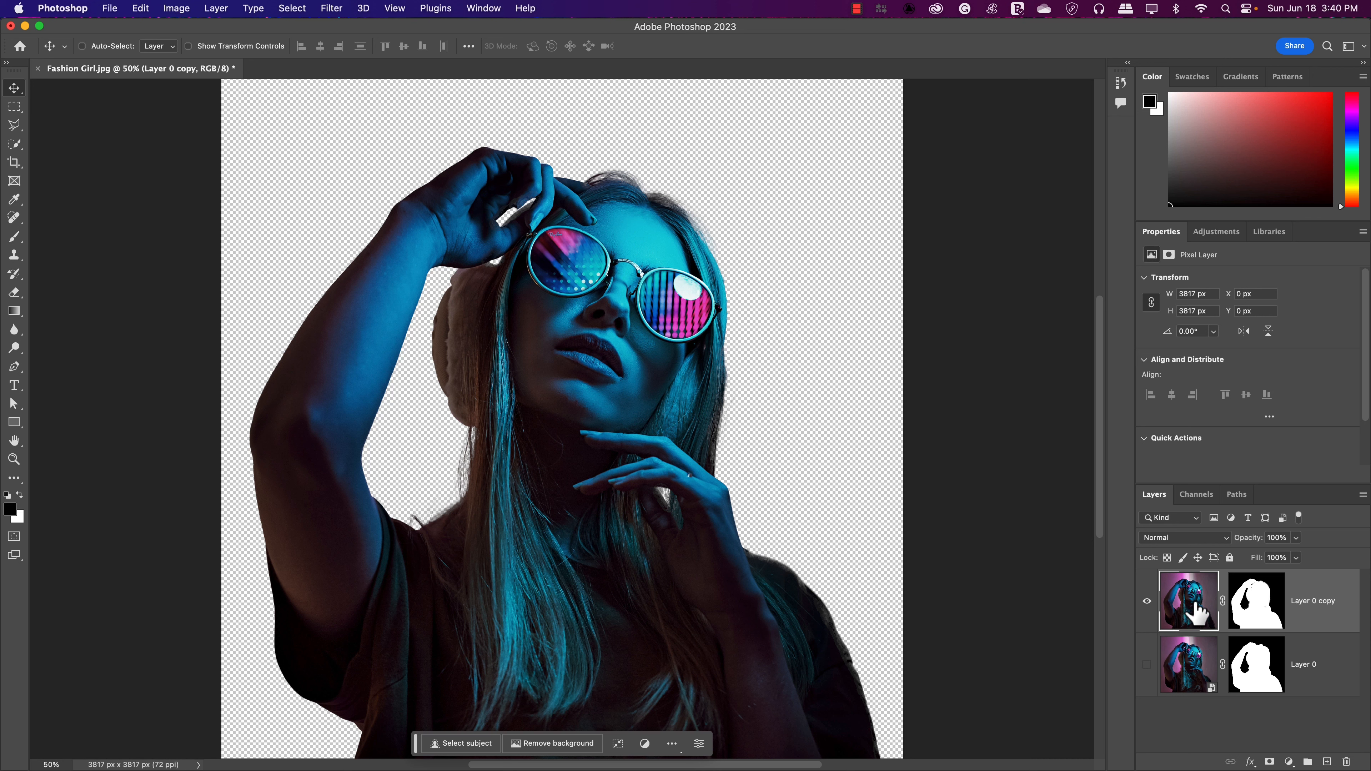
mouse_move(1203, 691)
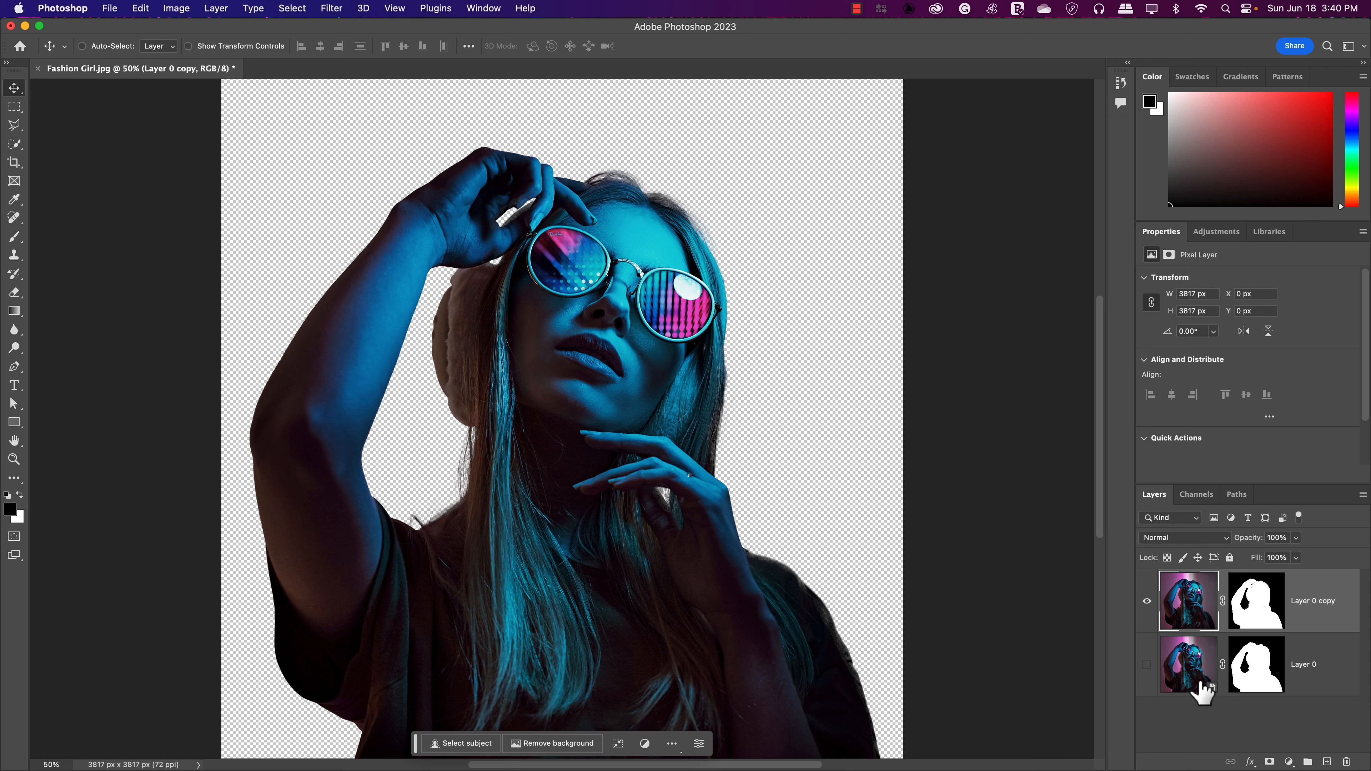
mouse_move(1290, 638)
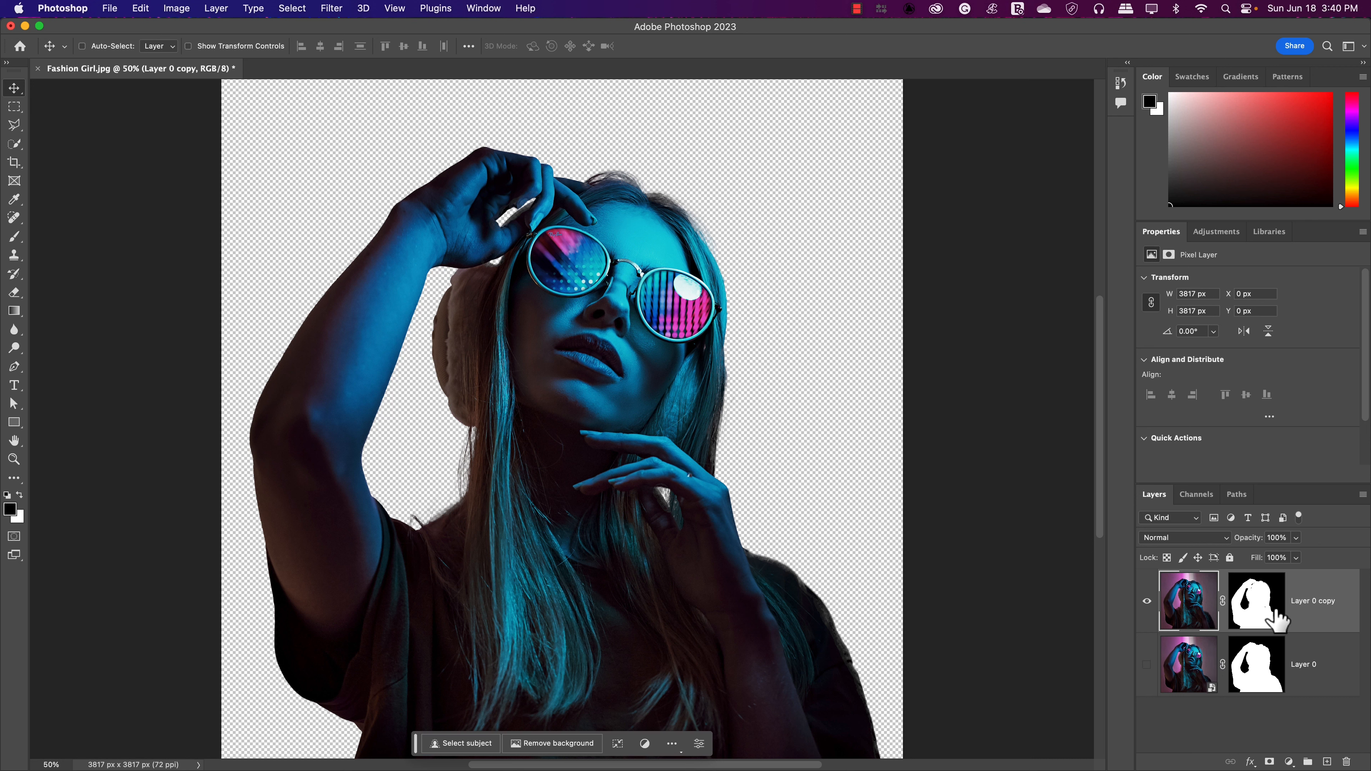
mouse_move(1281, 617)
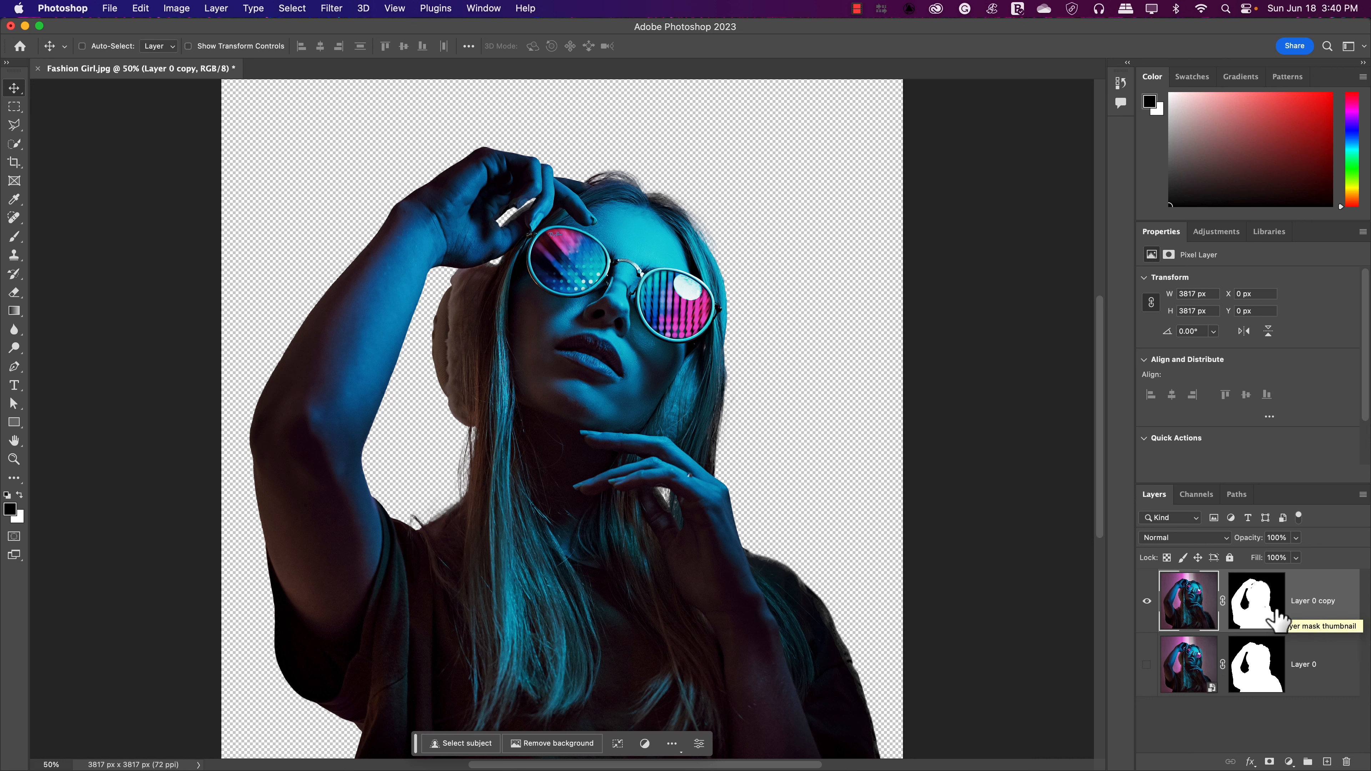
mouse_move(1330, 757)
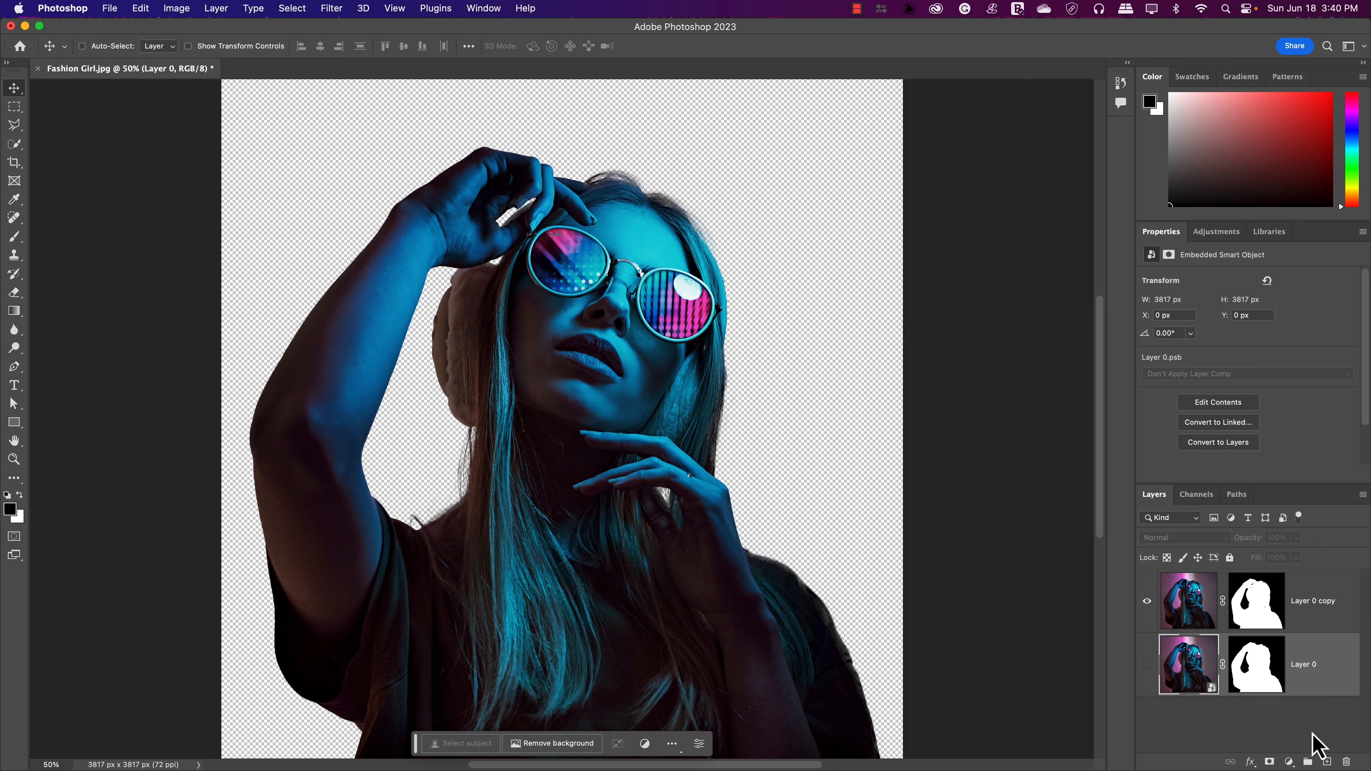
mouse_move(1328, 690)
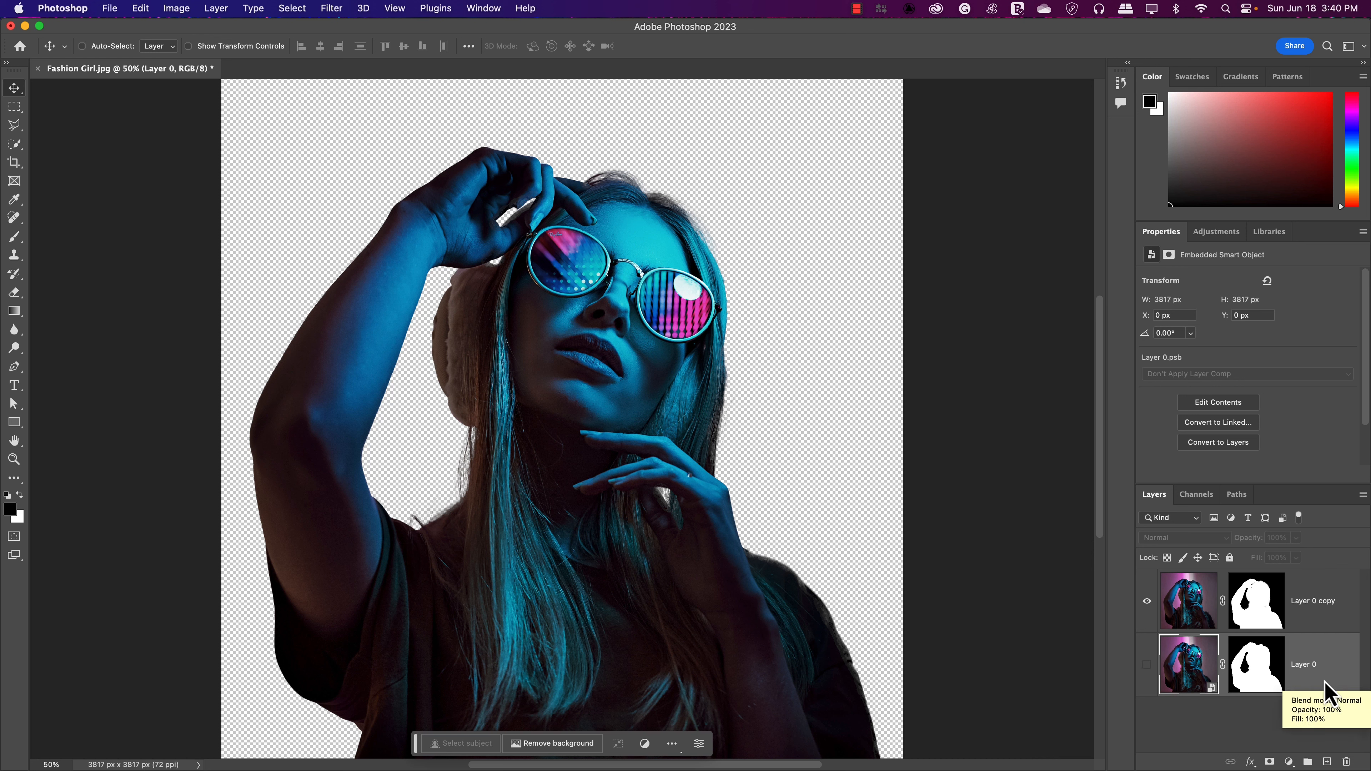
mouse_move(1328, 690)
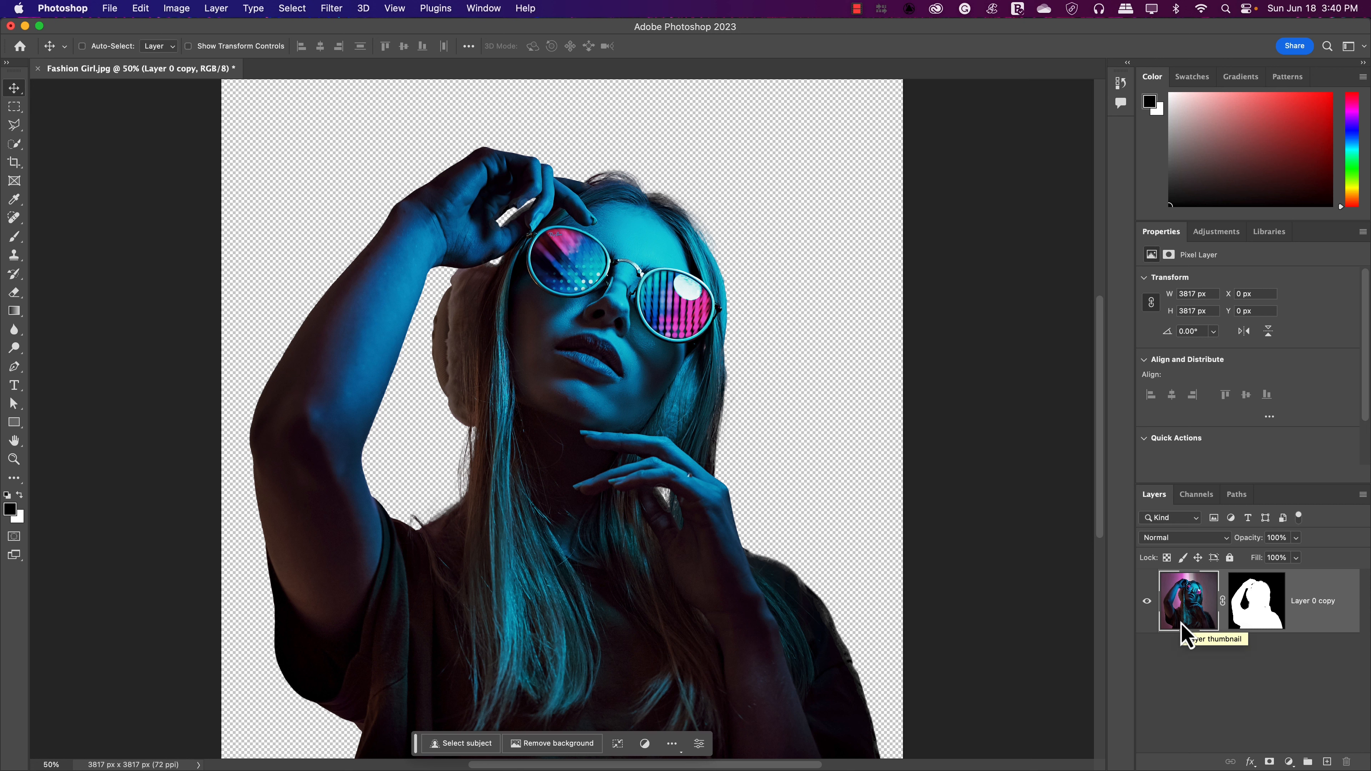
mouse_move(1183, 634)
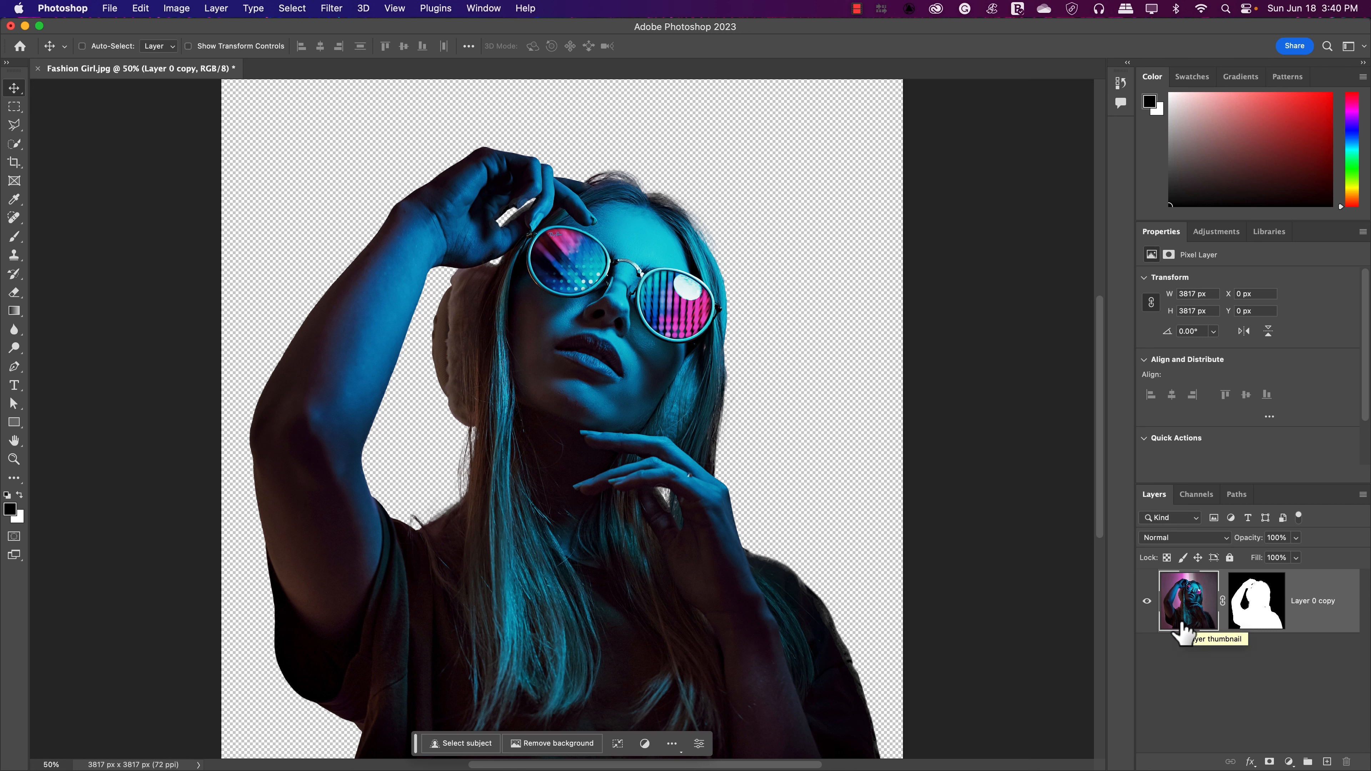
mouse_move(1260, 639)
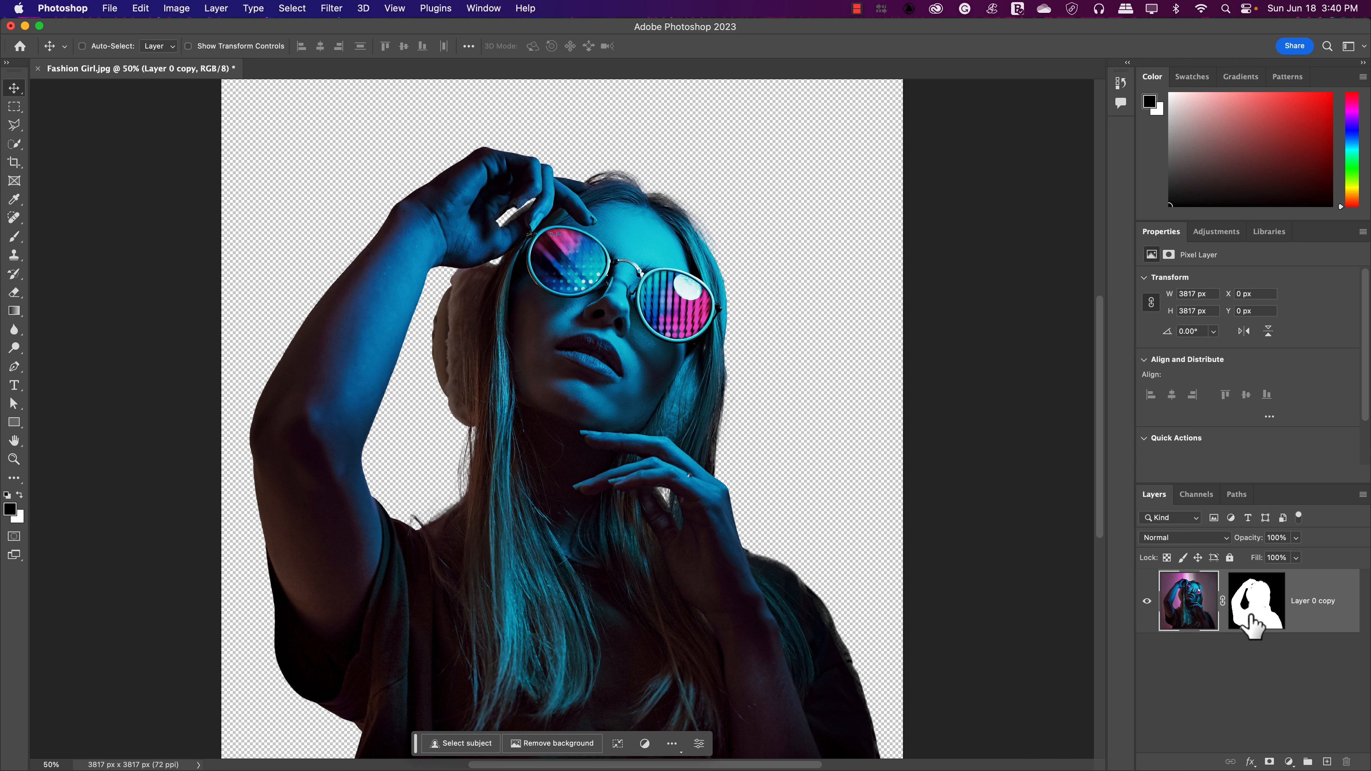
Create an empty Background layer beneath Layer 0 copy and make it the working layer.
left_click(1308, 761)
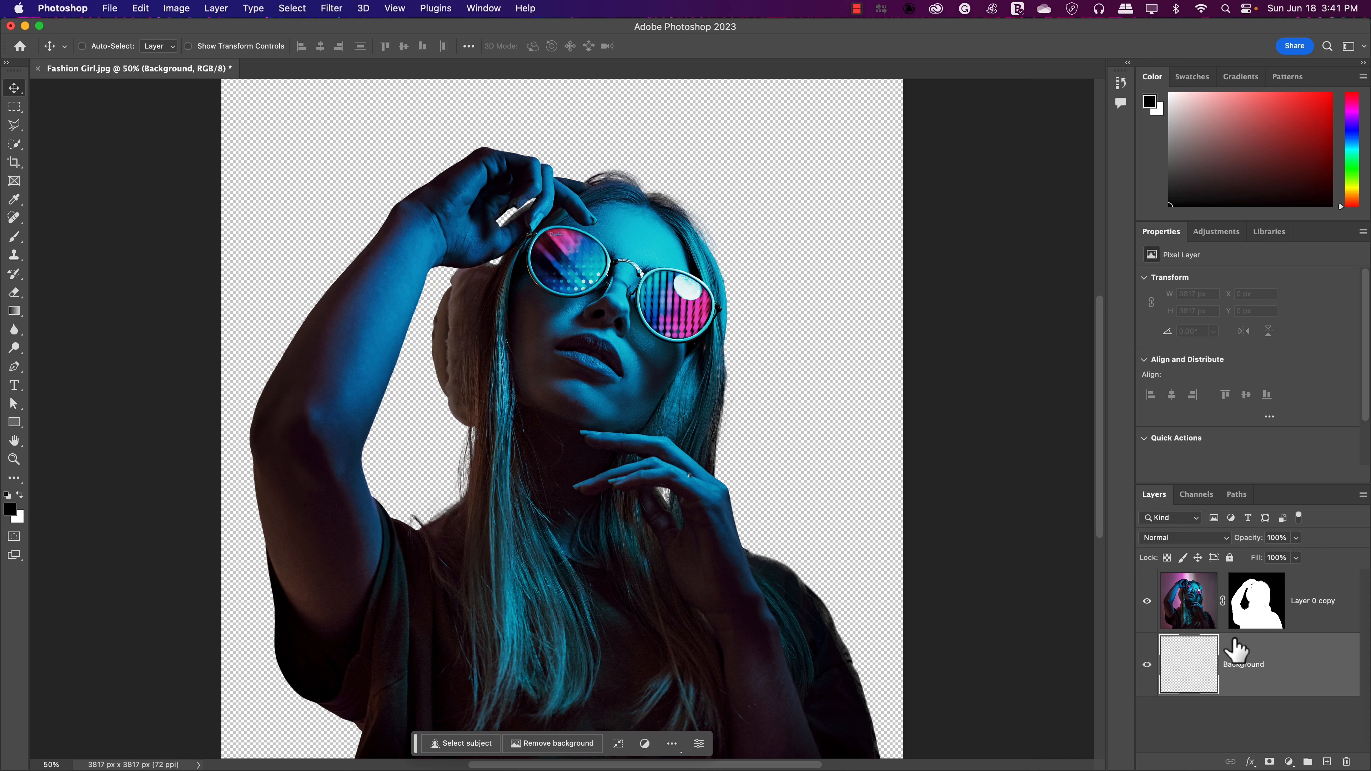
mouse_move(1237, 651)
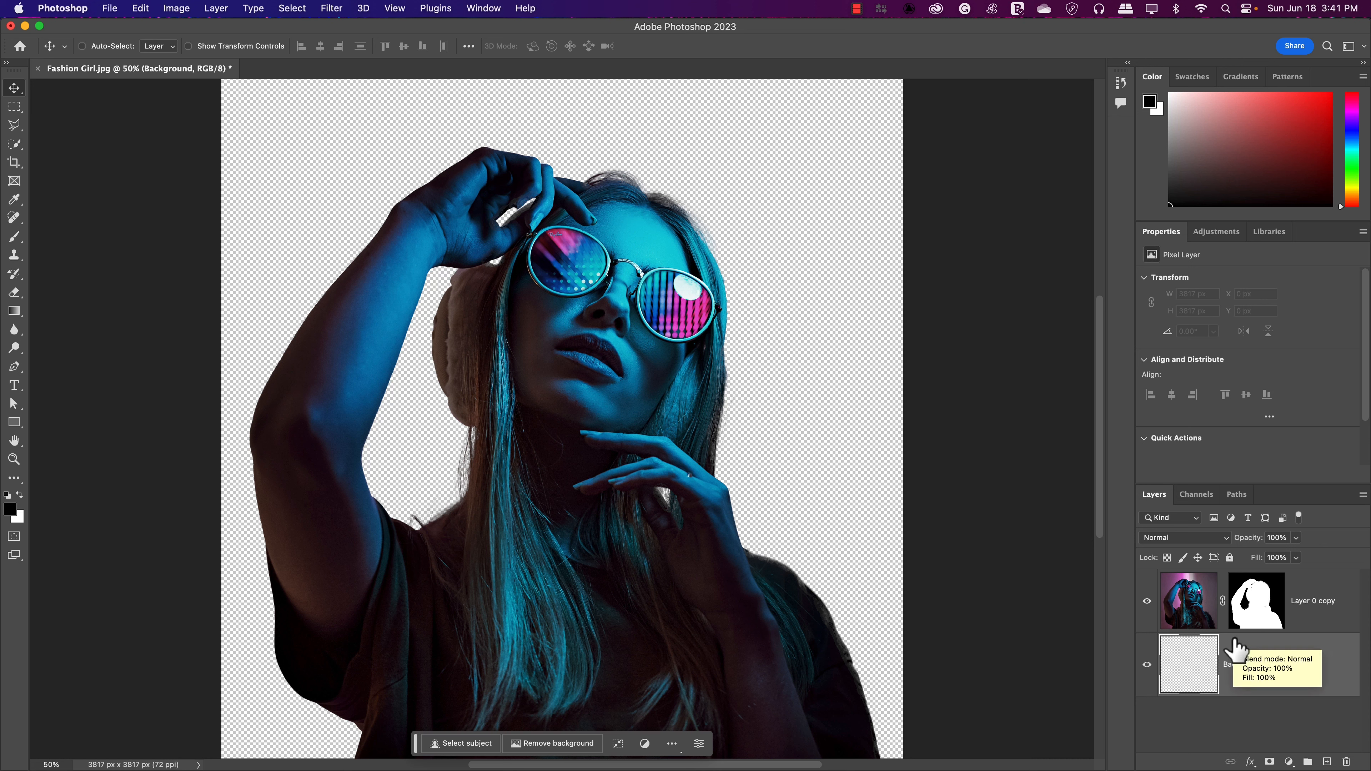
mouse_move(1187, 685)
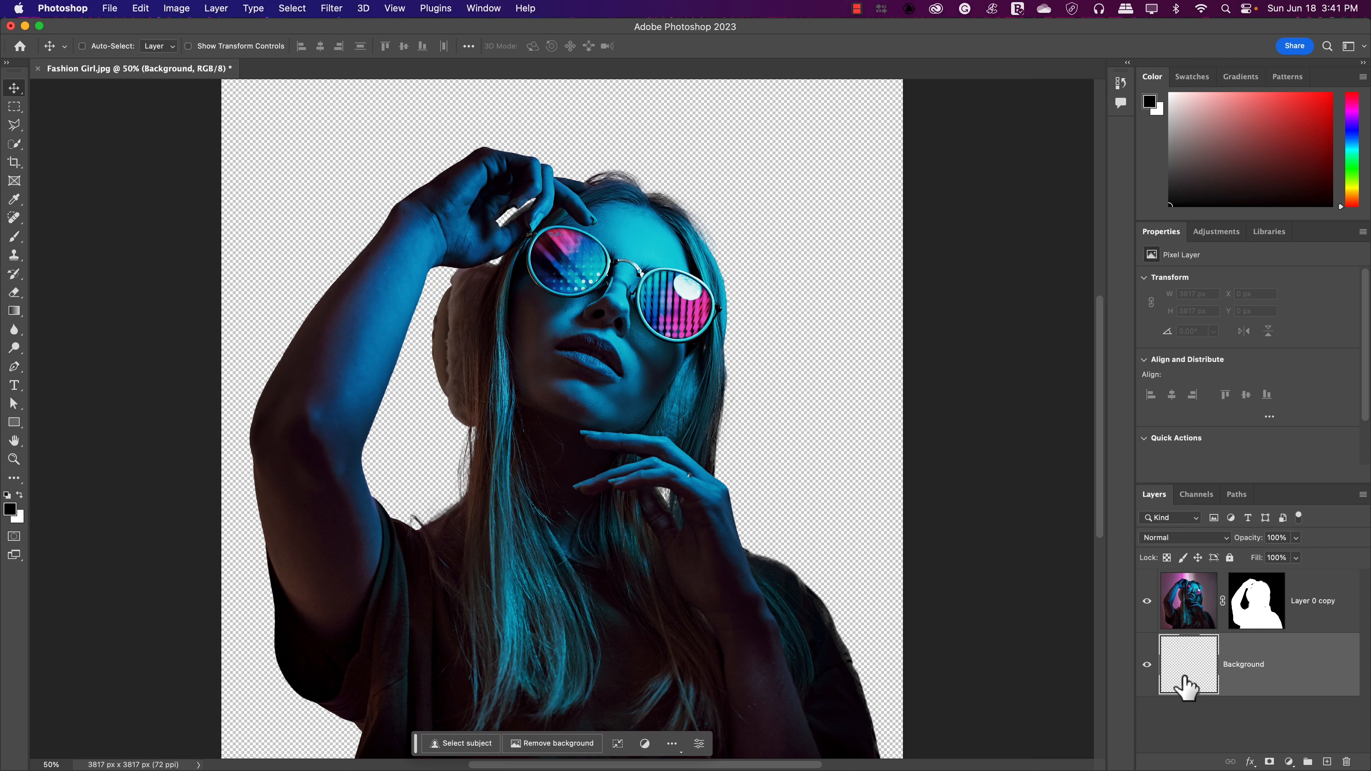
left_click(1189, 665)
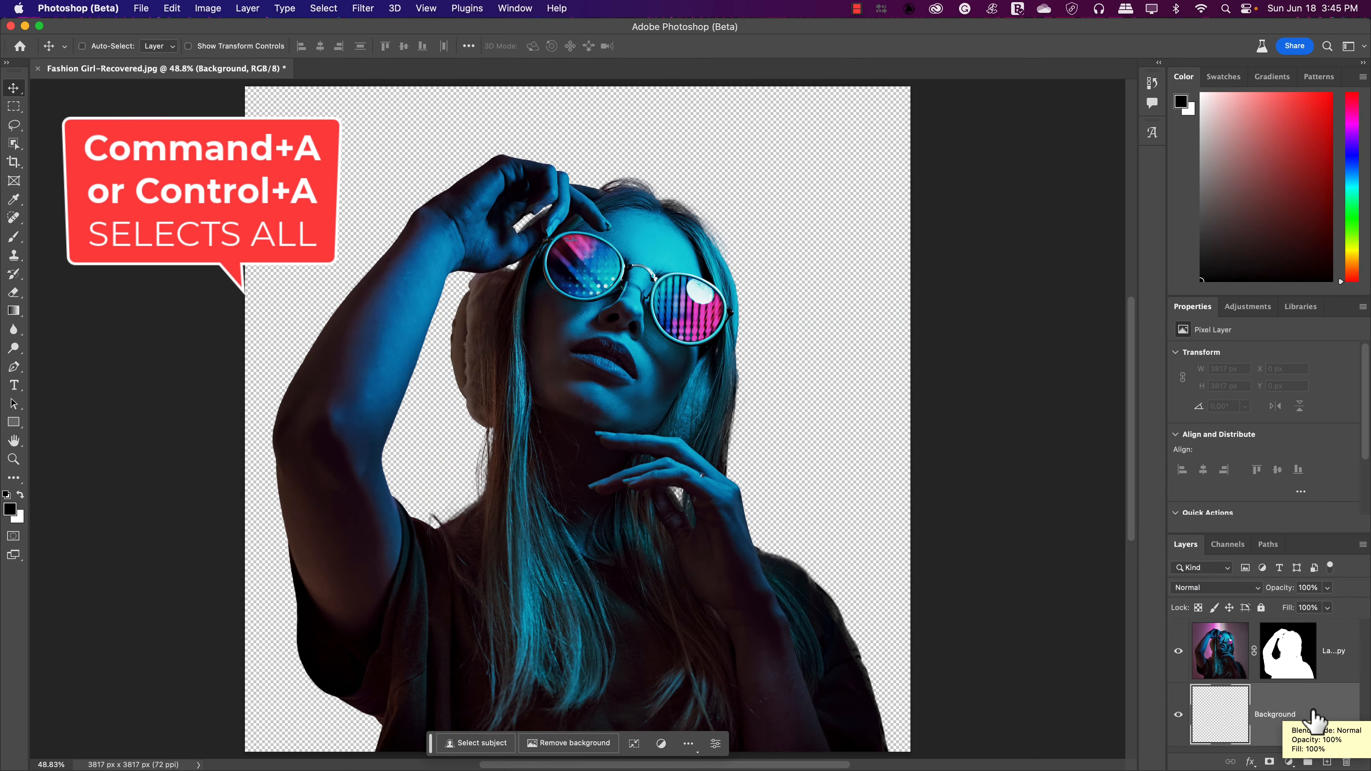
Select the whole canvas and enter the Generative Fill prompt 'photorealistic cyberpunk city with neon signs'.
key("cmd+a")
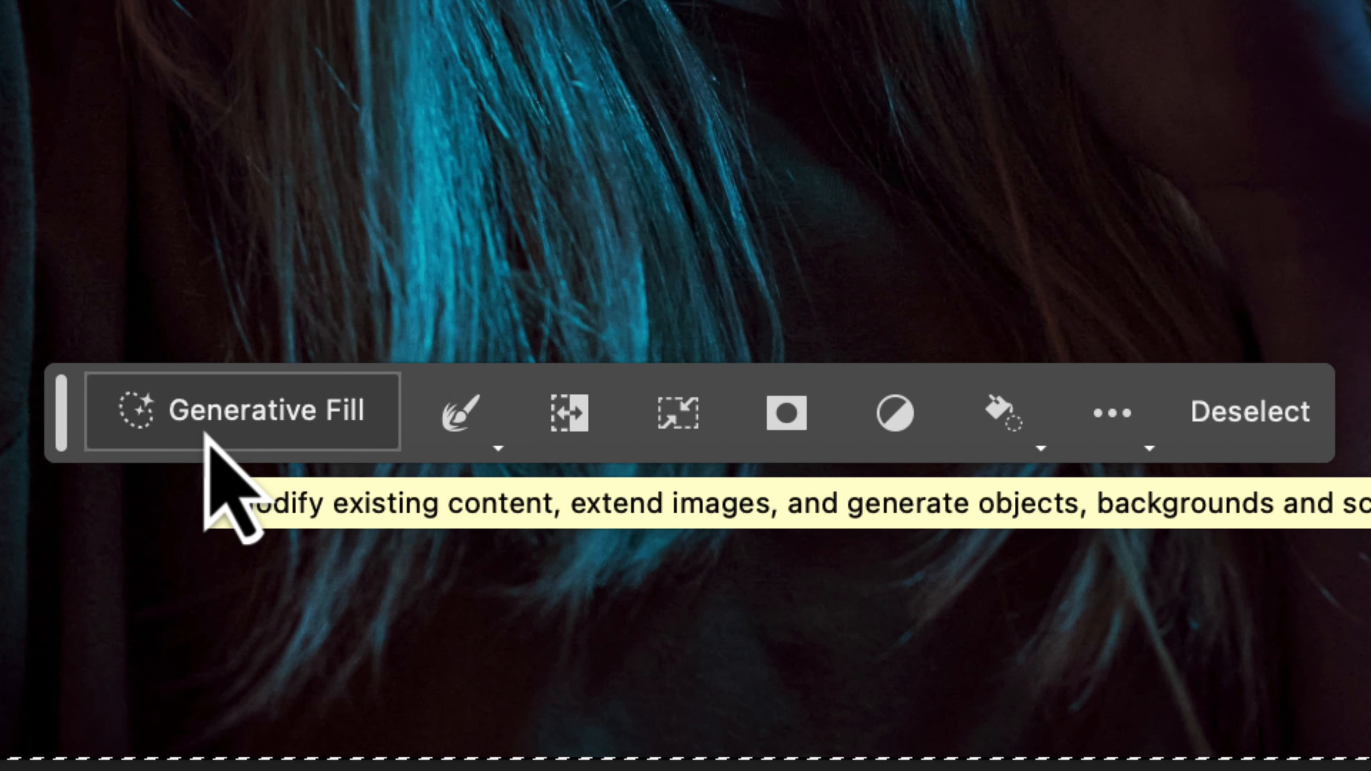
left_click(242, 411)
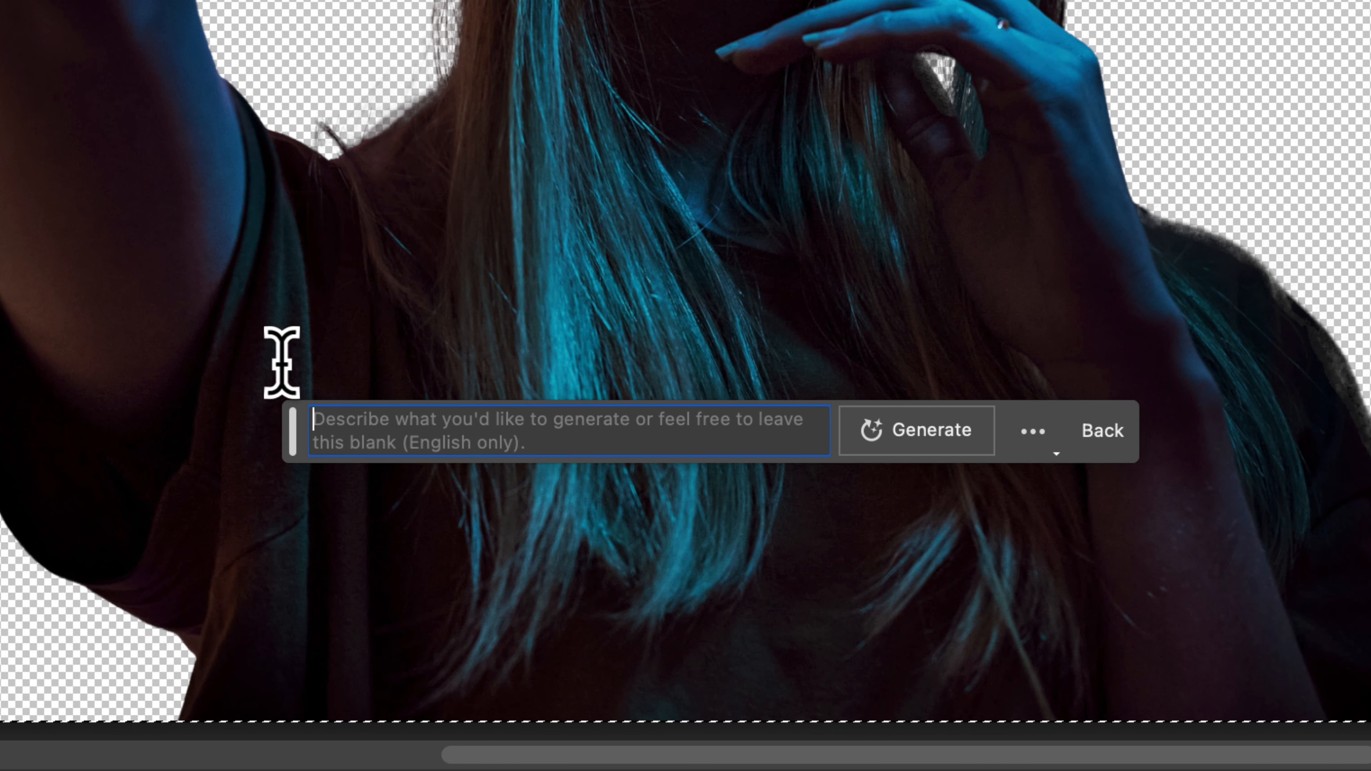
type("p")
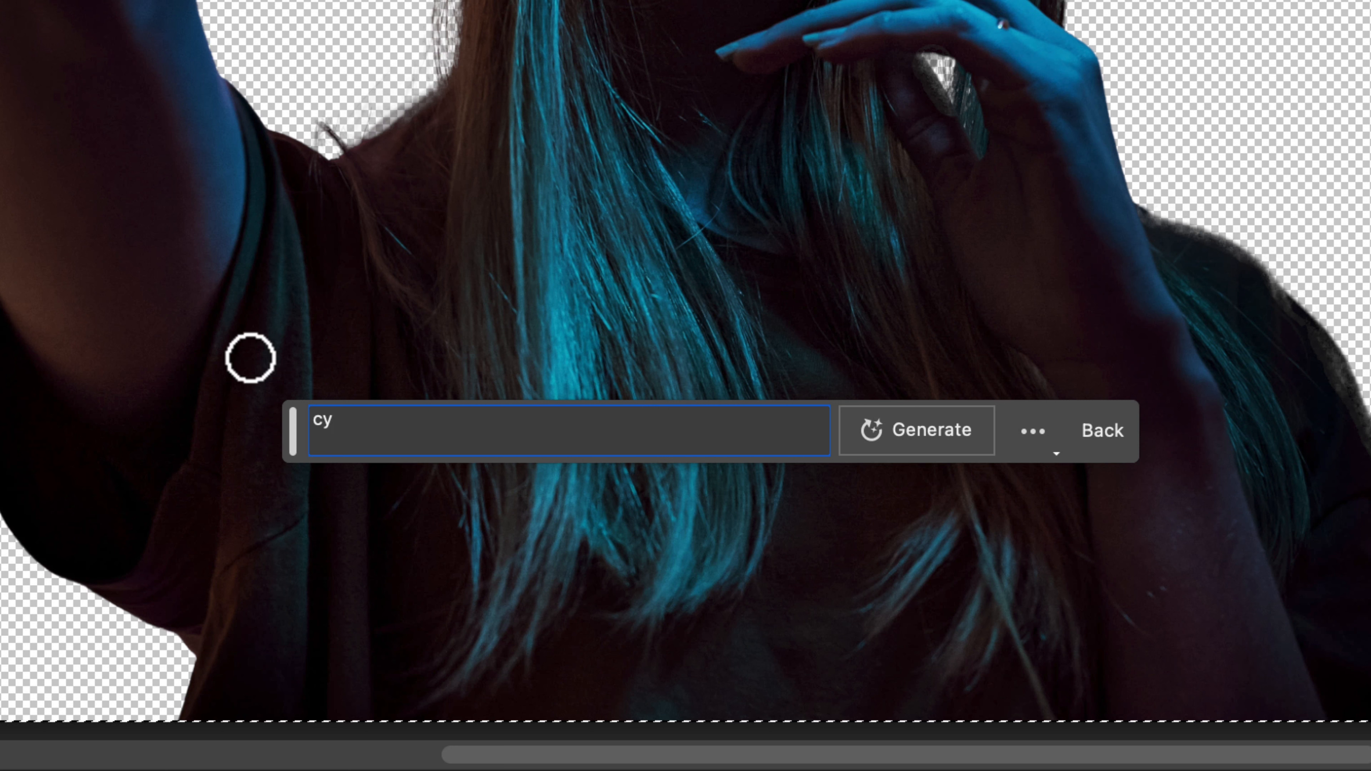
type("berpunk")
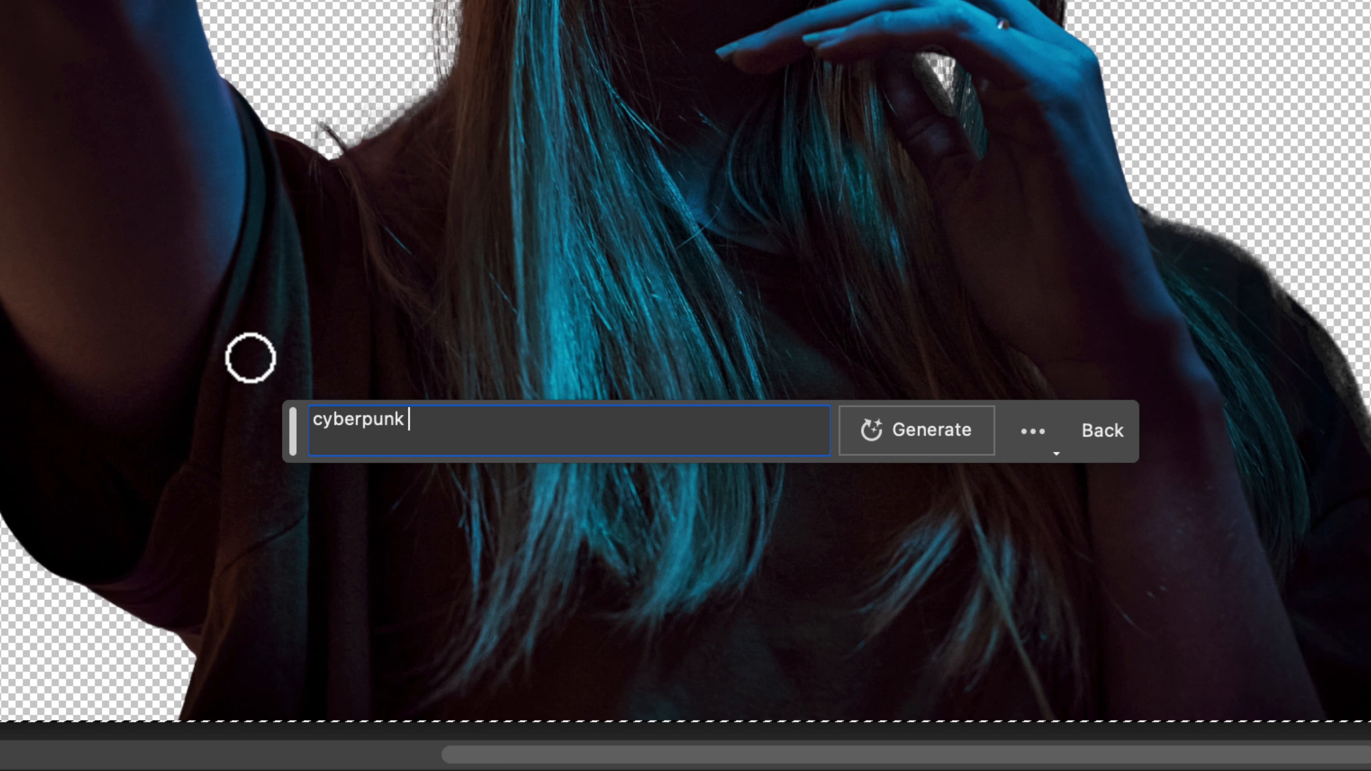
type("city with e")
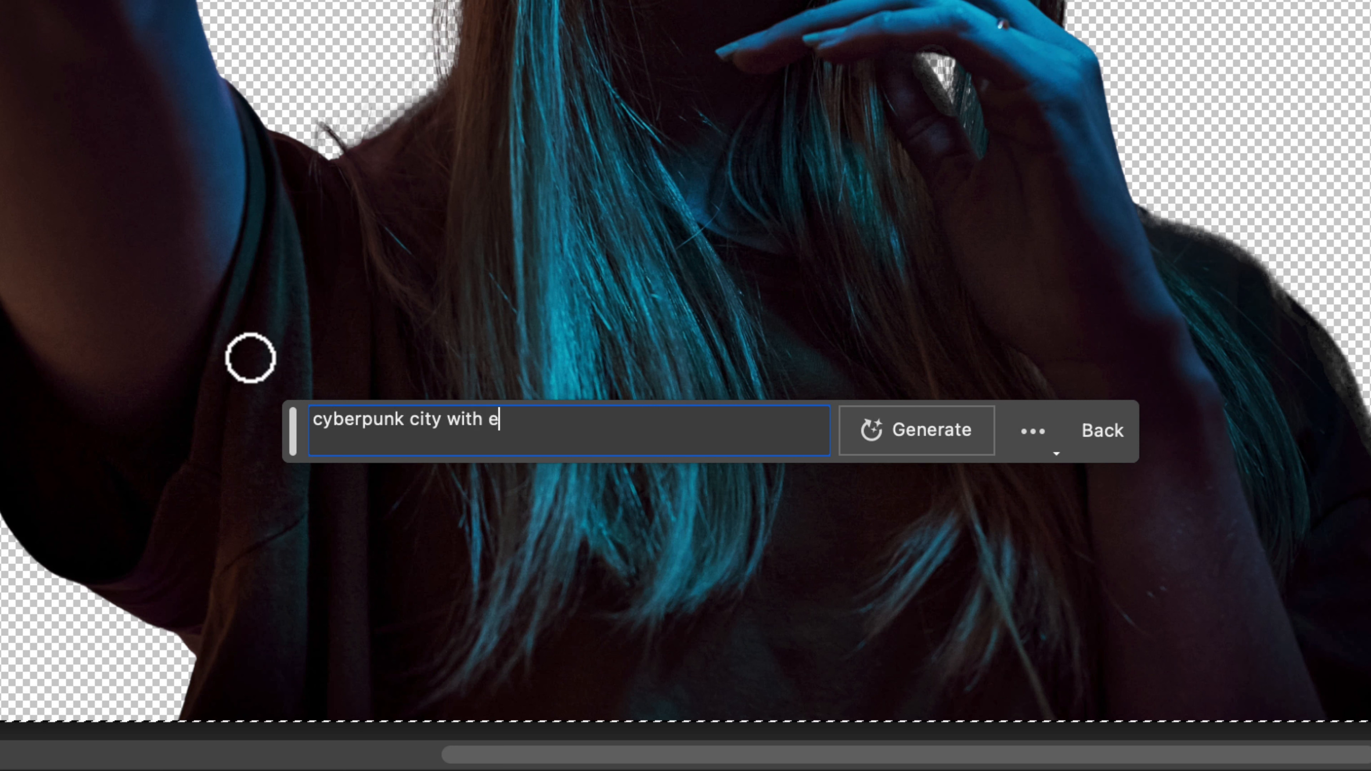
type("neon s")
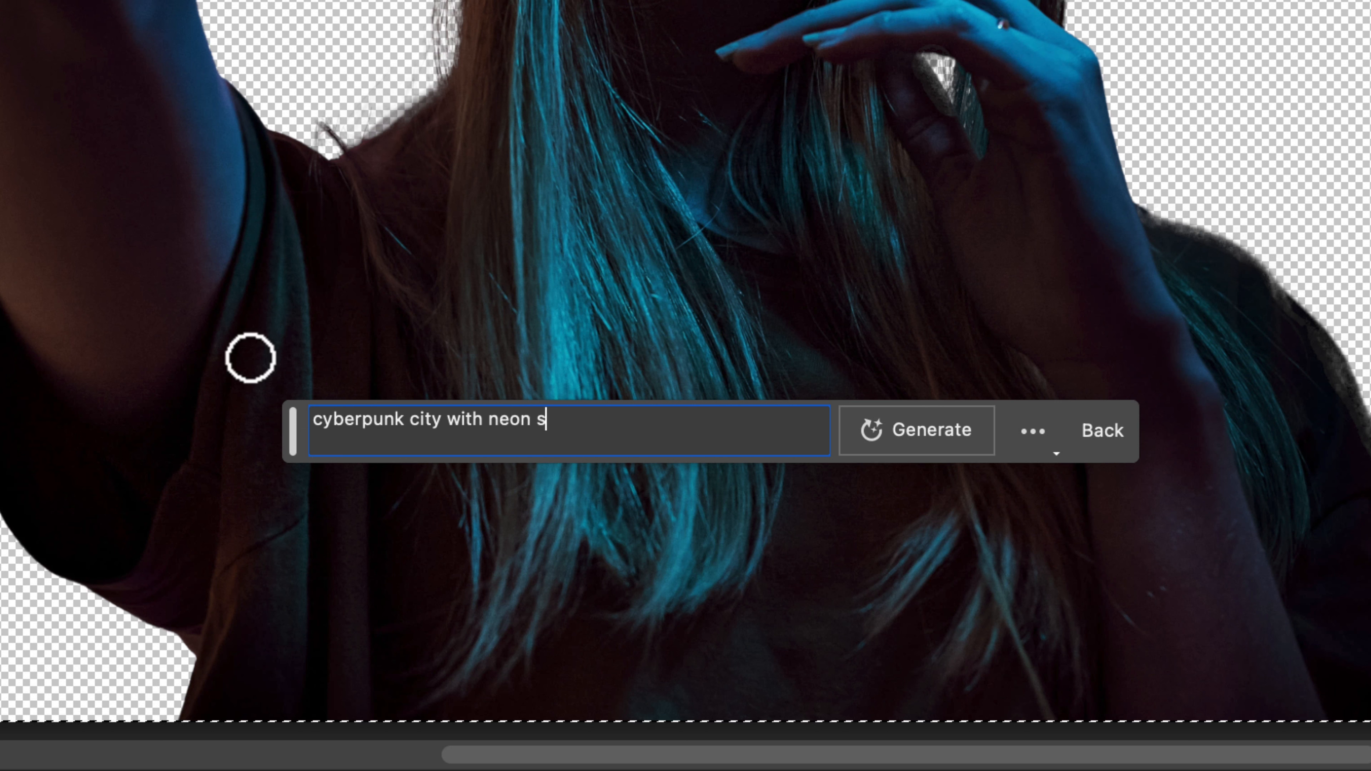
type("igns")
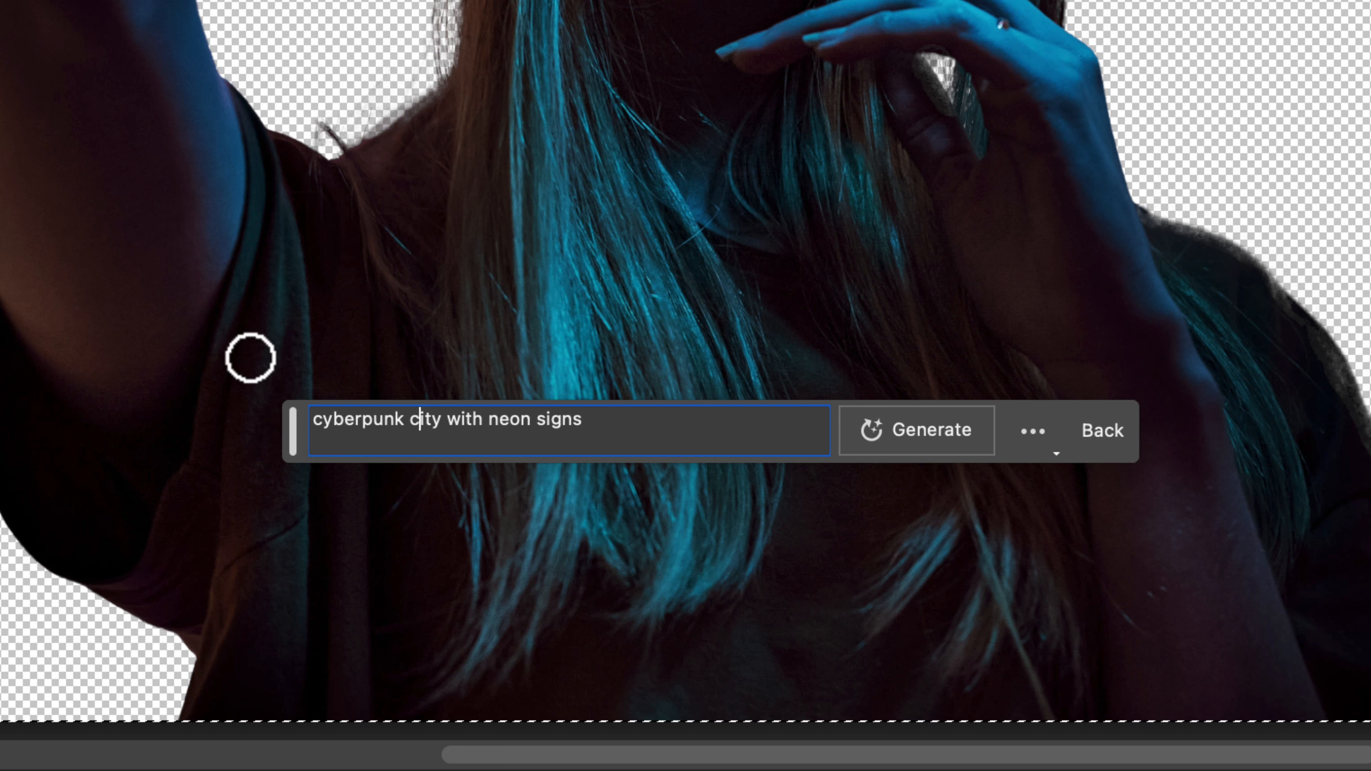
type("p")
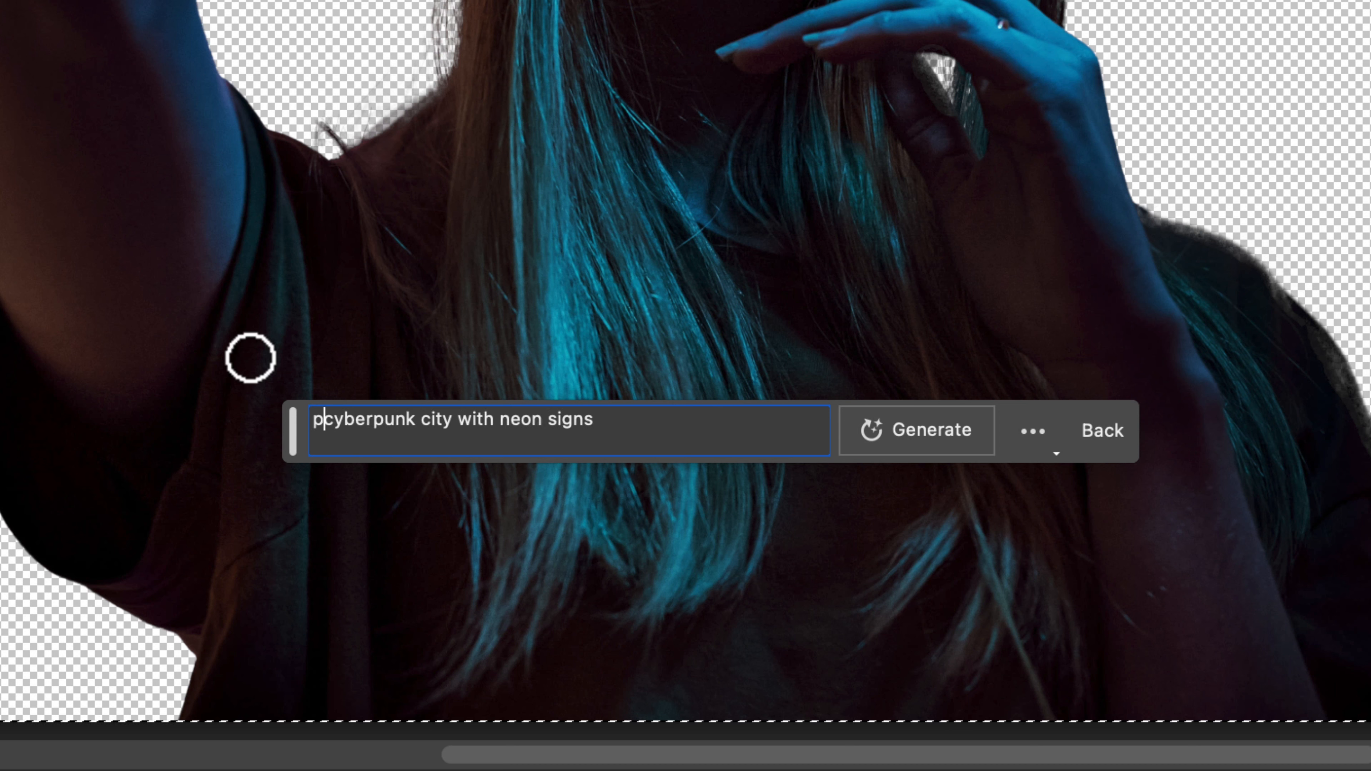
type("photorealistic")
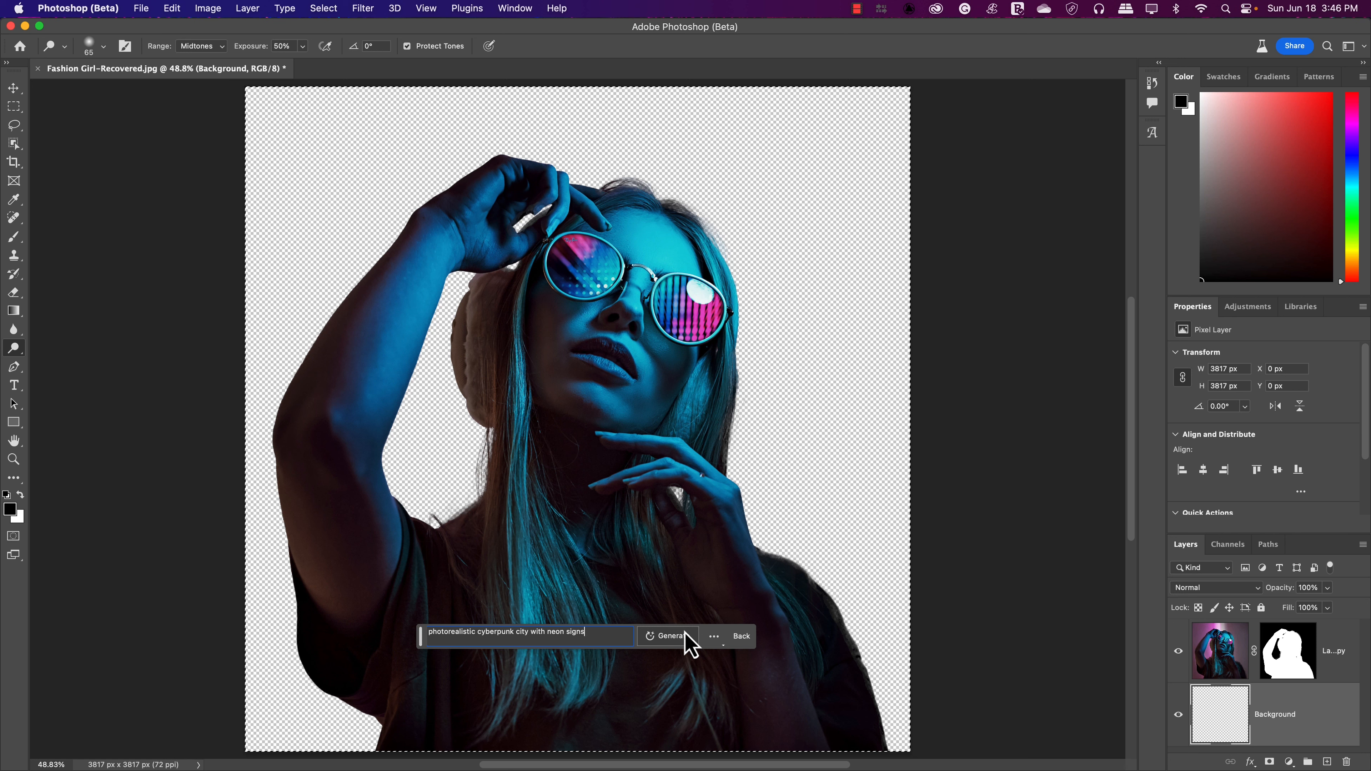
Choose the first cyberpunk city variation as the neon backdrop behind the girl.
left_click(669, 636)
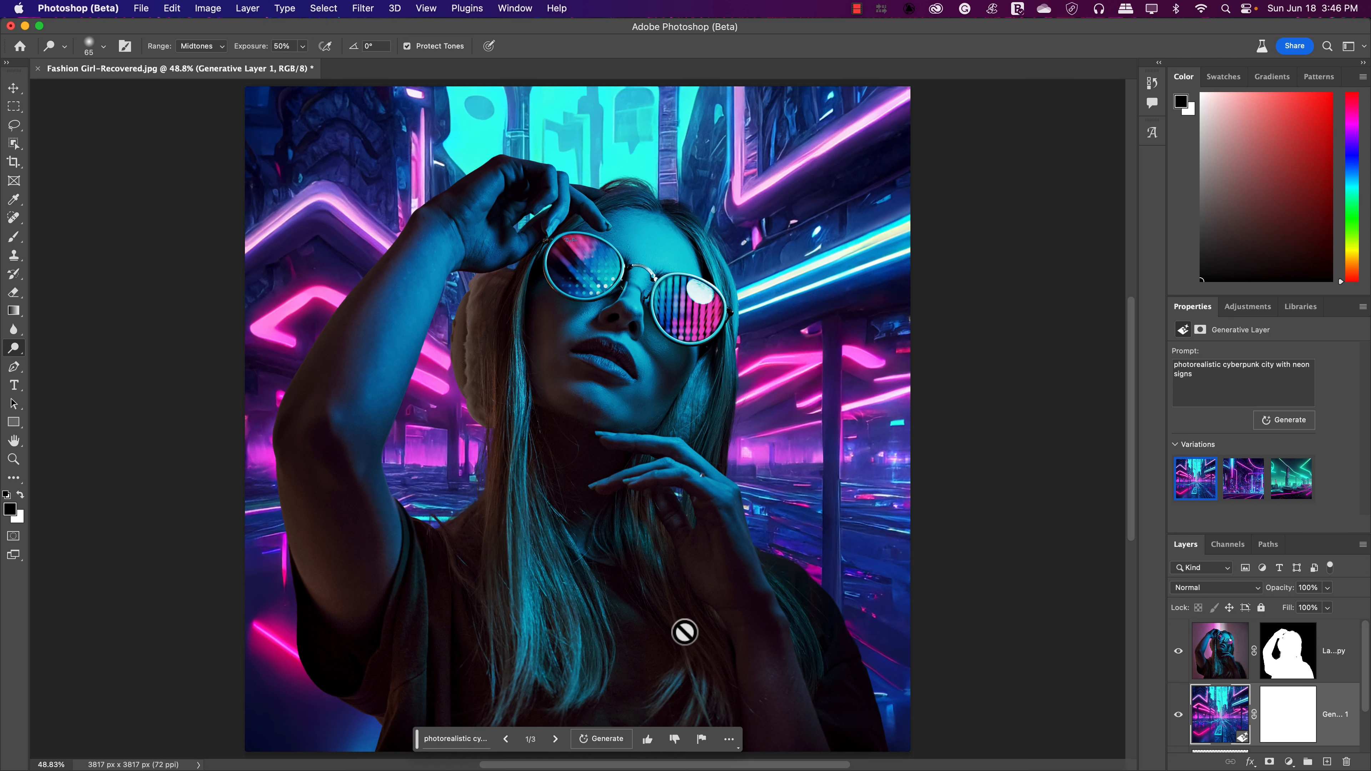
mouse_move(608, 414)
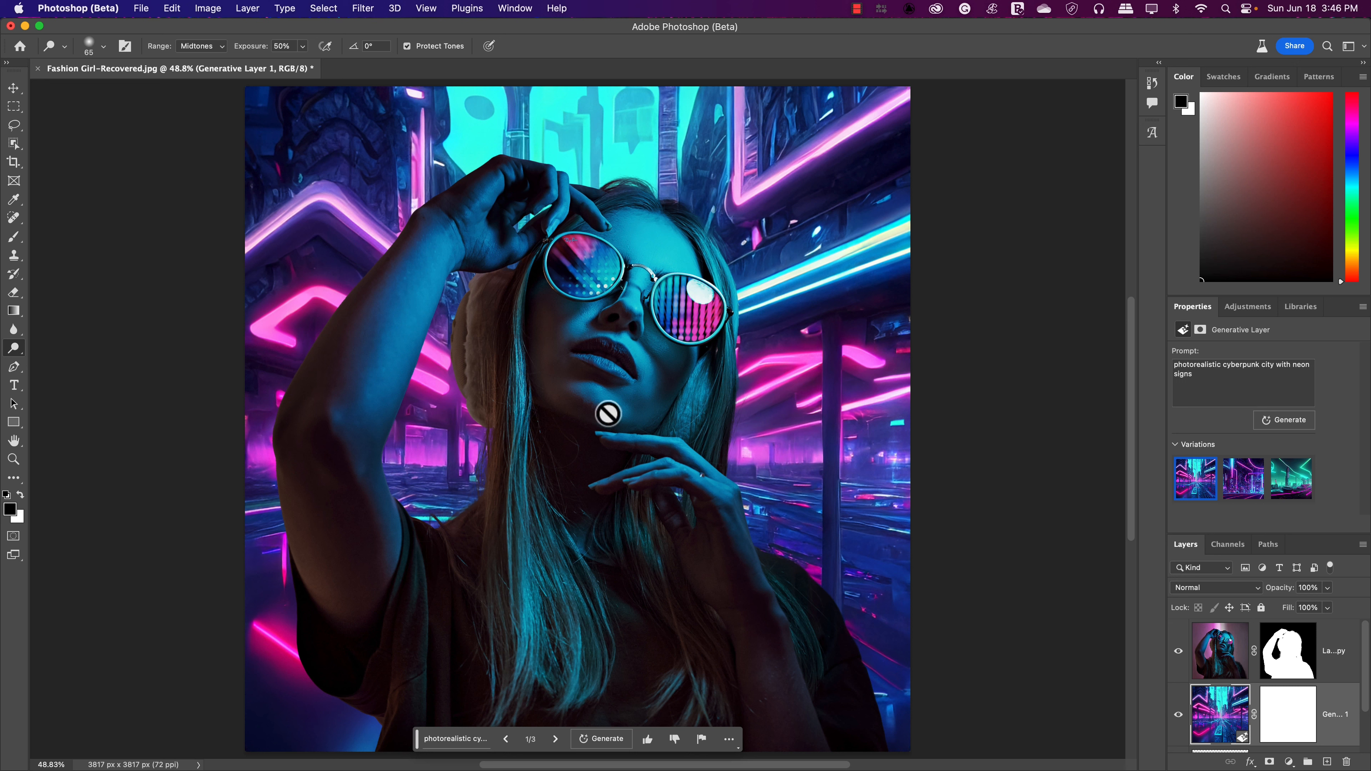
mouse_move(677, 380)
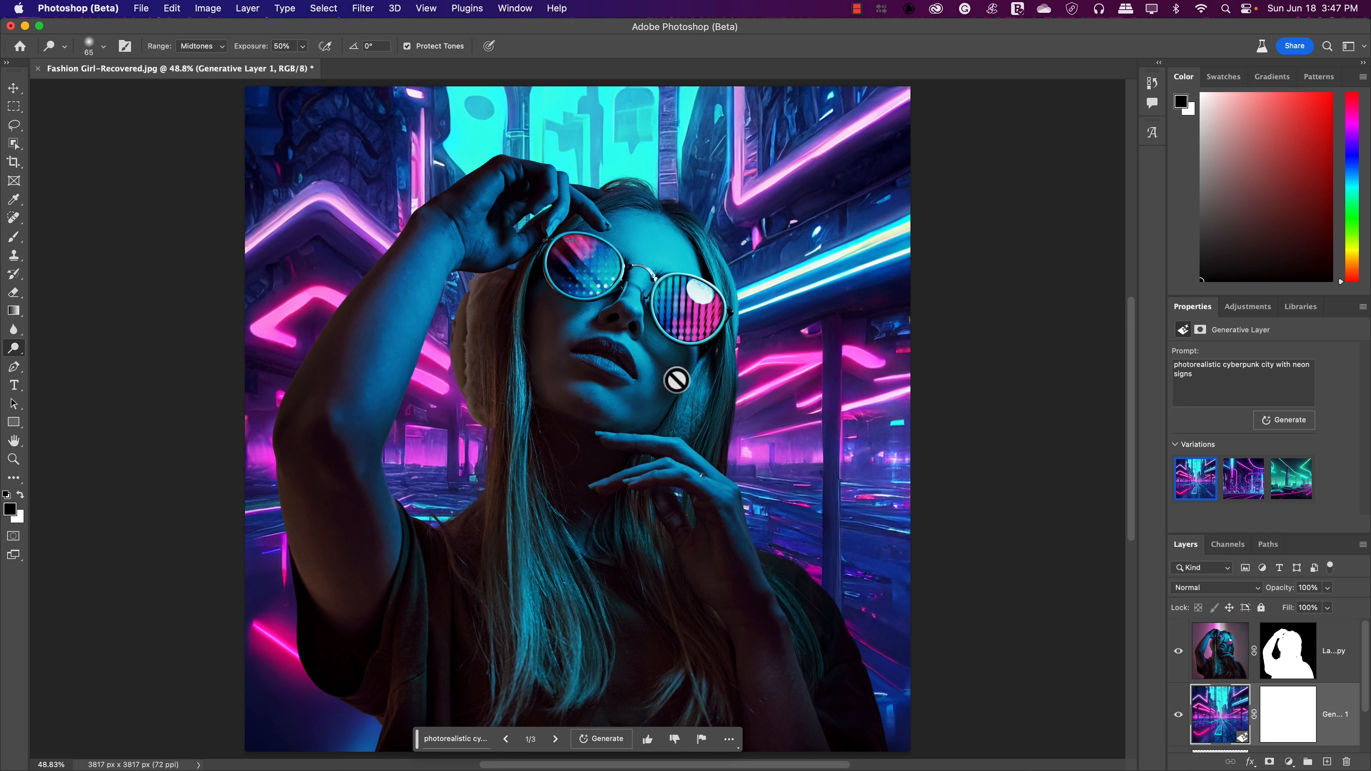
mouse_move(1195, 478)
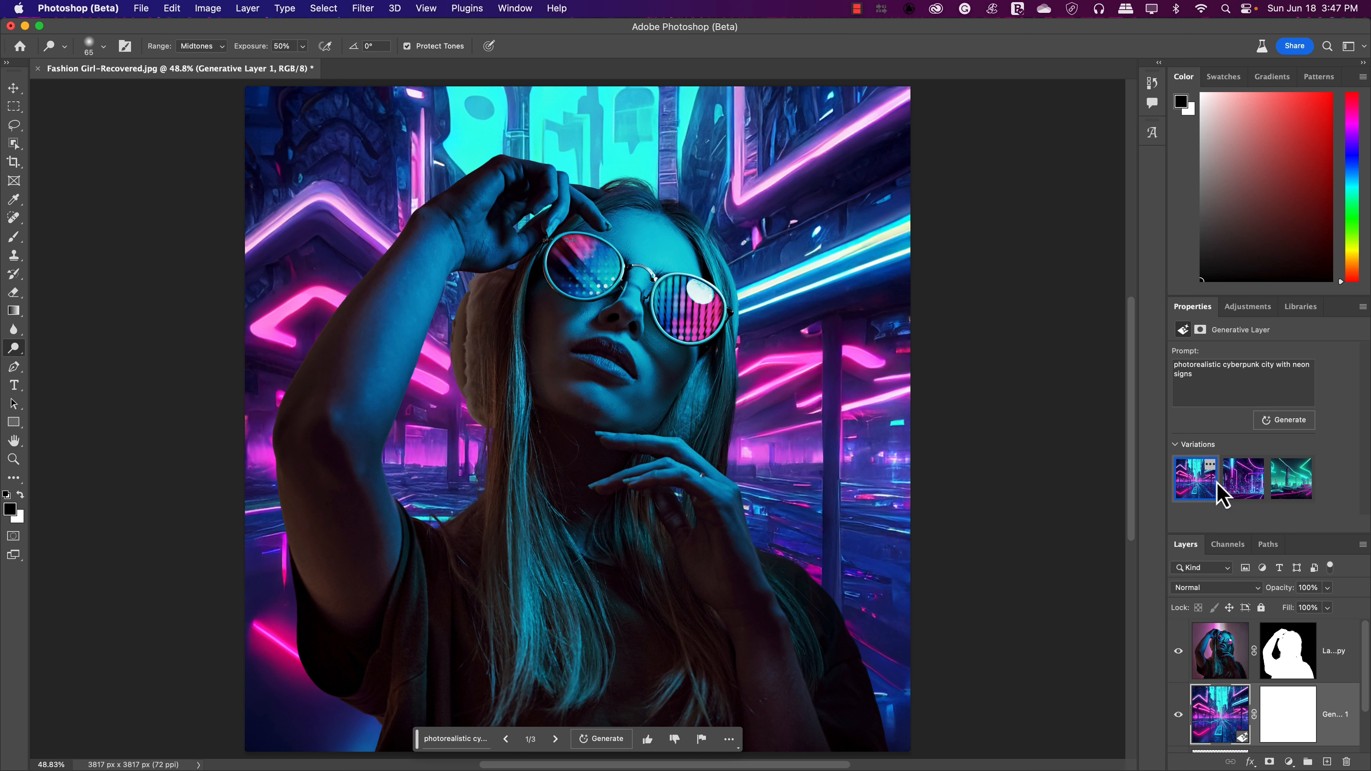
mouse_move(1244, 486)
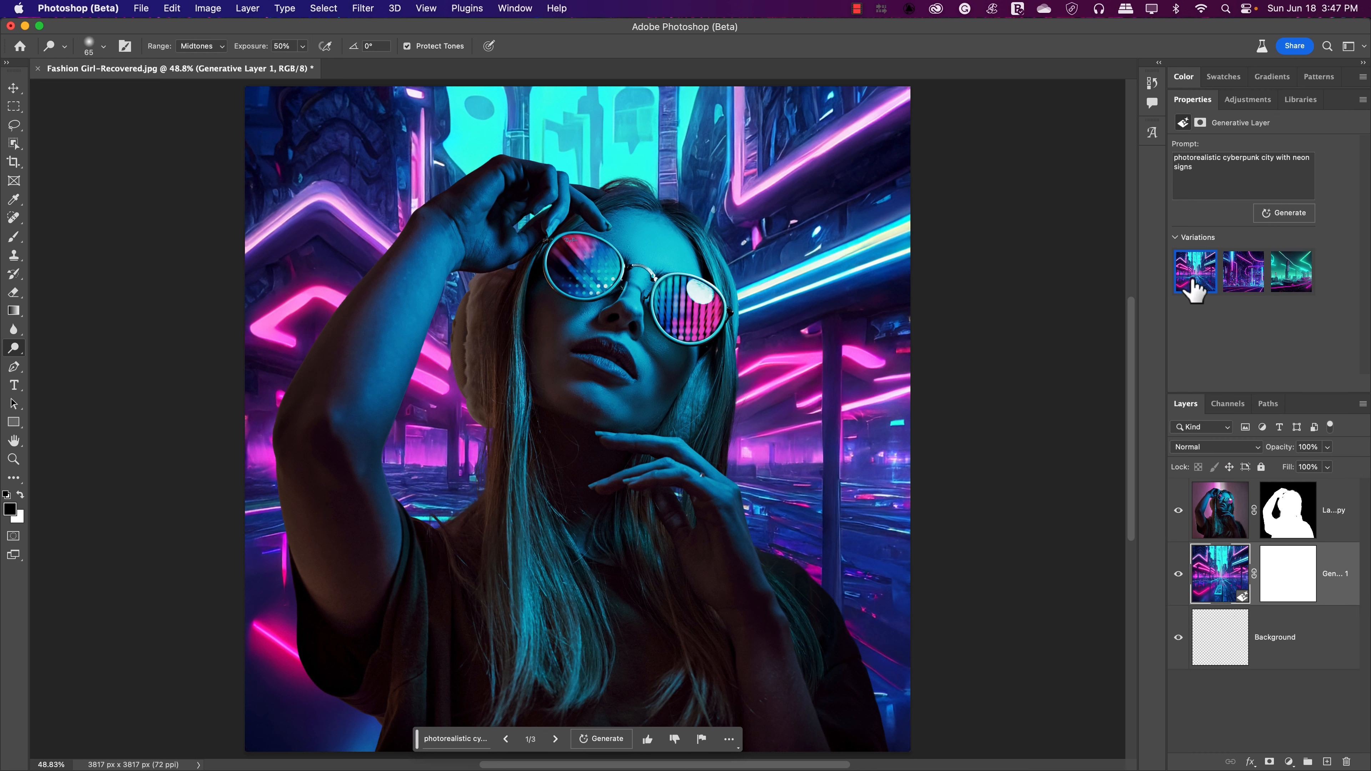
mouse_move(1284, 213)
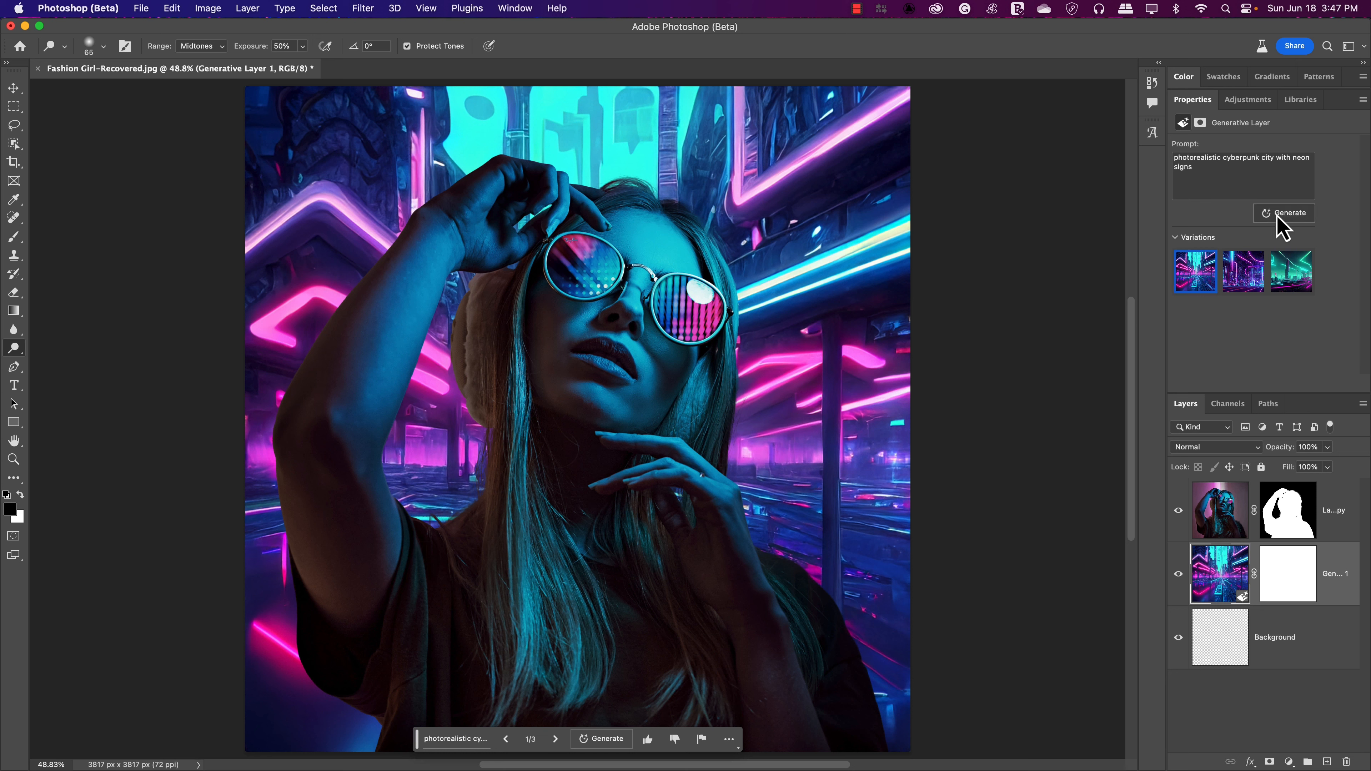
mouse_move(1290, 213)
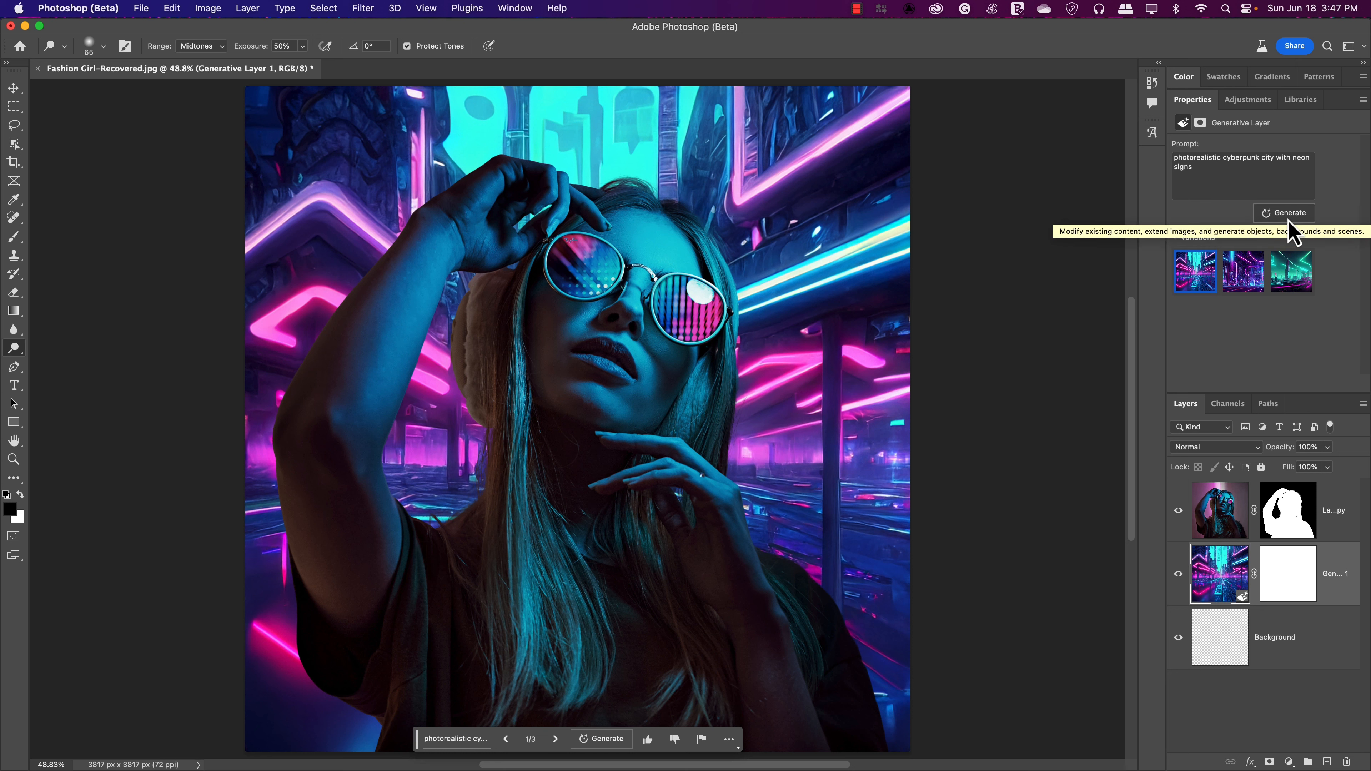
Generate a second batch of backdrops and switch to the teal neon alley variation.
left_click(1287, 213)
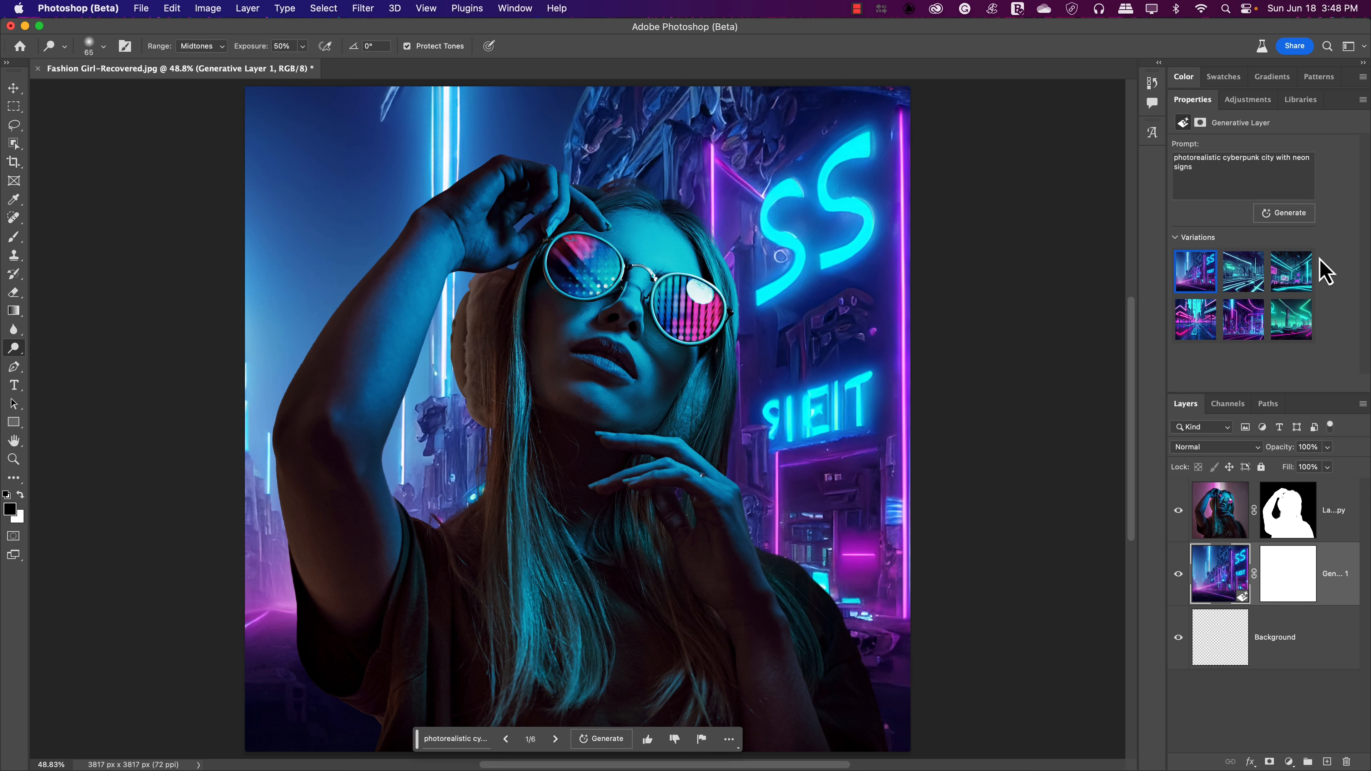
left_click(1243, 272)
type("alleyway ")
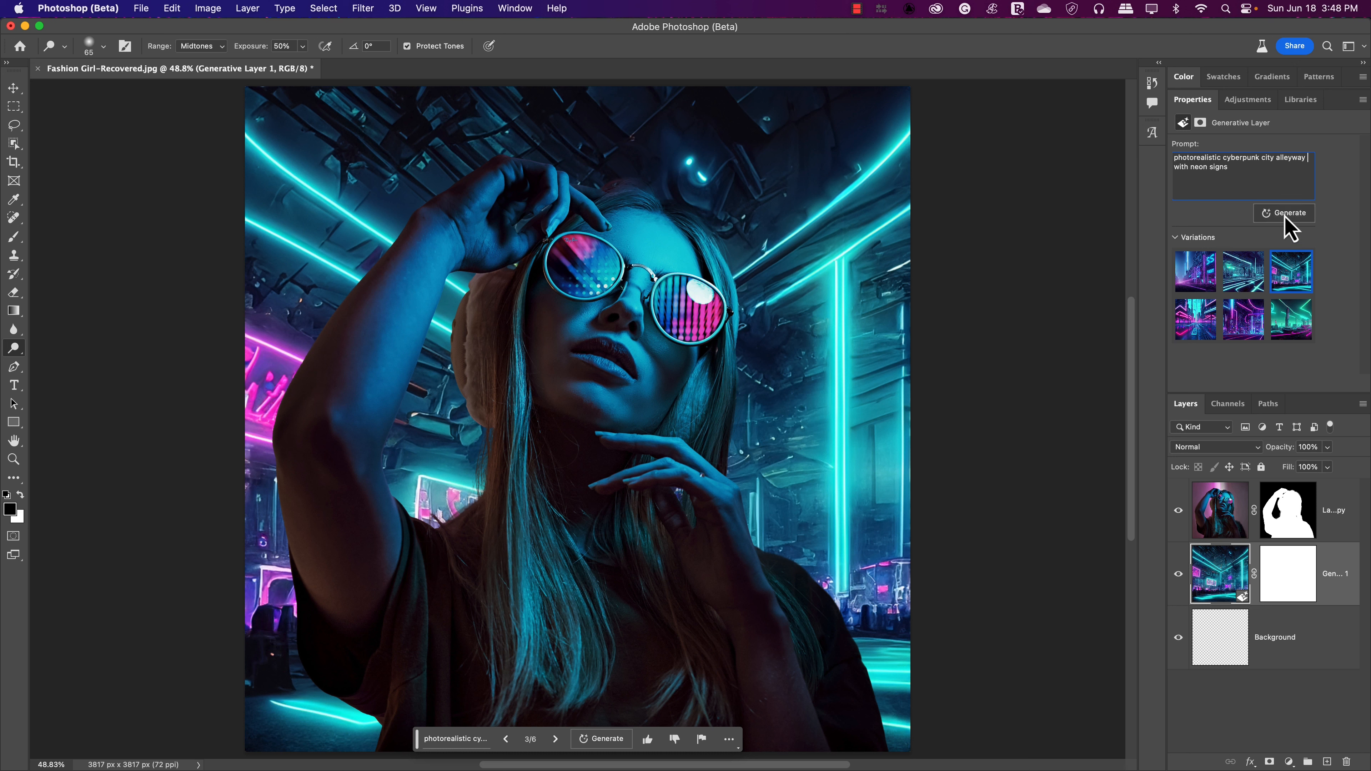
Generate a third batch of nine backdrops from the alleyway prompt.
left_click(1289, 213)
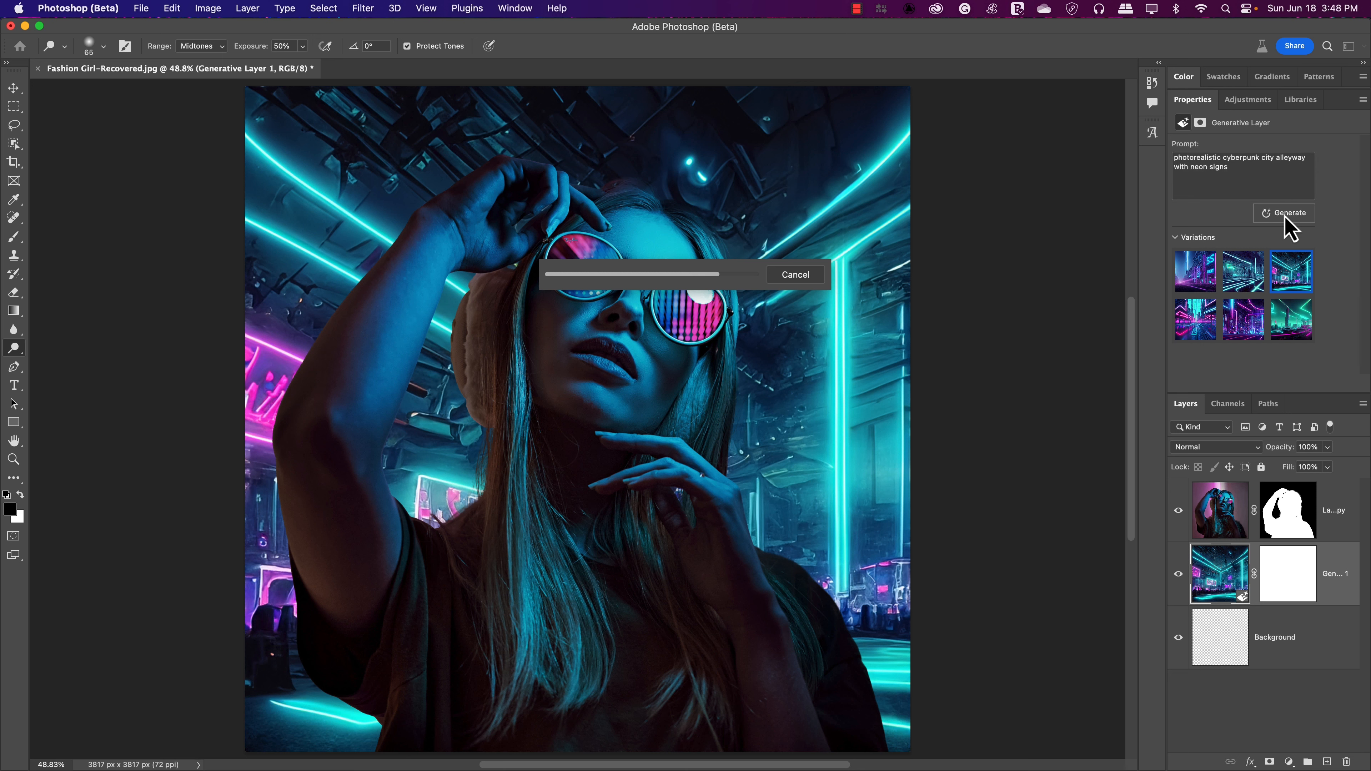
left_click(1288, 213)
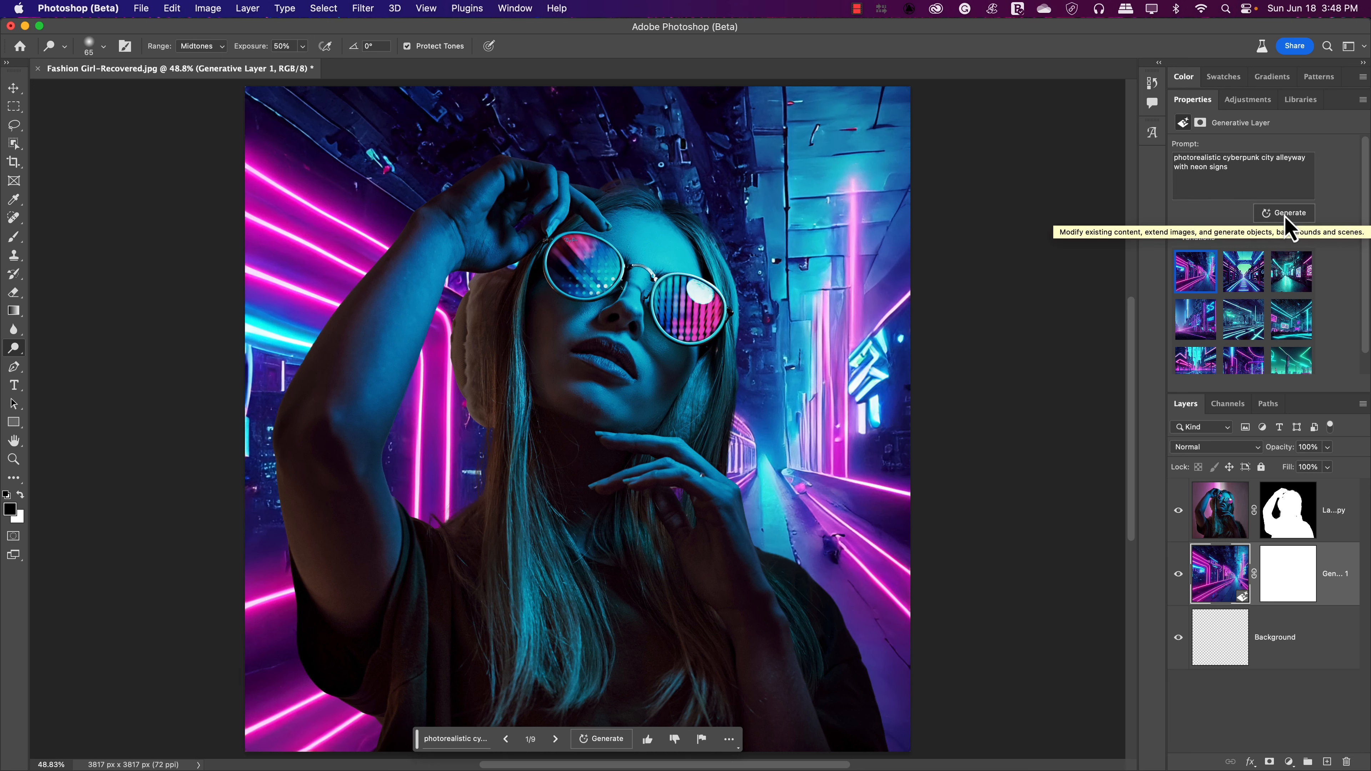
triple_click(1240, 162)
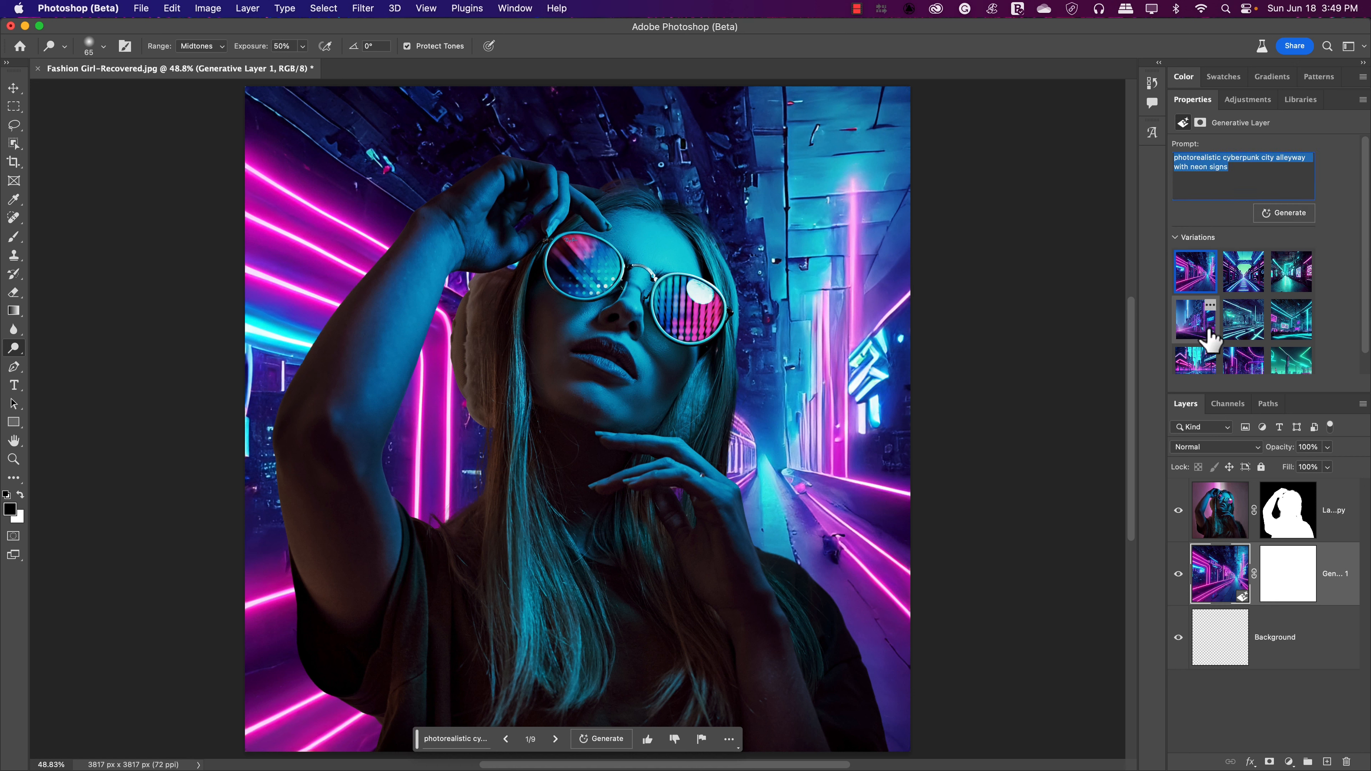
Preview another variation, then return to the teal neon alley (6 of 9).
left_click(1290, 272)
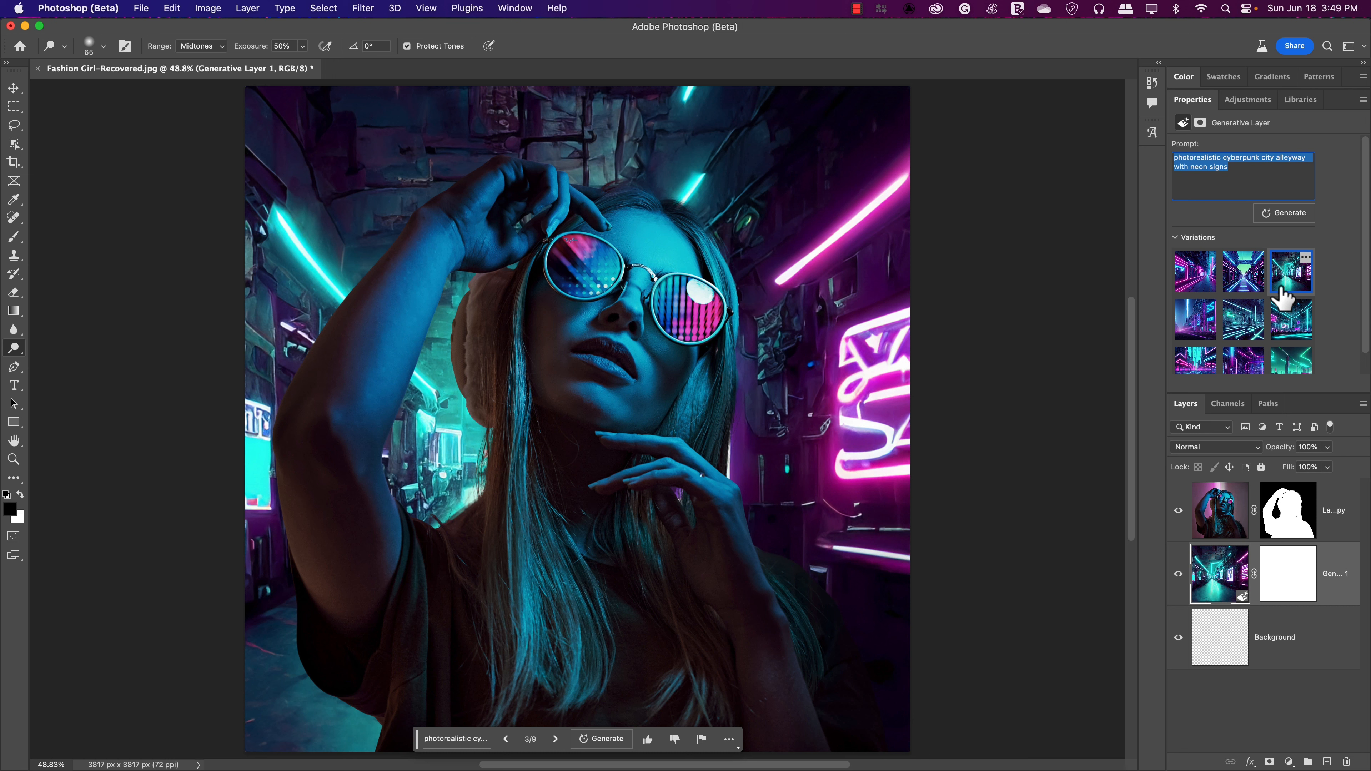
left_click(1243, 319)
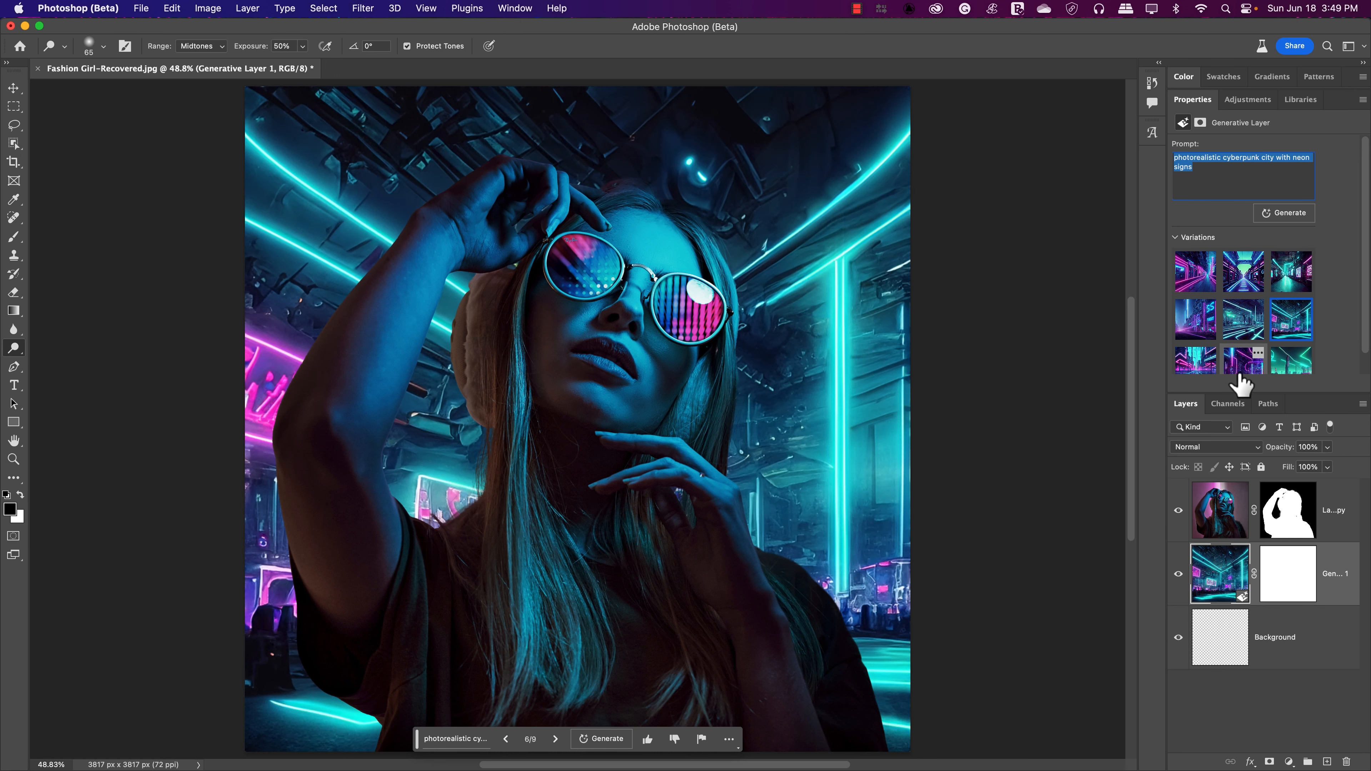
mouse_move(1010, 570)
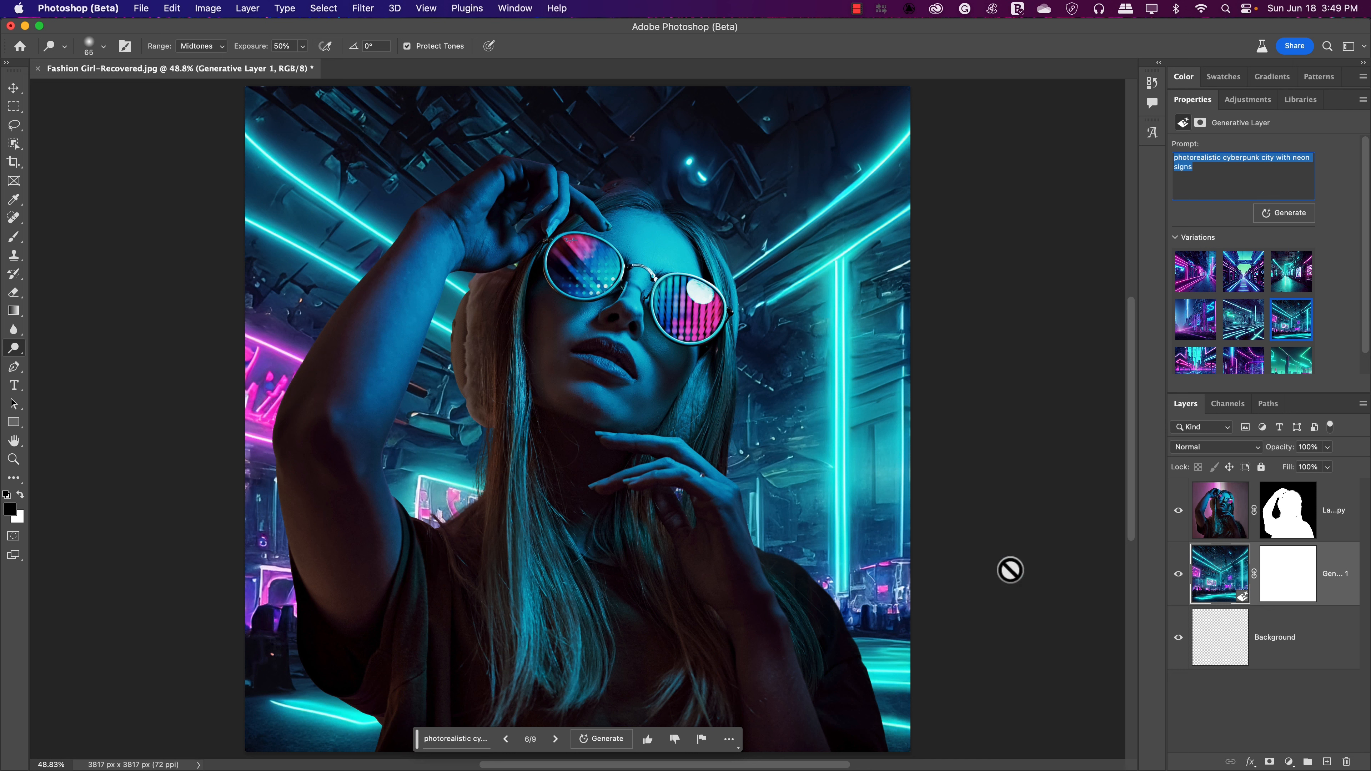
mouse_move(1223, 527)
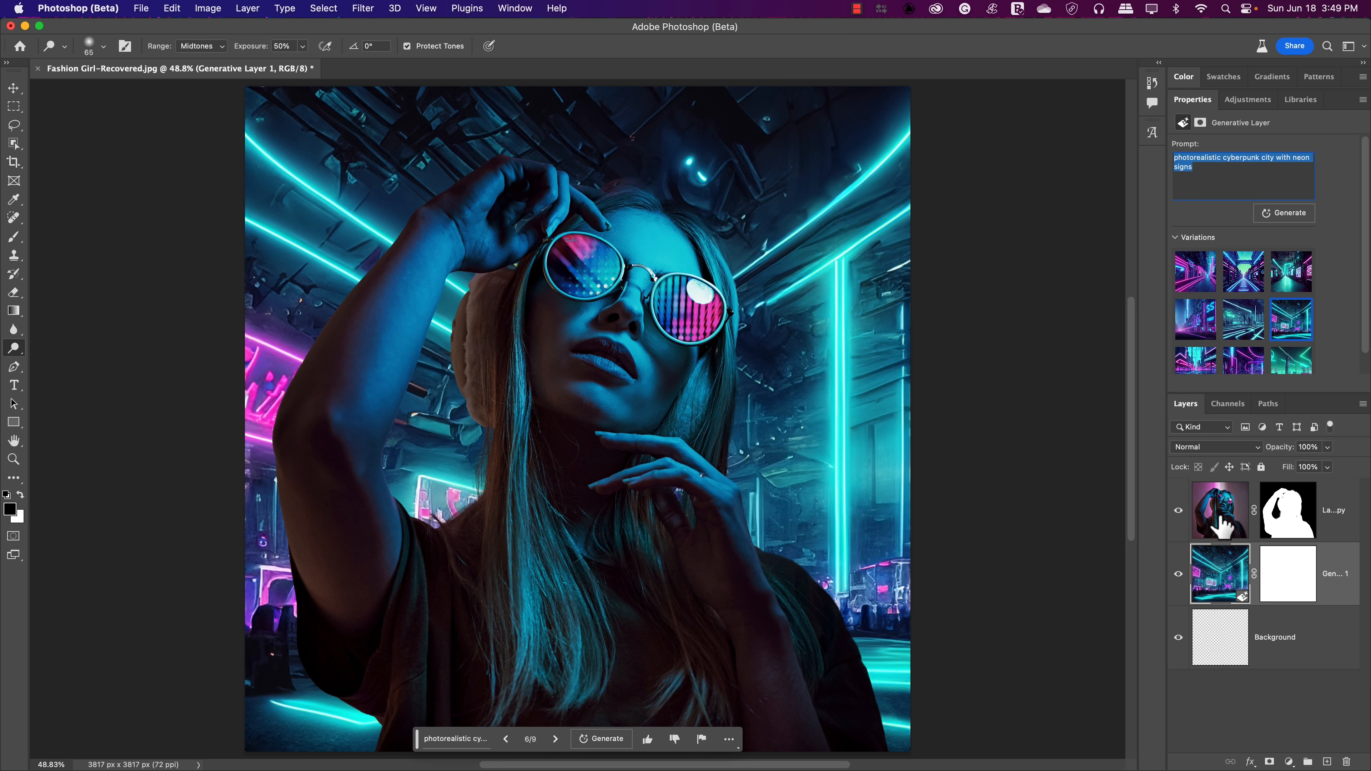
left_click(1220, 510)
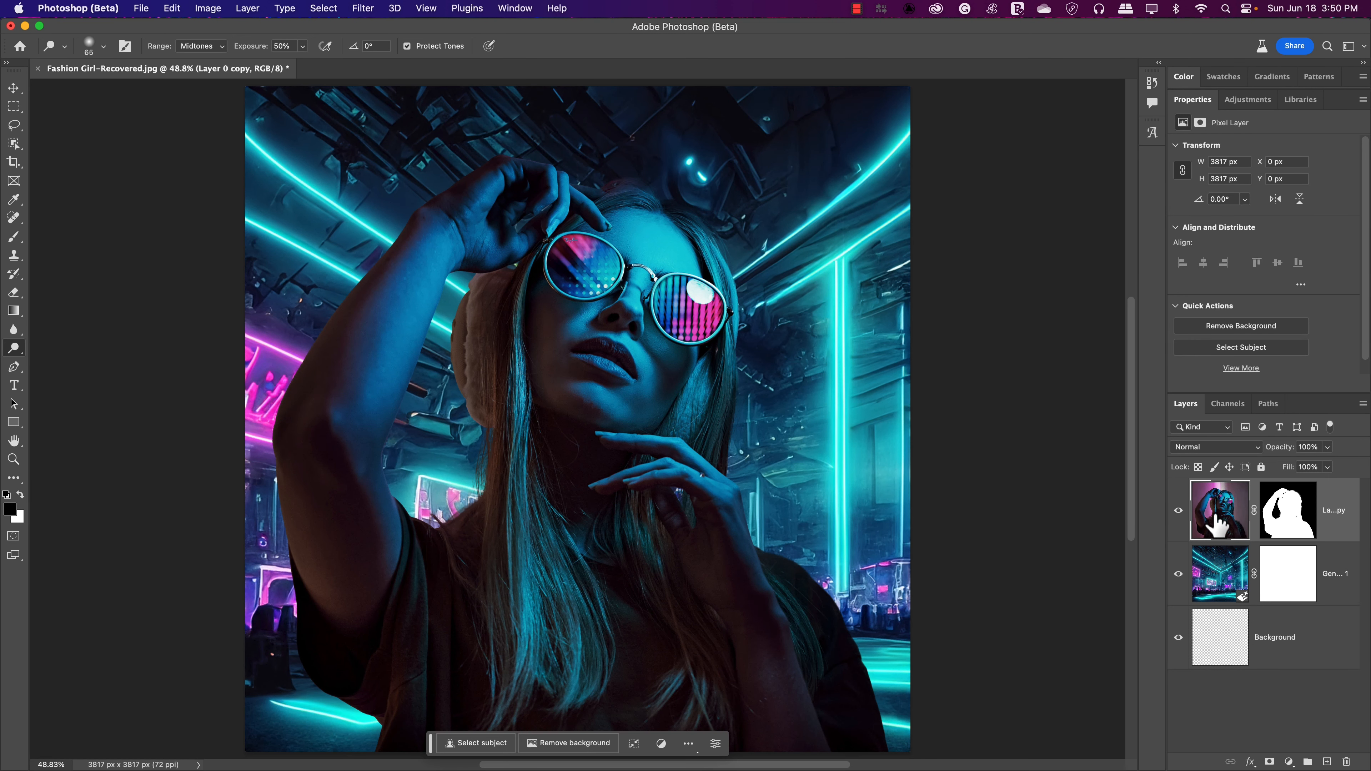
mouse_move(1228, 518)
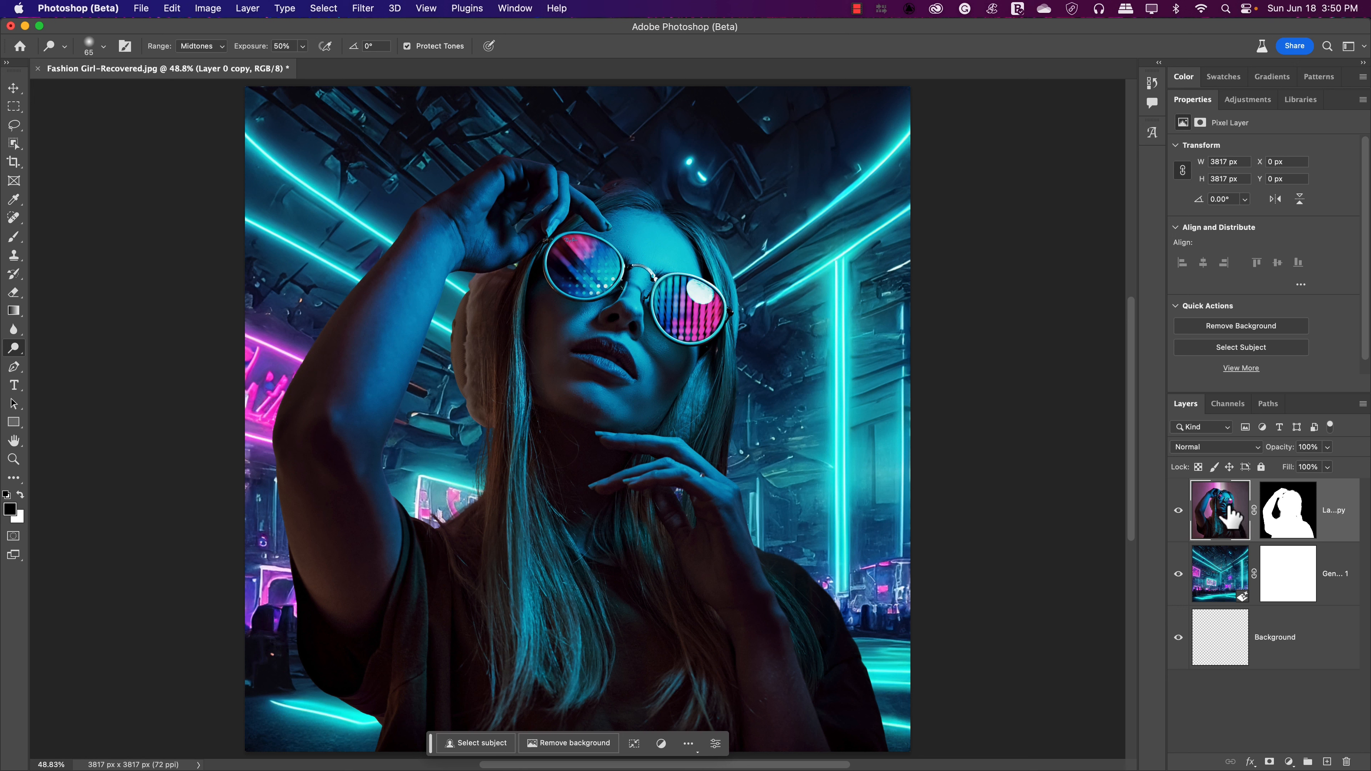
mouse_move(1221, 510)
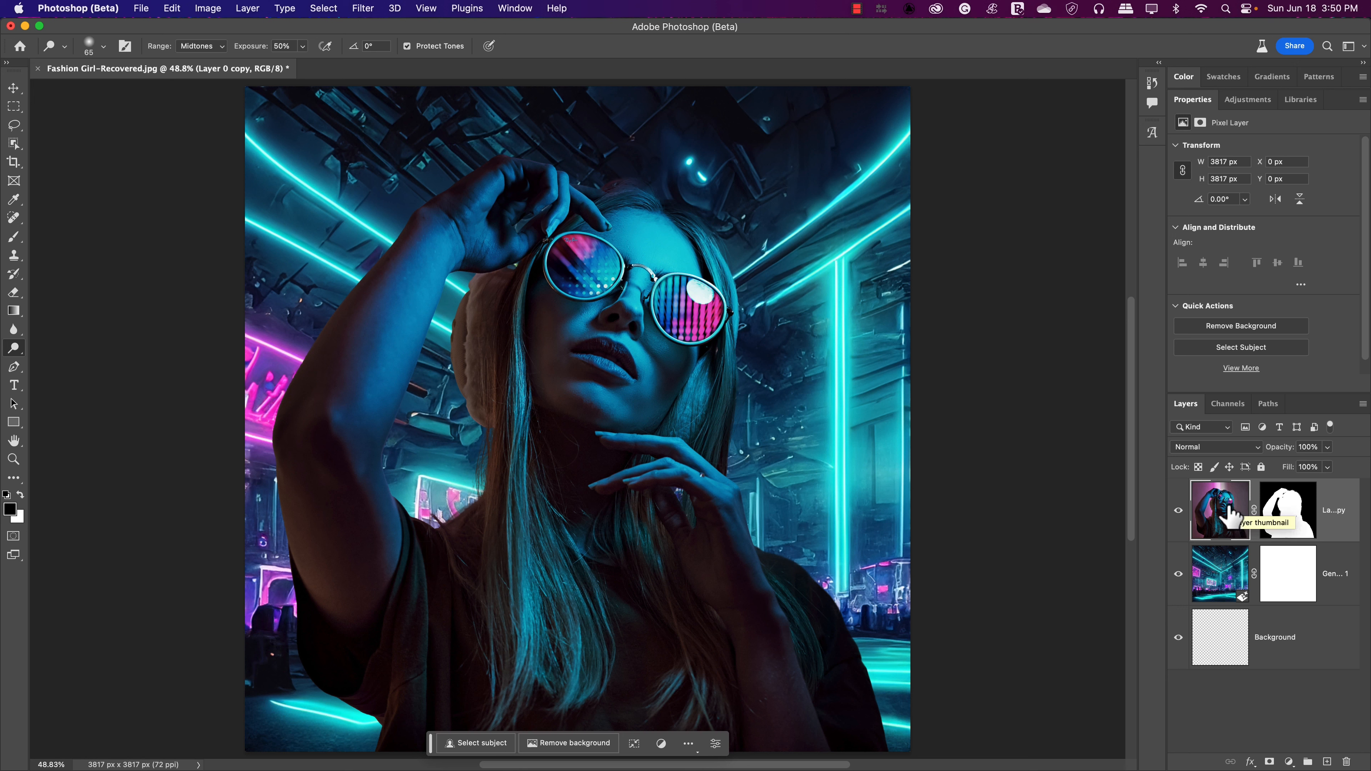
mouse_move(300, 71)
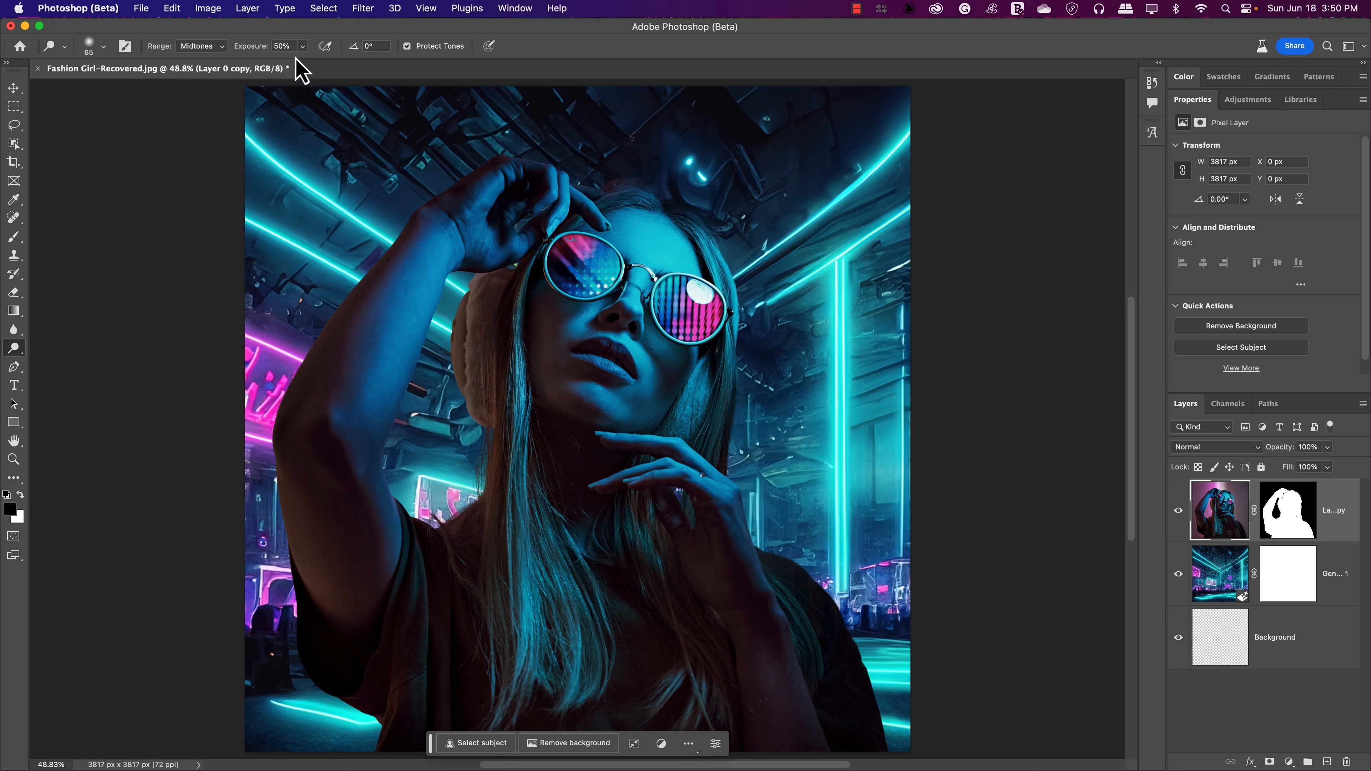
left_click(362, 8)
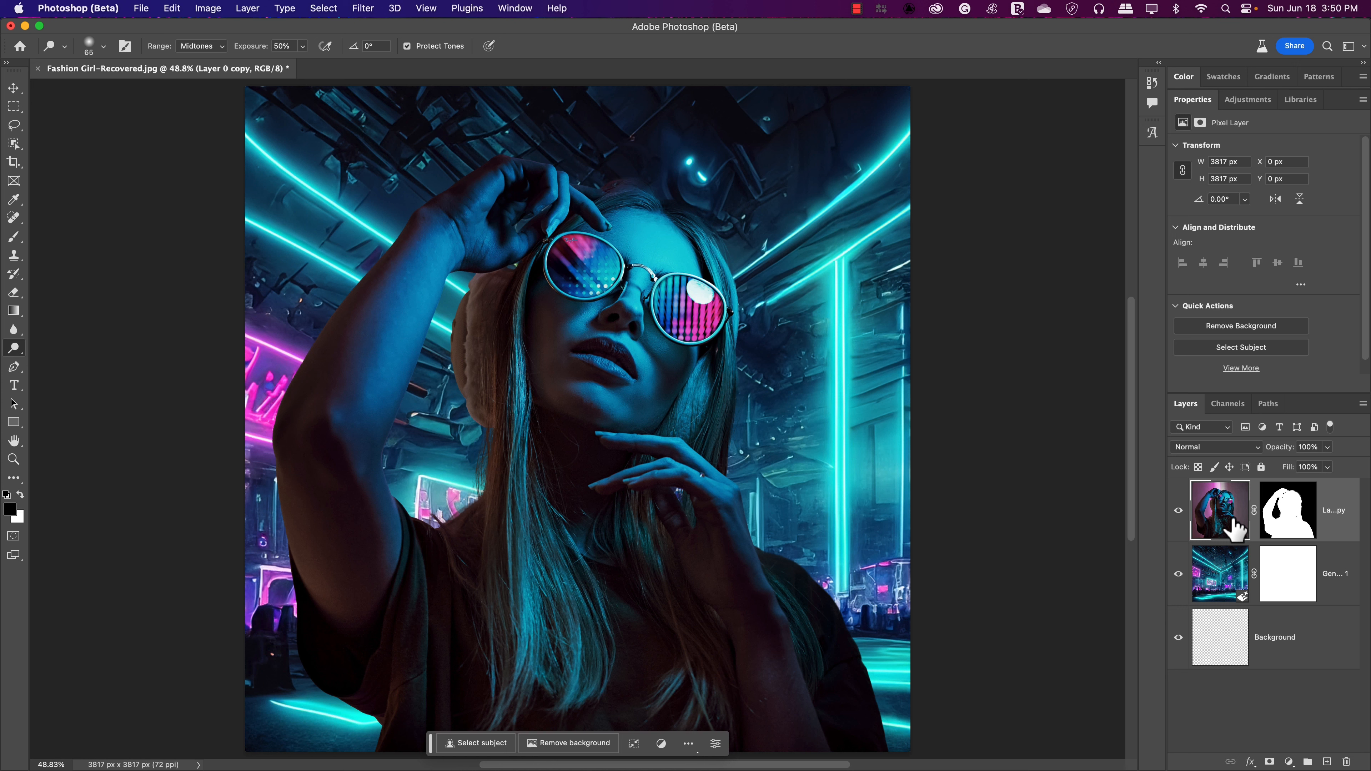
mouse_move(1242, 535)
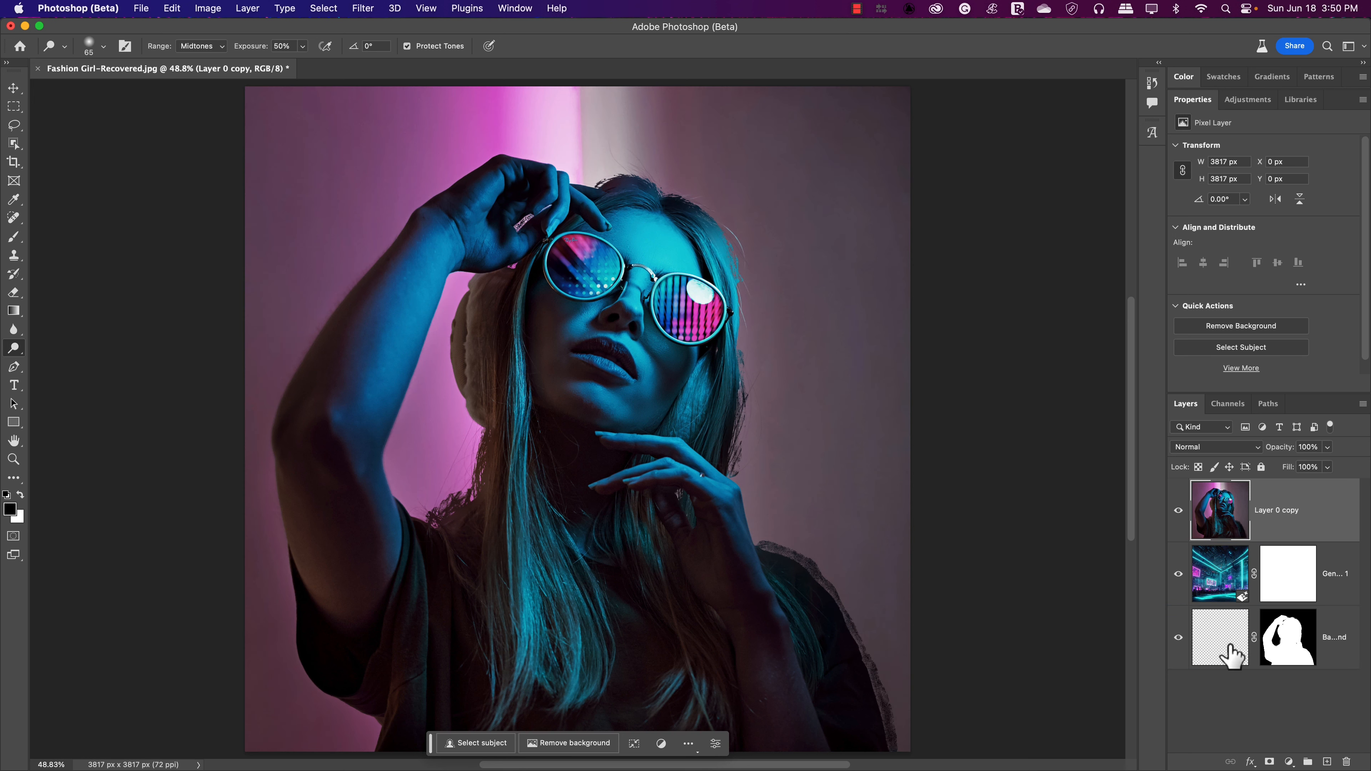
Convert the girl's Layer 0 copy to a smart object and target its image, not the mask.
right_click(1220, 637)
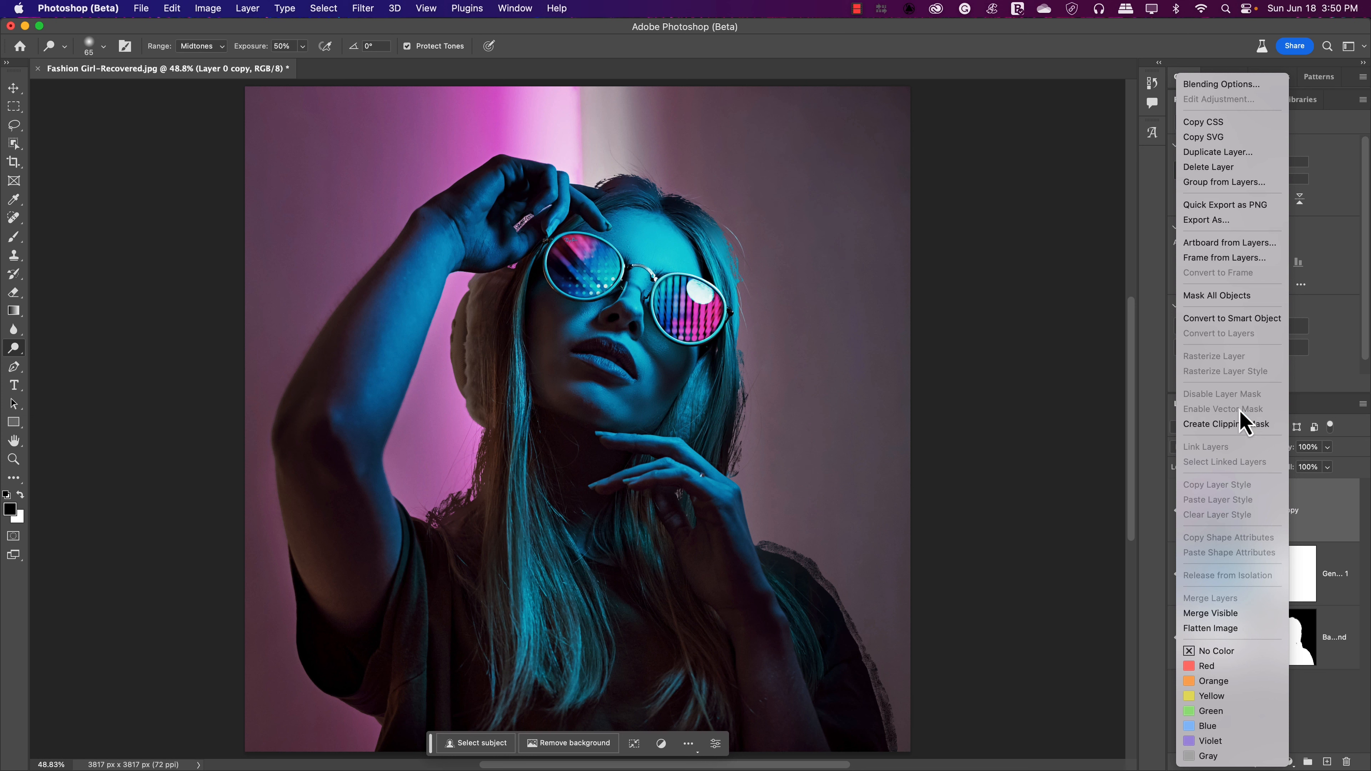
left_click(1232, 317)
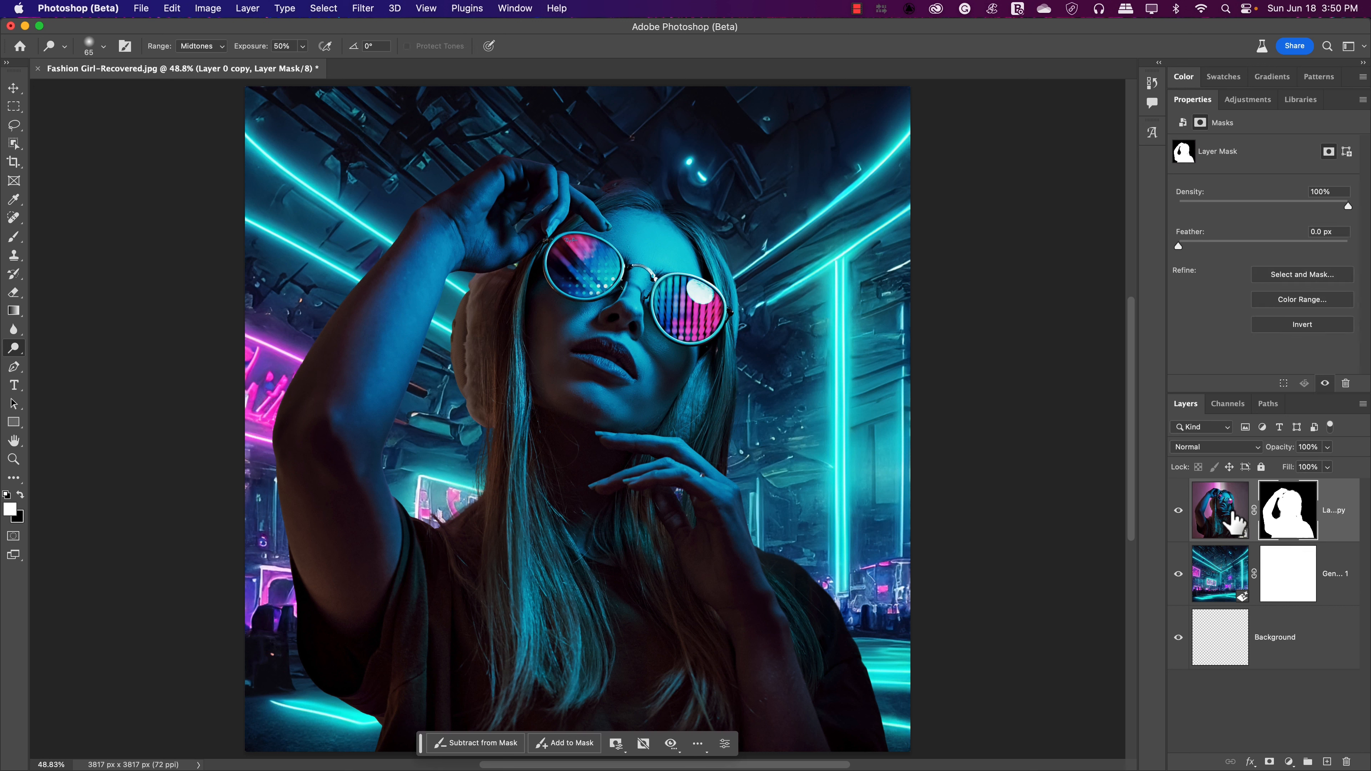
left_click(1220, 510)
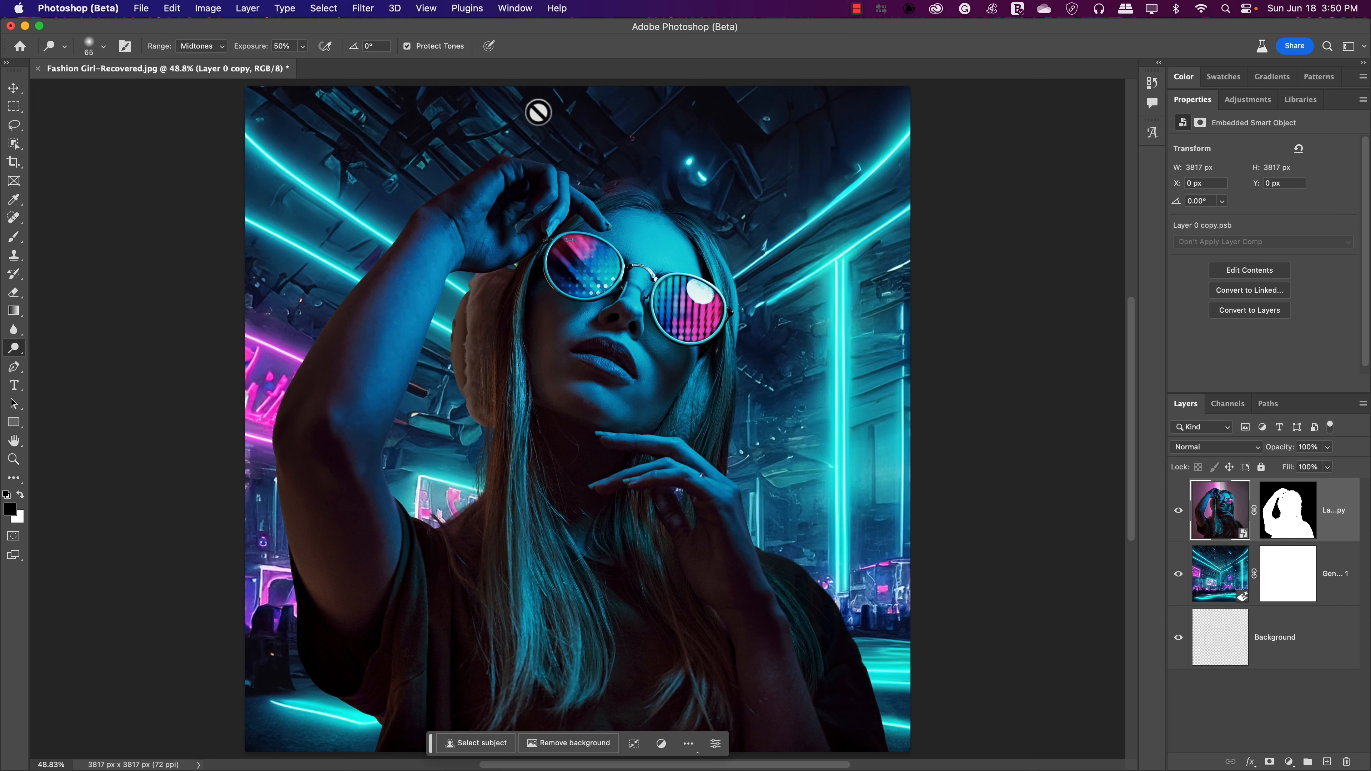
Launch the Neural Filters workspace on the girl's smart object via Filter > Neural Filters.
left_click(362, 8)
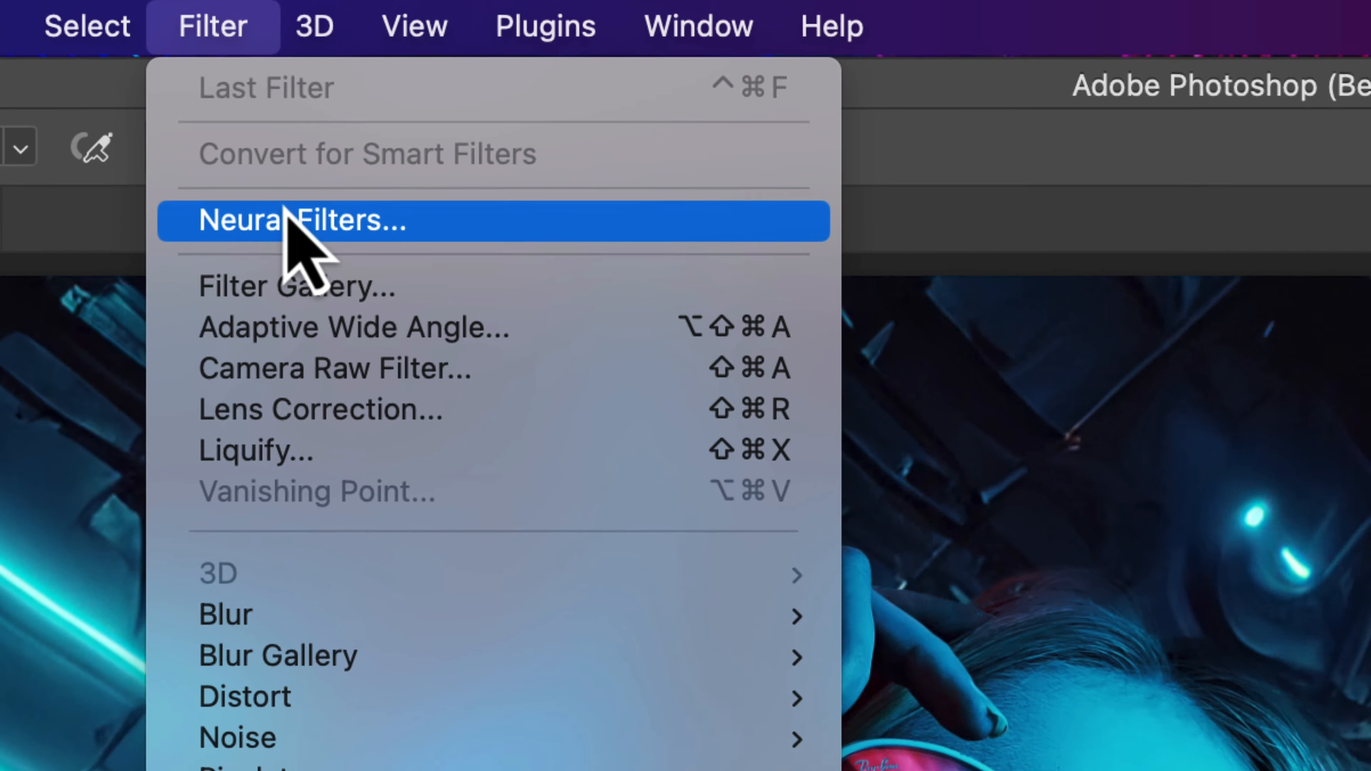
left_click(301, 219)
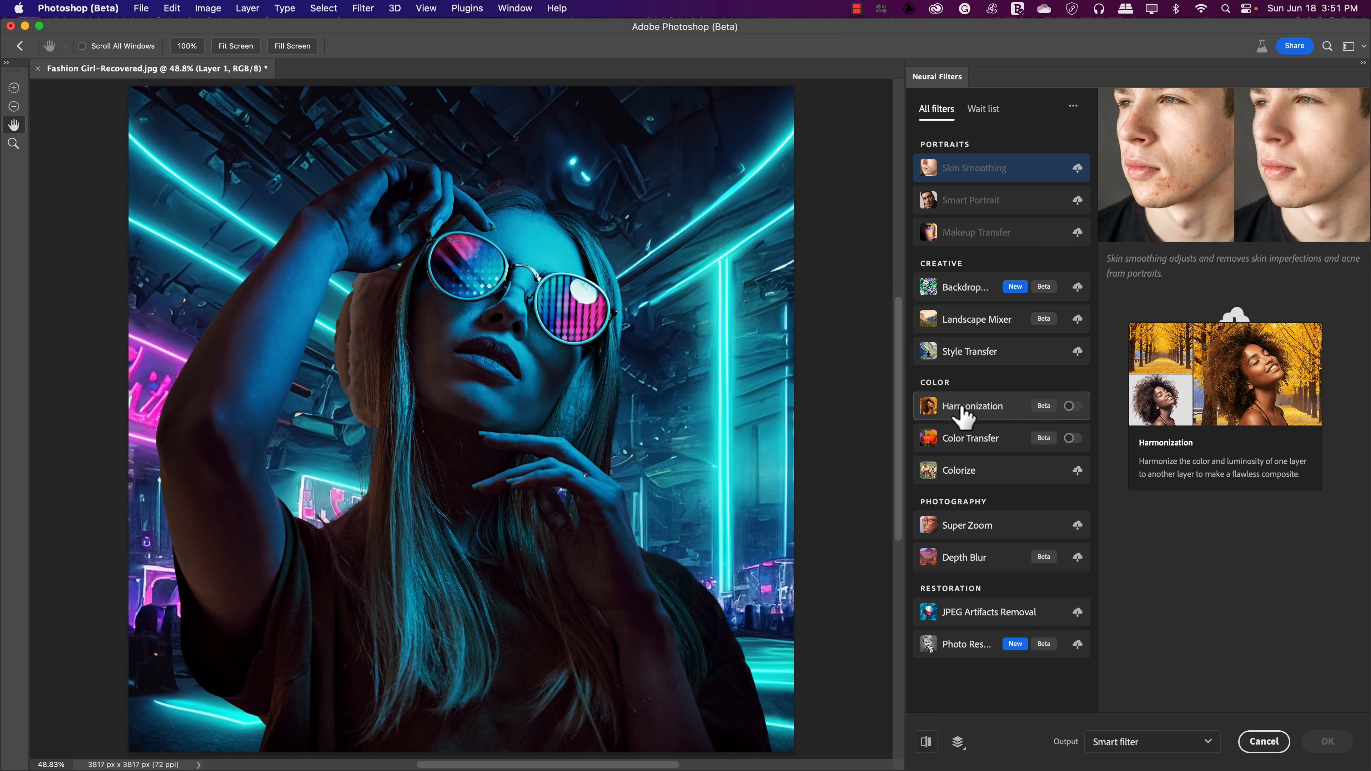
Switch on the Harmonization neural filter, strength at 75, awaiting a reference layer.
left_click(1068, 406)
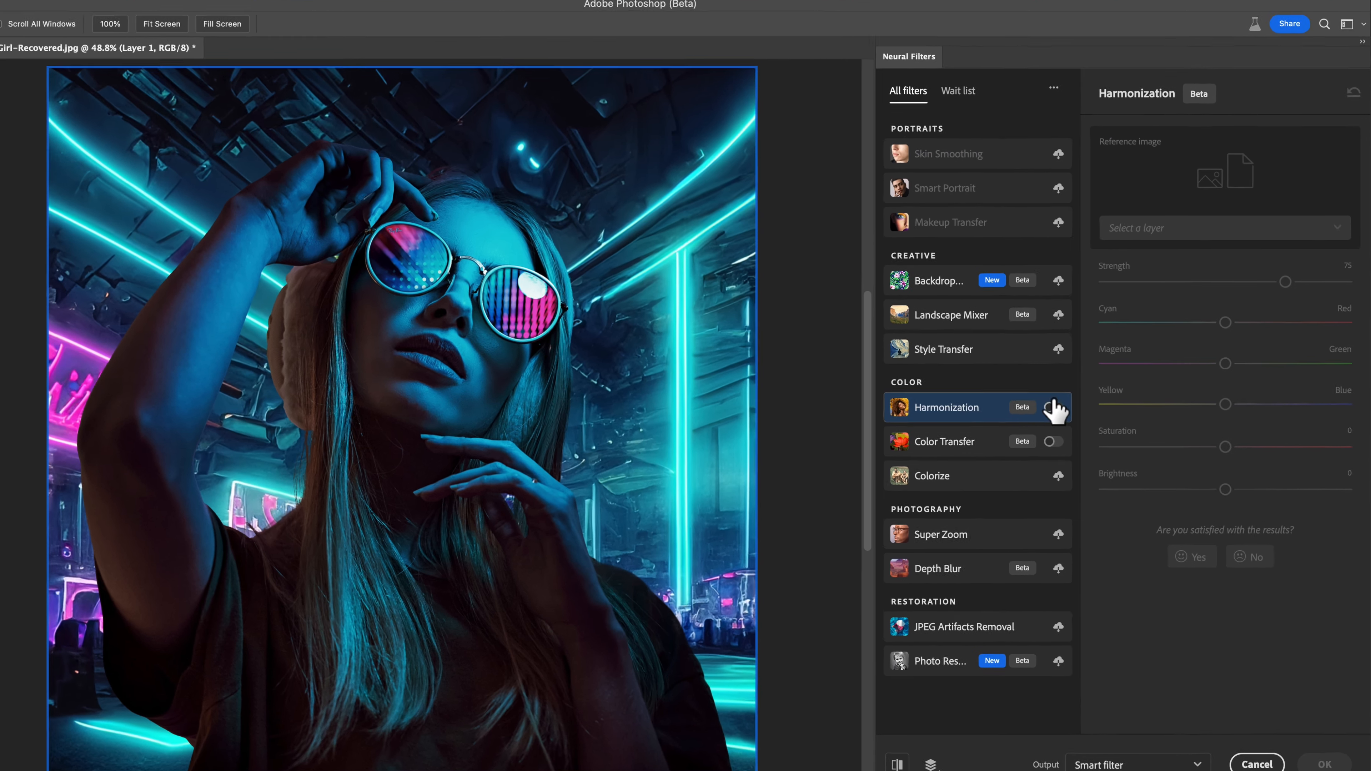
left_click(1052, 408)
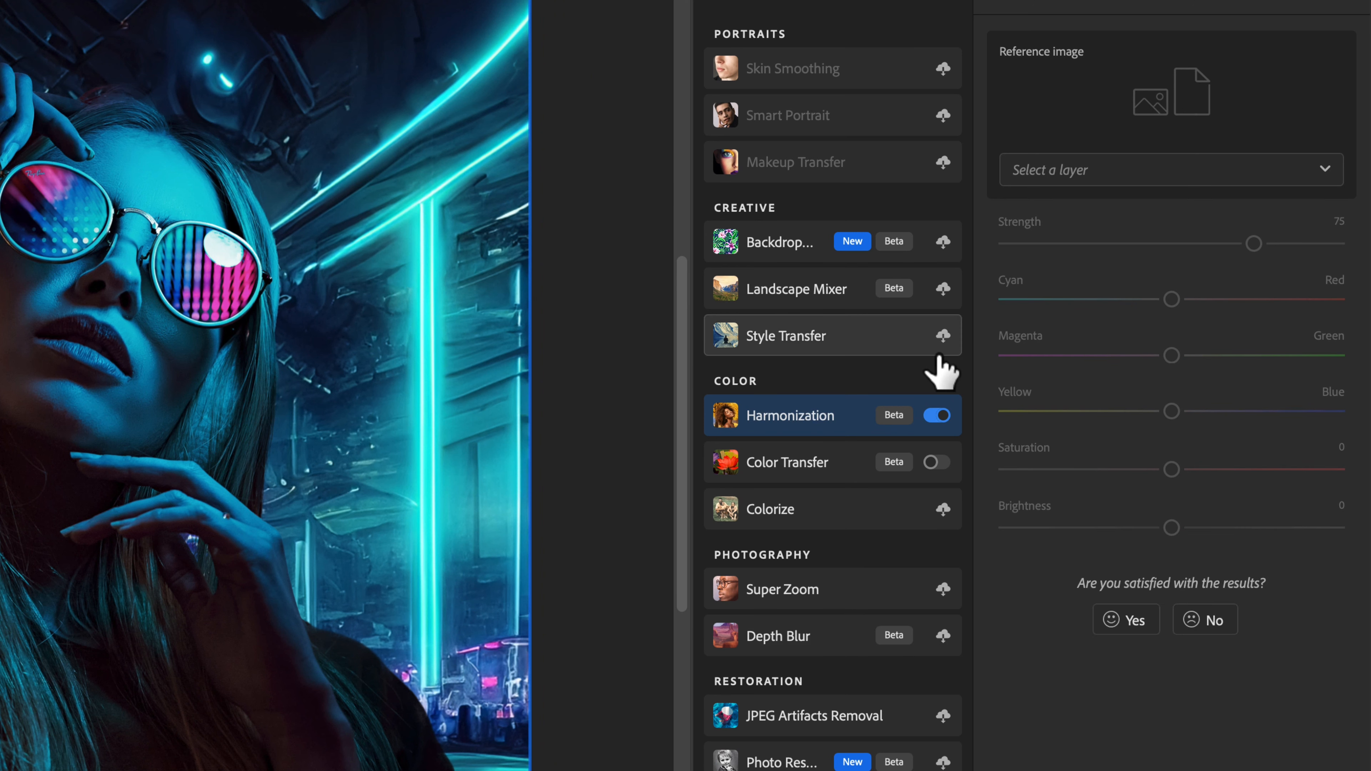
mouse_move(818, 429)
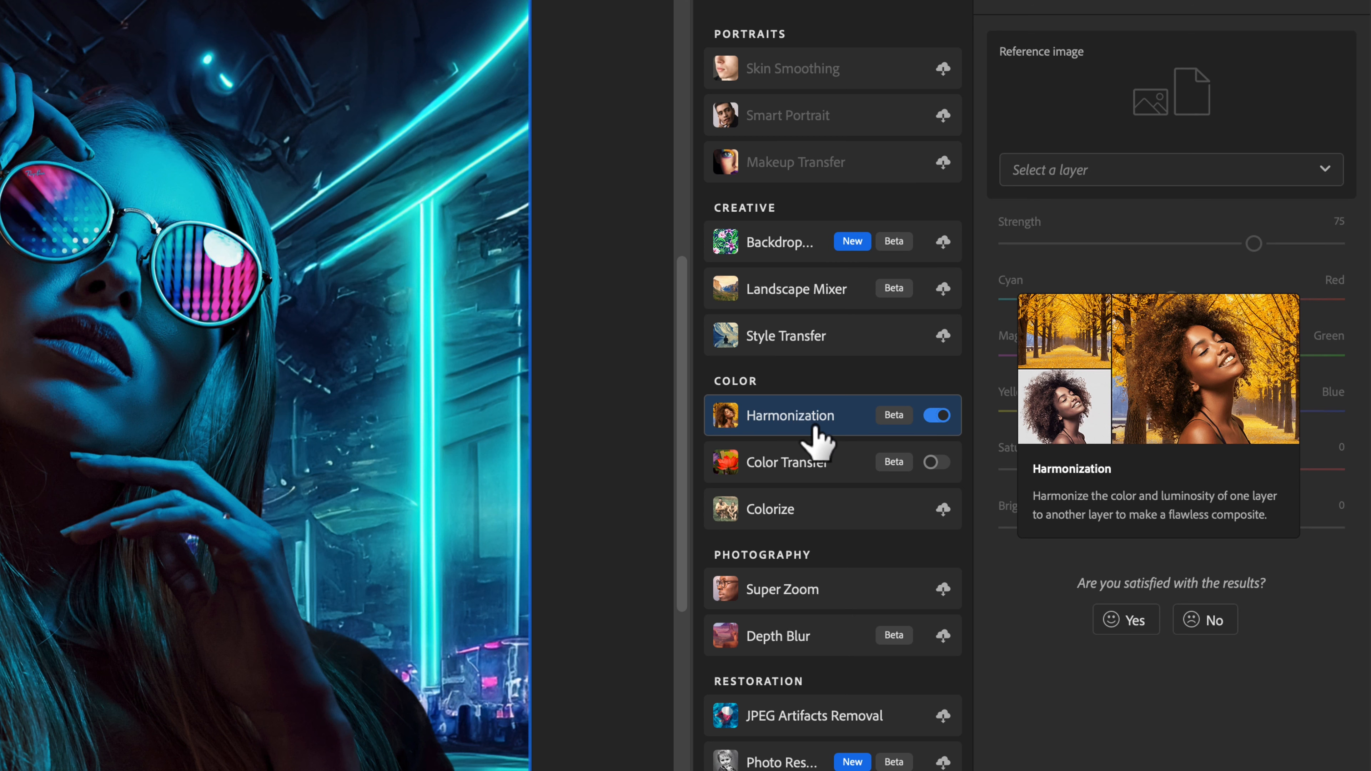
mouse_move(878, 442)
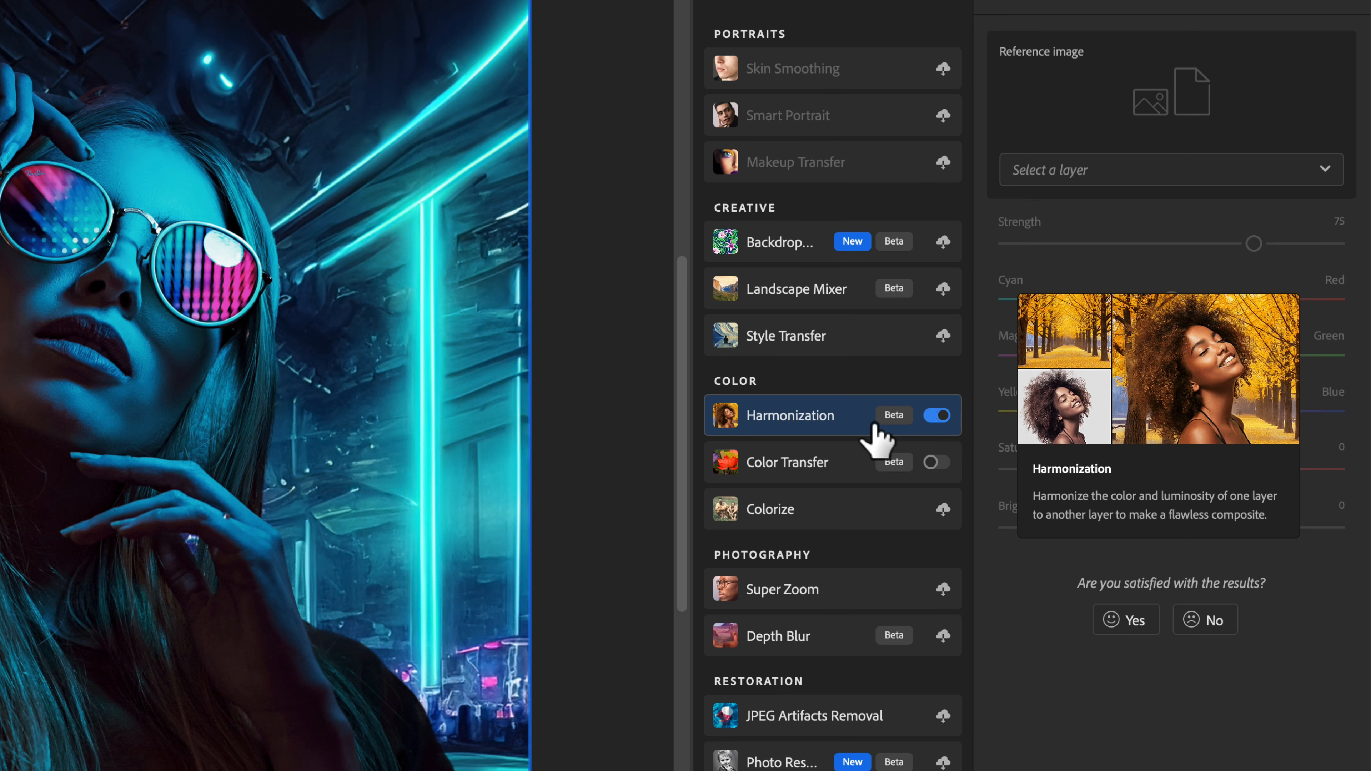
mouse_move(920, 398)
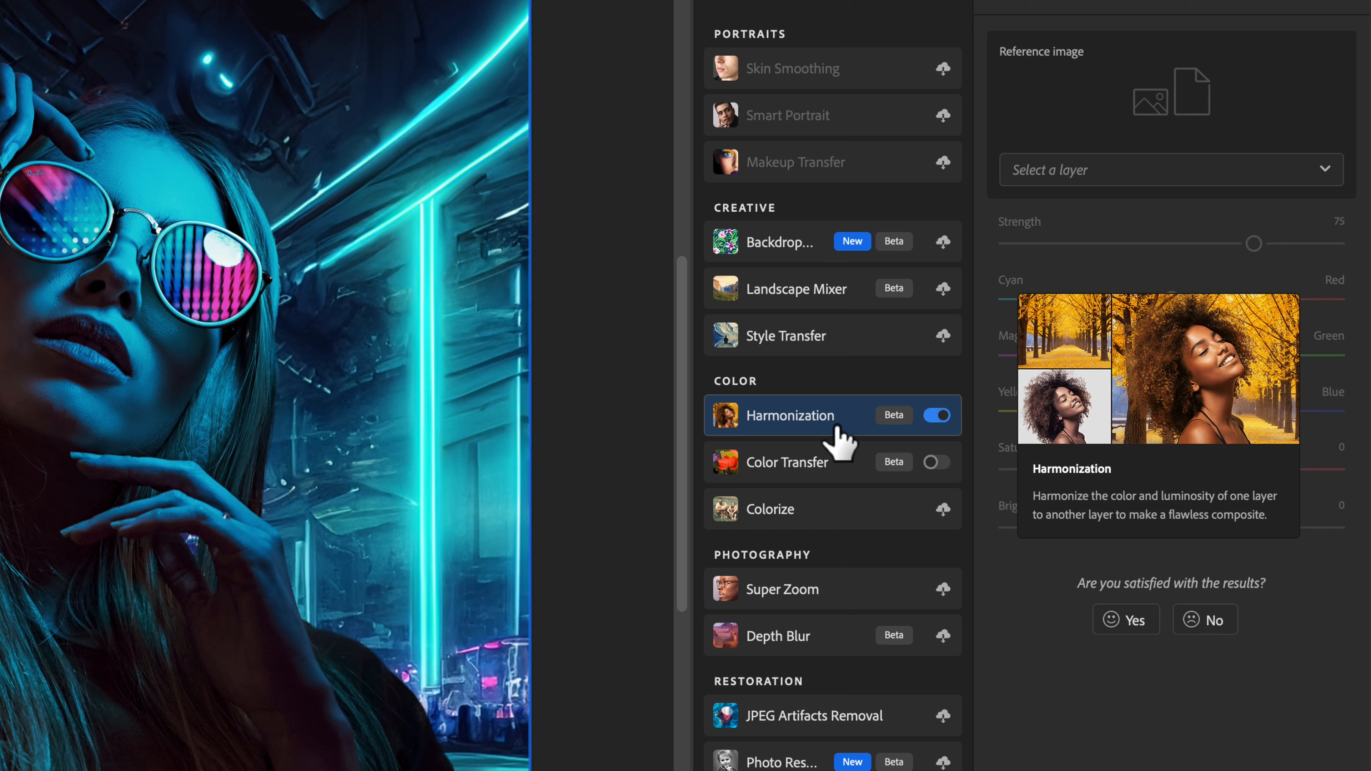
mouse_move(1221, 179)
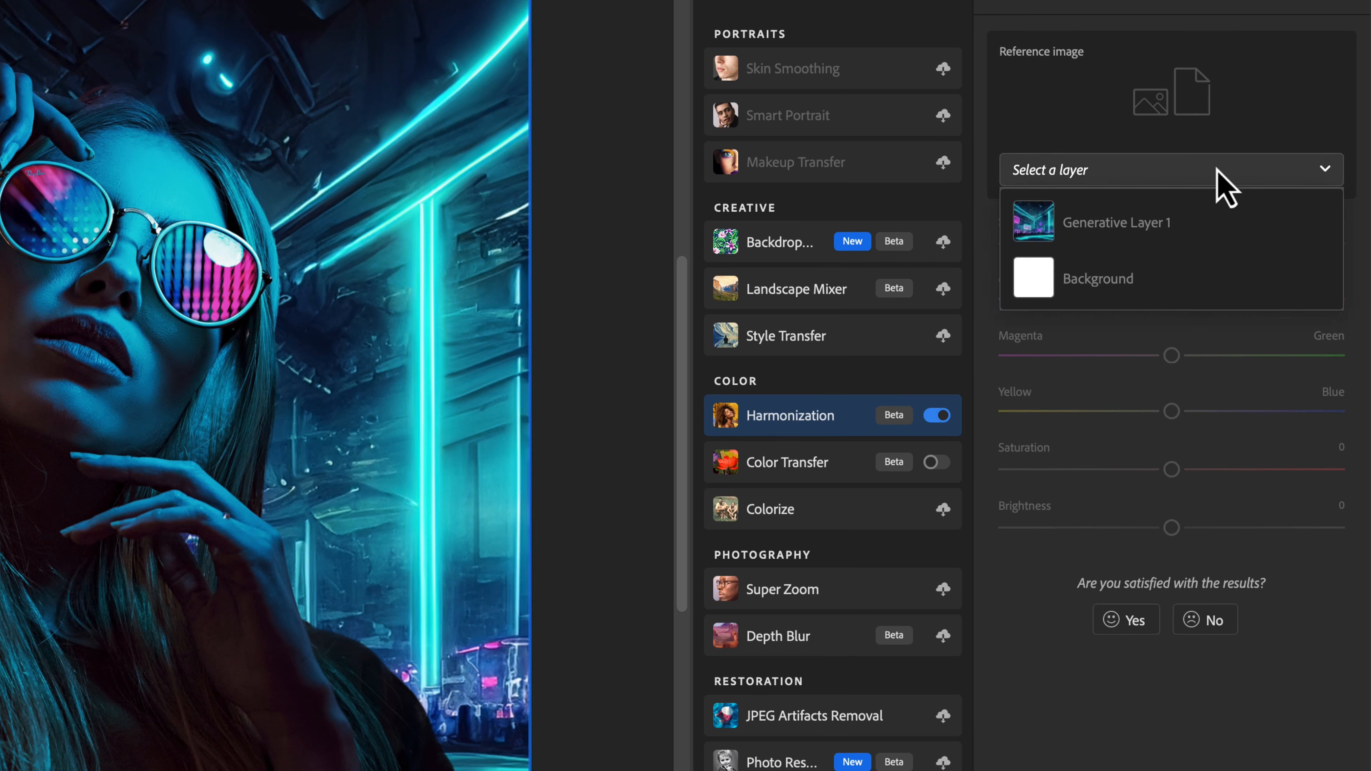
mouse_move(1093, 241)
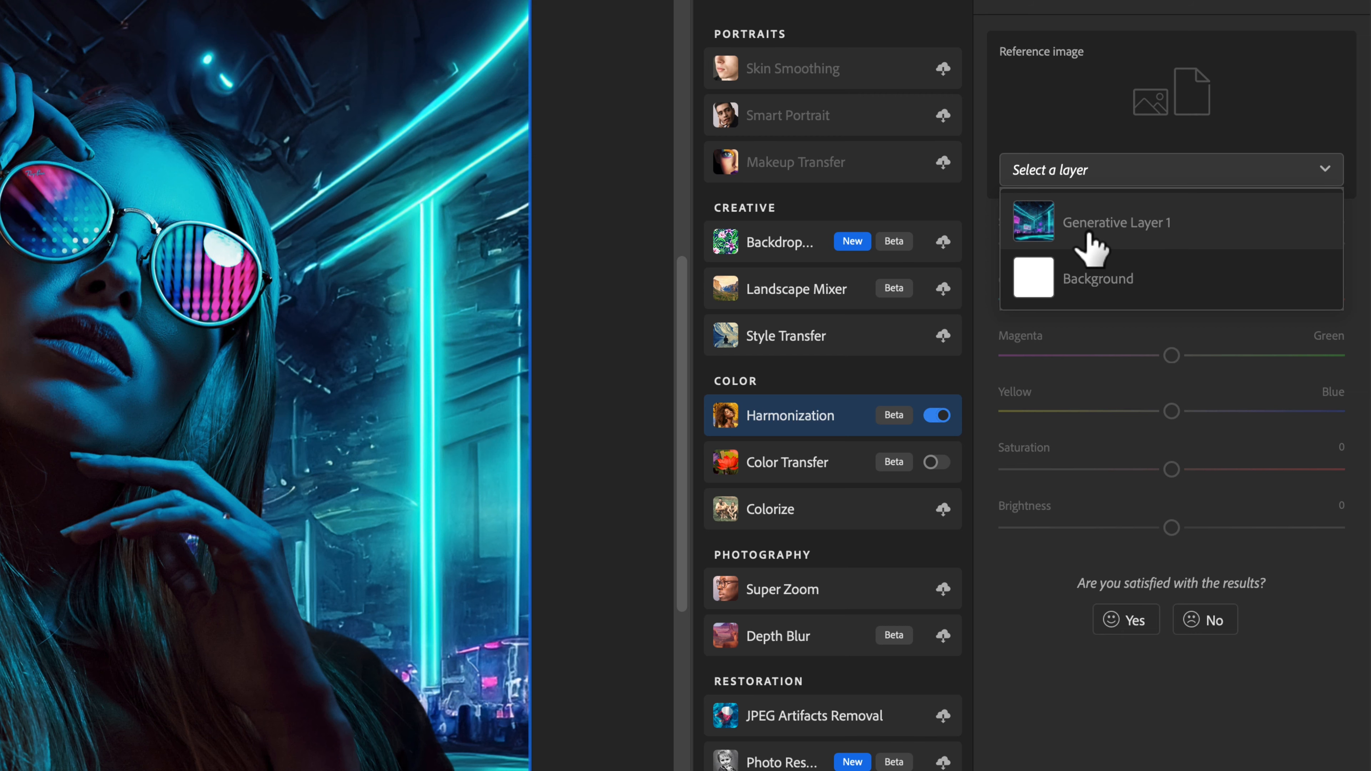
Use Generative Layer 1 as harmonization reference at strength 97 and apply as a smart filter.
left_click(1117, 222)
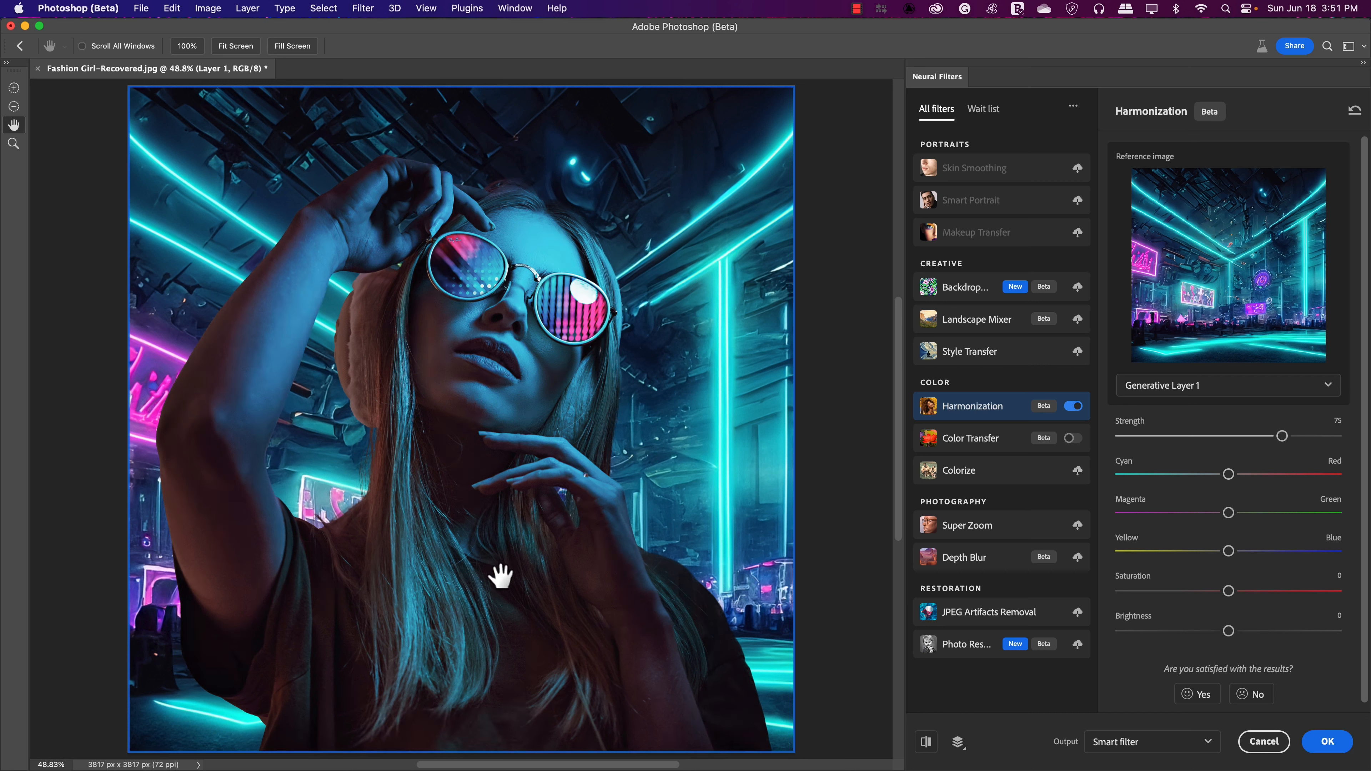
mouse_move(175, 523)
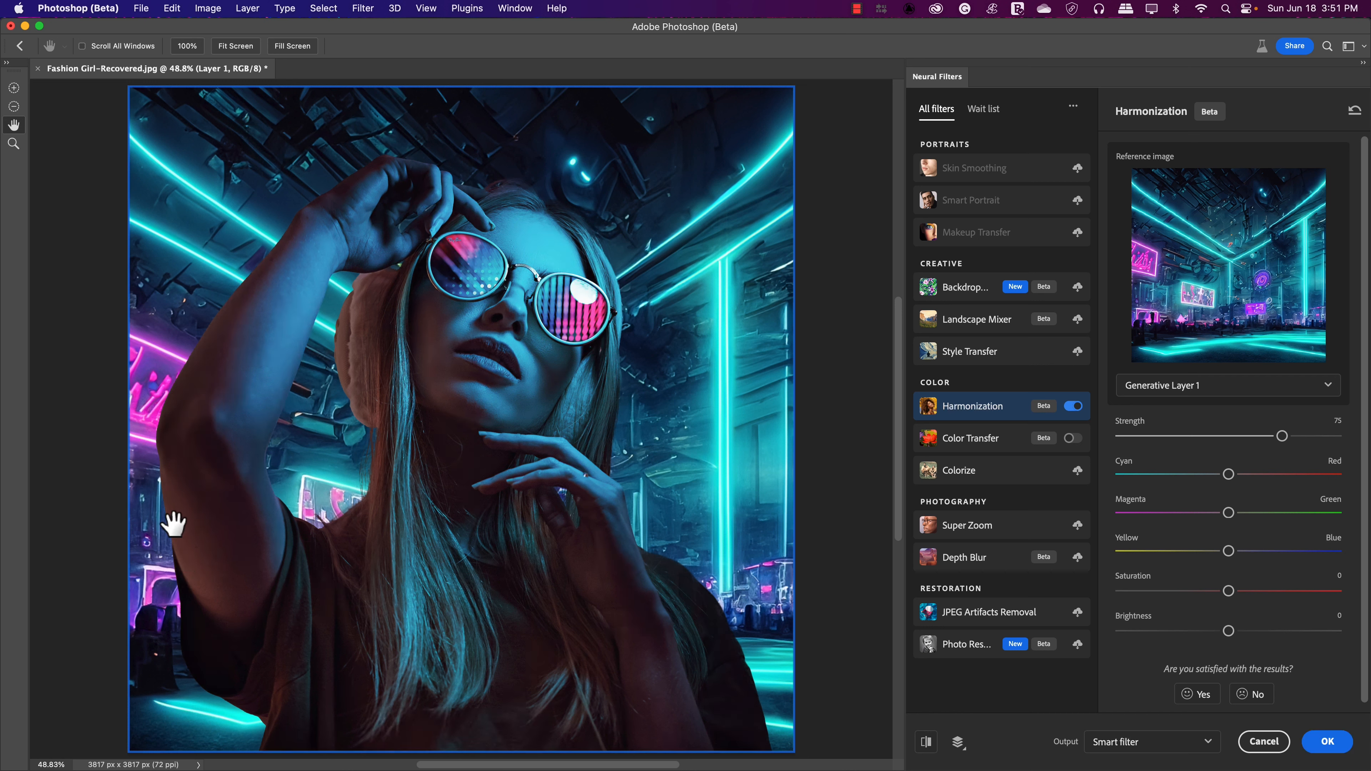
mouse_move(216, 611)
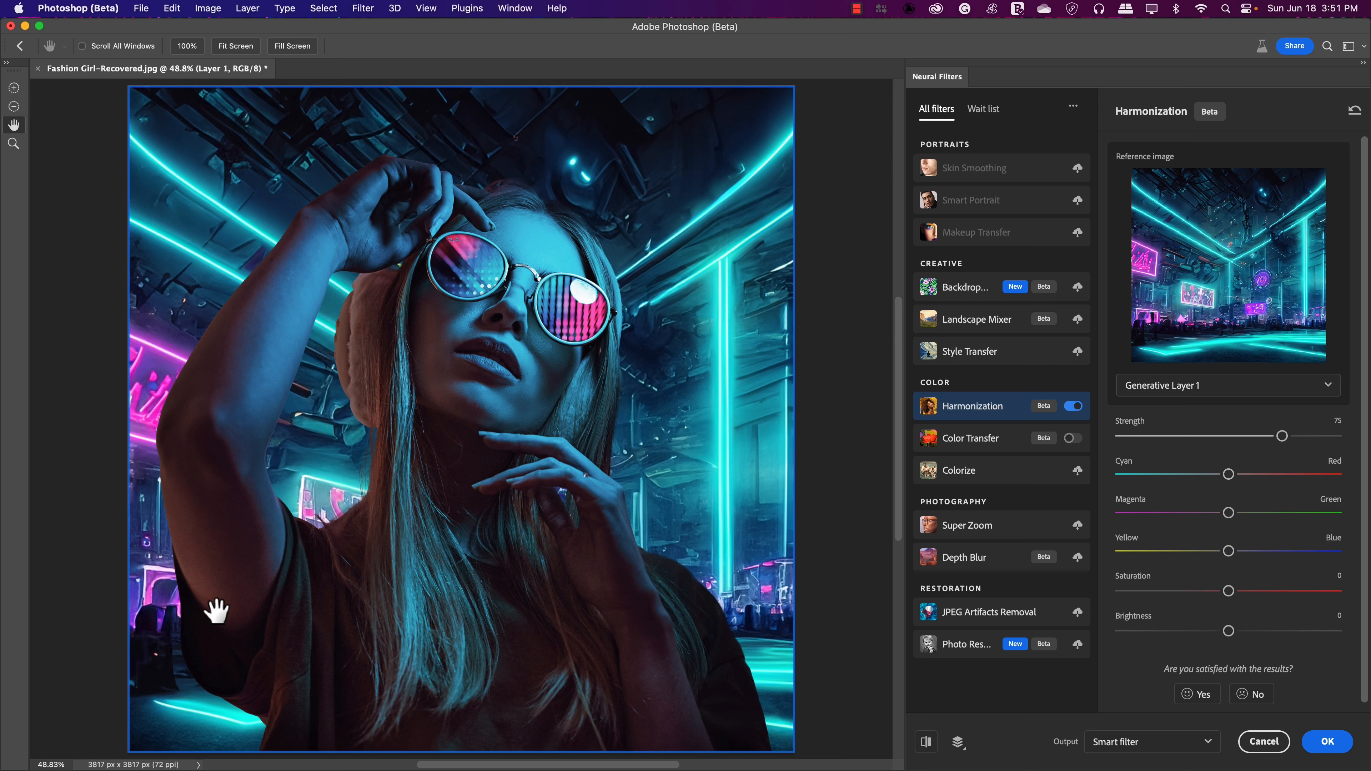
mouse_move(160, 500)
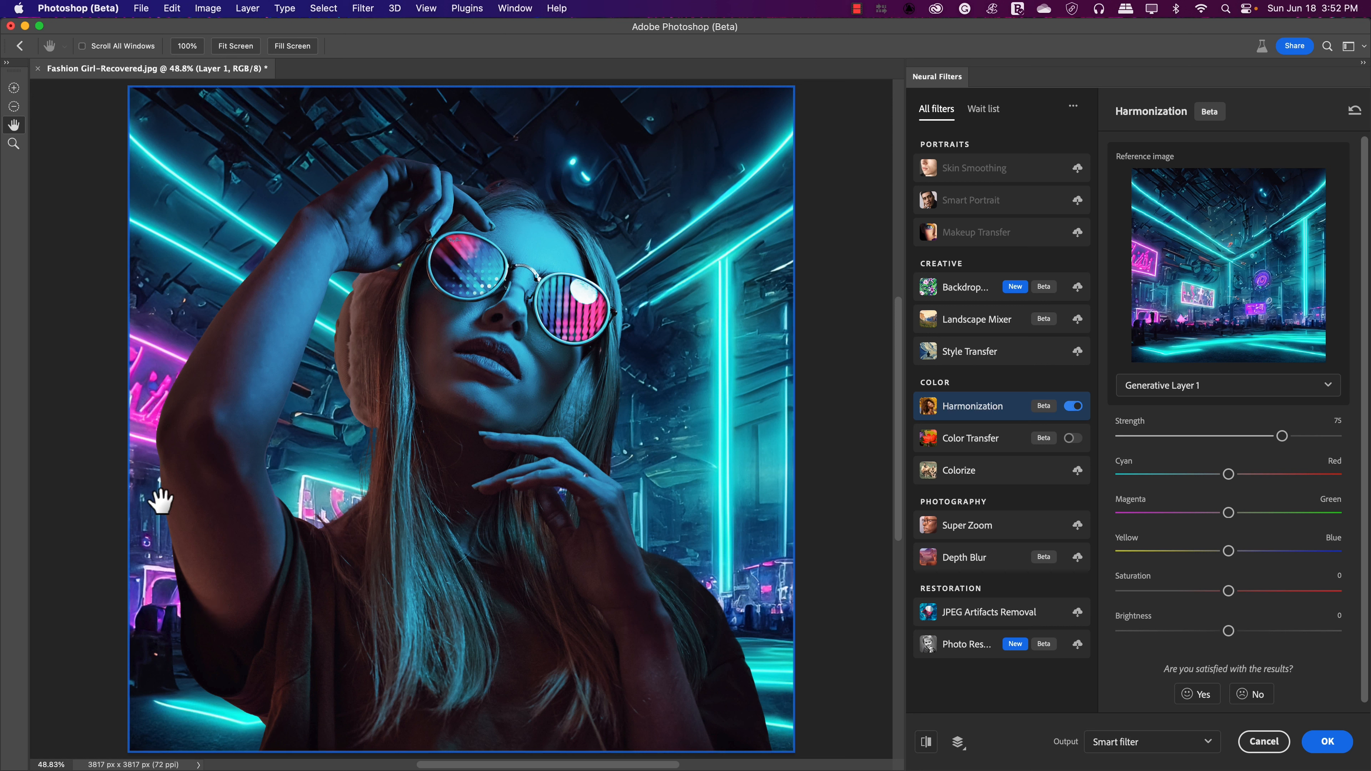
mouse_move(417, 411)
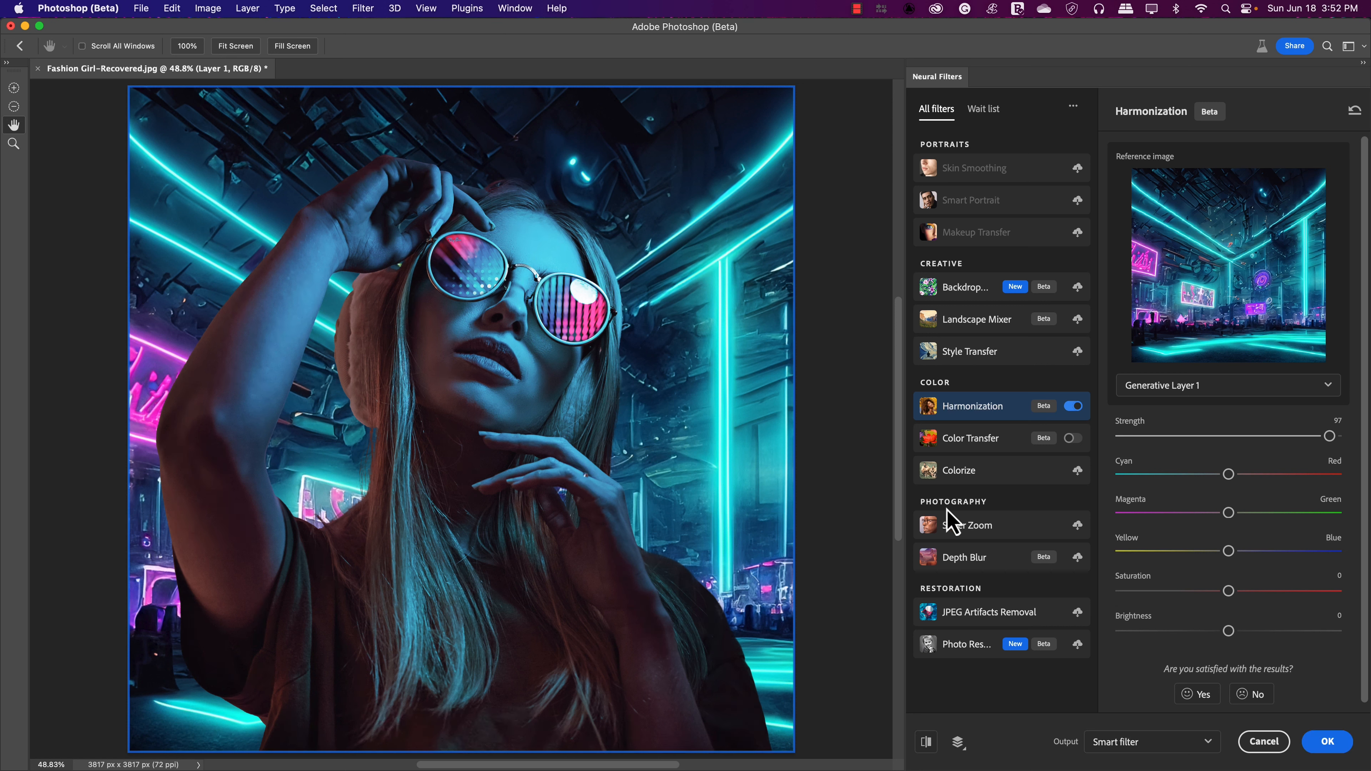
mouse_move(1170, 471)
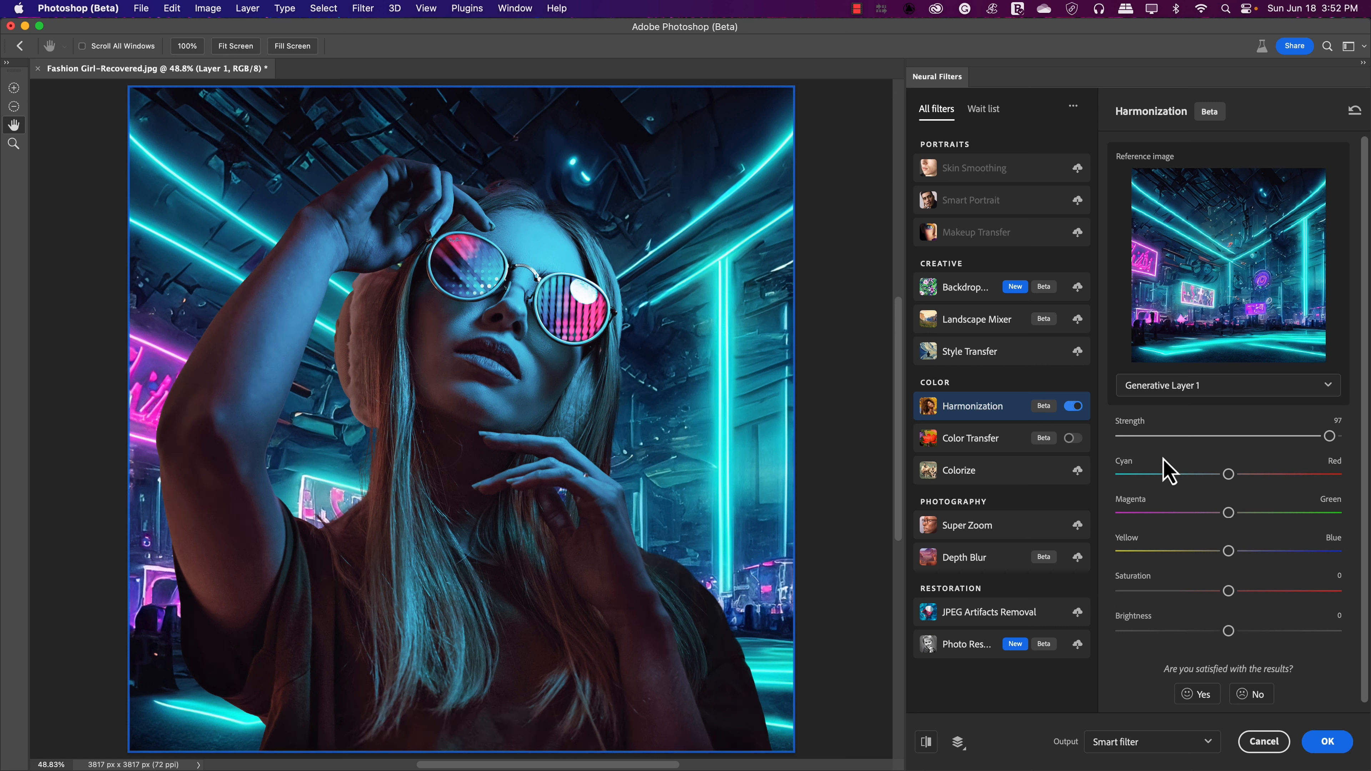
mouse_move(1252, 589)
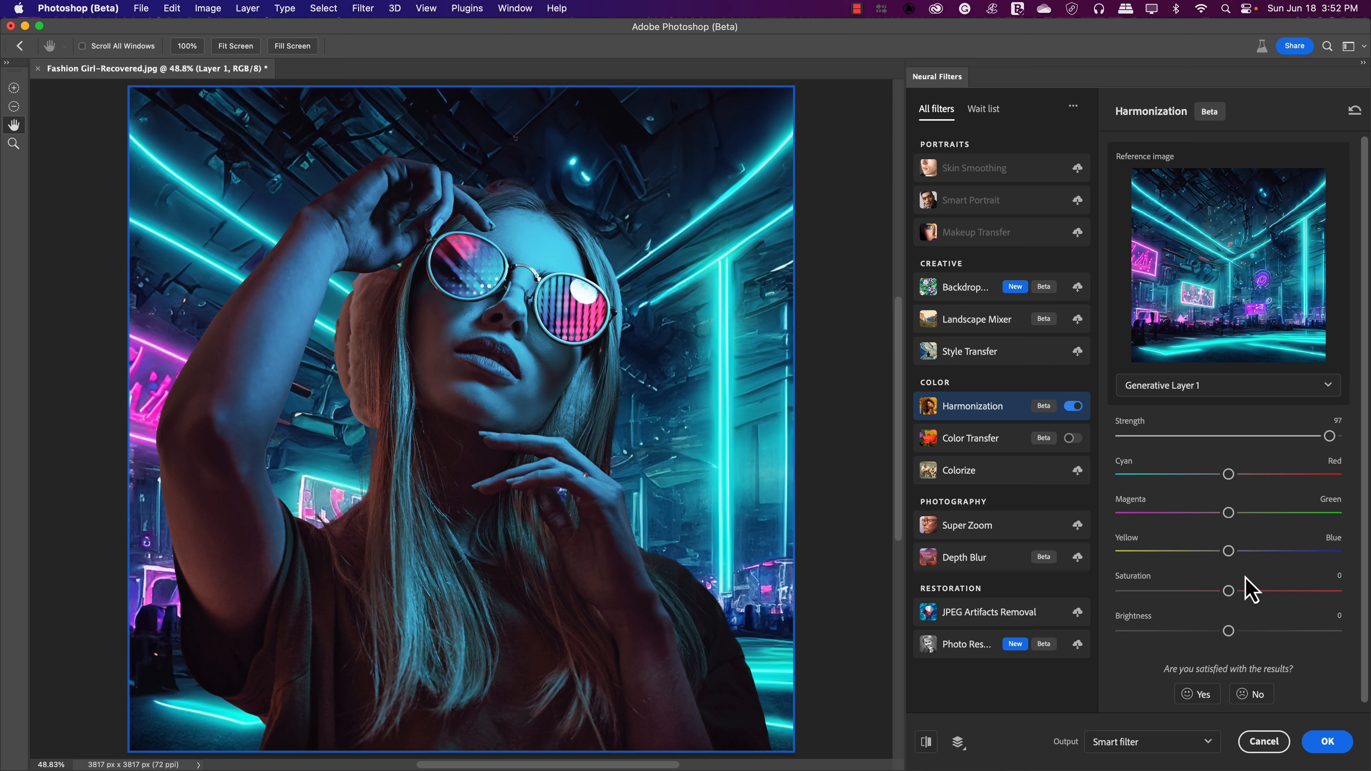
mouse_move(1099, 522)
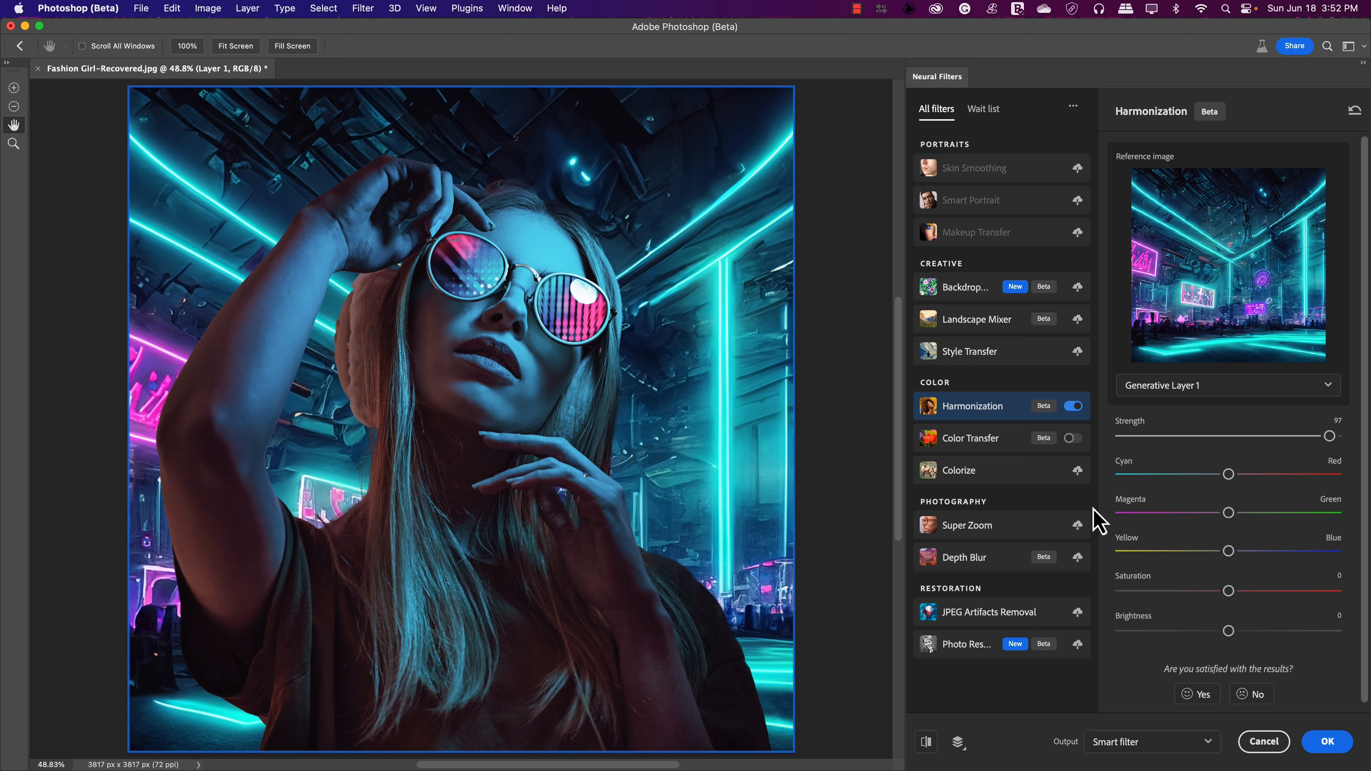
mouse_move(1177, 488)
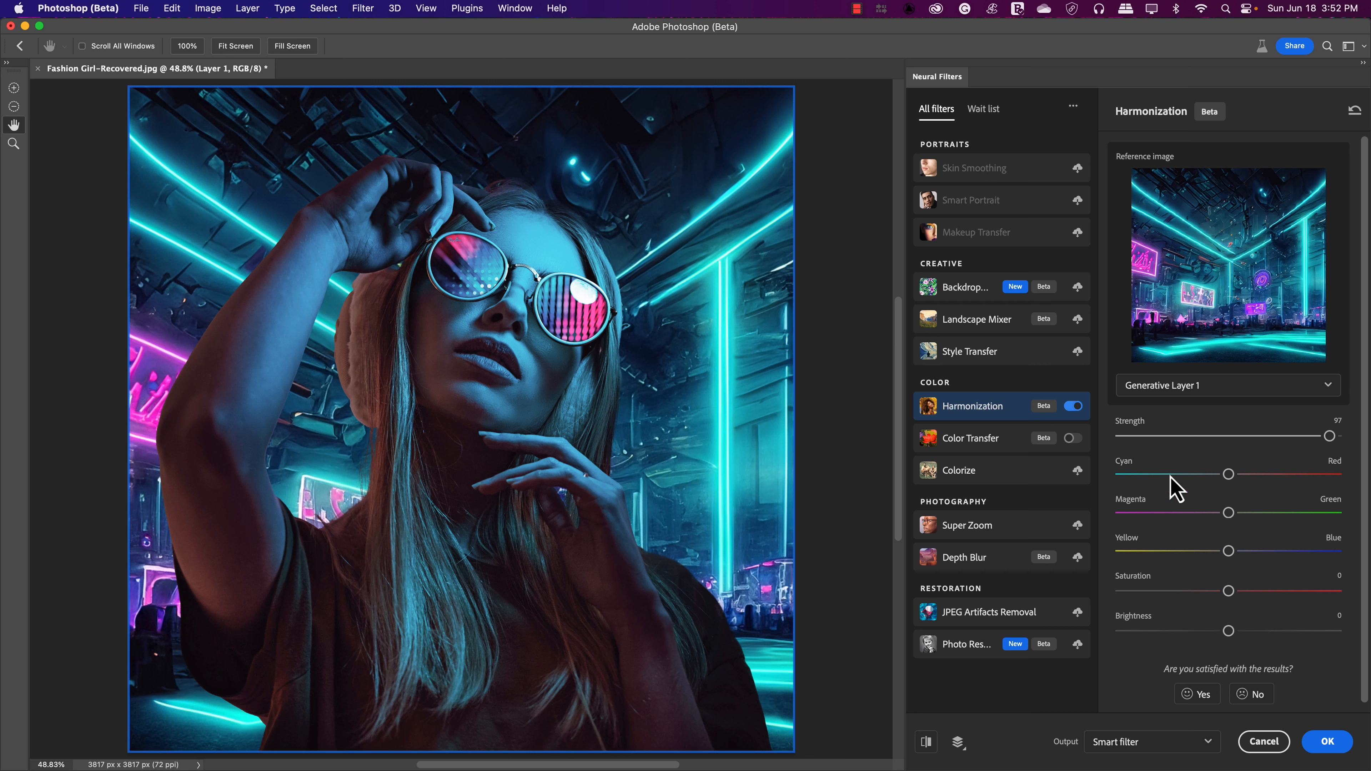
mouse_move(938, 542)
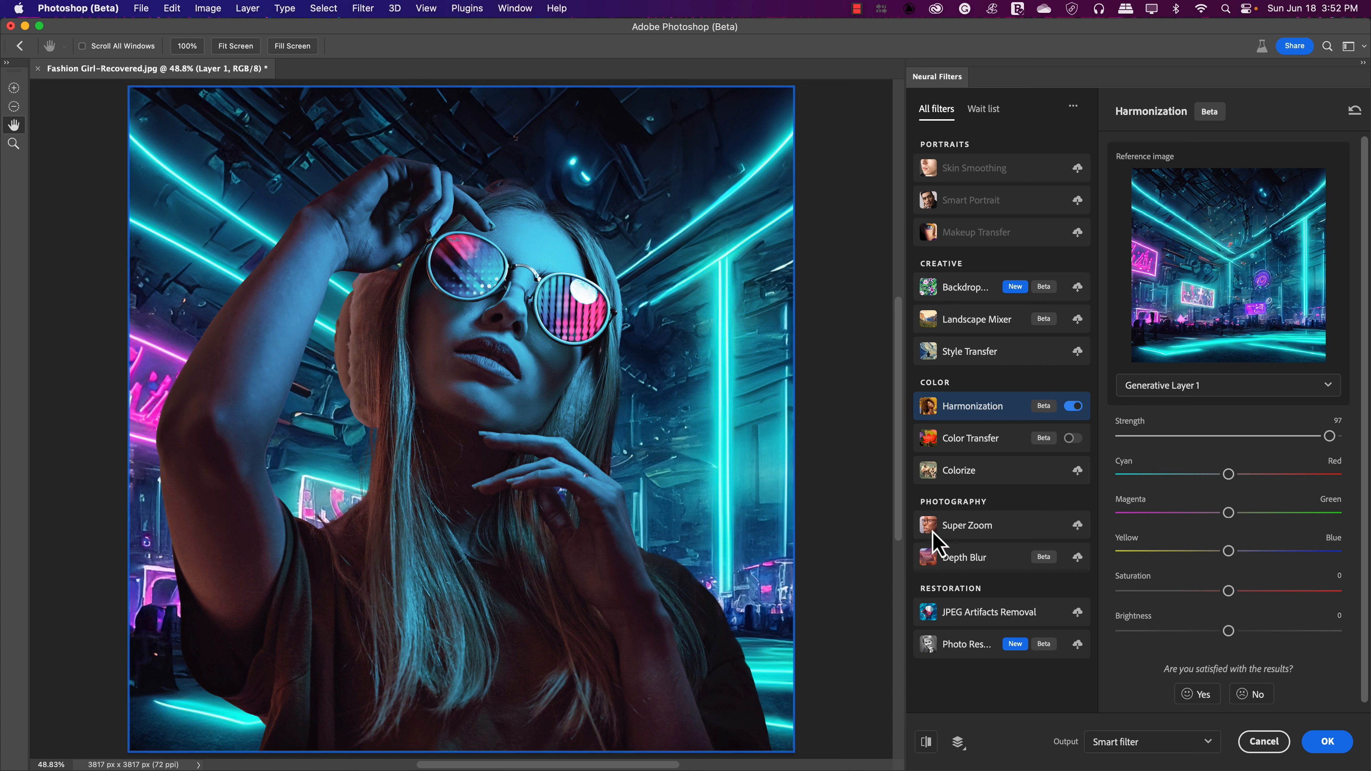
mouse_move(923, 480)
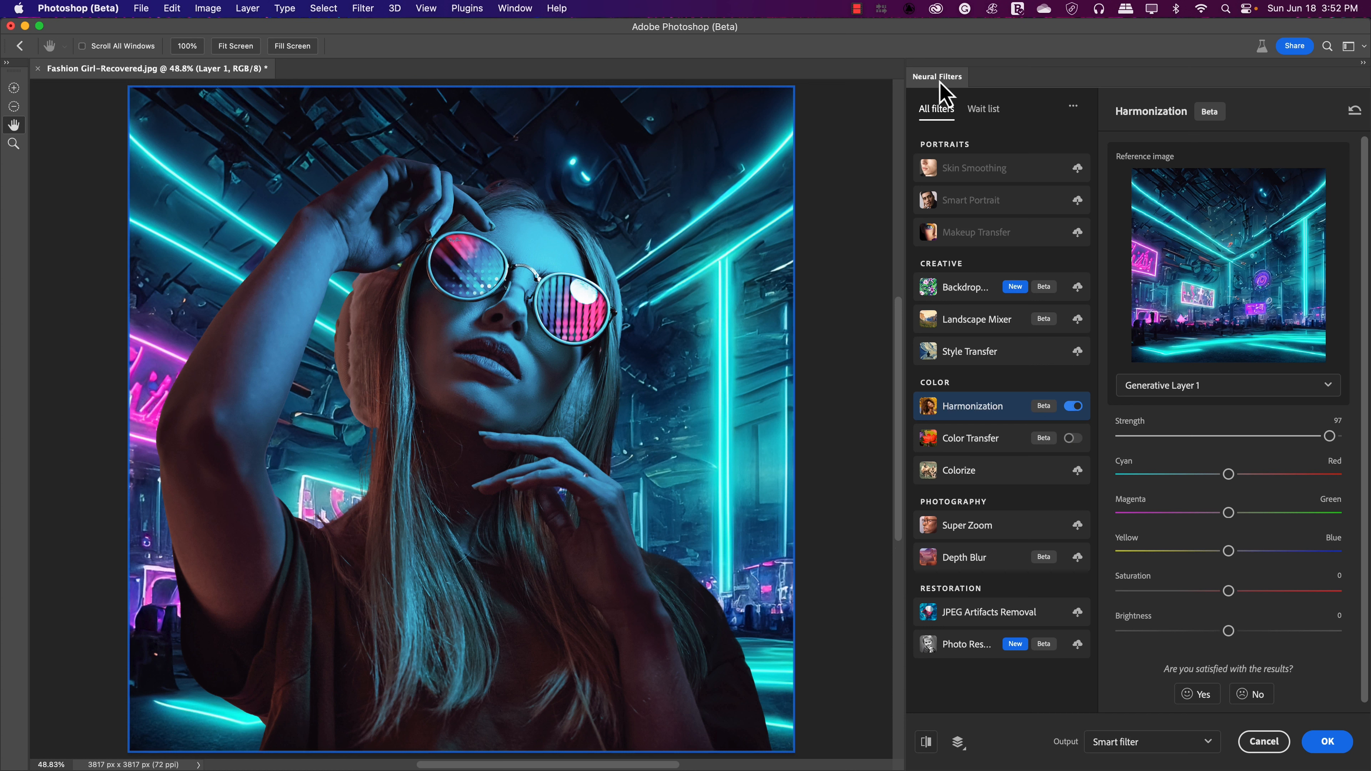
mouse_move(947, 52)
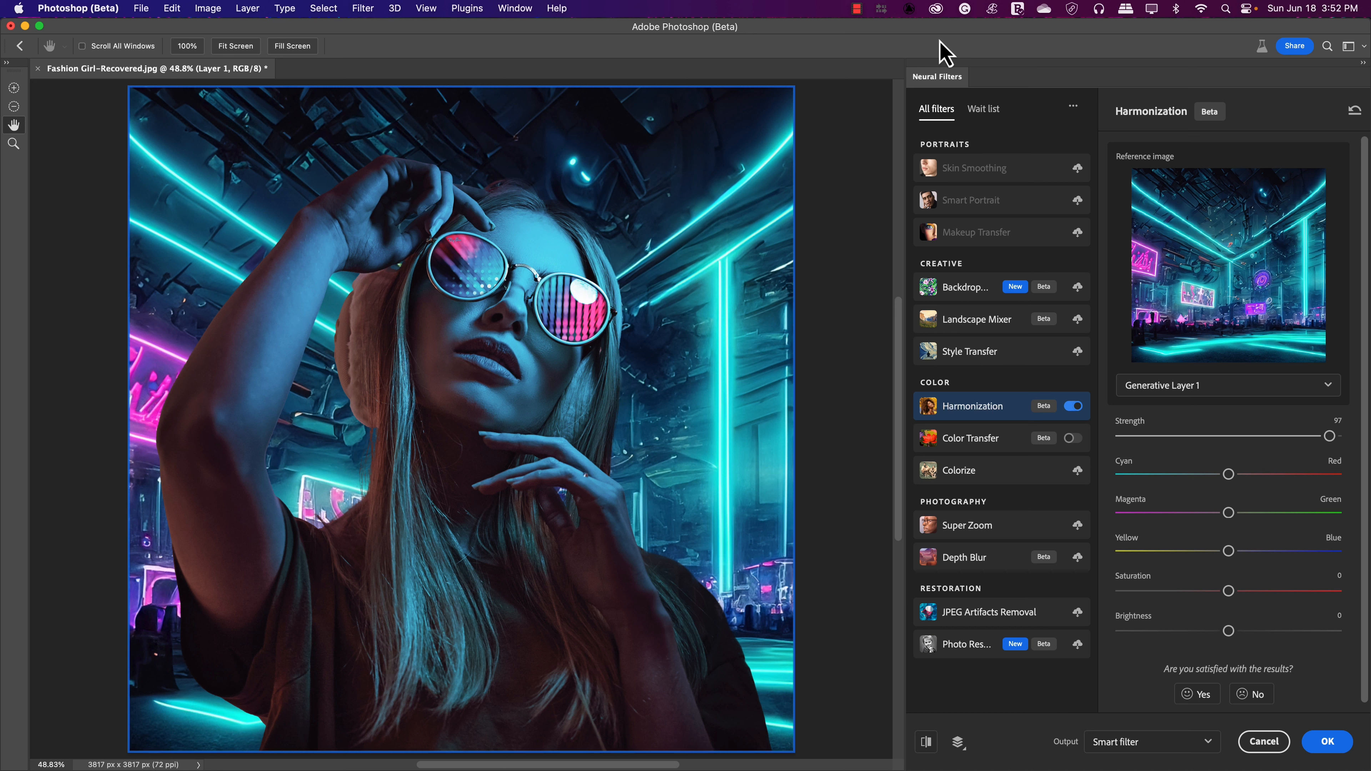
mouse_move(1326, 741)
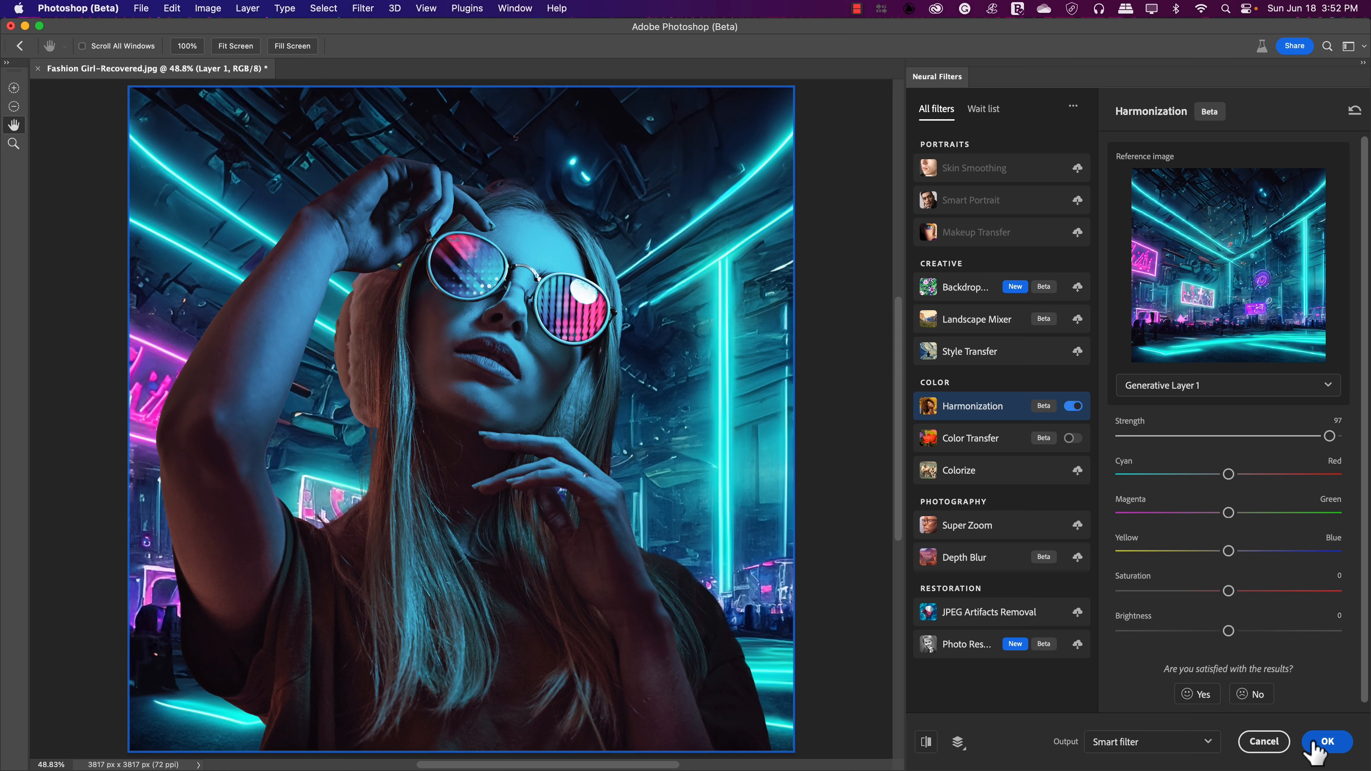
left_click(1326, 742)
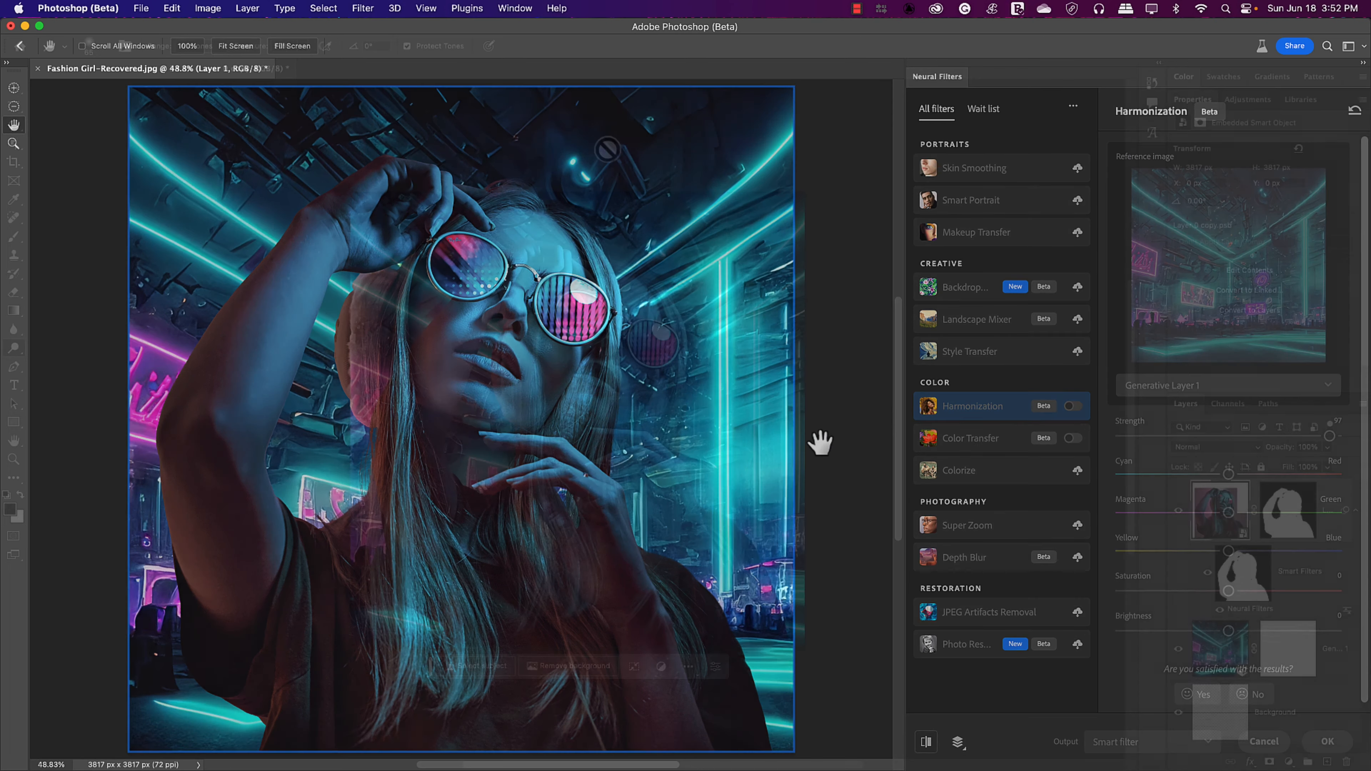
Add a white 150 pt Amboy Black 'EMBRACE THE FUTURE' type layer above the woman's head.
left_click(1328, 742)
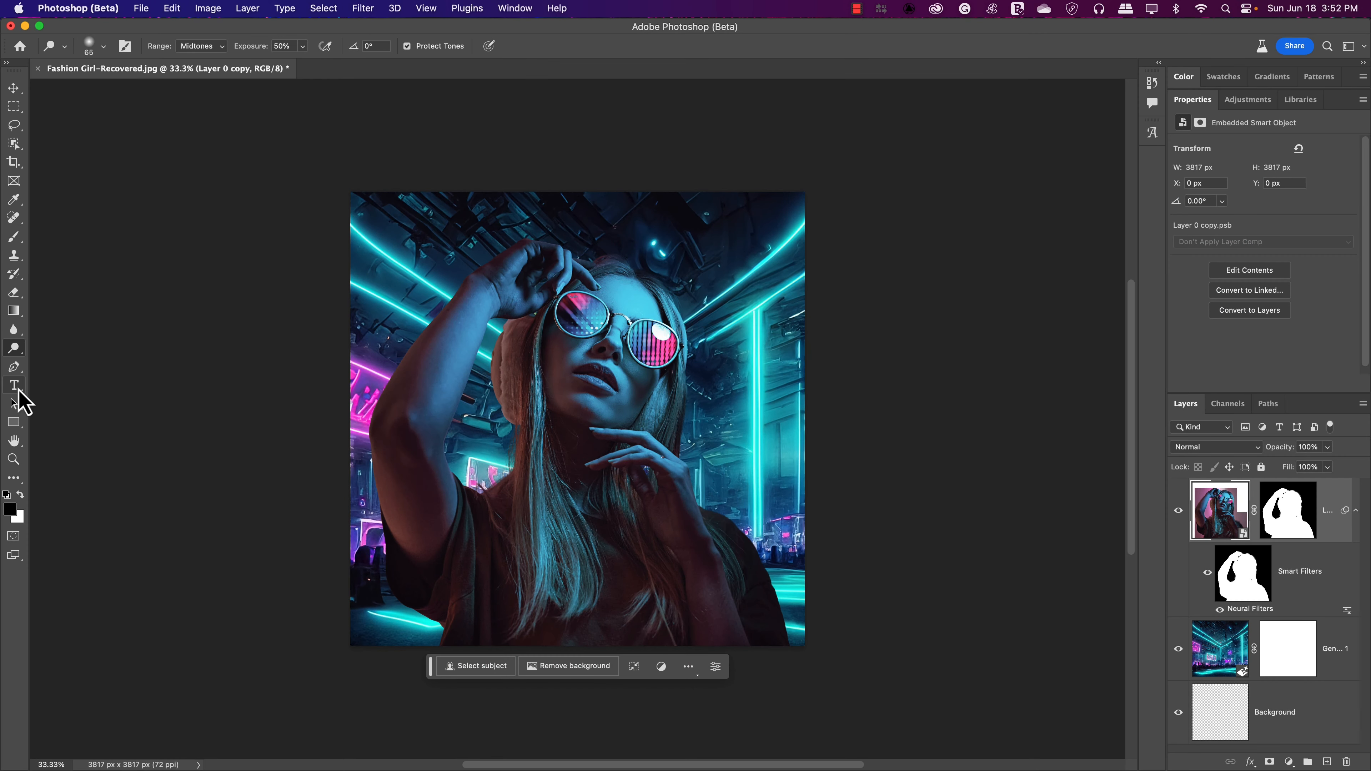
left_click(14, 385)
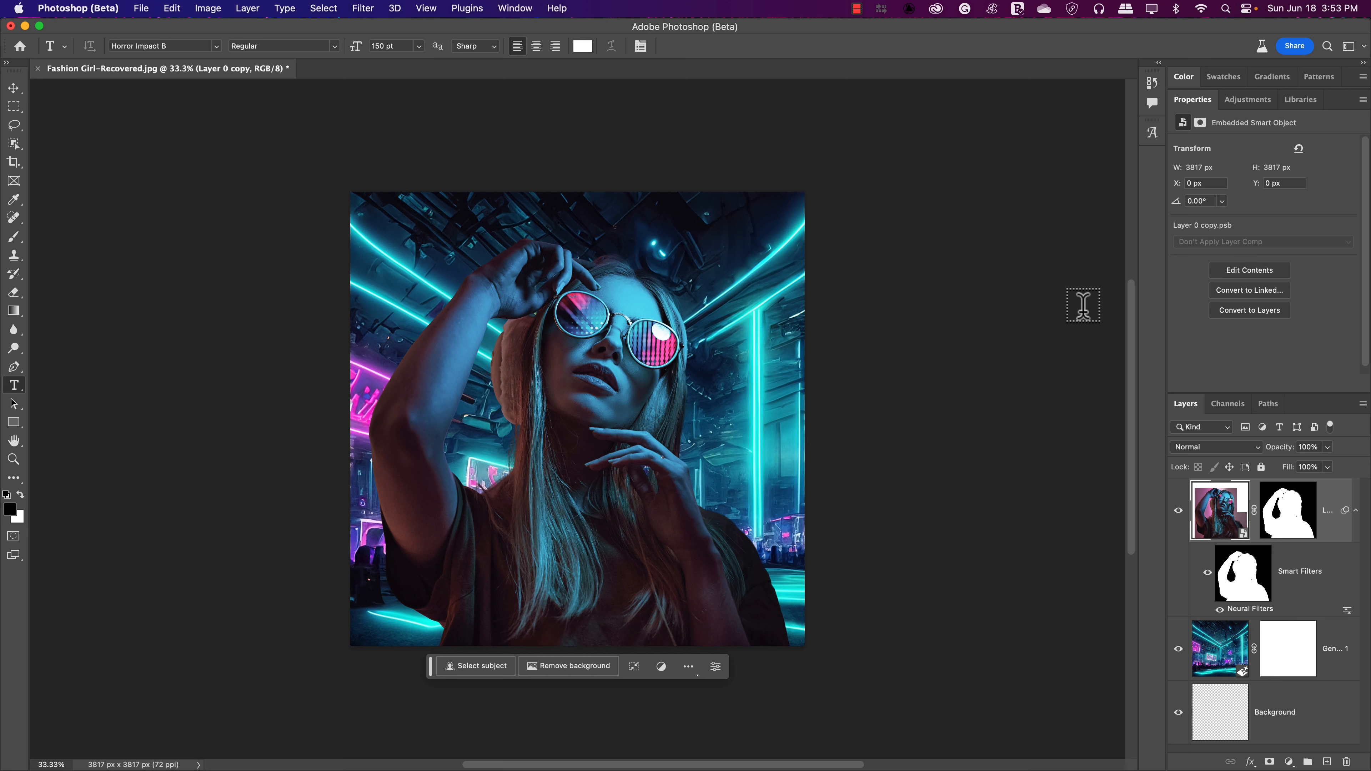
left_click(441, 252)
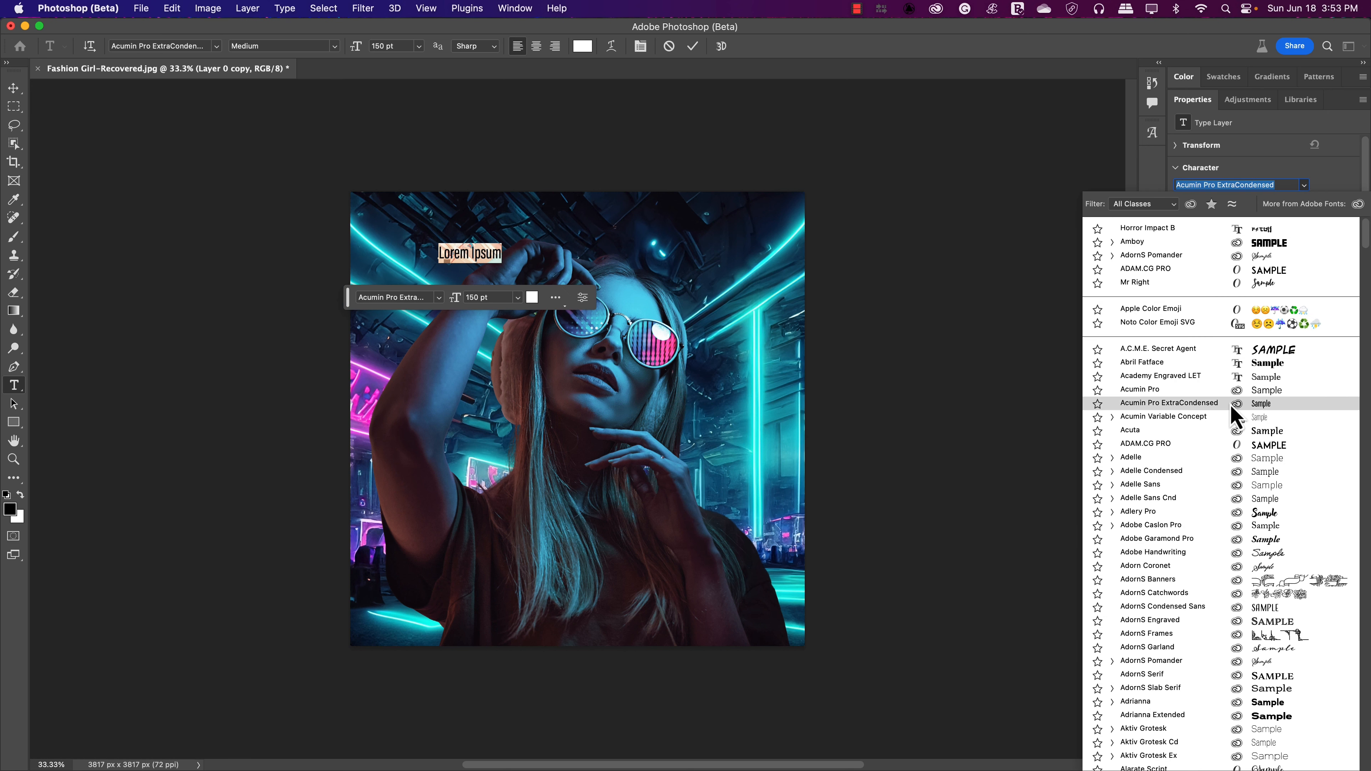
left_click(1132, 242)
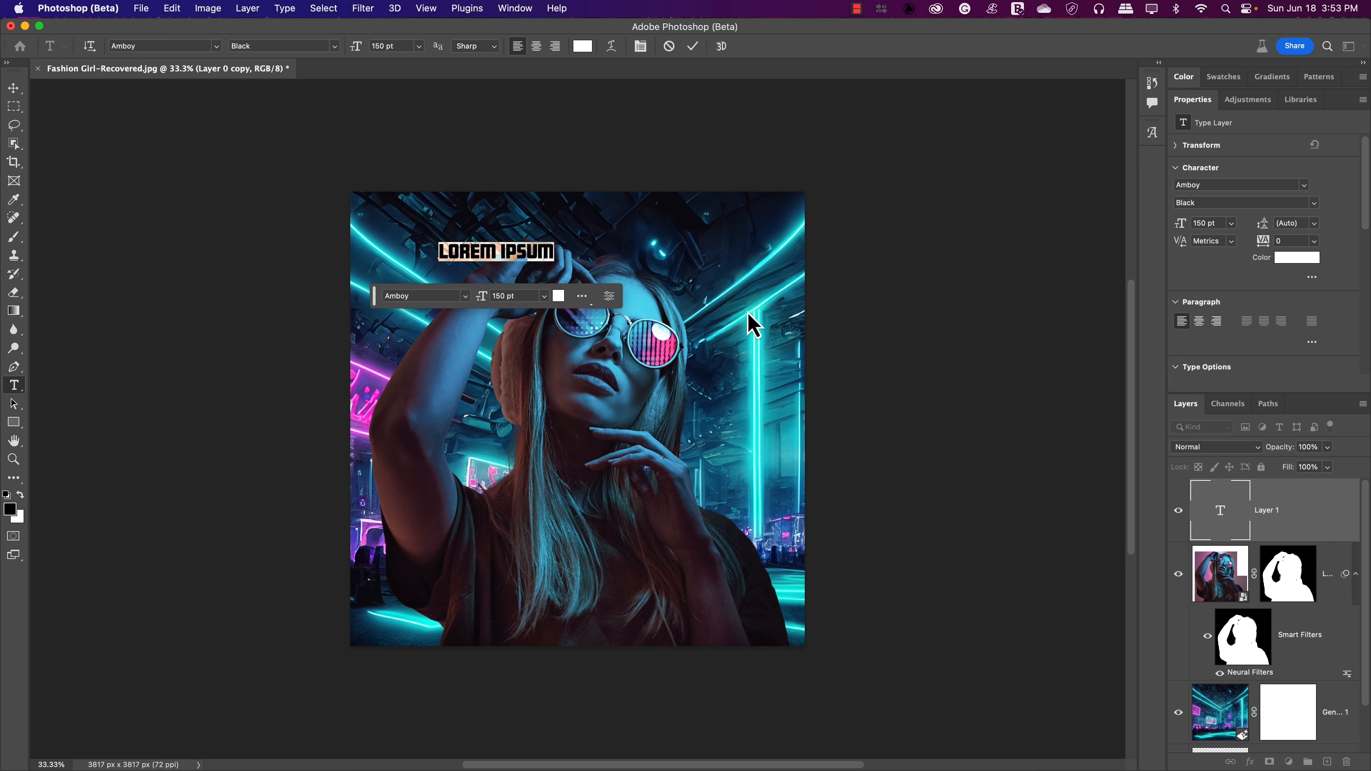
type("EMBRACE THE FUTURE")
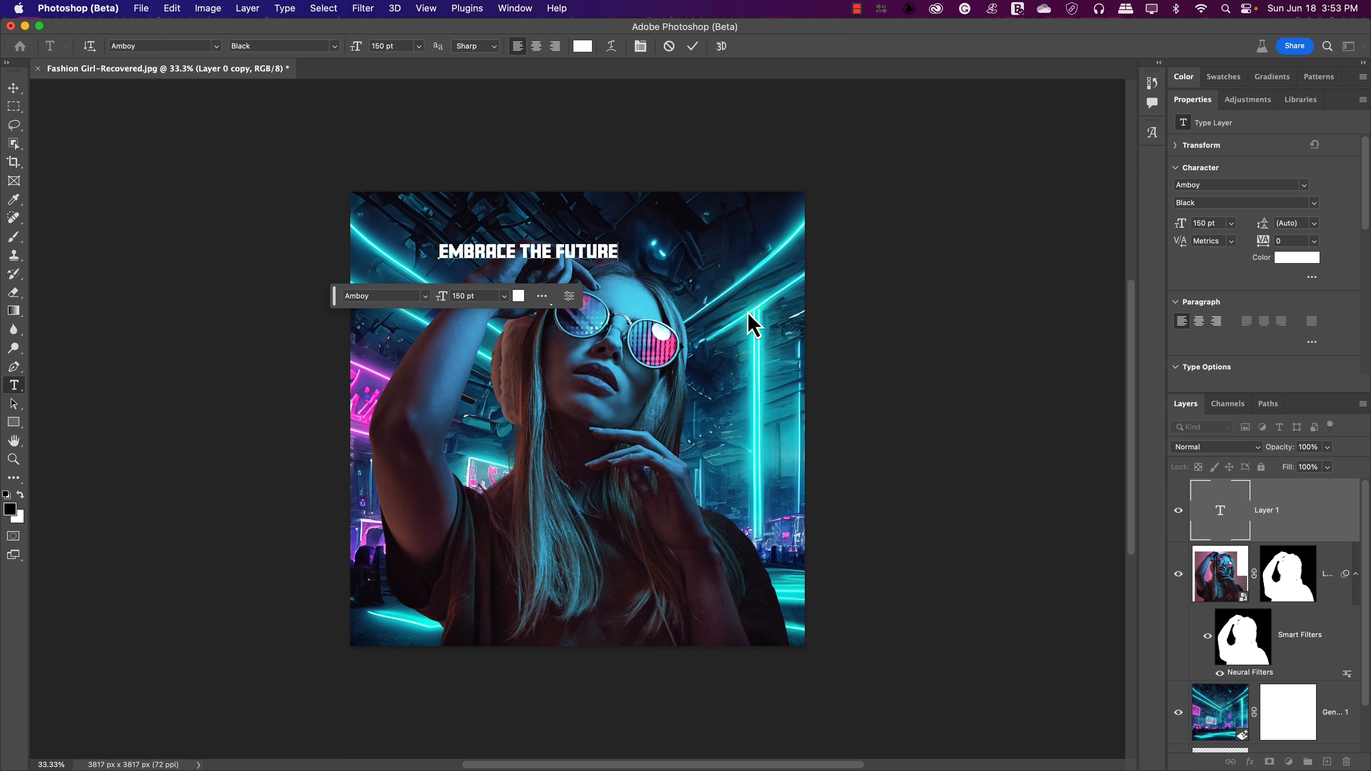
left_click(14, 87)
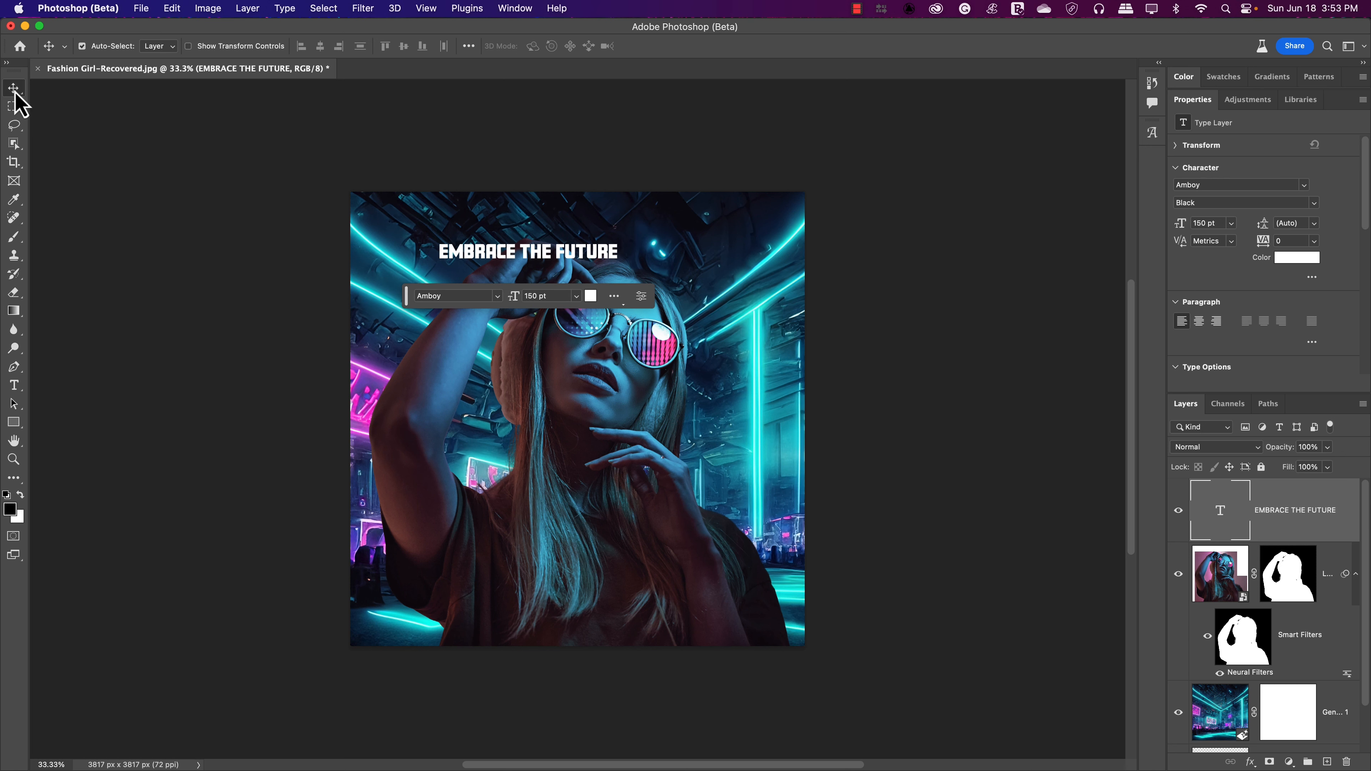
Free-transform the headline to about 231%, spanning nearly the full image width.
left_click(14, 88)
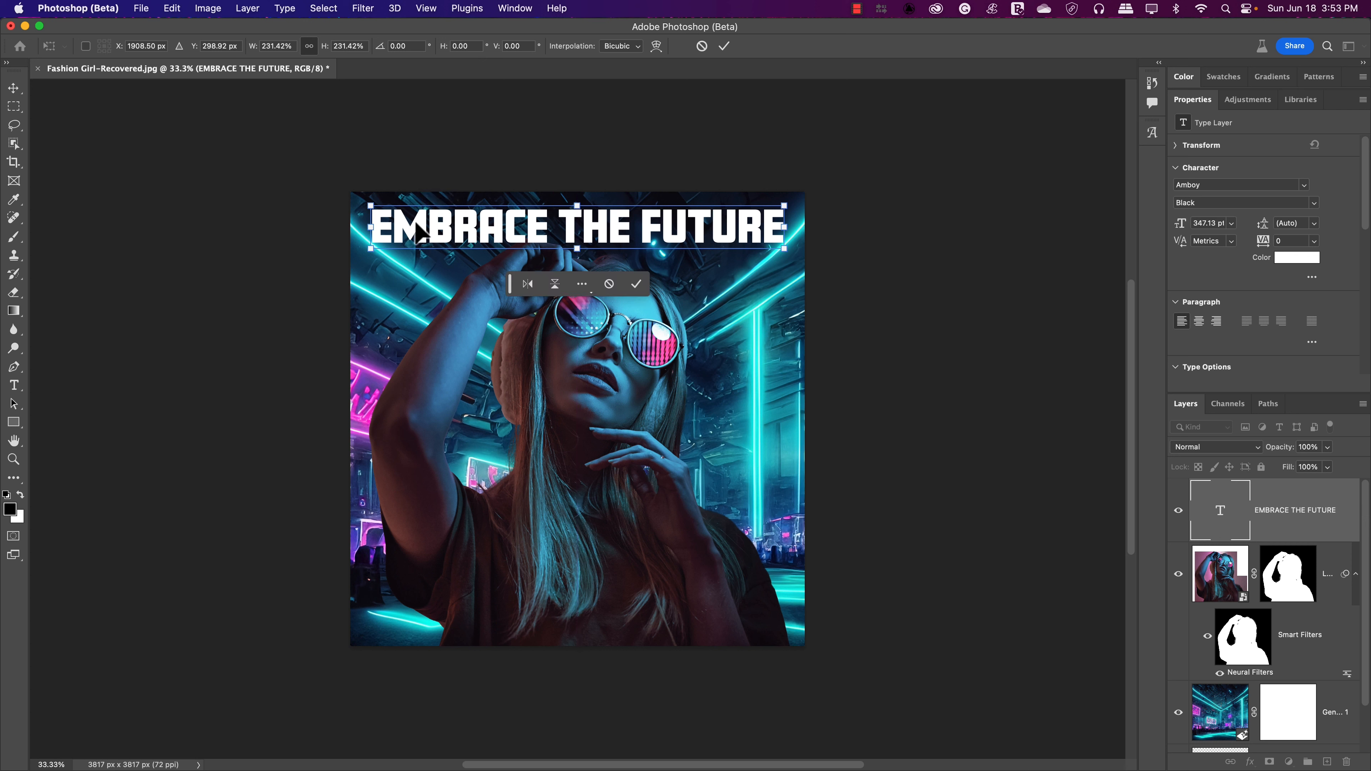
left_click(724, 45)
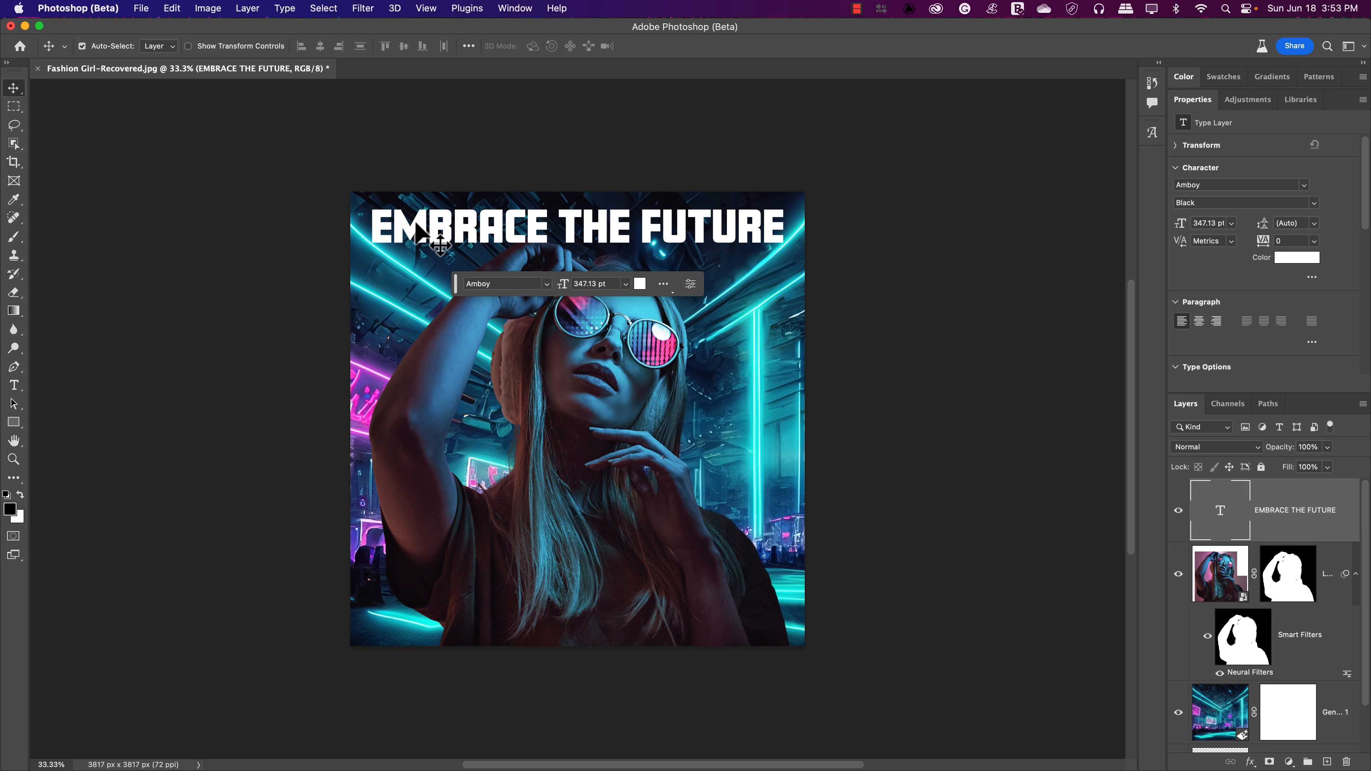
mouse_move(1164, 521)
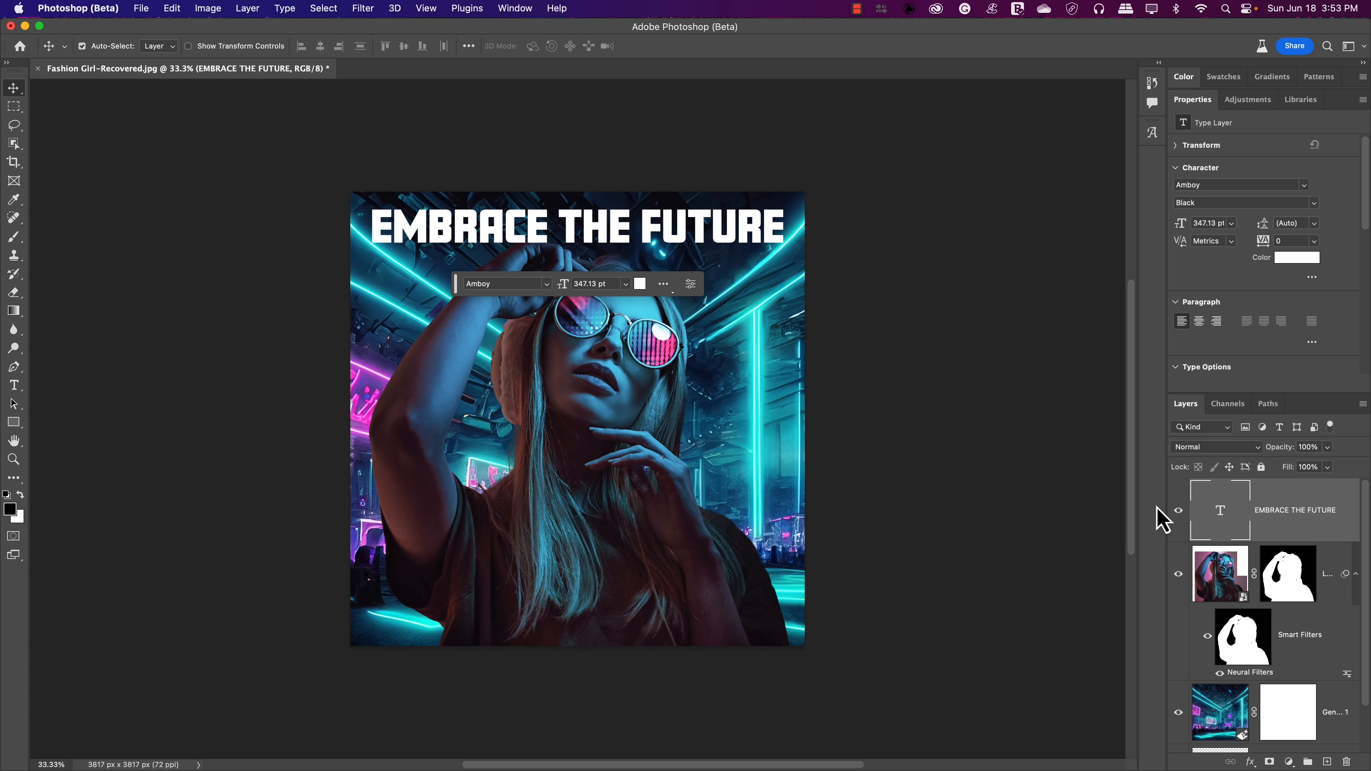
mouse_move(1303, 532)
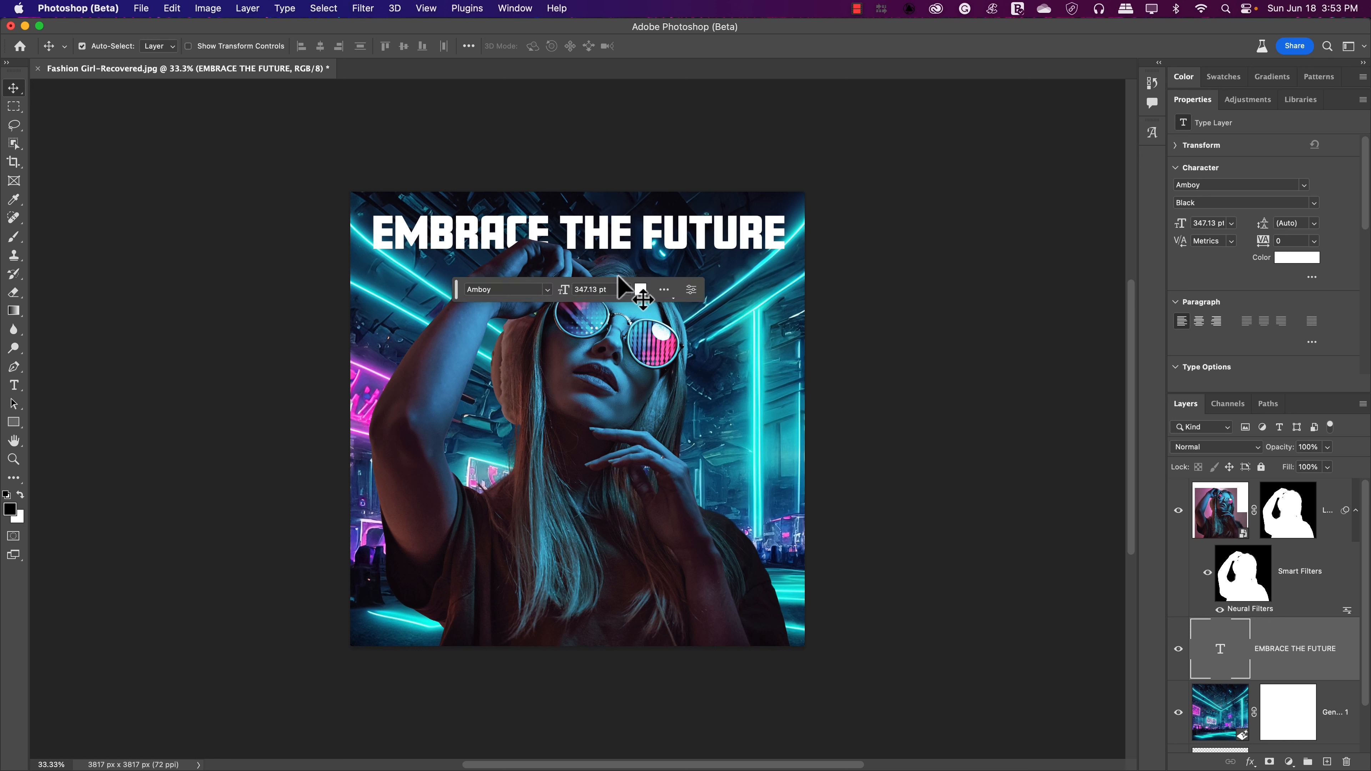
mouse_move(586, 311)
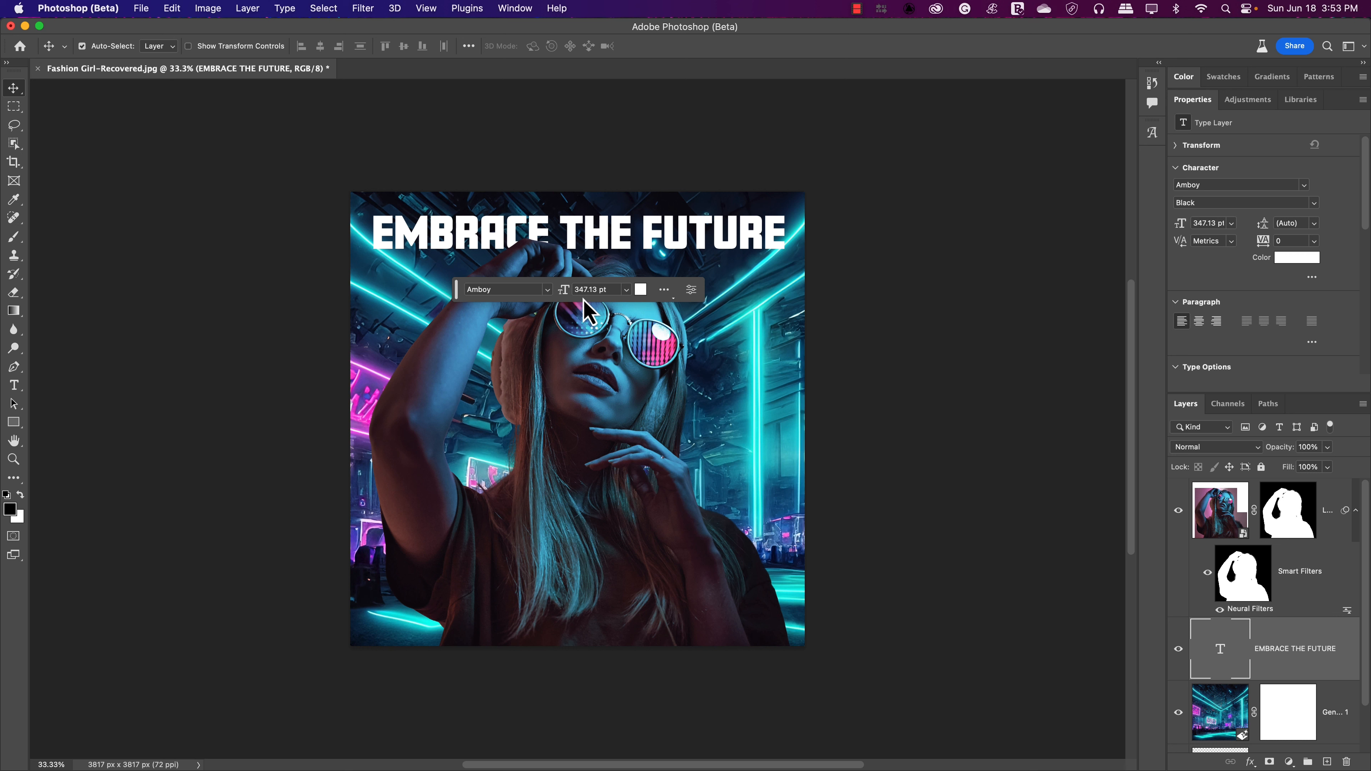
mouse_move(744, 390)
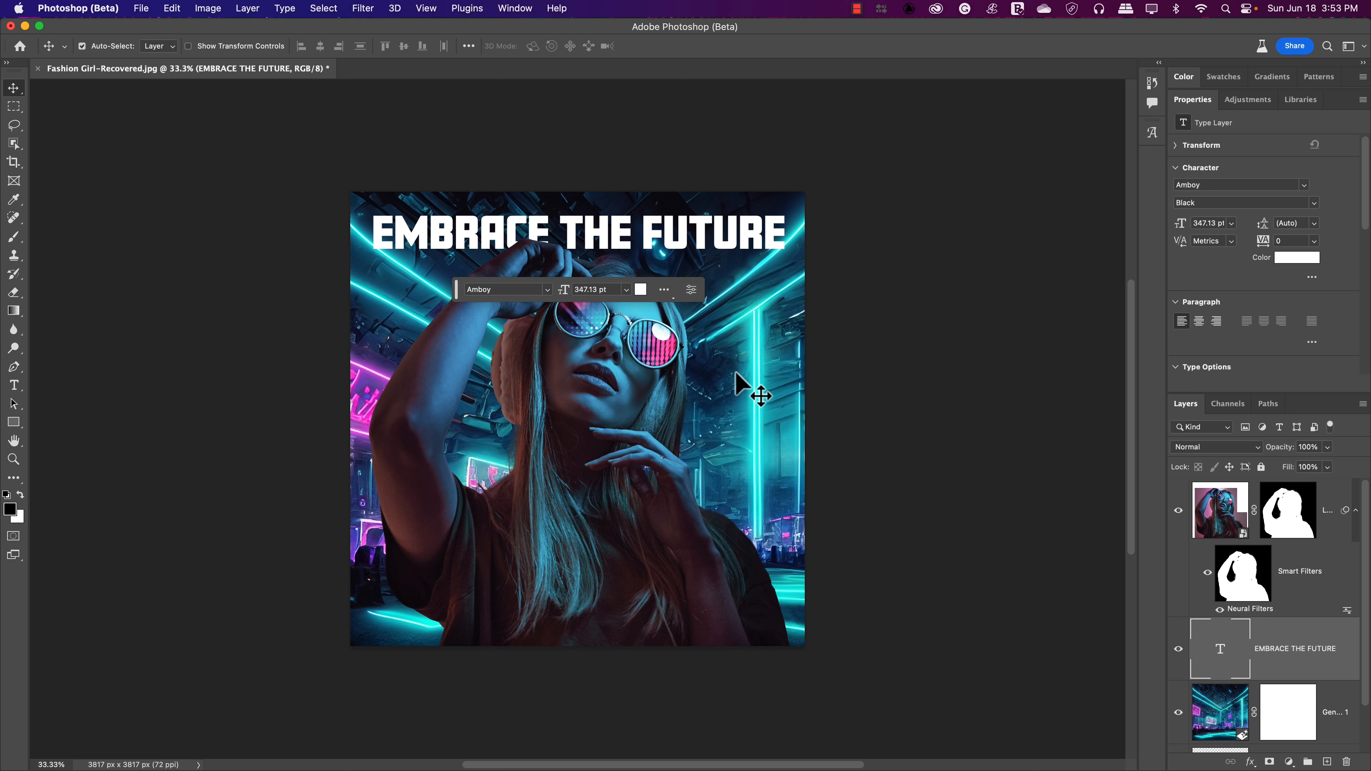
mouse_move(835, 335)
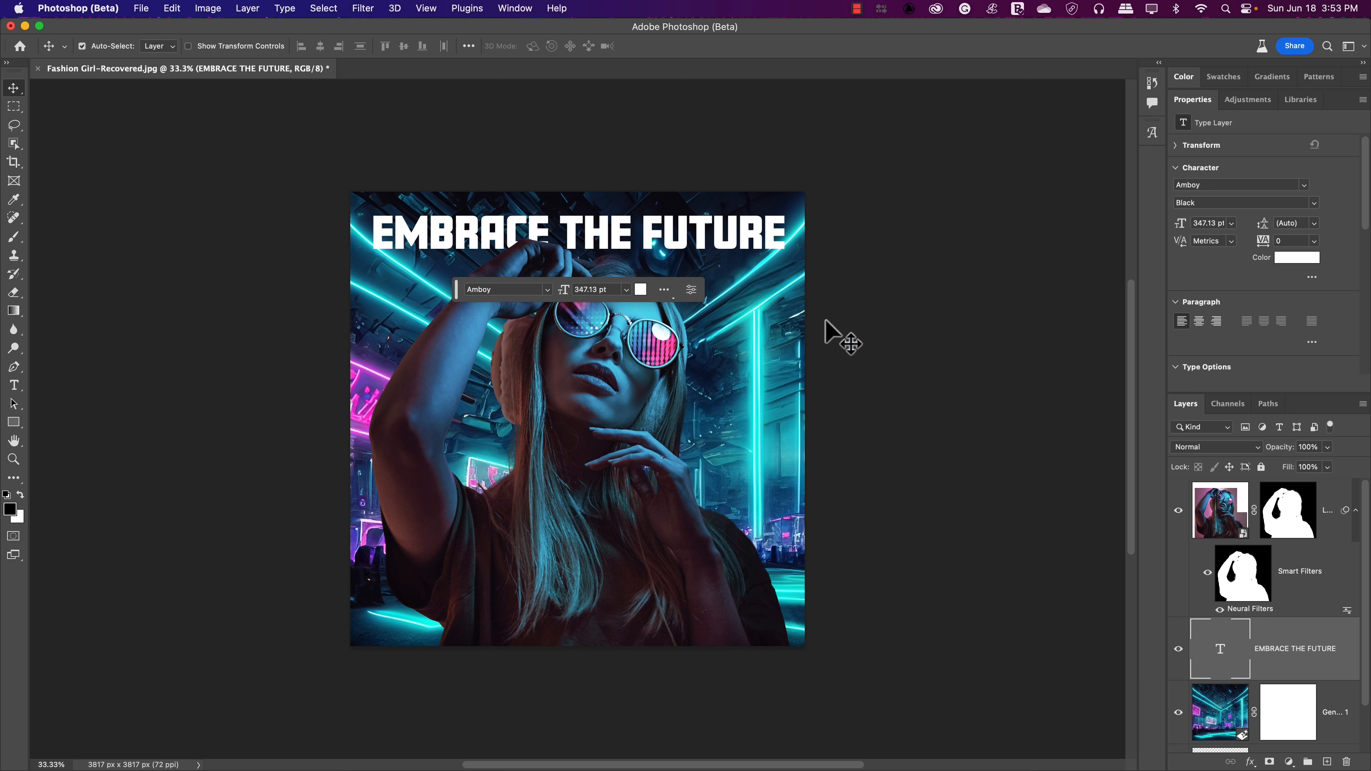
mouse_move(461, 307)
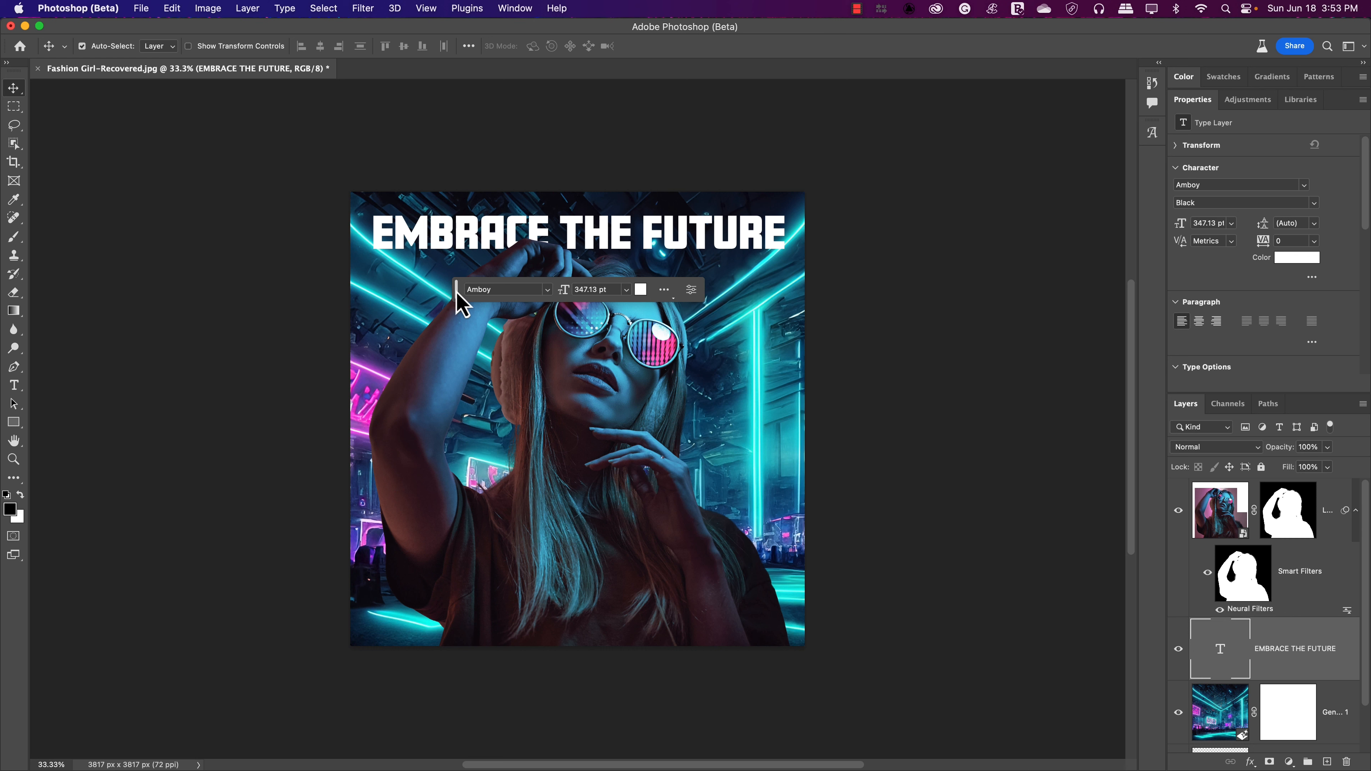